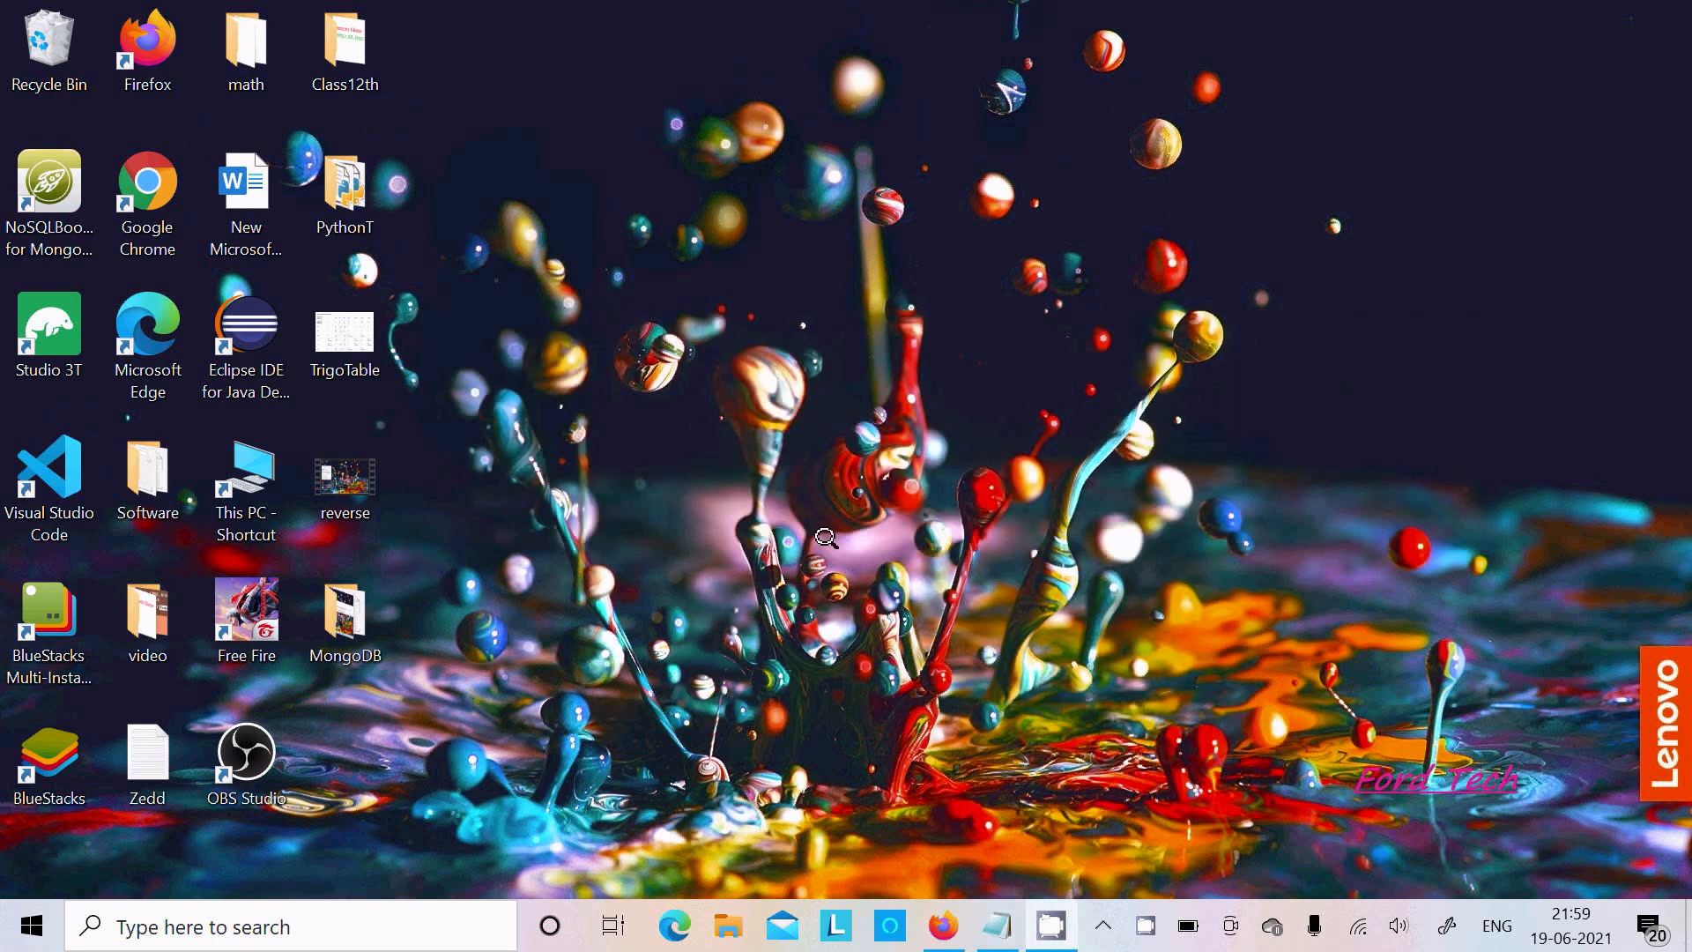
Step: Browse from This PC into C: > Program Files > MongoDB > Server > 4.4 > bin
{"action": "double_click", "coordinate": [245, 468]}
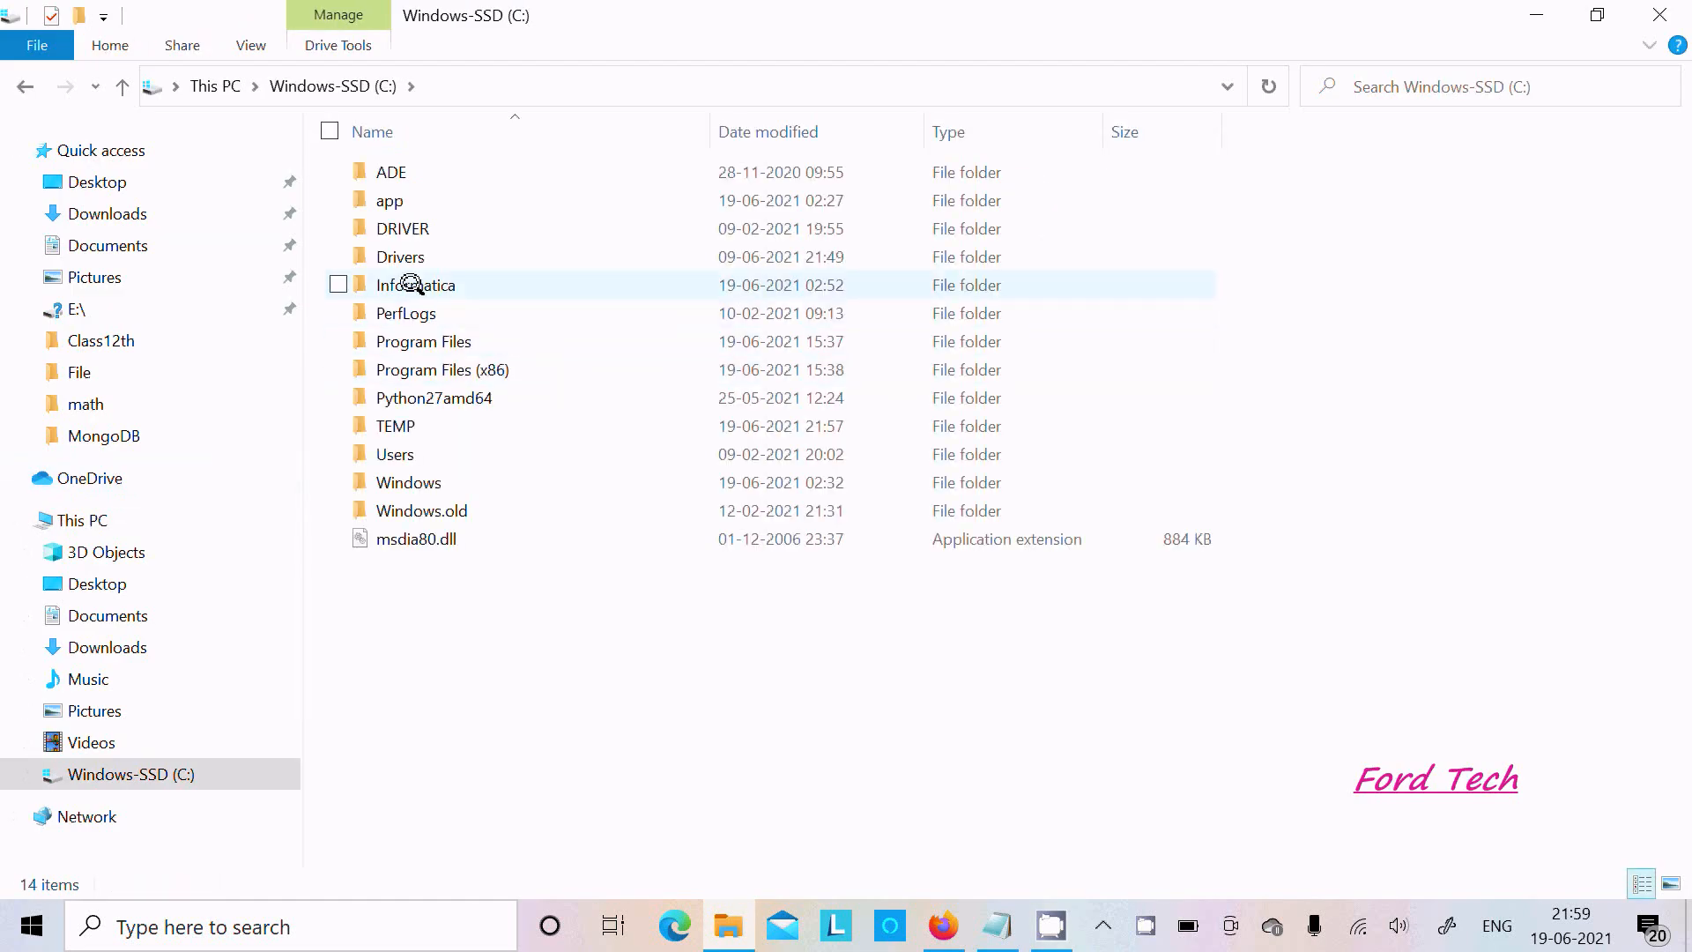
{"action": "double_click", "coordinate": [423, 342]}
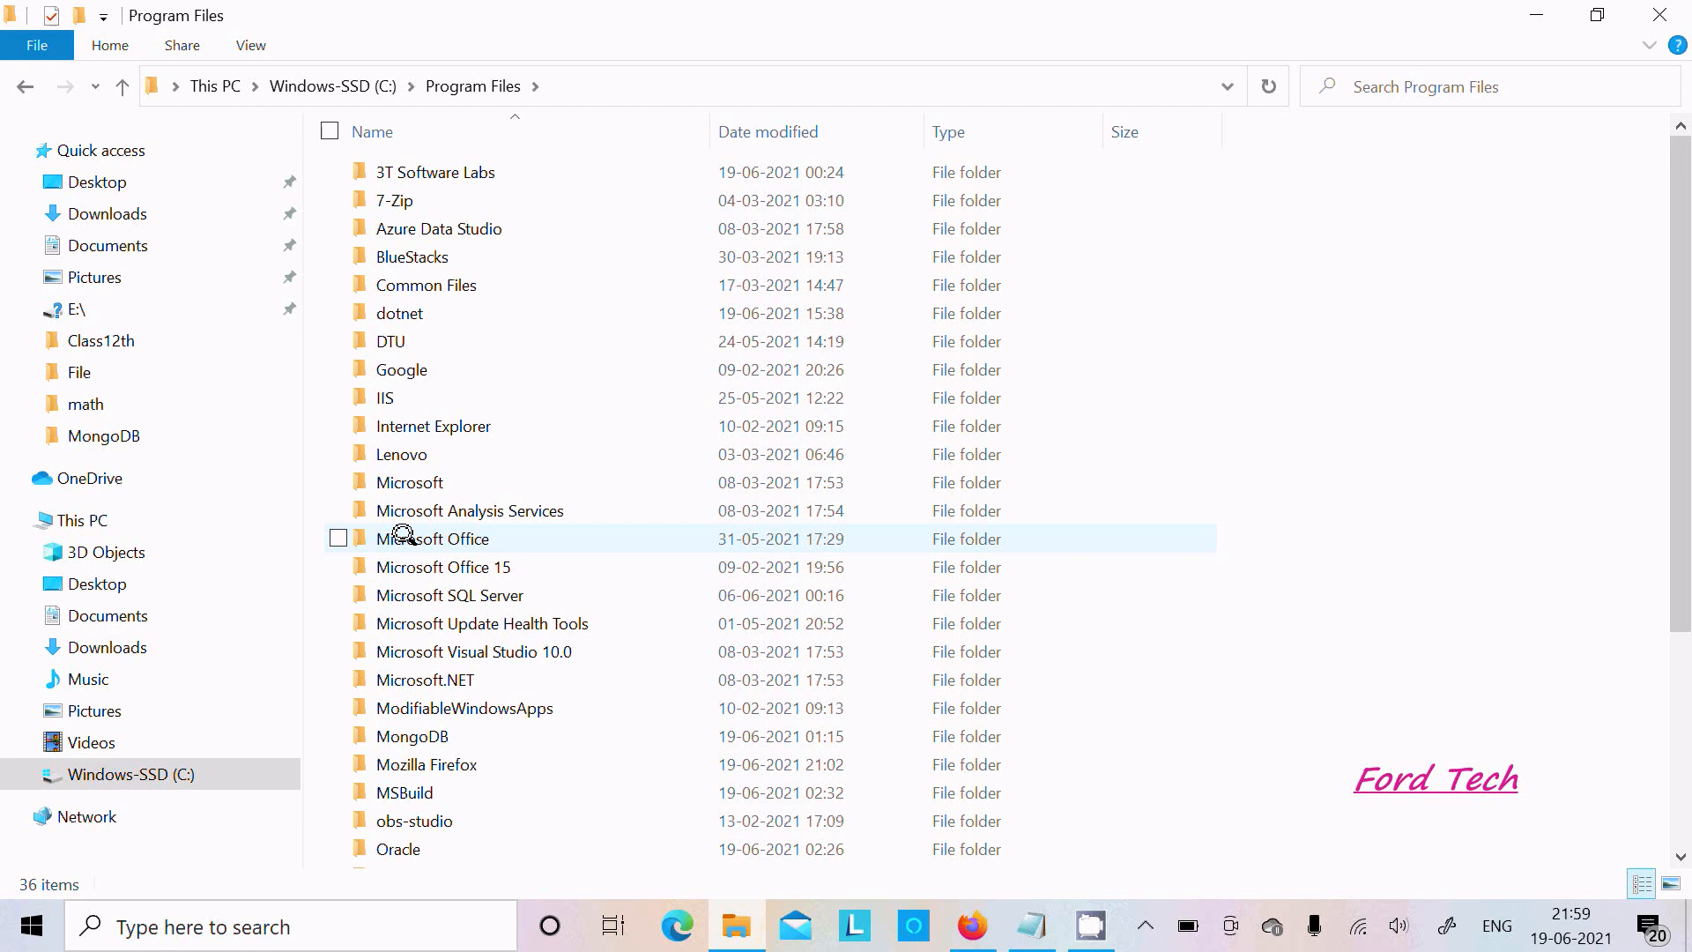
{"action": "double_click", "coordinate": [413, 735]}
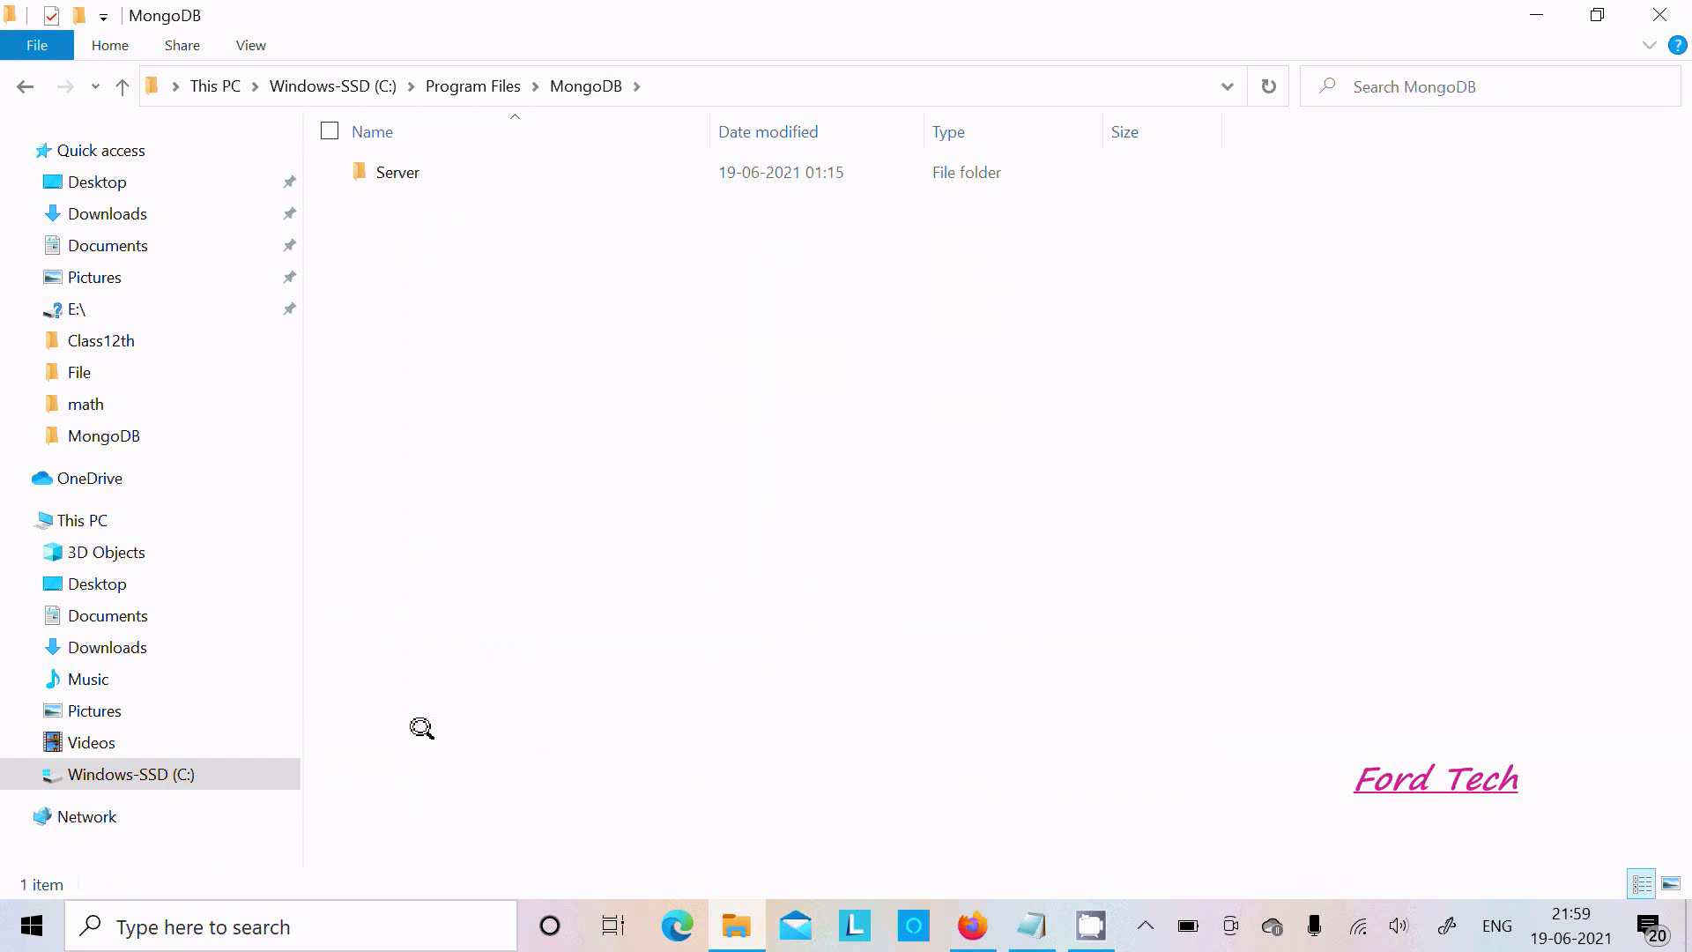
{"action": "double_click", "coordinate": [401, 172]}
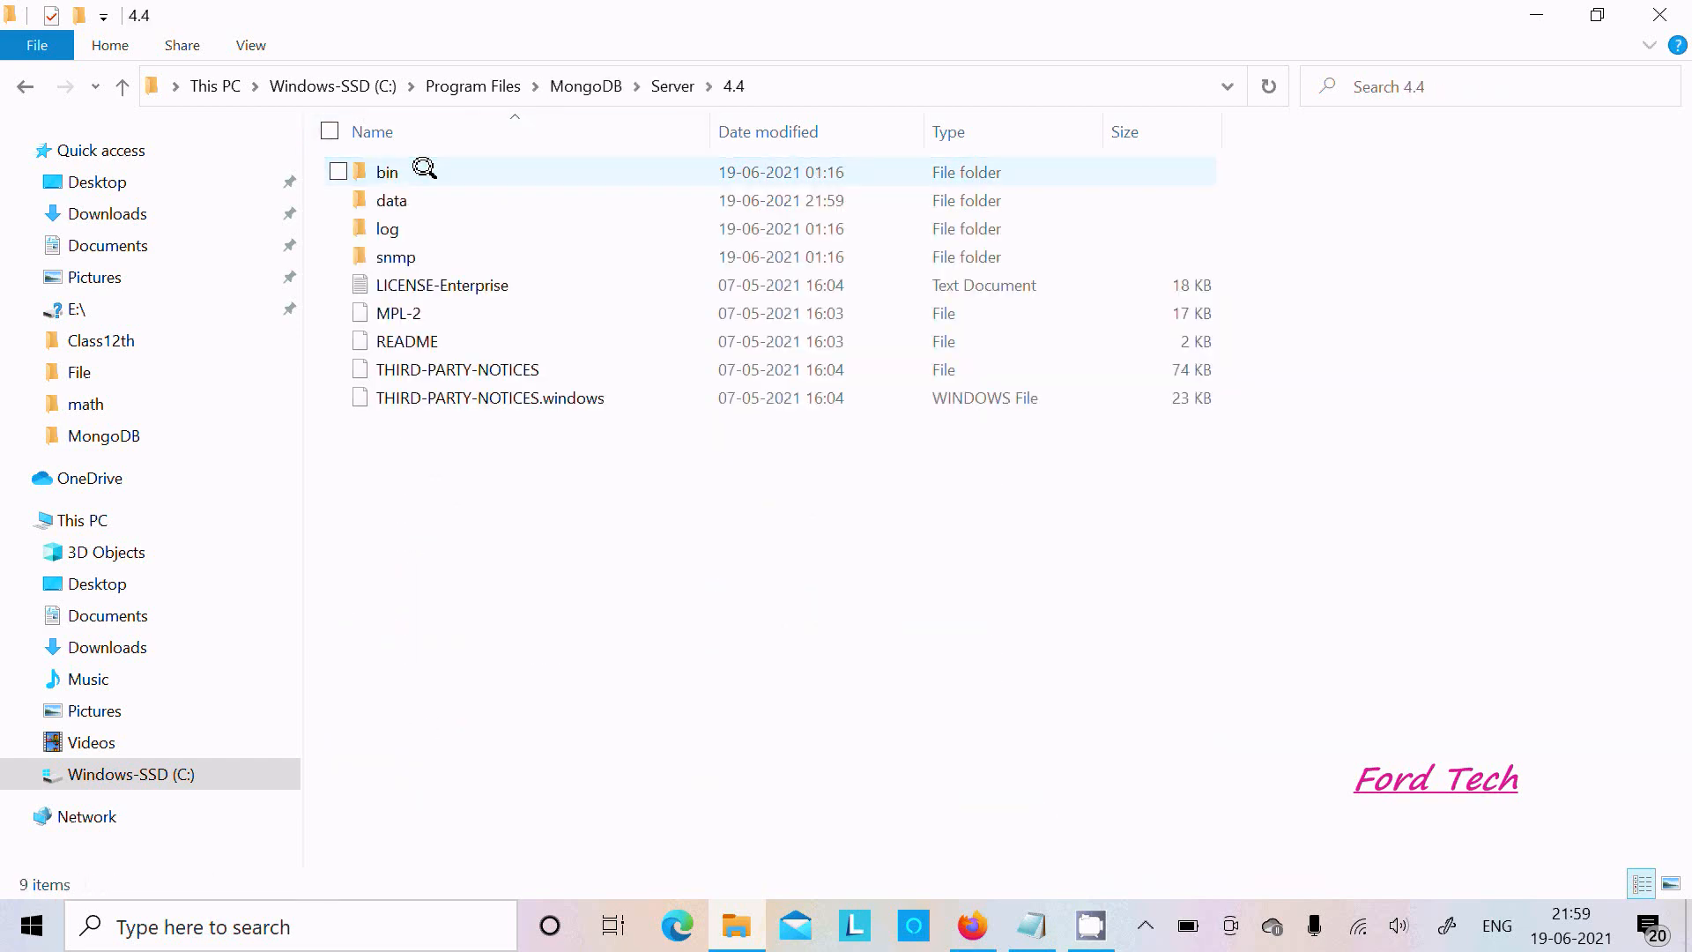
{"action": "double_click", "coordinate": [386, 171]}
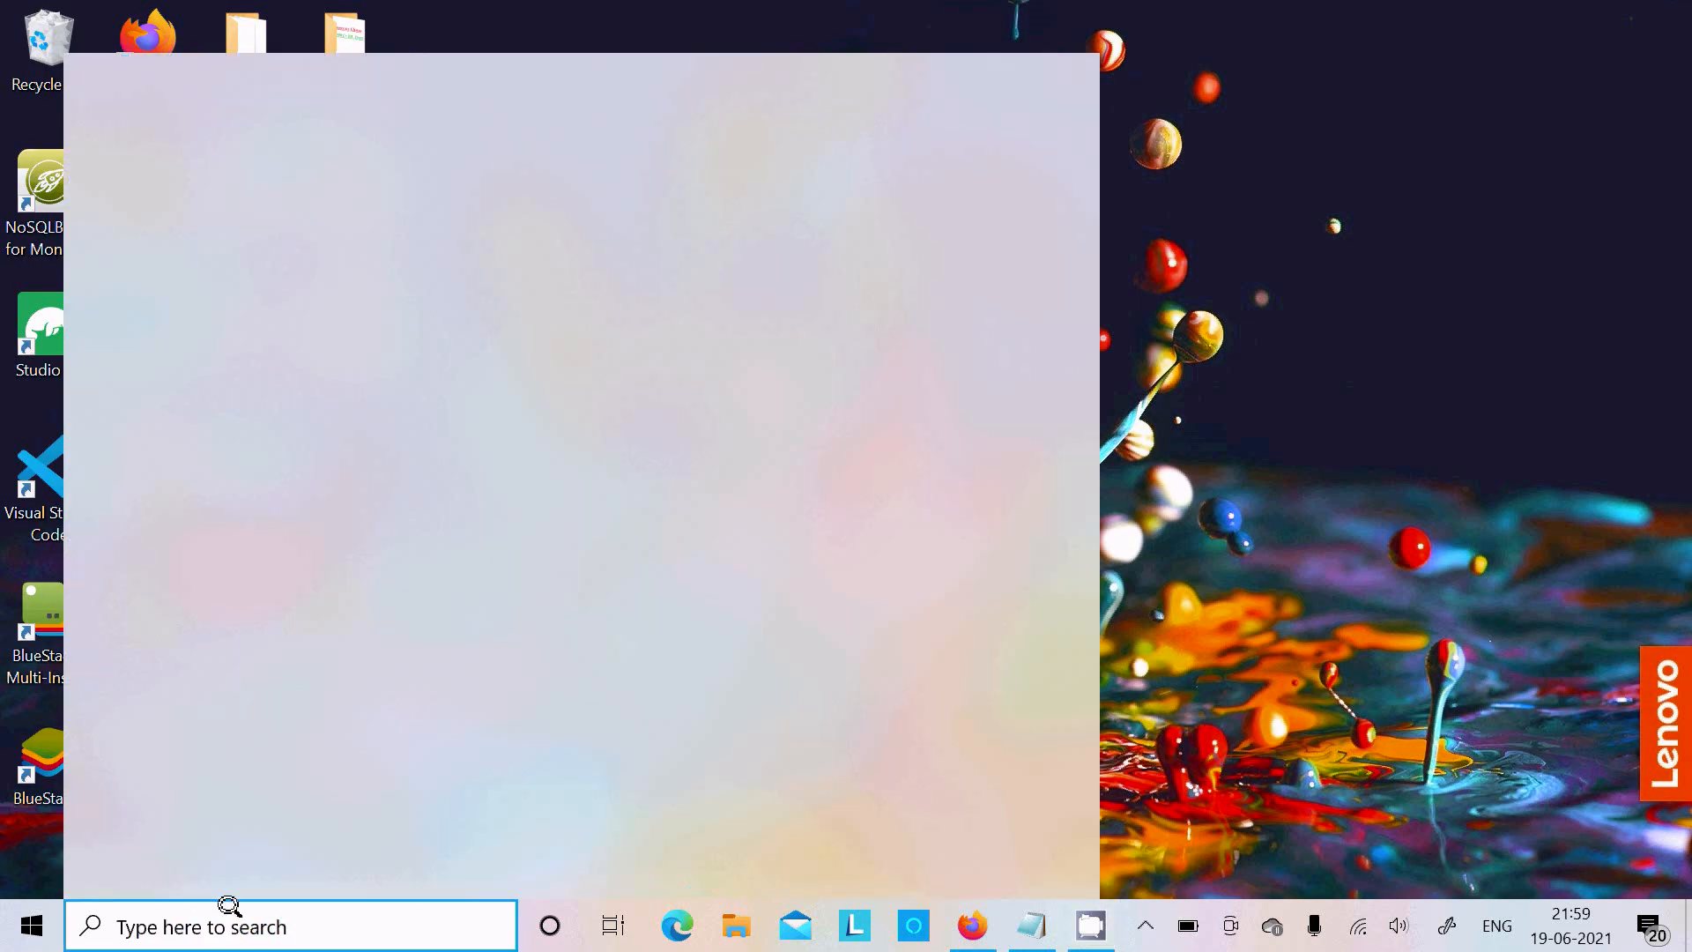
Step: Launch Command Prompt and start the mongo shell against the local 4.4.6 server
{"action": "type", "text": "command Prompt"}
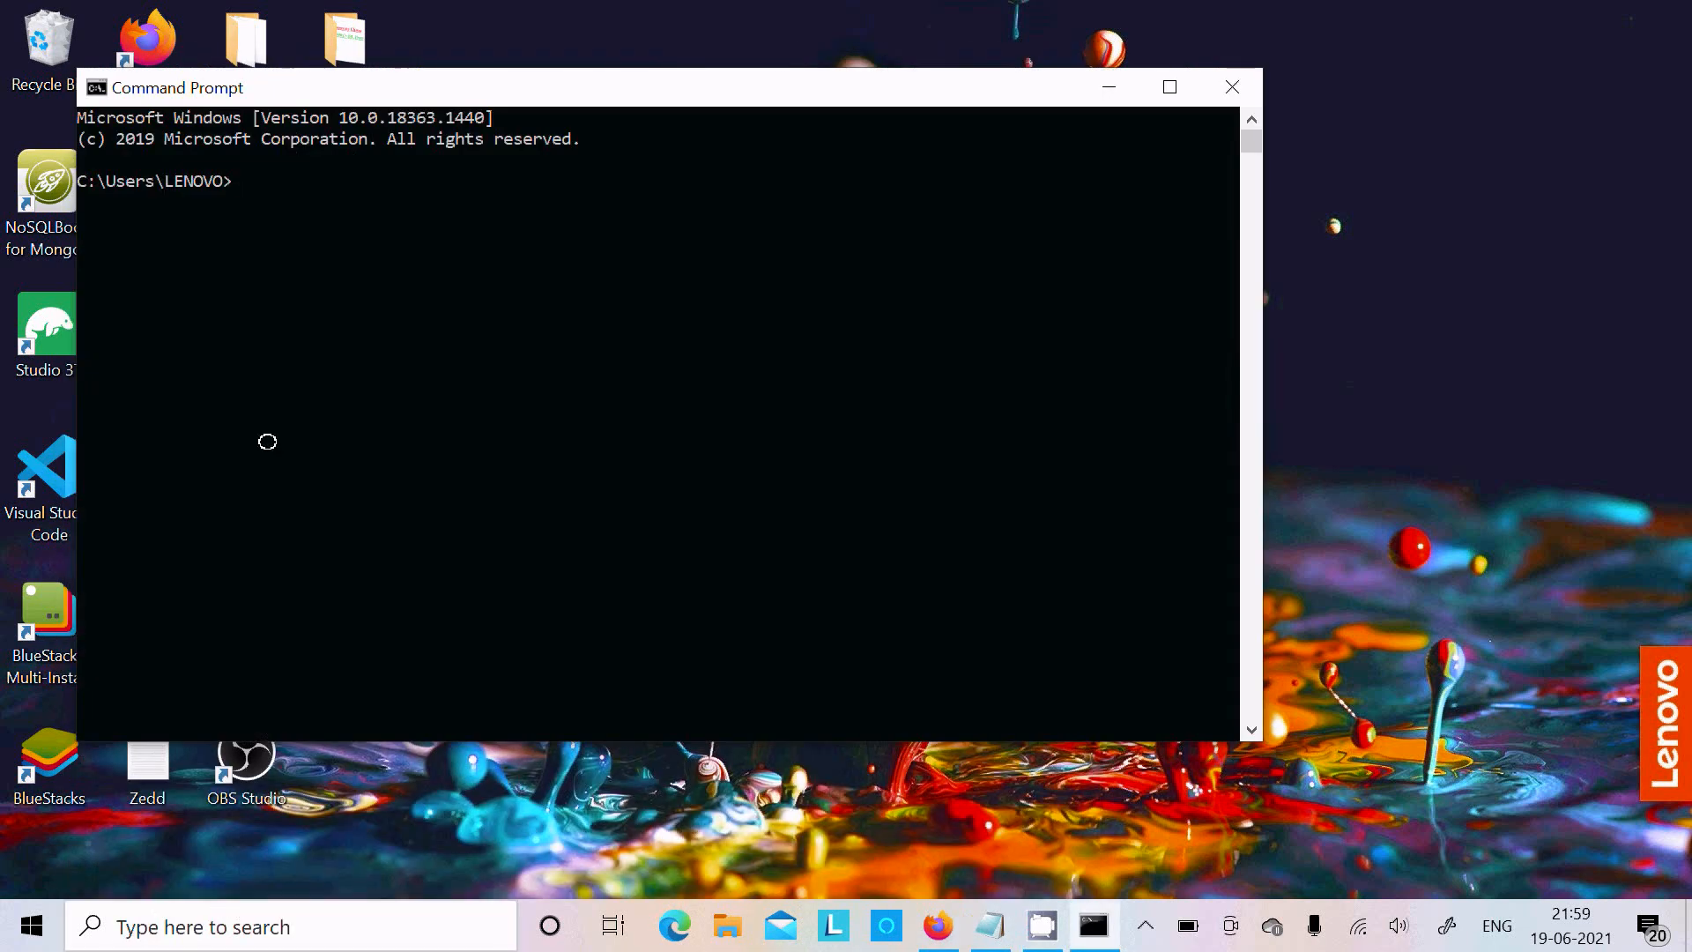
{"action": "type", "text": "mongo"}
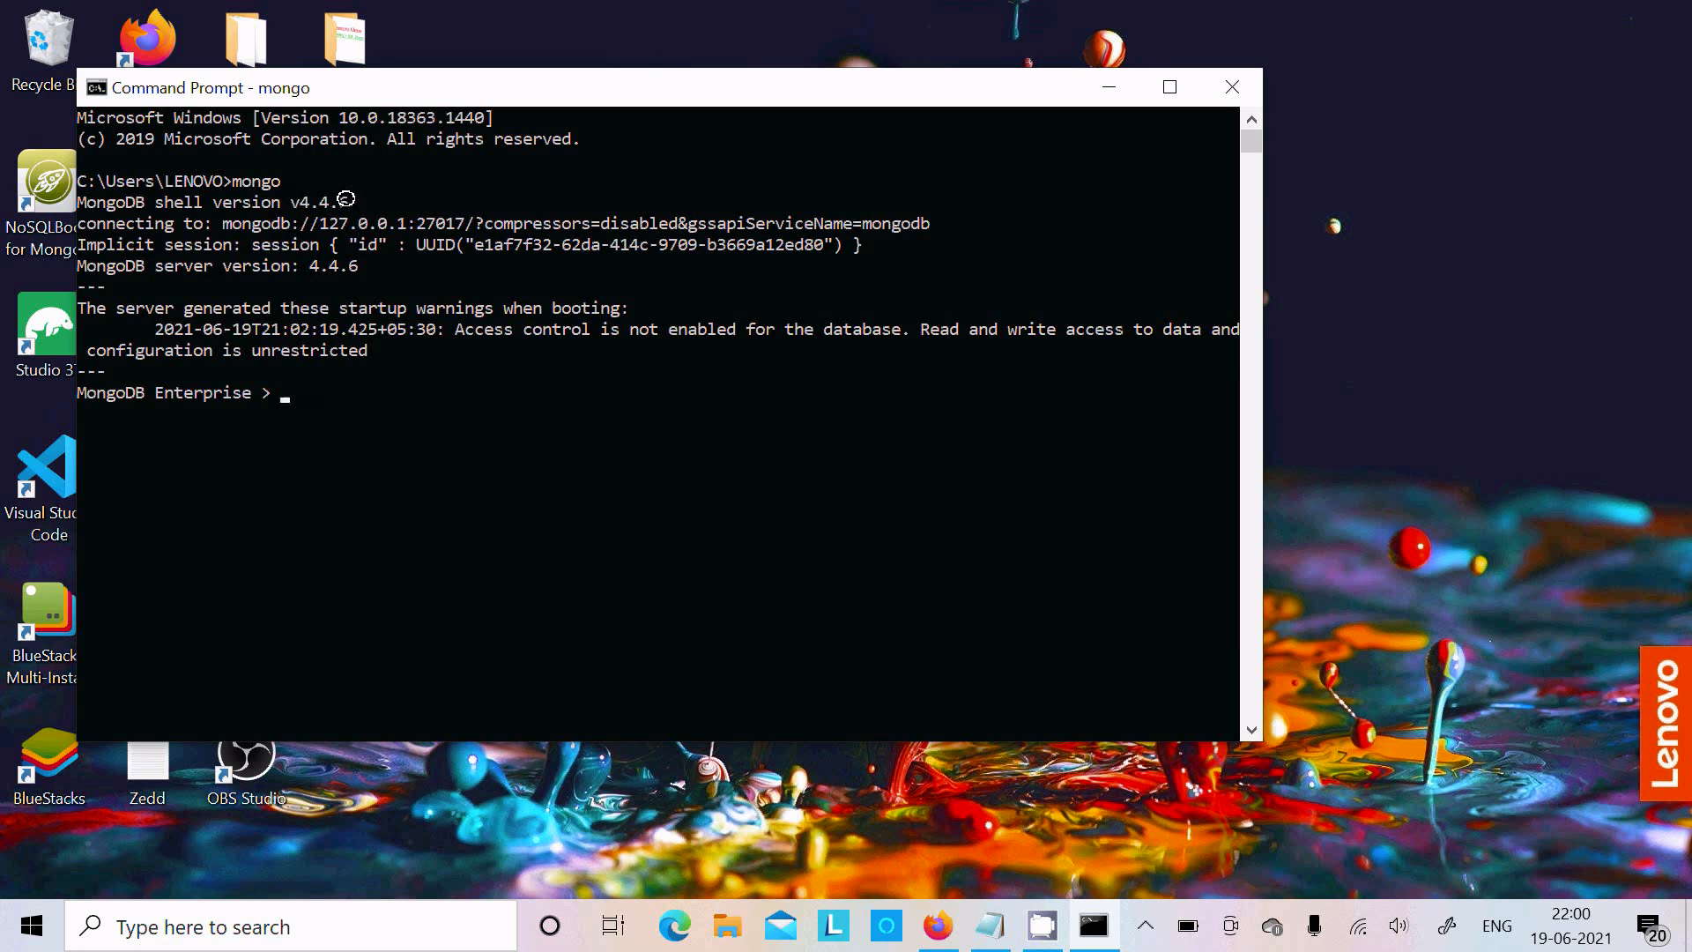
{"action": "mouse_move", "coordinate": [1207, 79]}
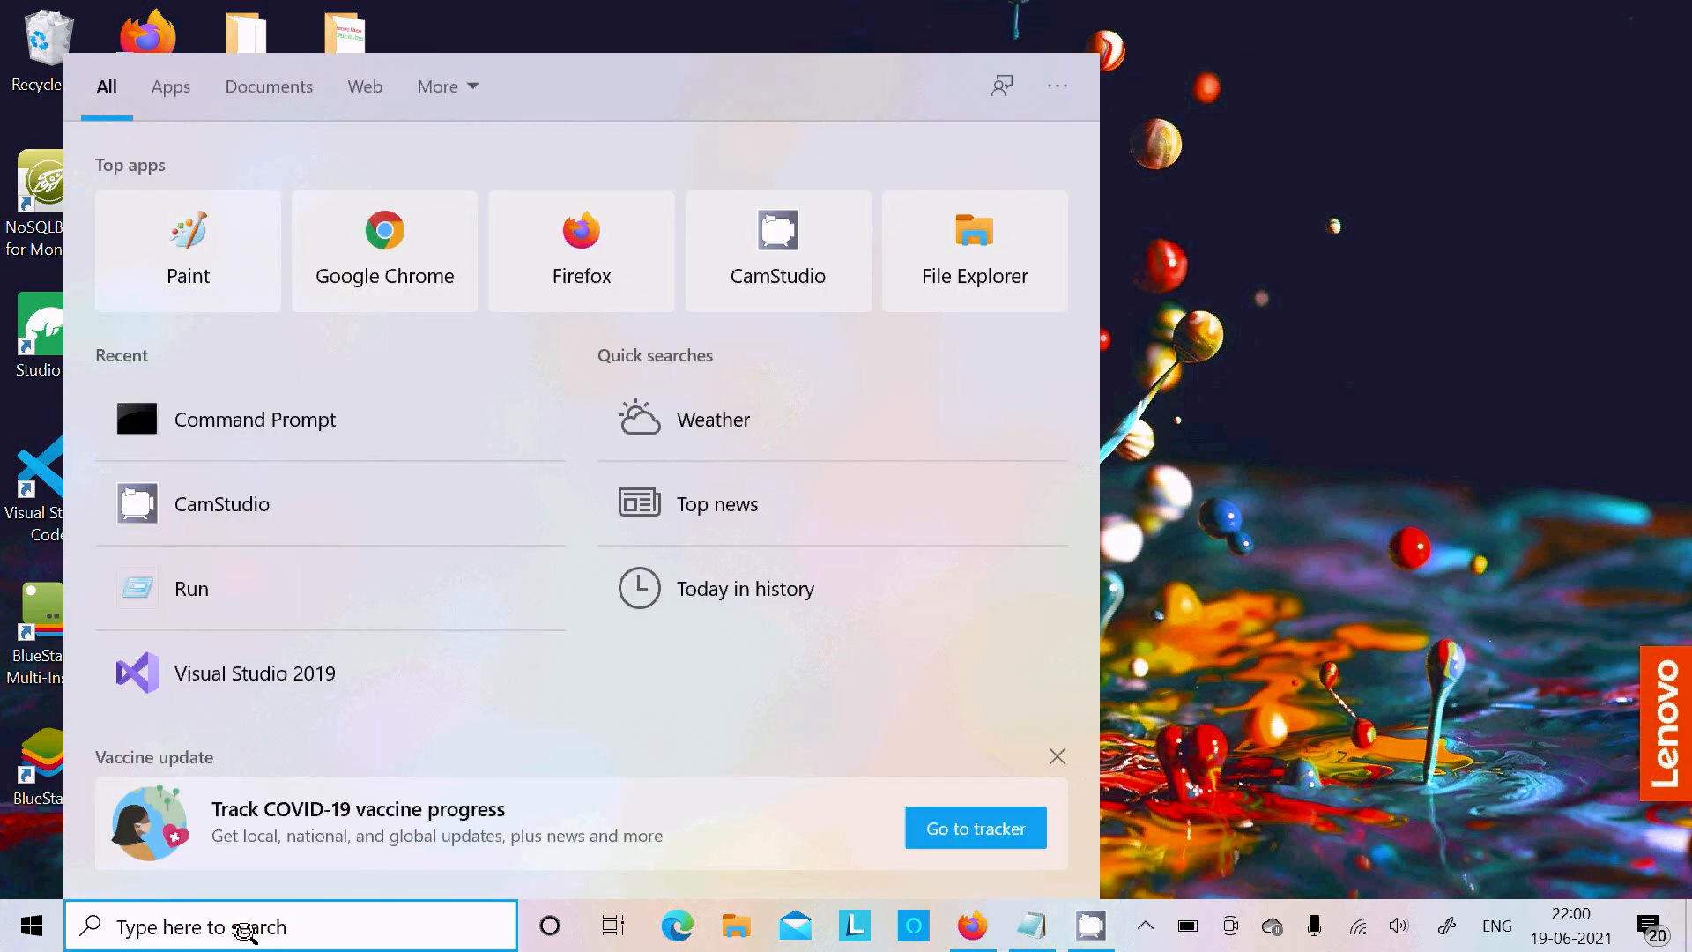
Step: Confirm the Path variable includes MongoDB's 4.4 bin folder and close the dialogs with OK
{"action": "type", "text": "ed"}
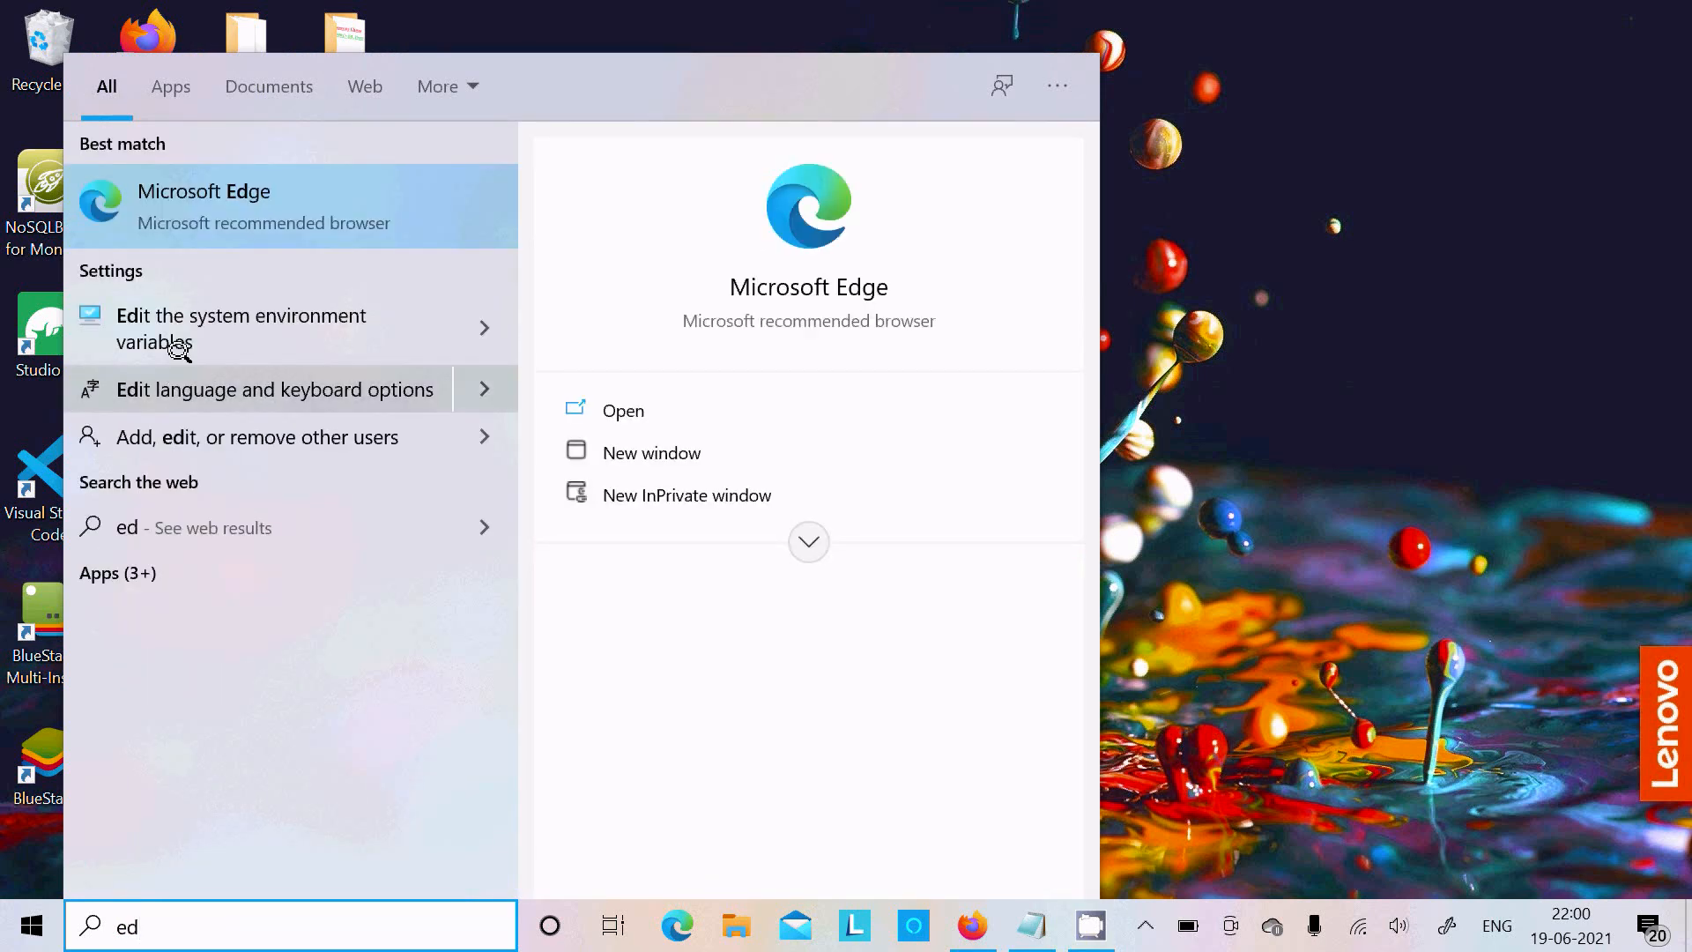
{"action": "left_click", "coordinate": [239, 327]}
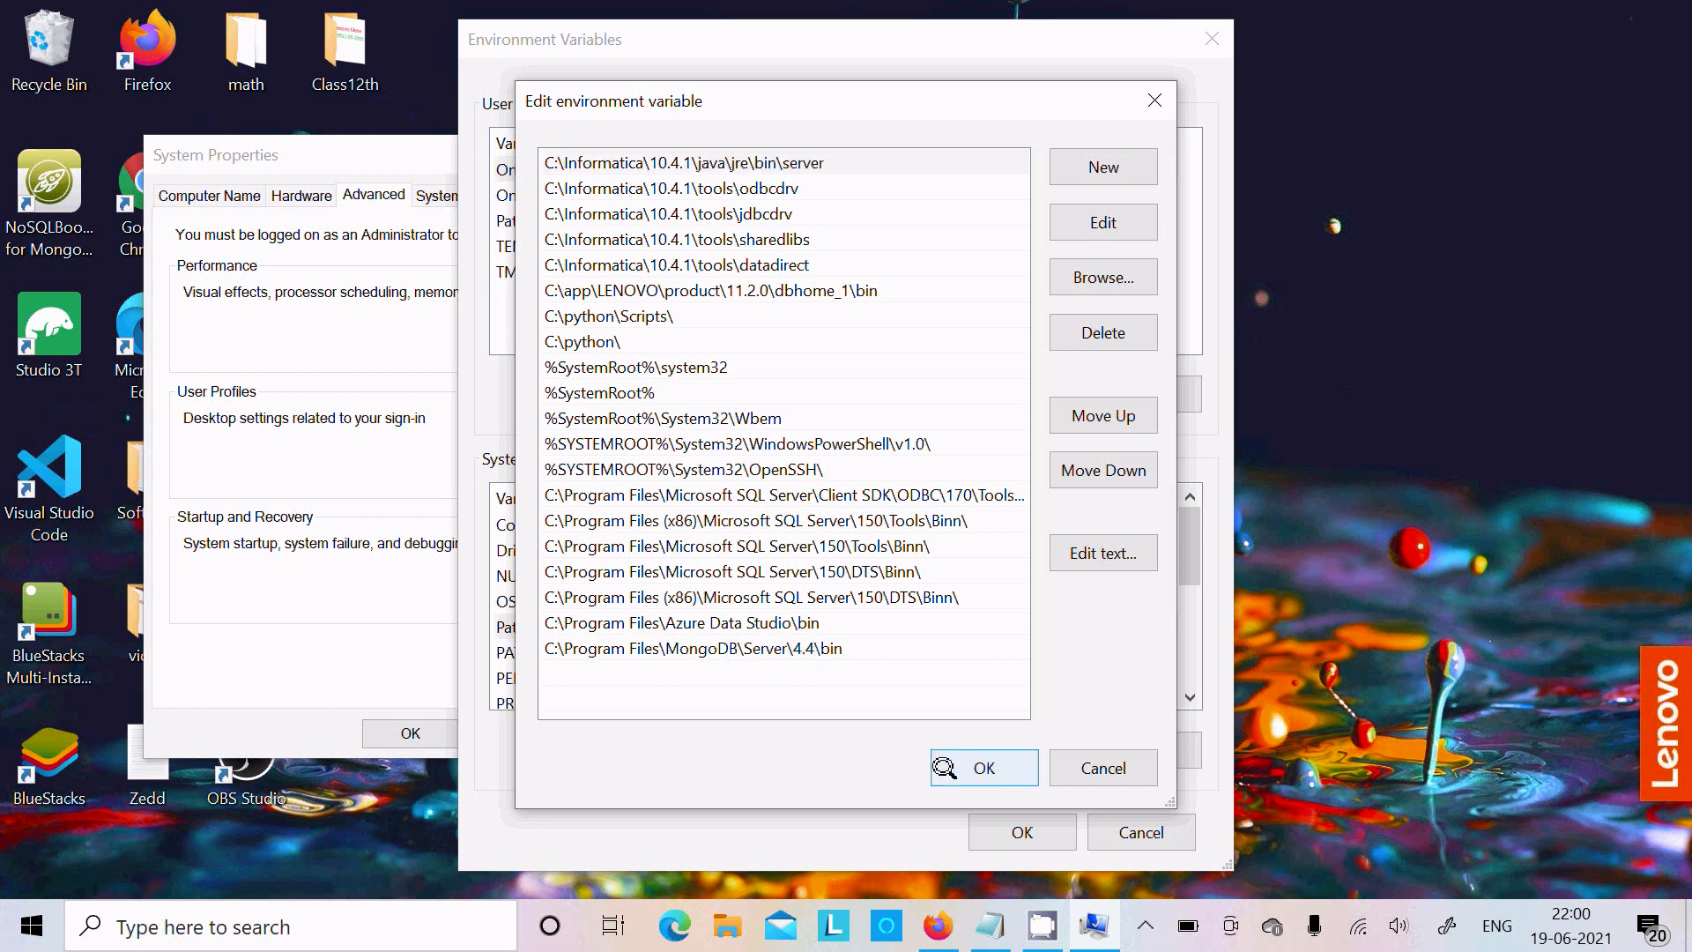
{"action": "left_click", "coordinate": [983, 769]}
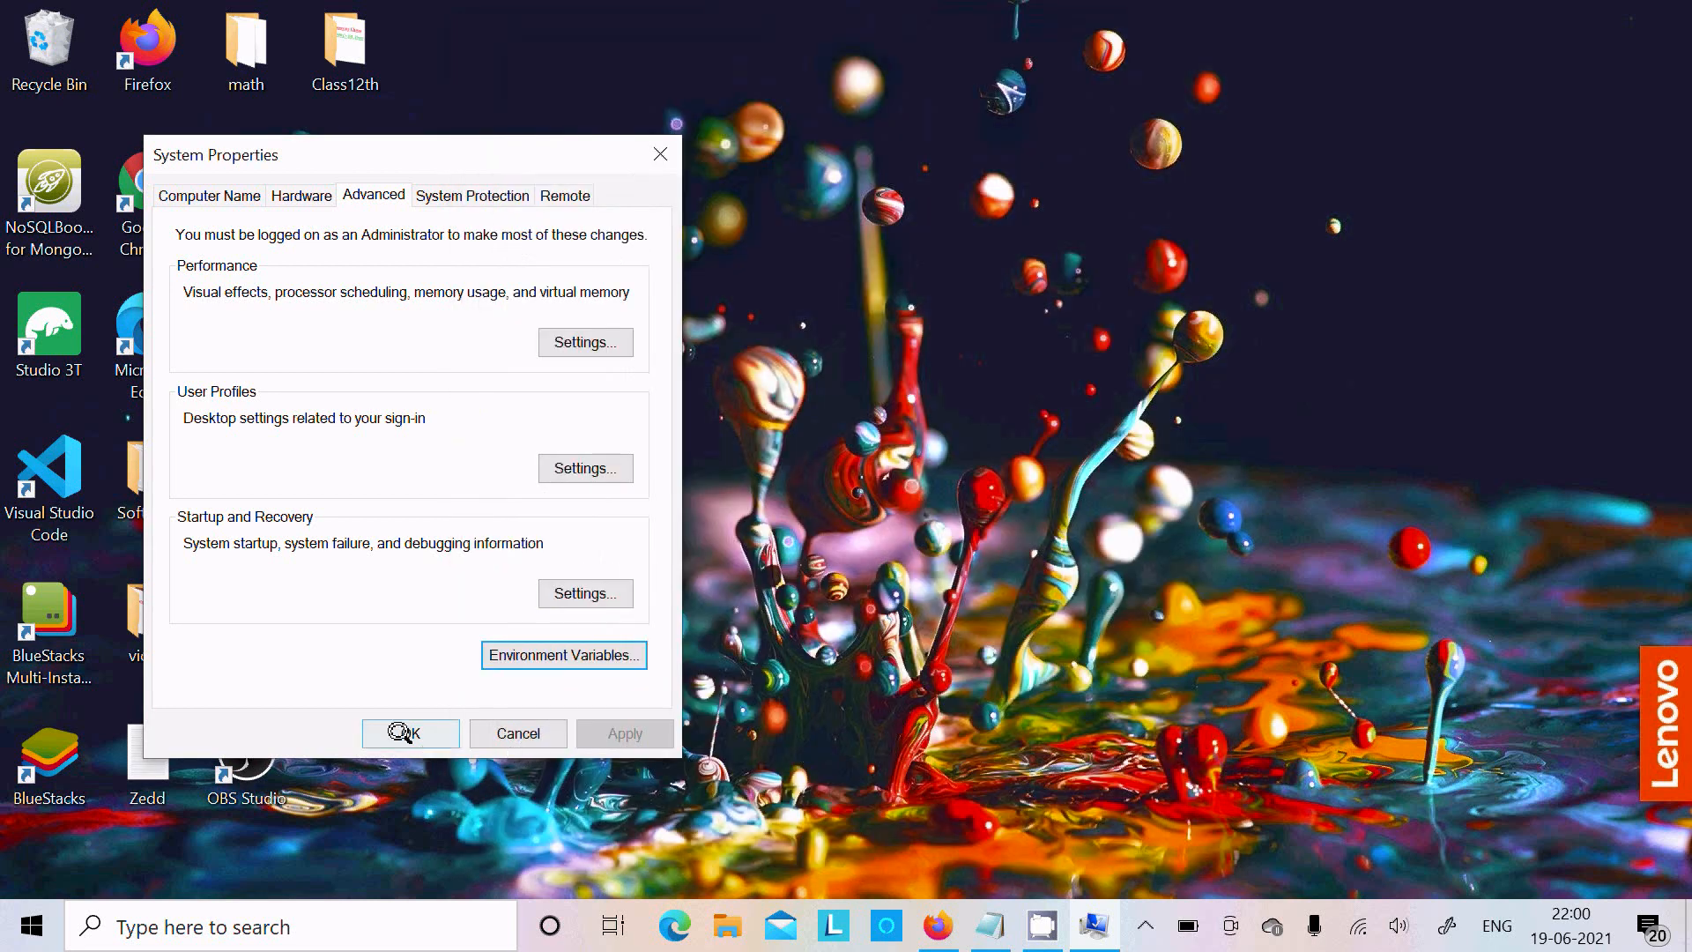
{"action": "left_click", "coordinate": [409, 733]}
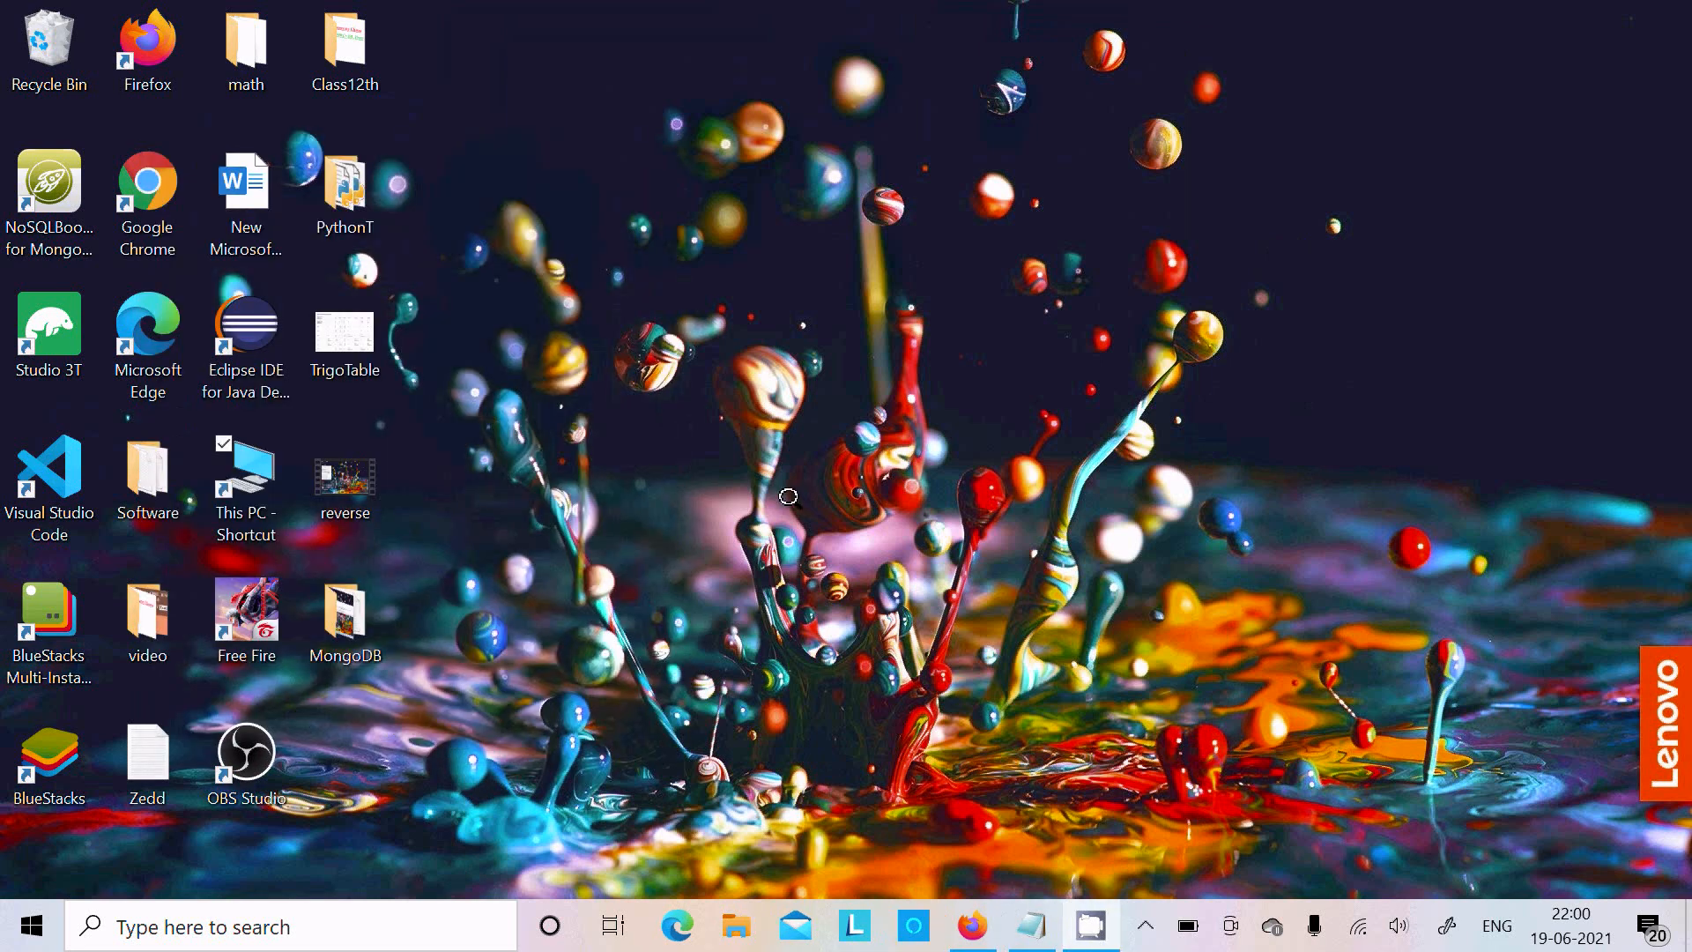
Step: Launch Visual Studio Code and start the mongo shell in its integrated terminal
{"action": "left_click", "coordinate": [49, 477]}
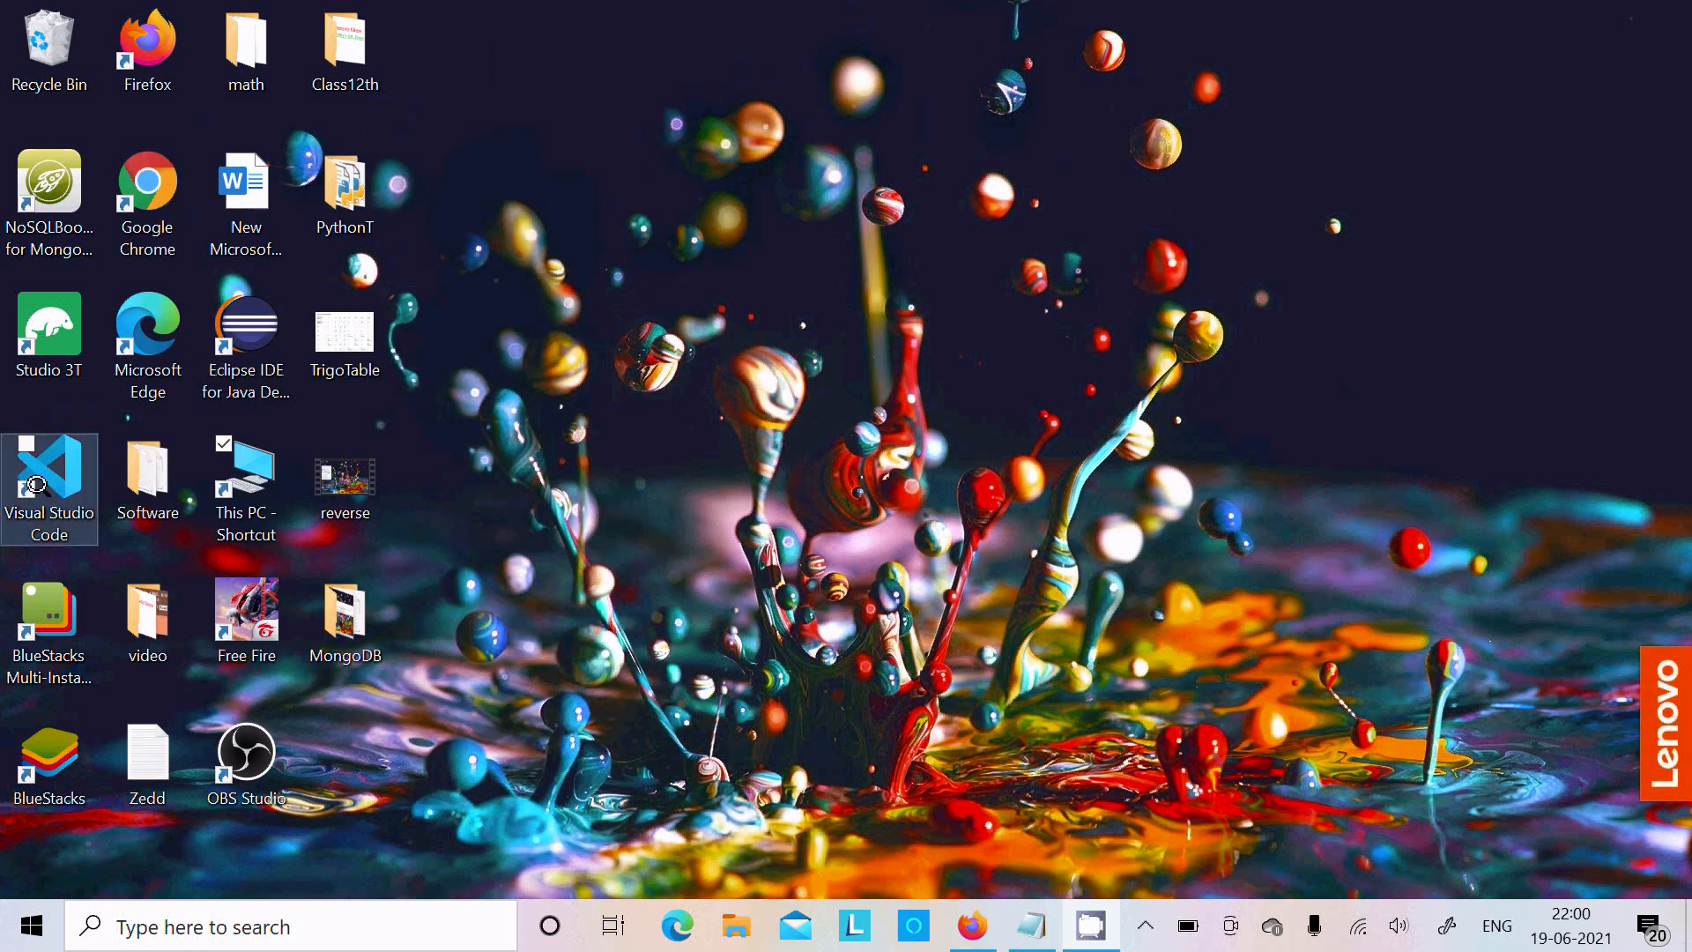
{"action": "double_click", "coordinate": [50, 480]}
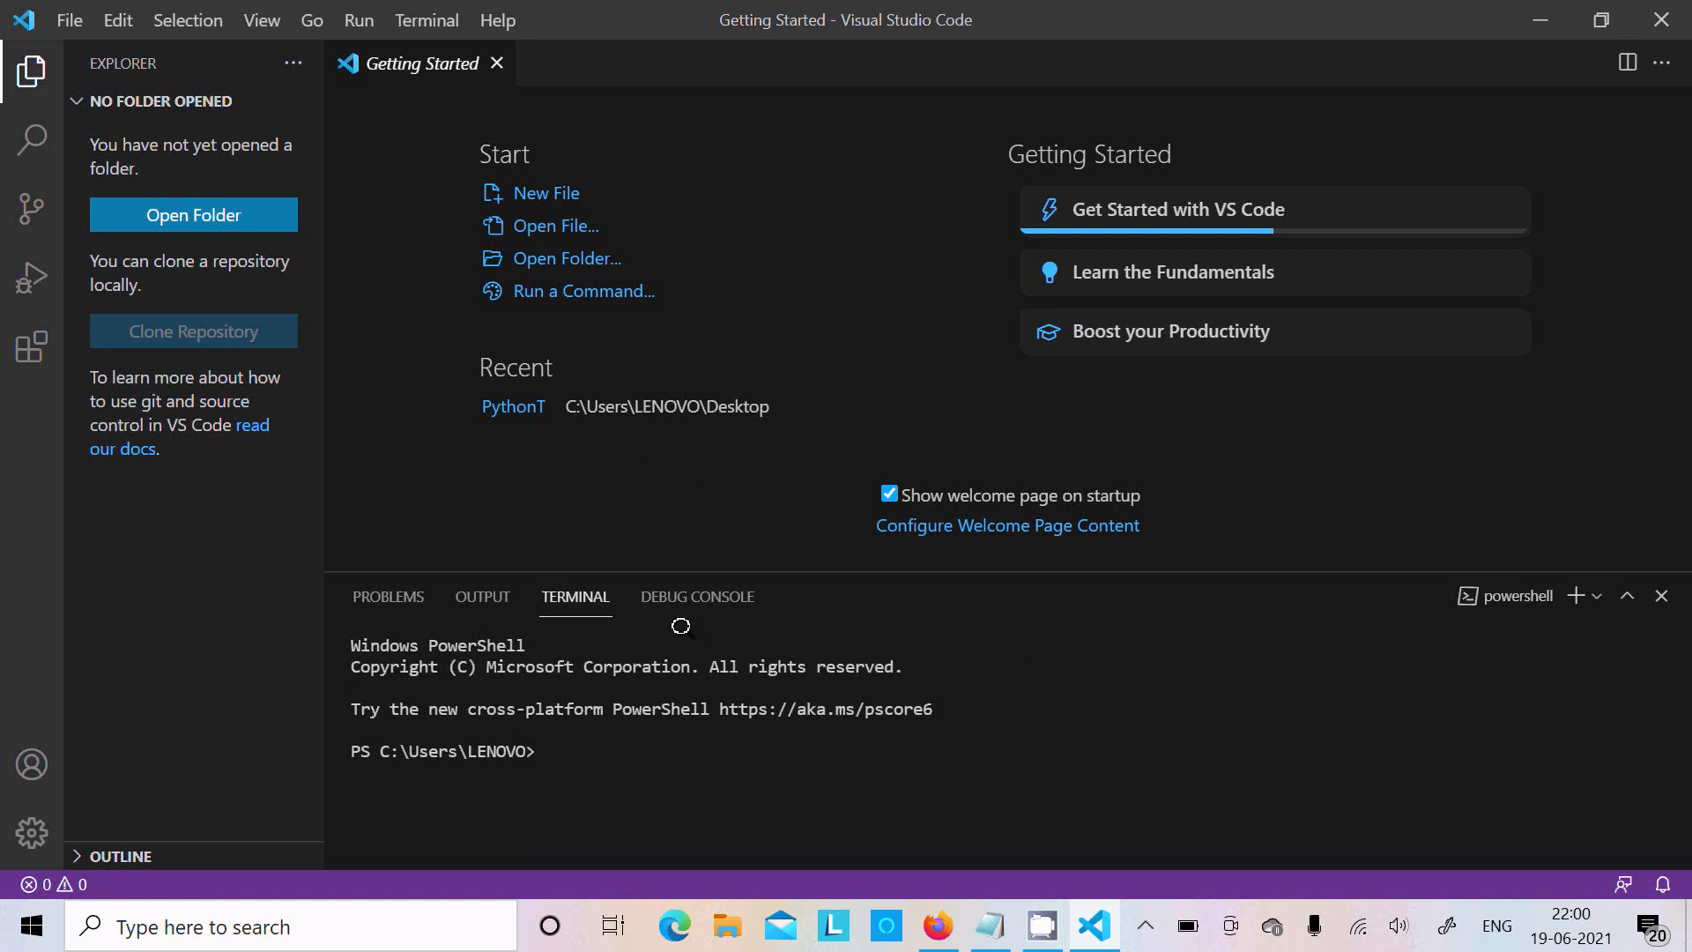
{"action": "left_click", "coordinate": [553, 751]}
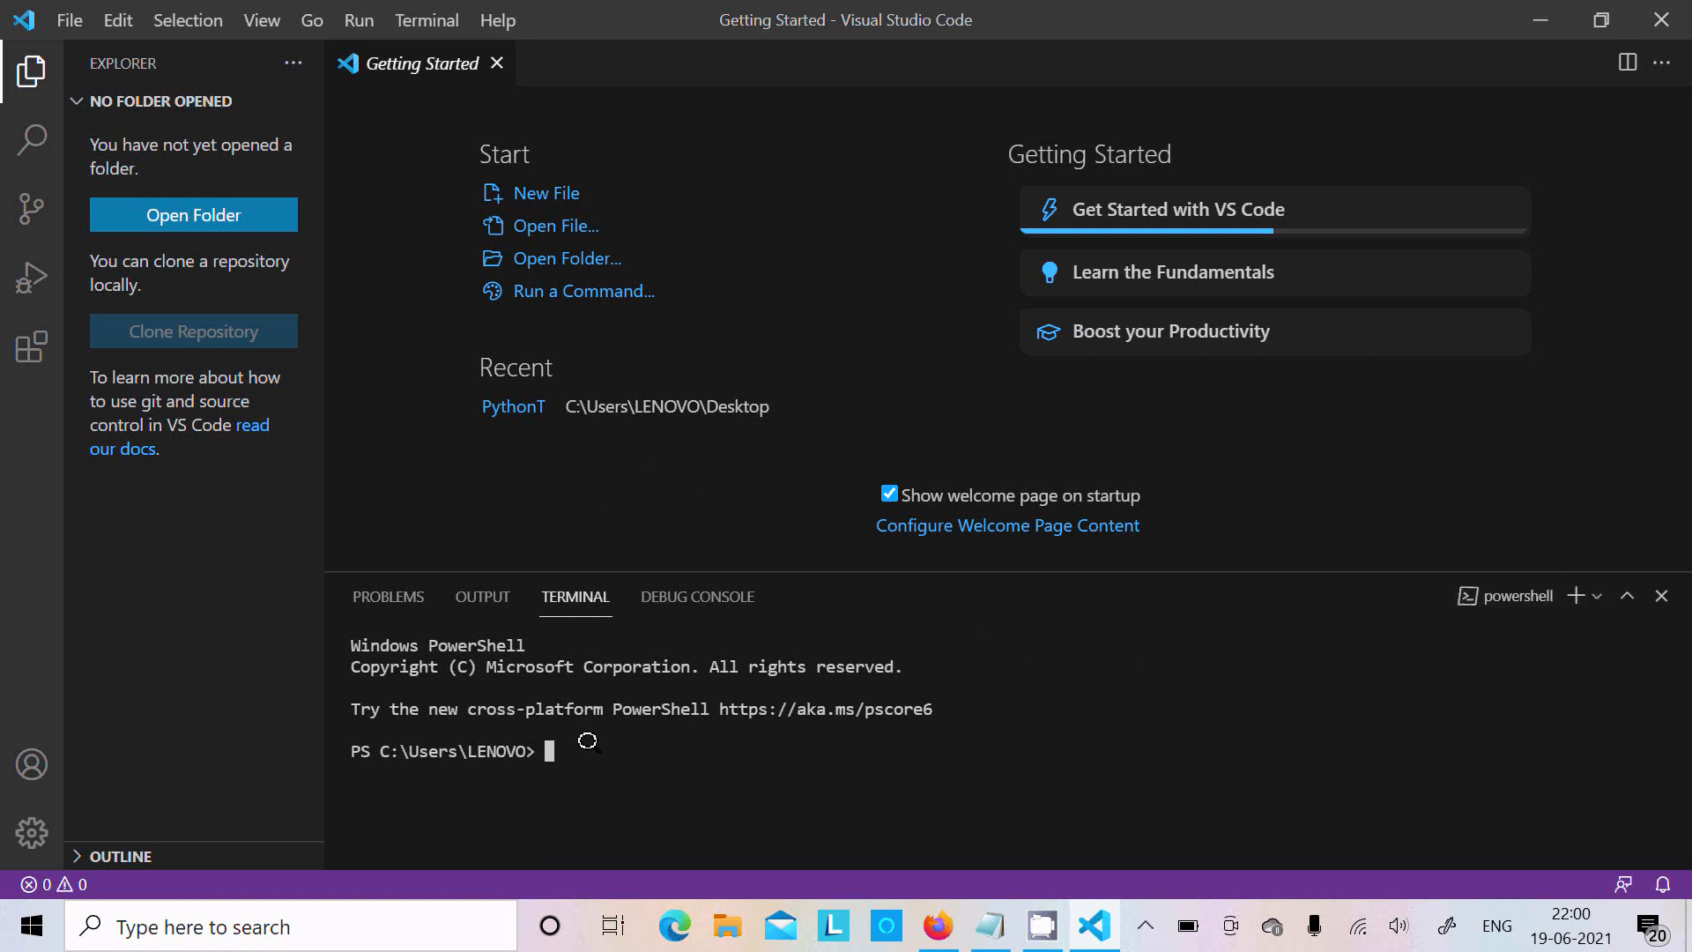
{"action": "type", "text": "mo"}
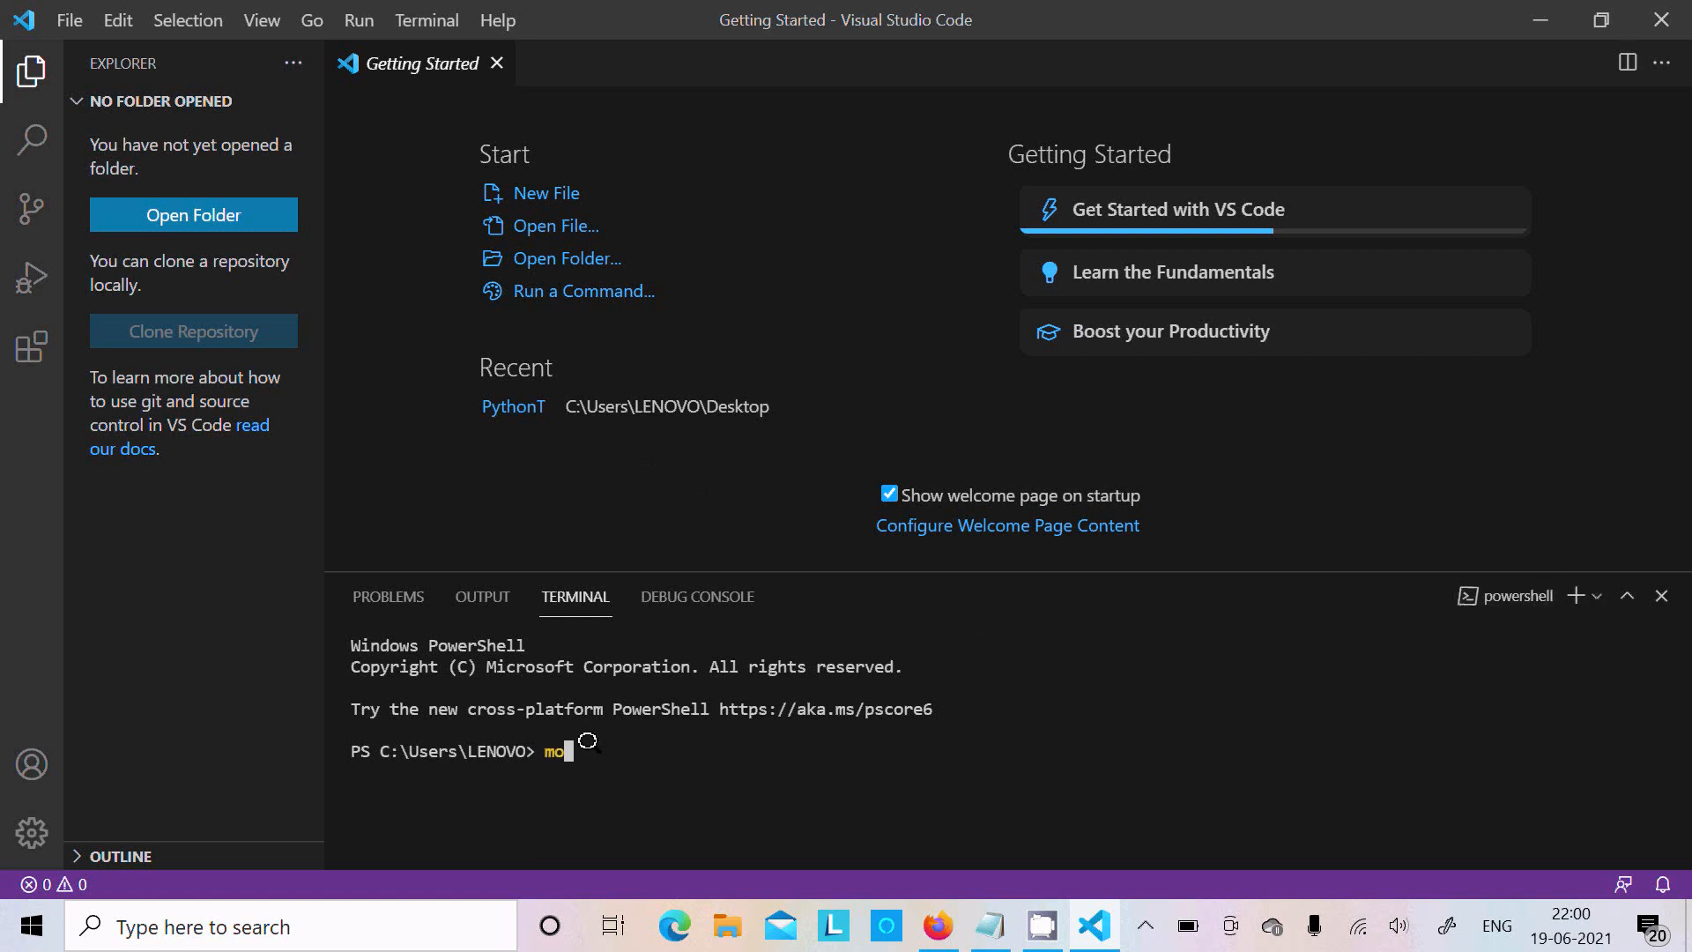
{"action": "key", "text": "Enter"}
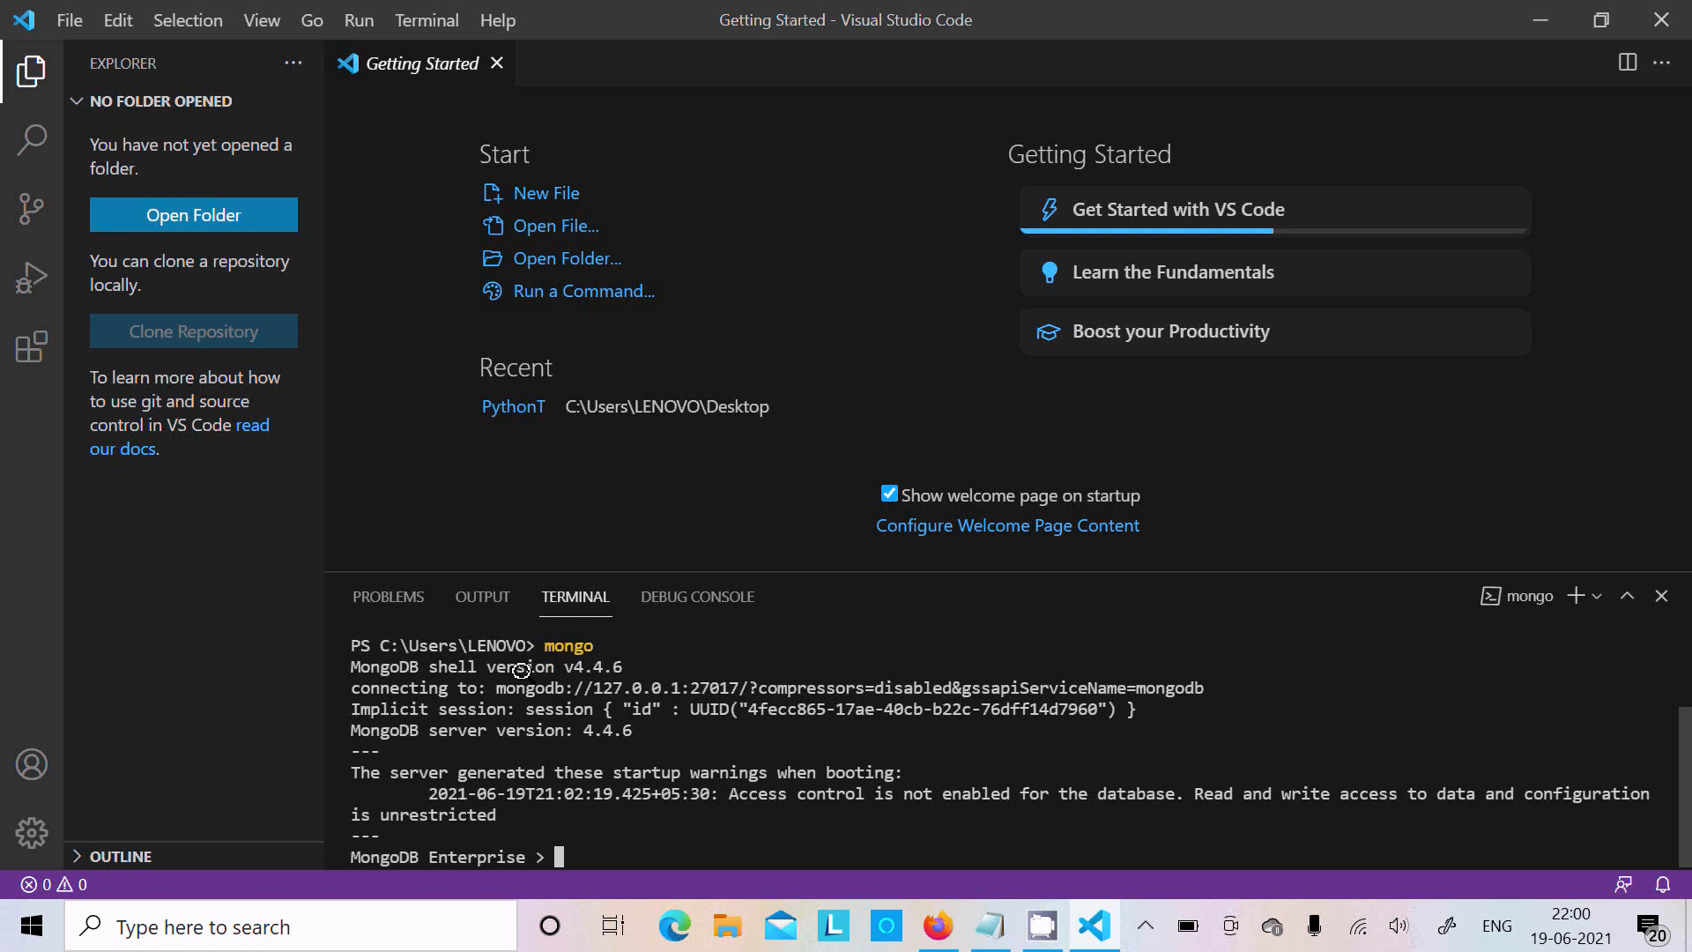
{"action": "mouse_move", "coordinate": [573, 689]}
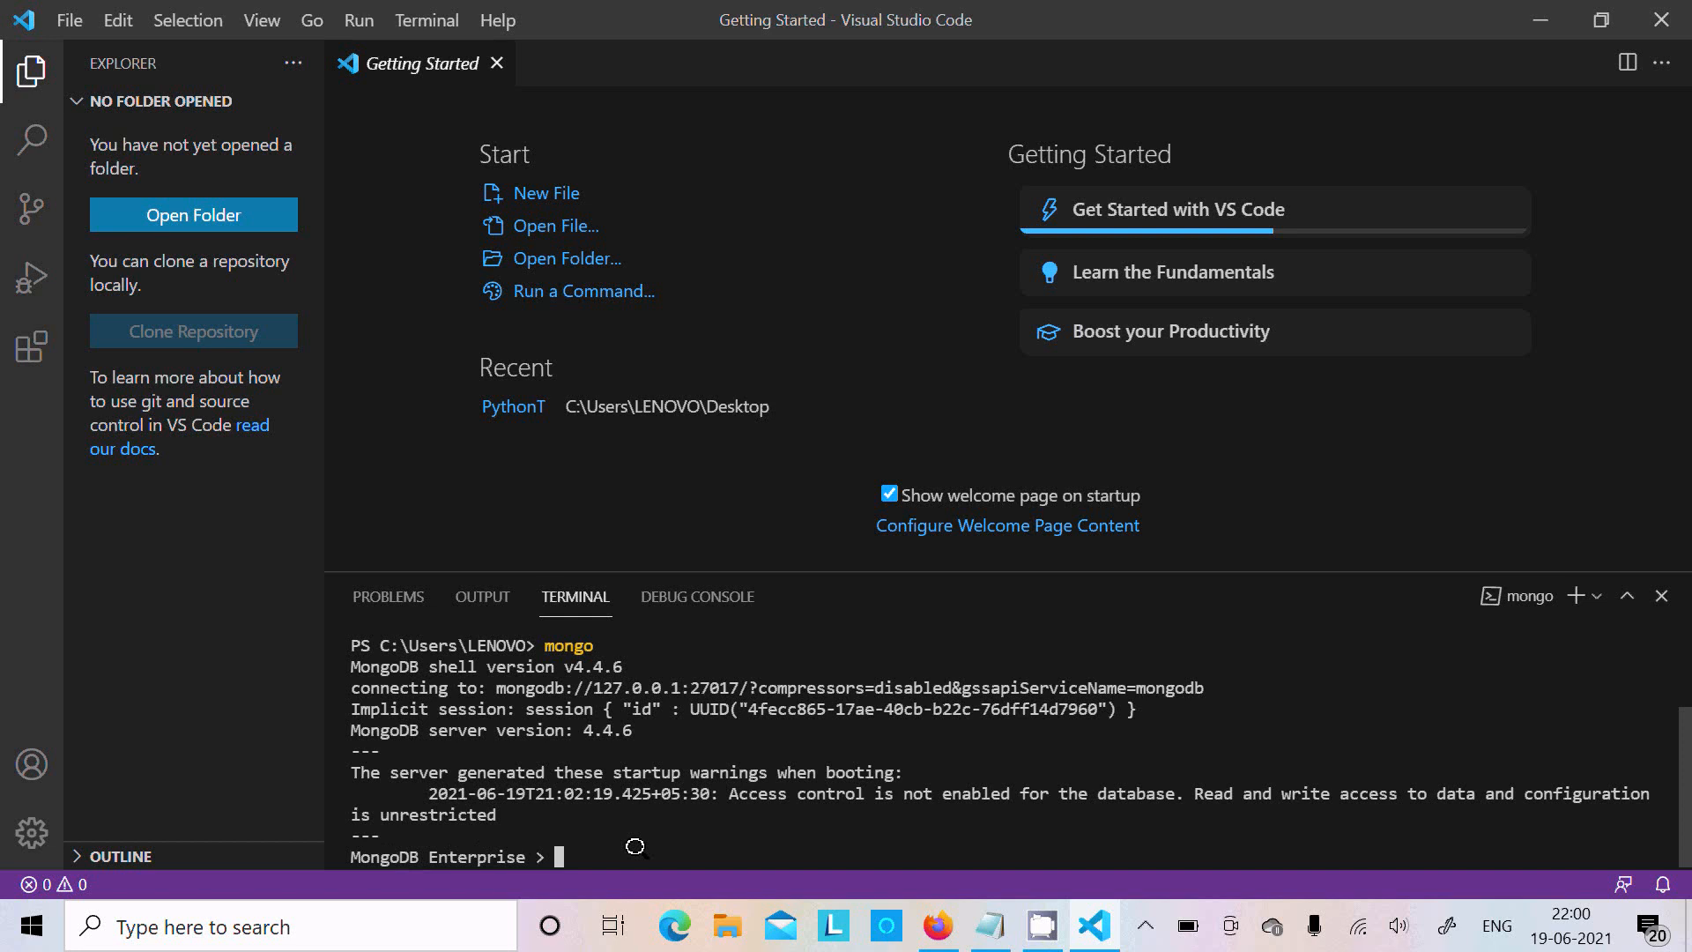
Step: Run show dbs to list Adam, admin, config, local, then switch with use Adam
{"action": "type", "text": "sh"}
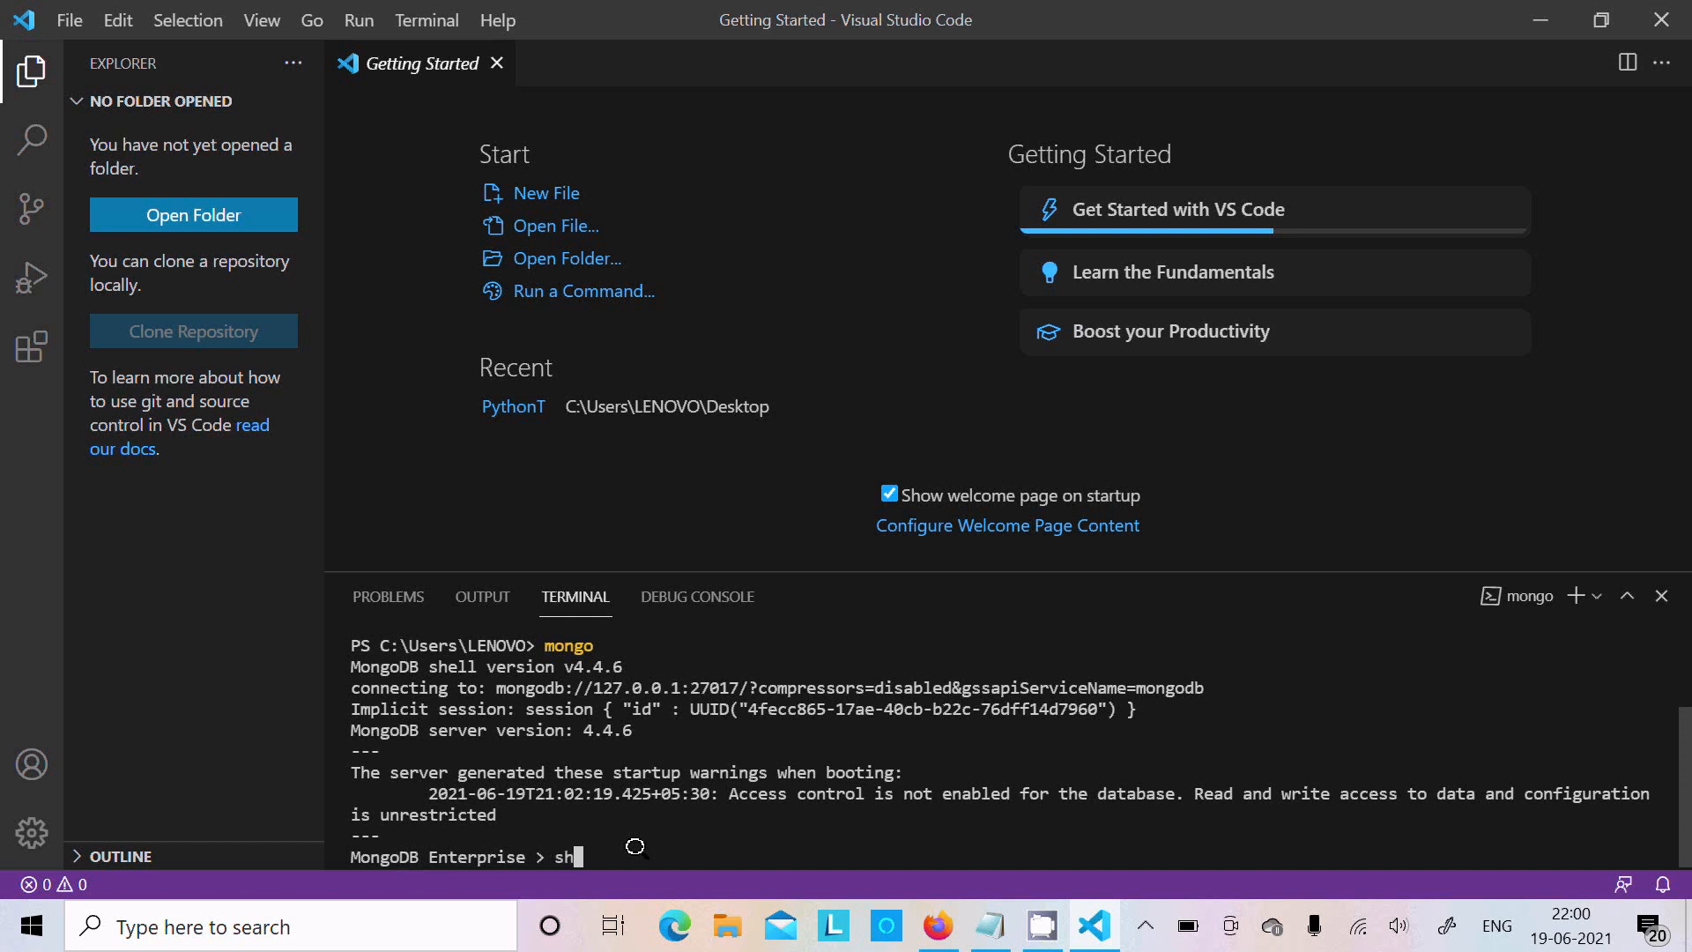
{"action": "type", "text": "ow"}
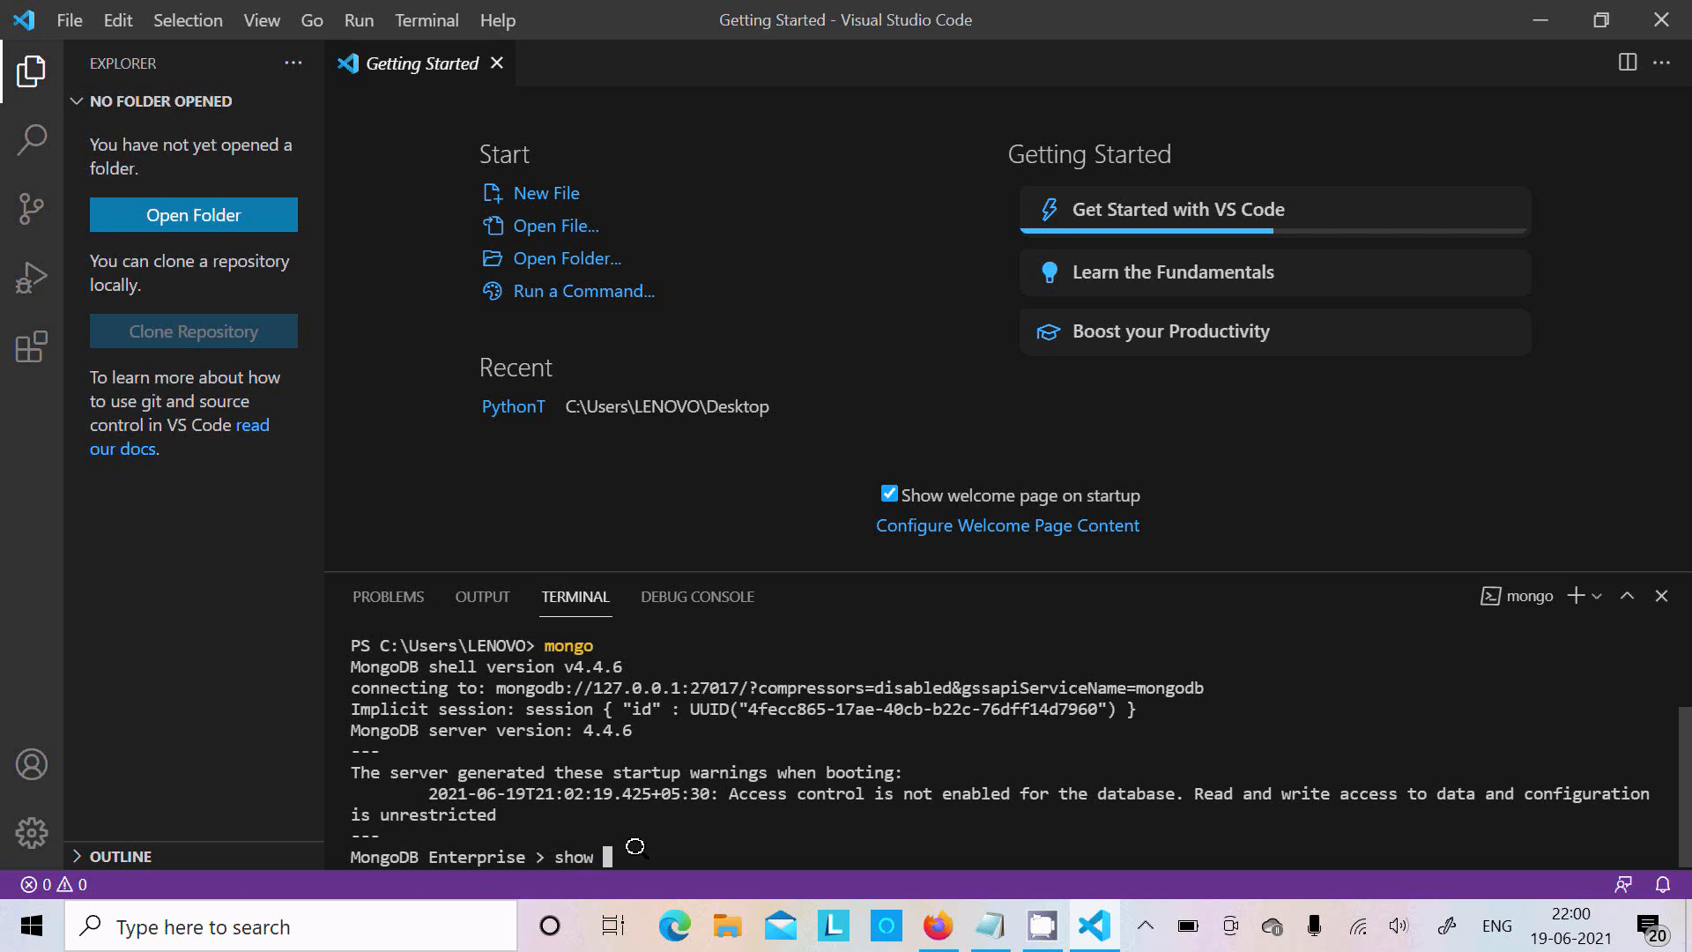
{"action": "type", "text": "dbs"}
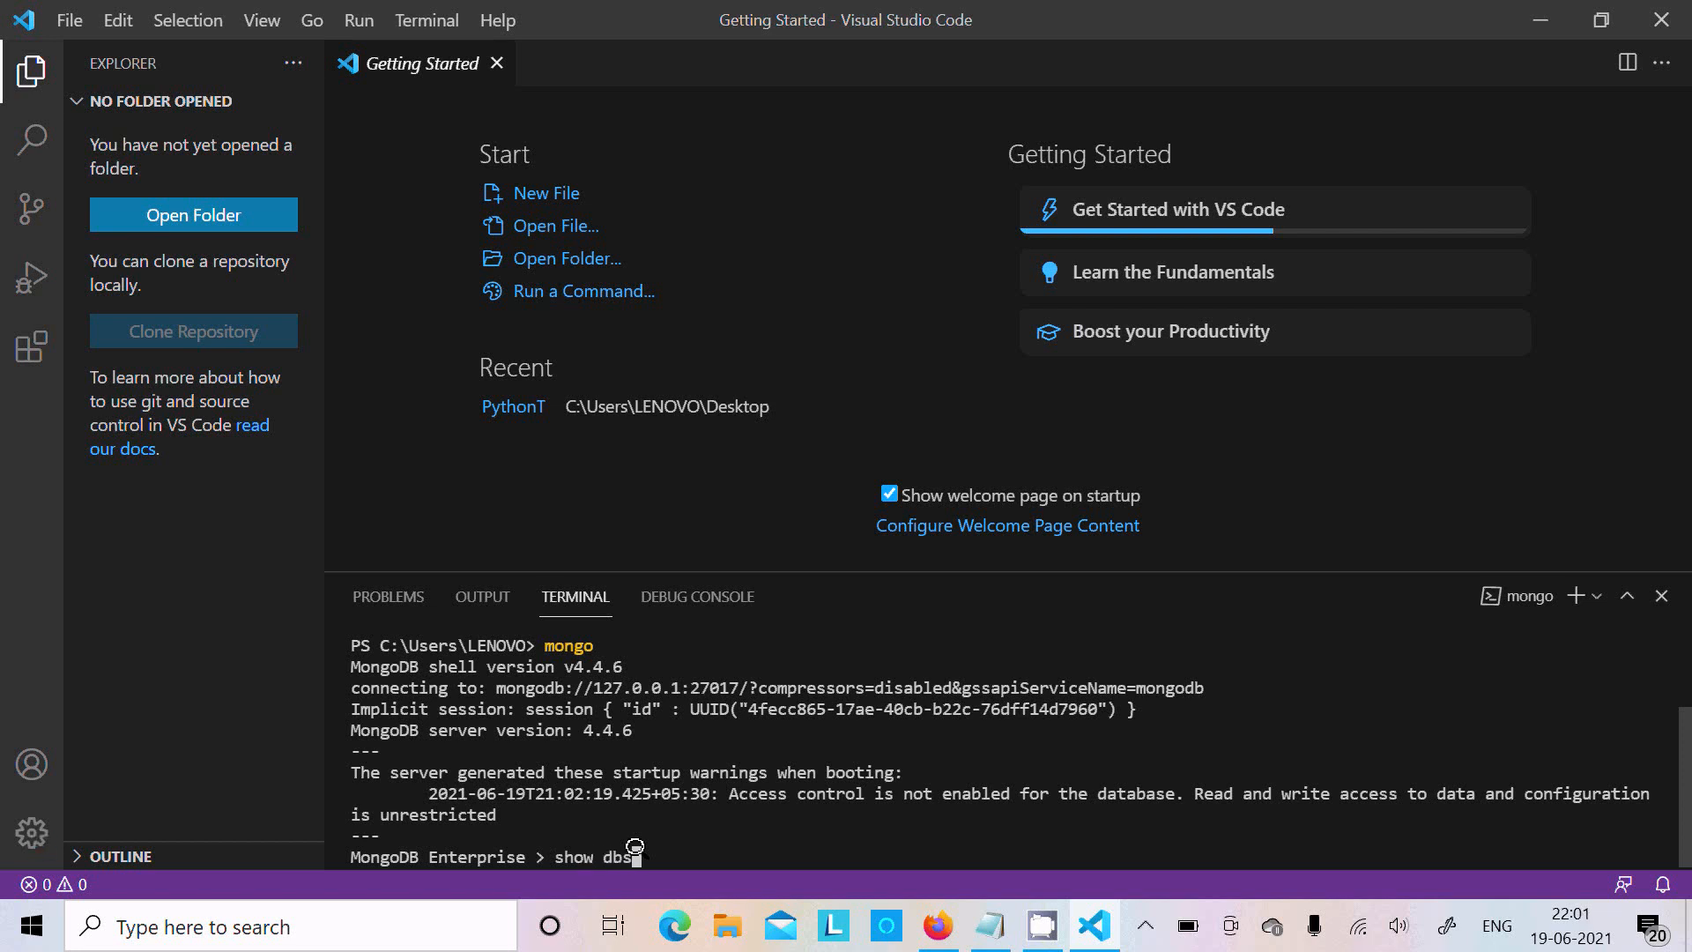
{"action": "key", "text": "Enter"}
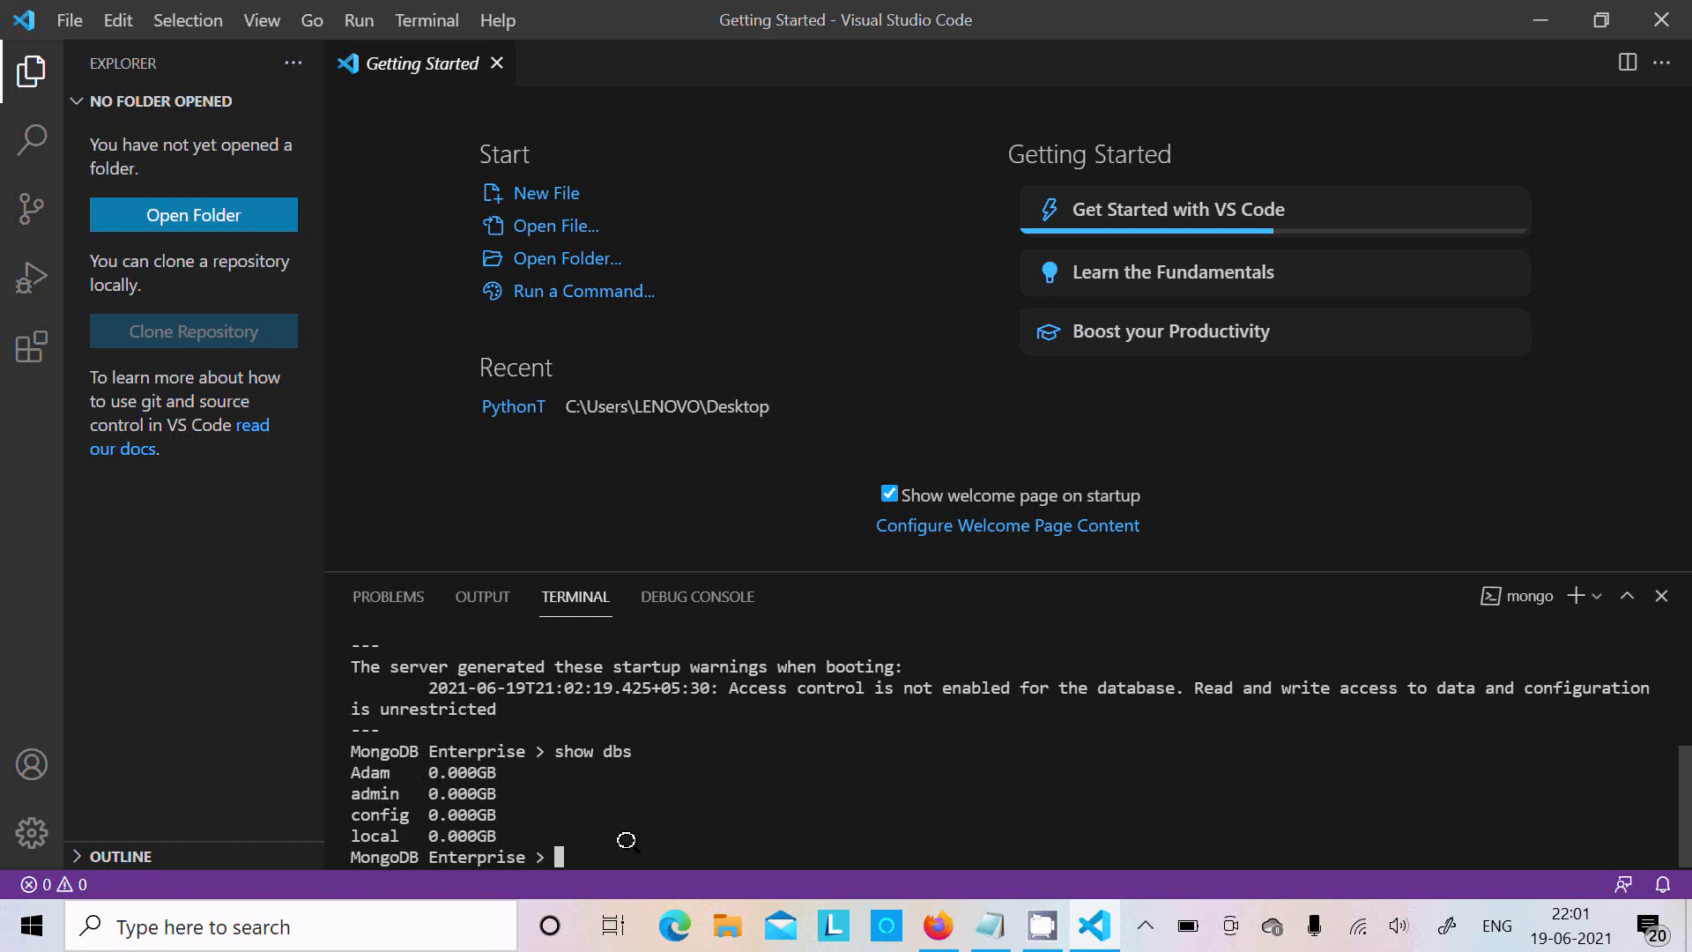
{"action": "type", "text": "use A"}
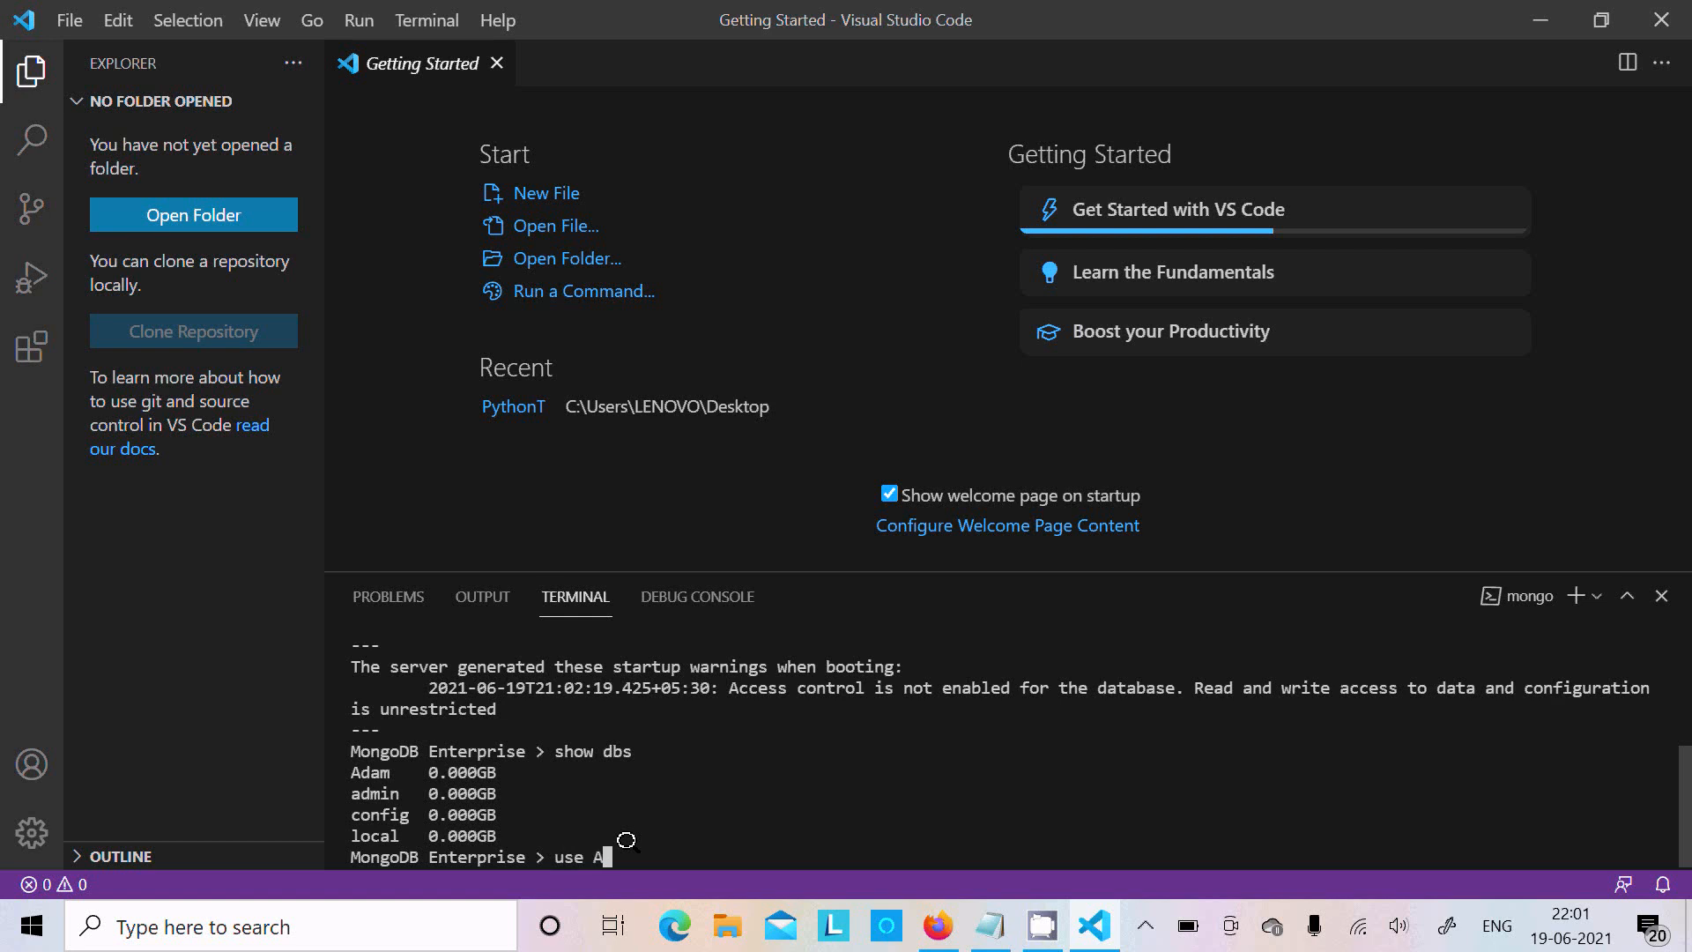
{"action": "key", "text": "Enter"}
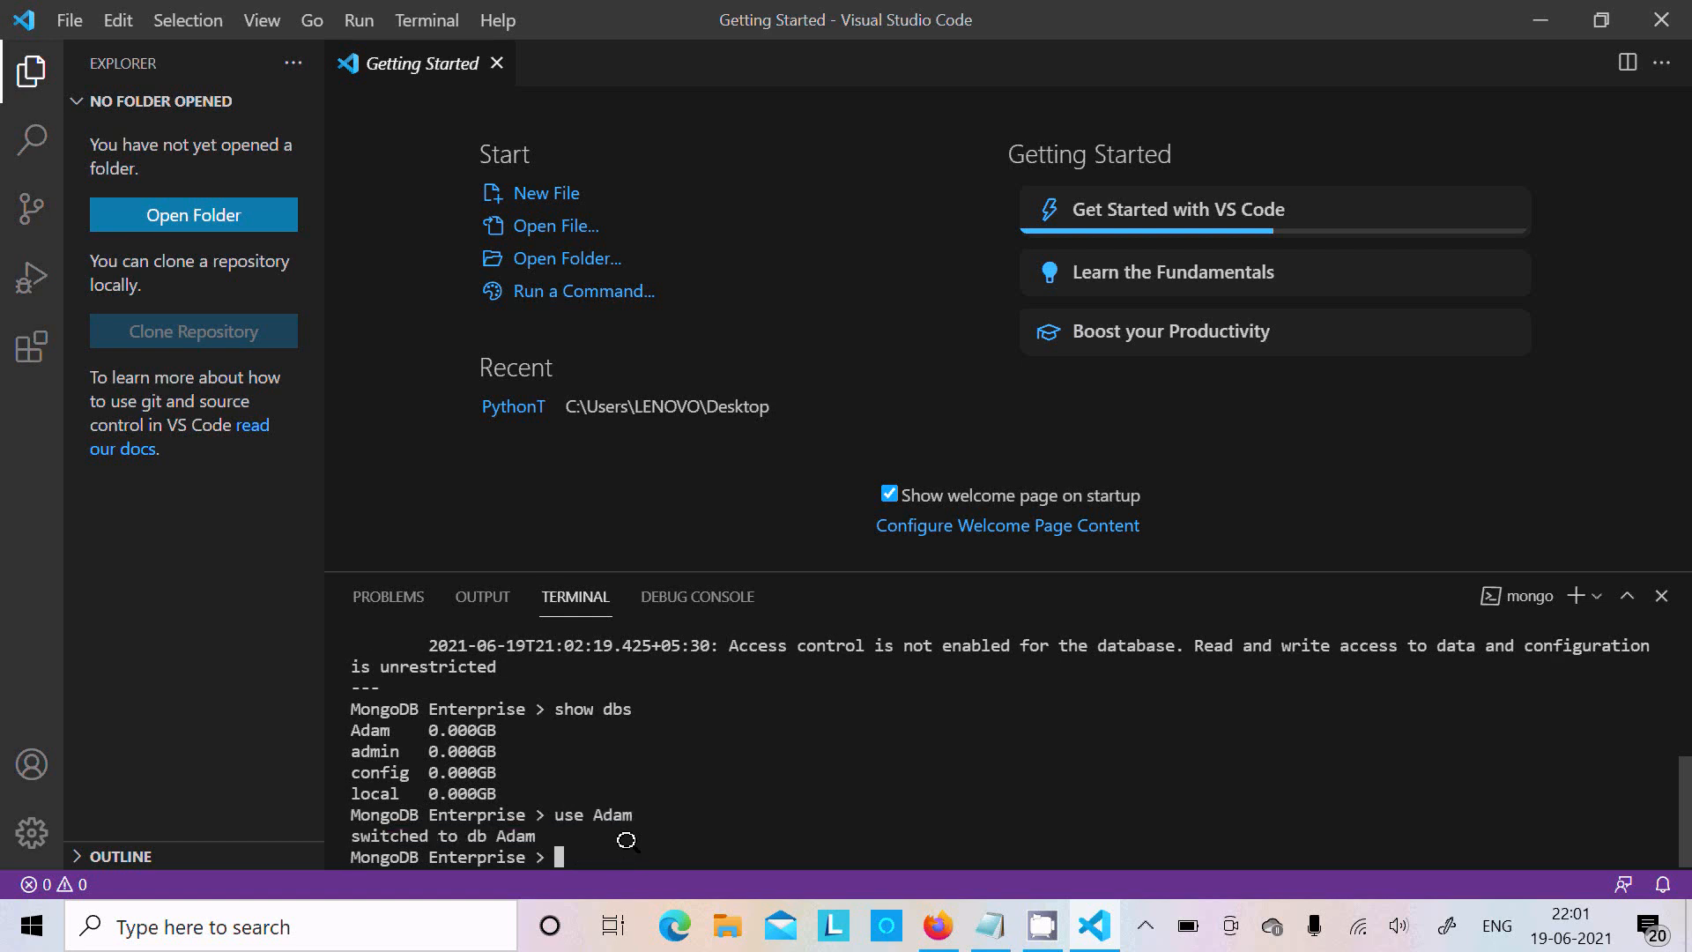
{"action": "mouse_move", "coordinate": [476, 814]}
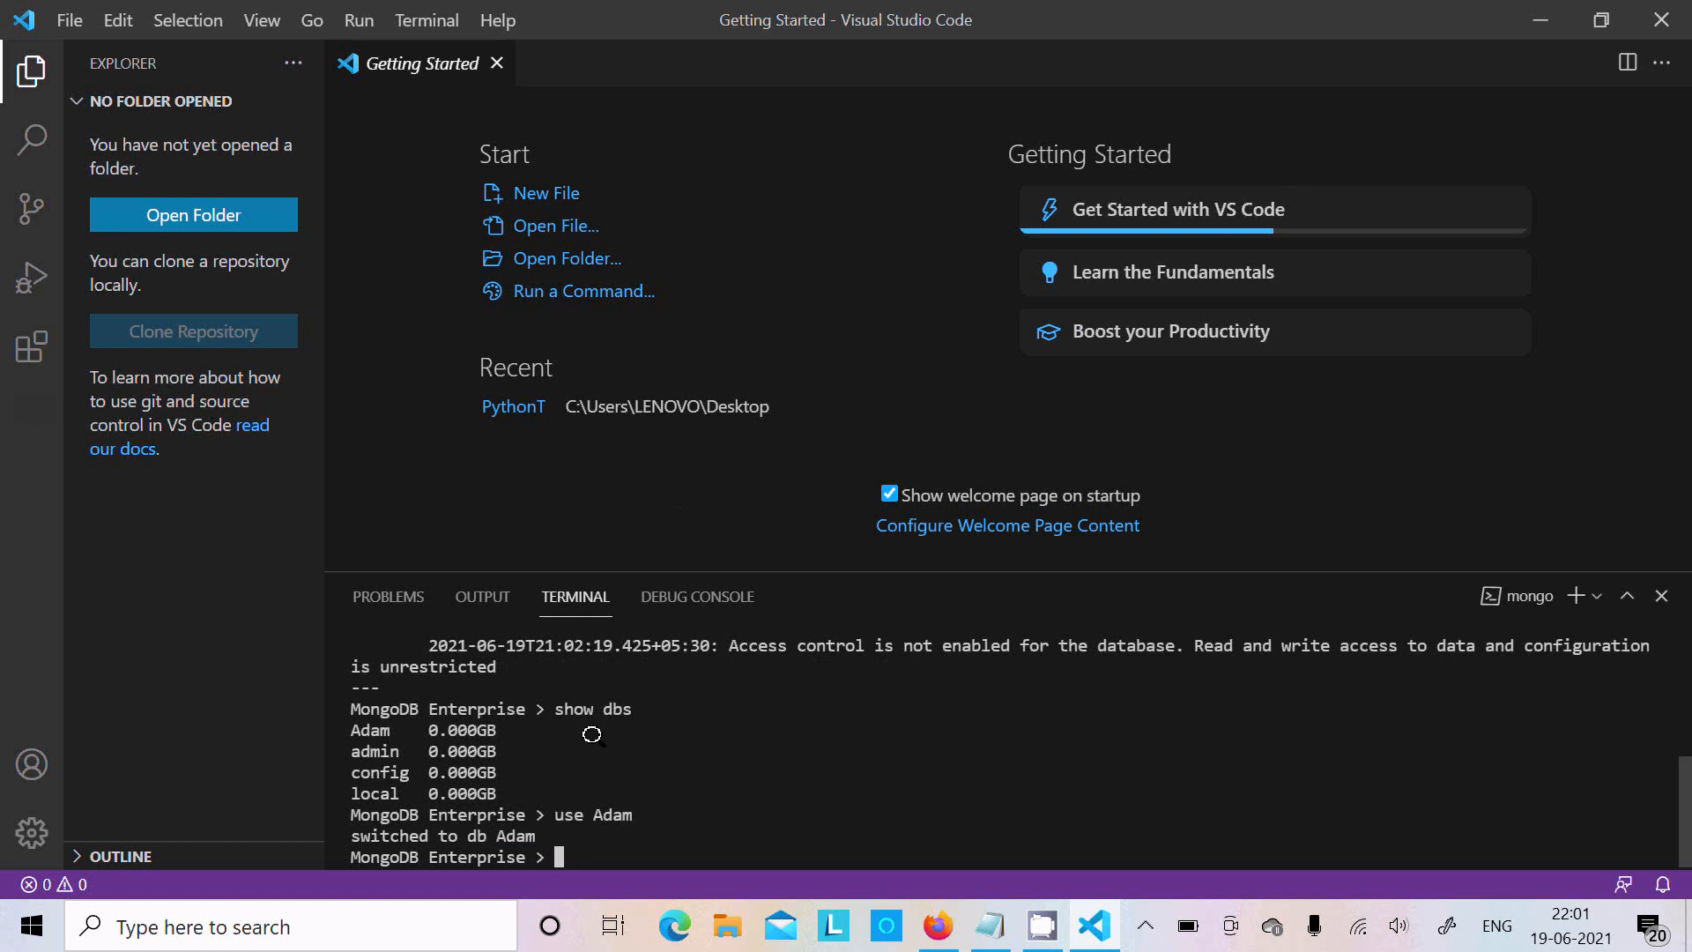
{"action": "mouse_move", "coordinate": [553, 407]}
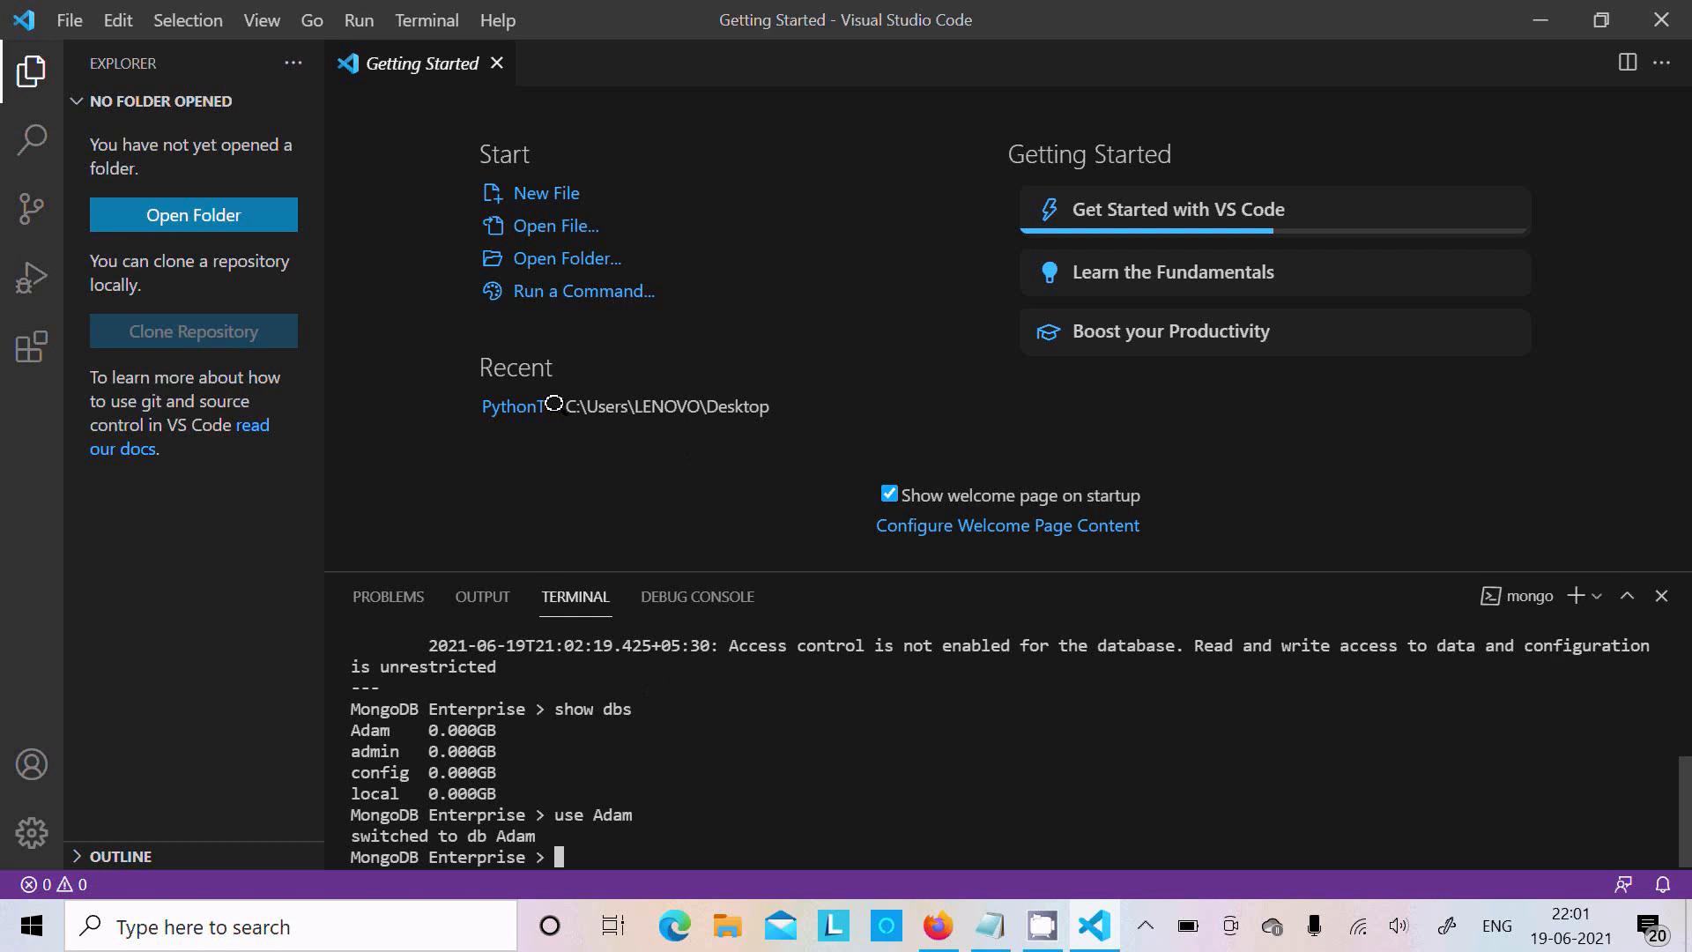
{"action": "mouse_move", "coordinate": [28, 345]}
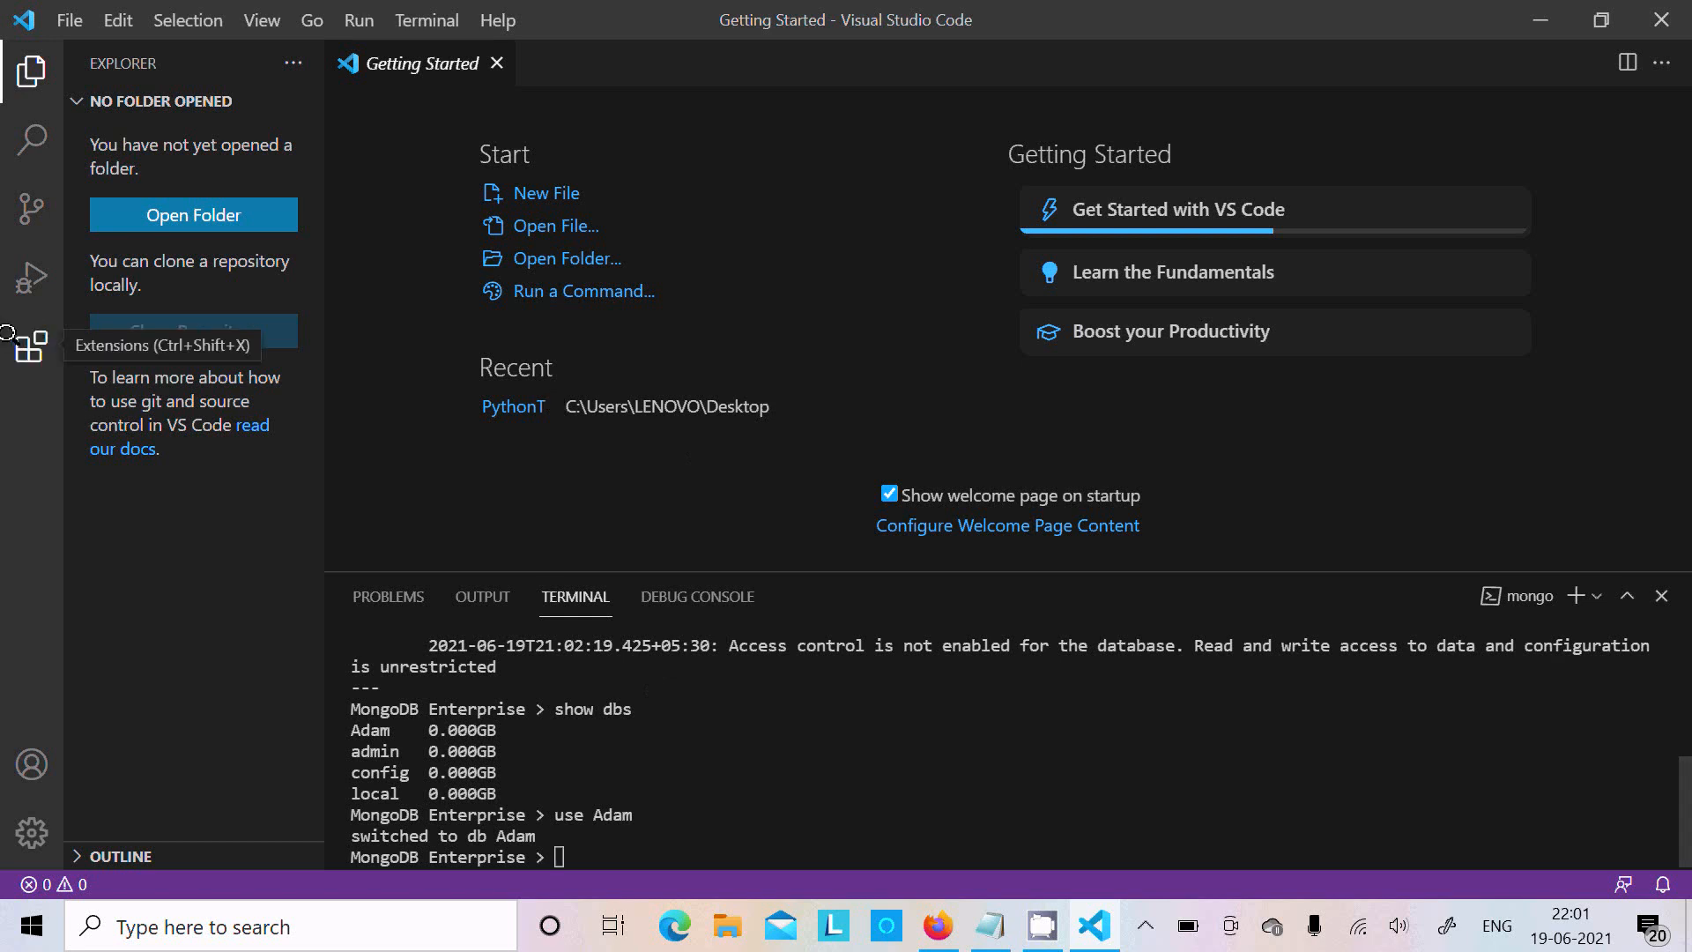
Step: Search the Extensions marketplace for mongo and install MongoDB for VS Code
{"action": "left_click", "coordinate": [29, 345]}
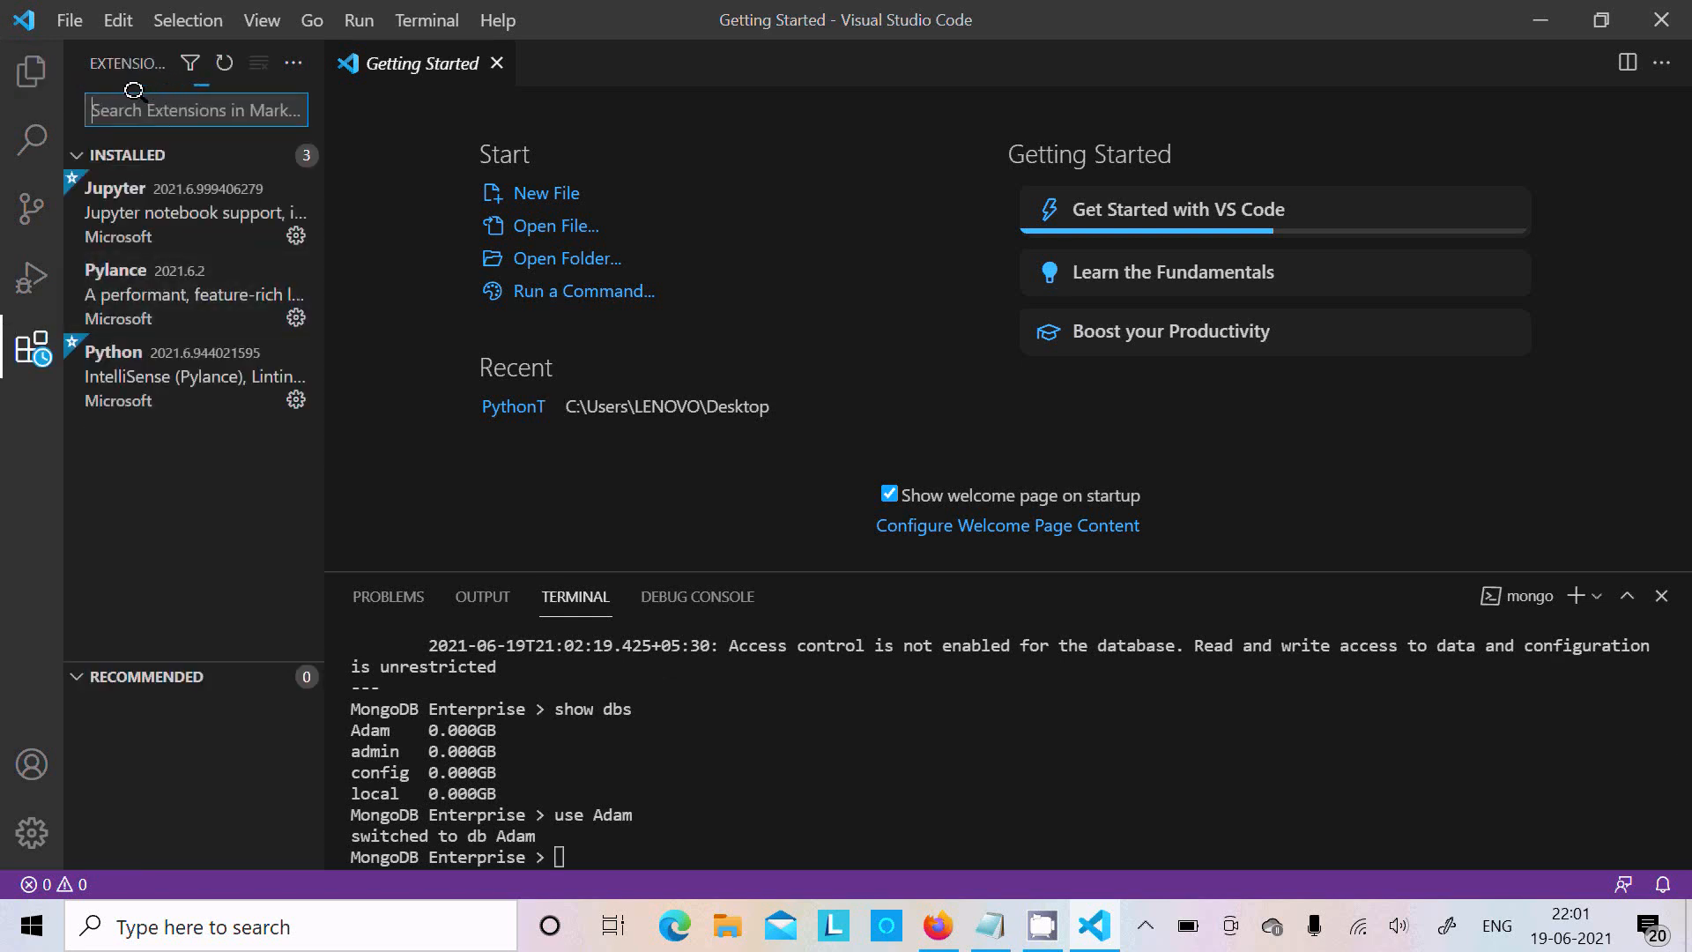
{"action": "type", "text": "mongo"}
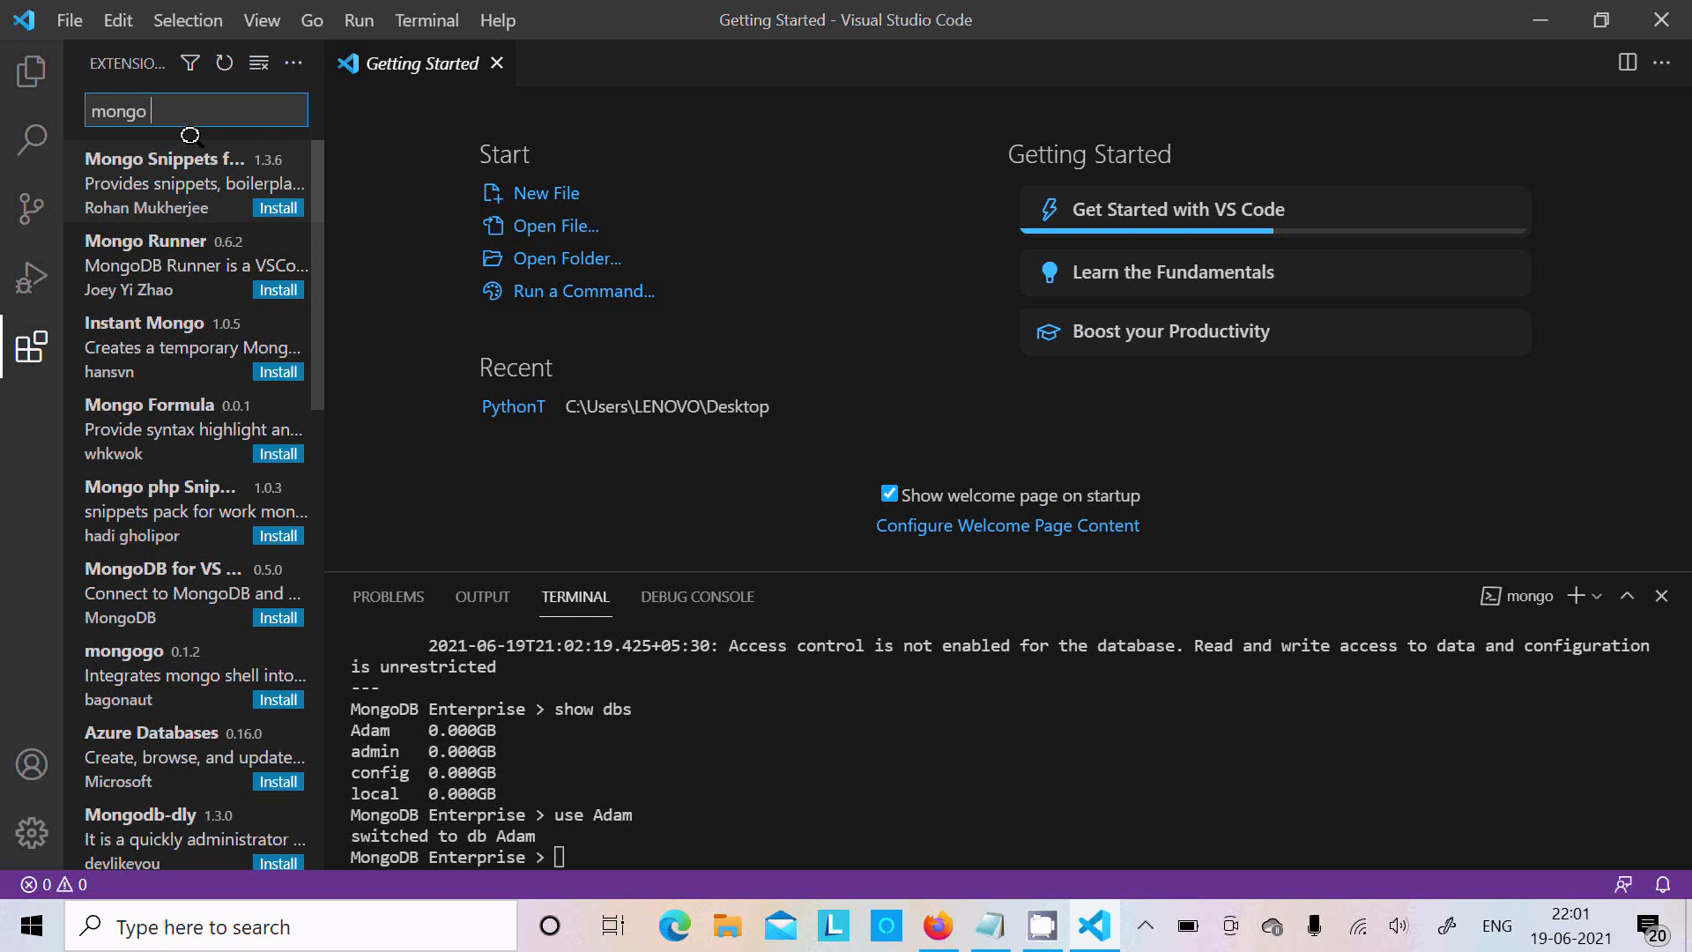
{"action": "key", "text": "Backspace"}
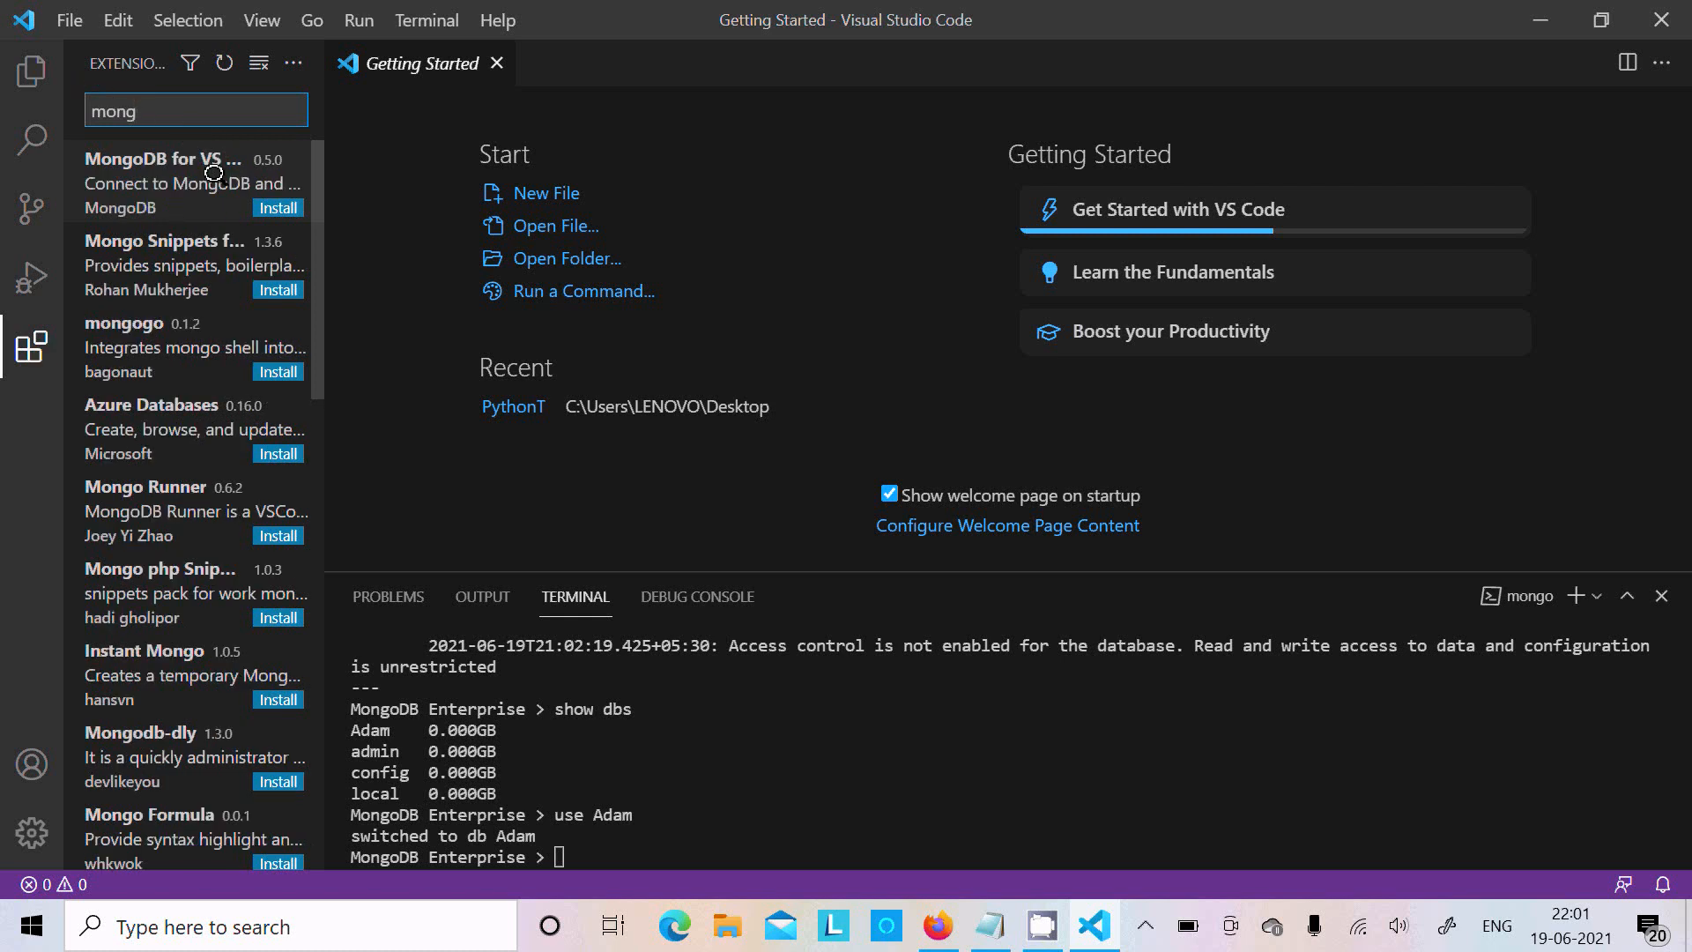
{"action": "mouse_move", "coordinate": [204, 162]}
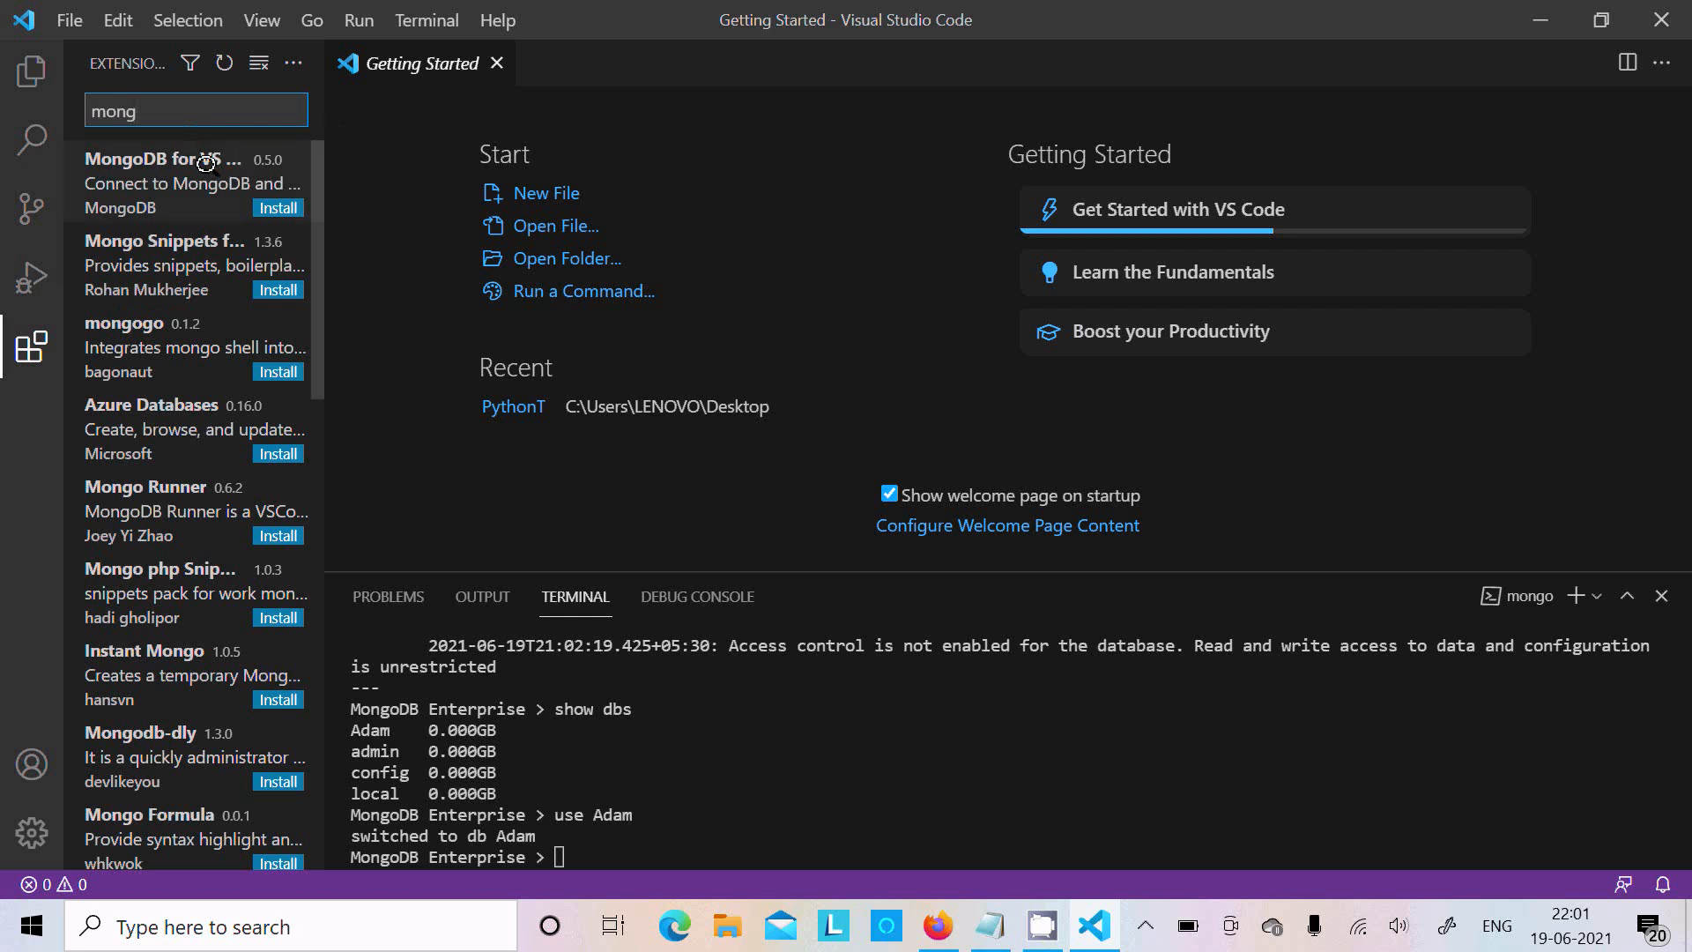
{"action": "left_click", "coordinate": [171, 169]}
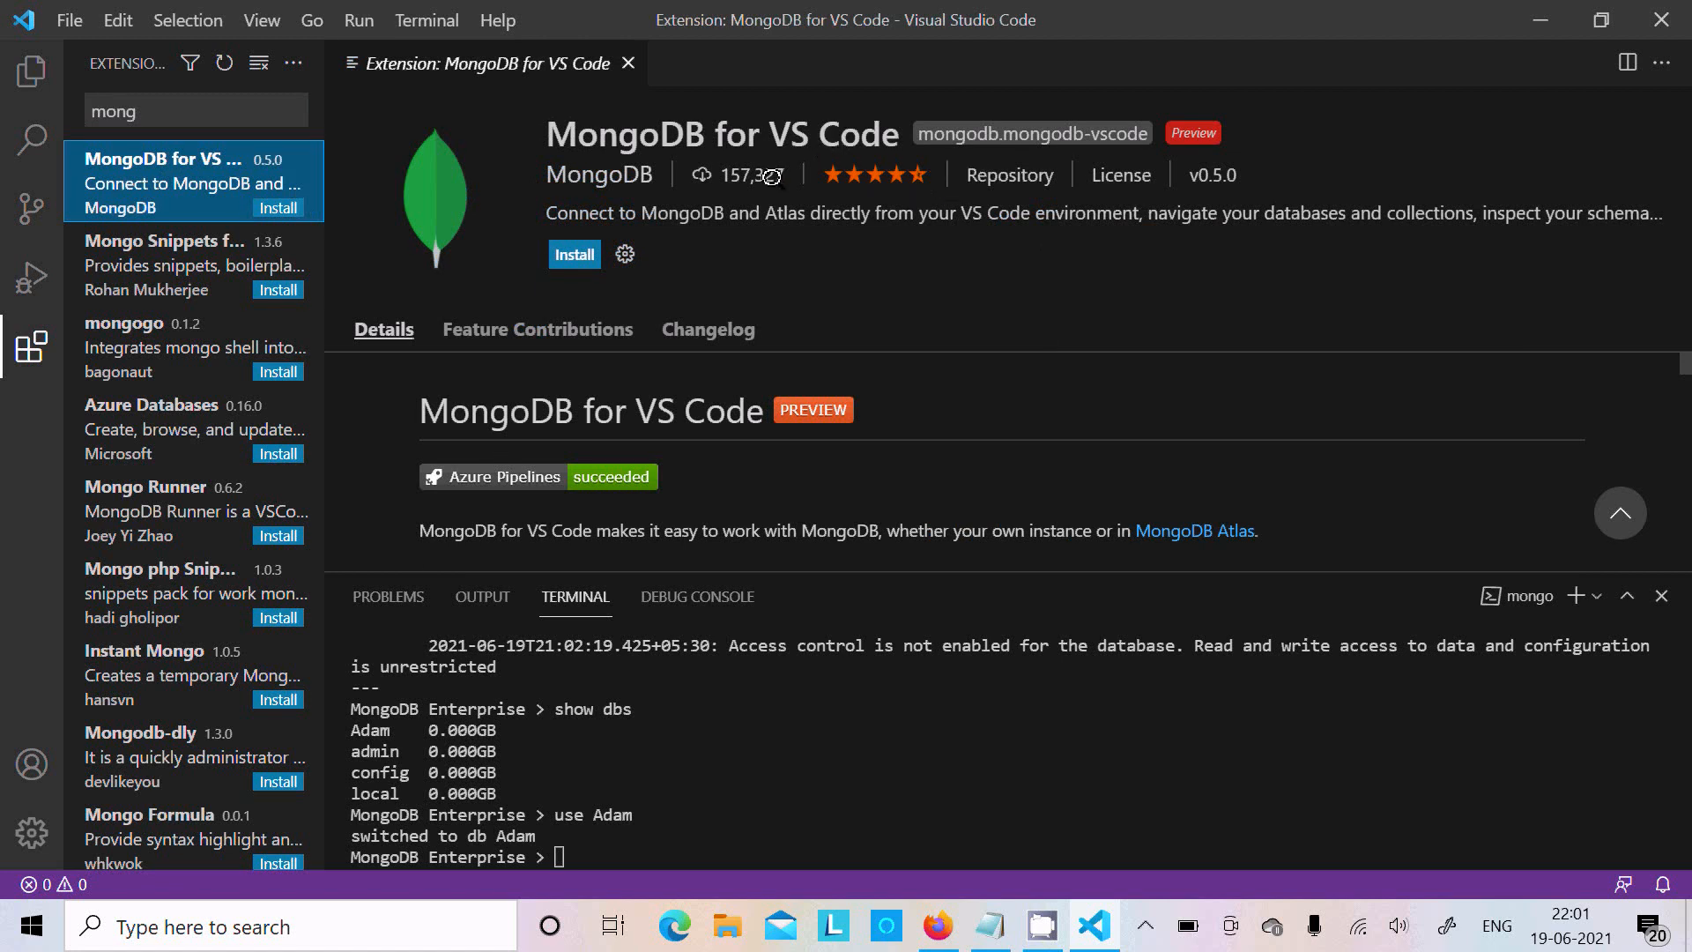
{"action": "mouse_move", "coordinate": [959, 176]}
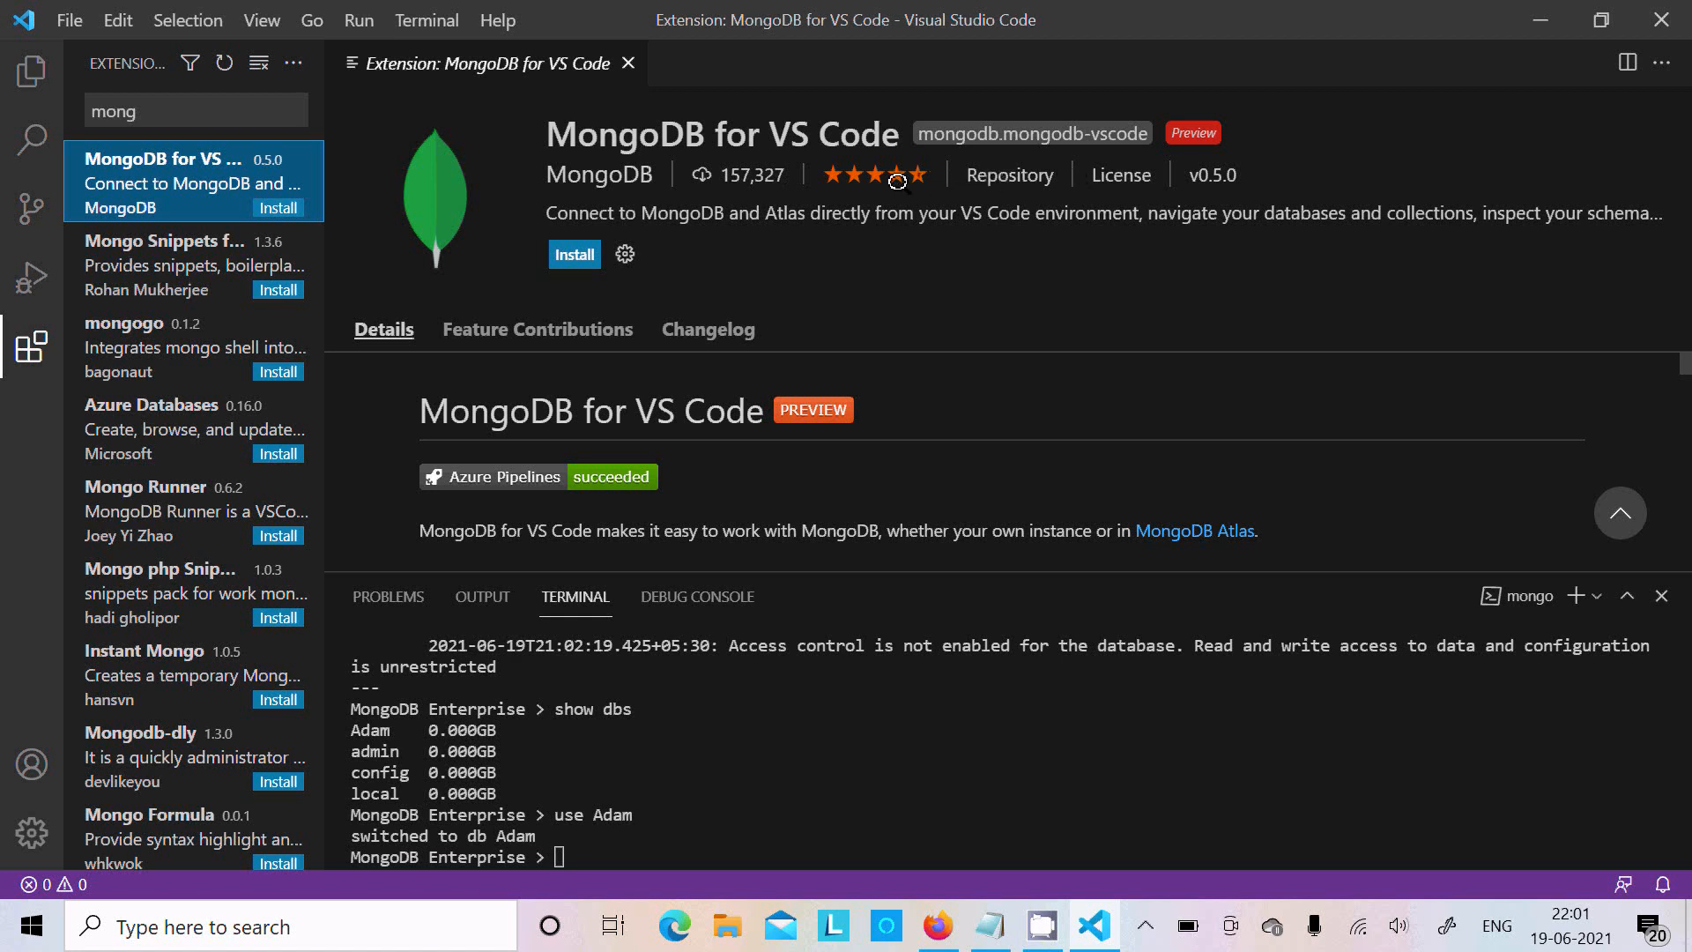
{"action": "left_click", "coordinate": [574, 254]}
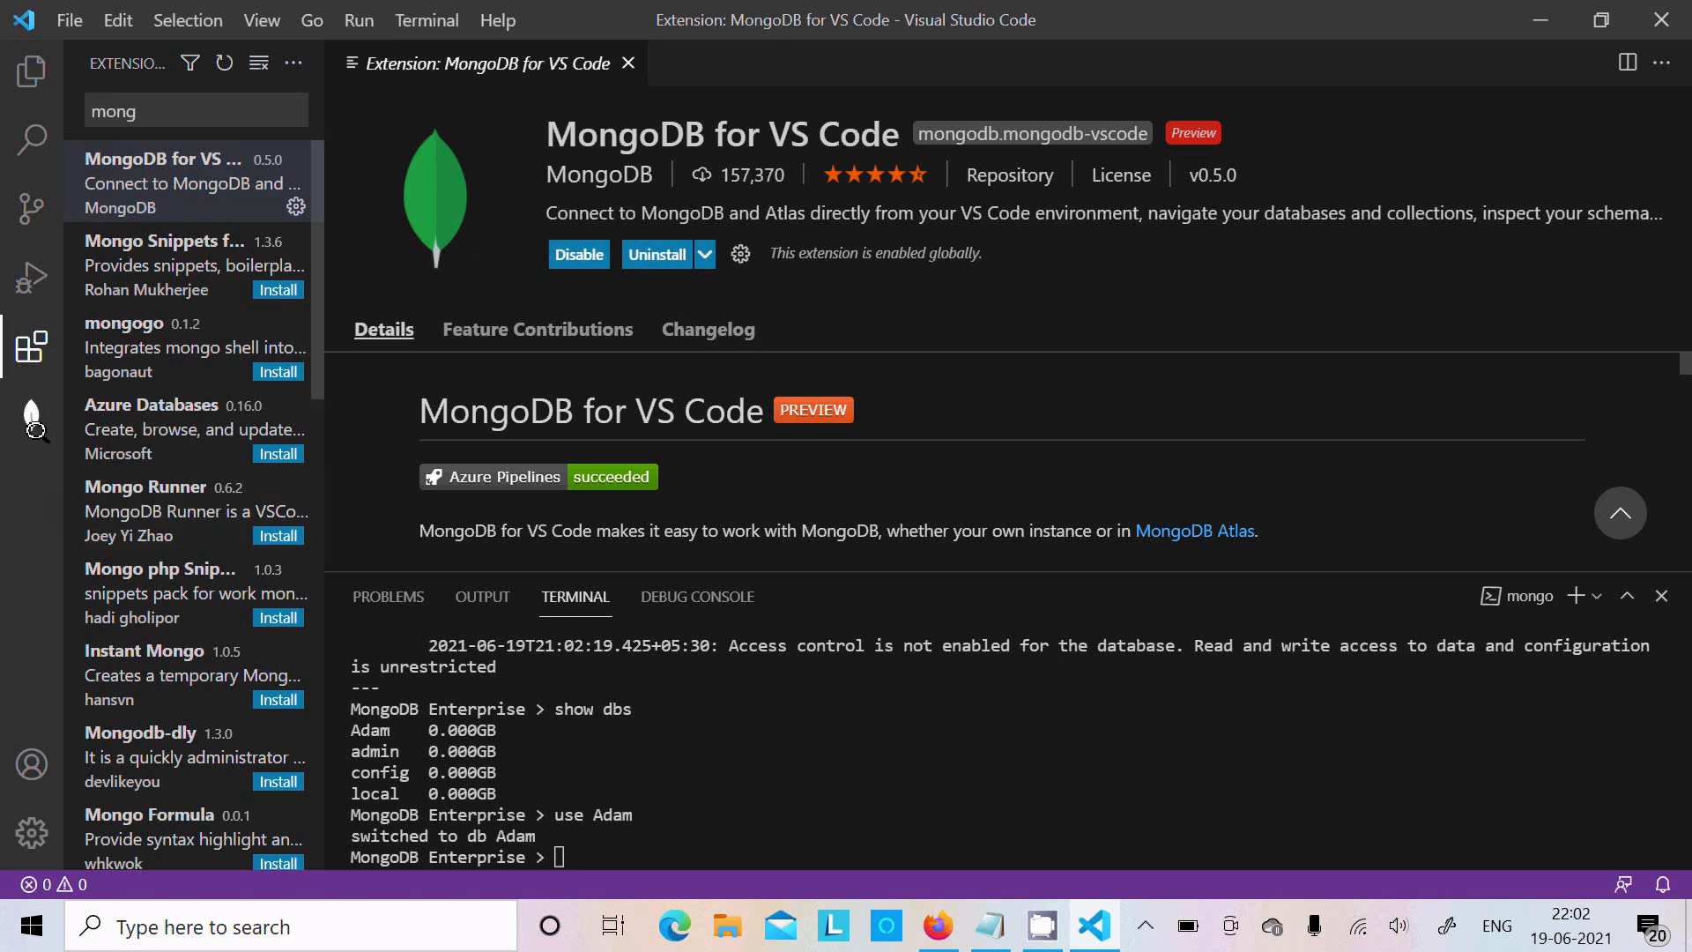
{"action": "mouse_move", "coordinate": [28, 414]}
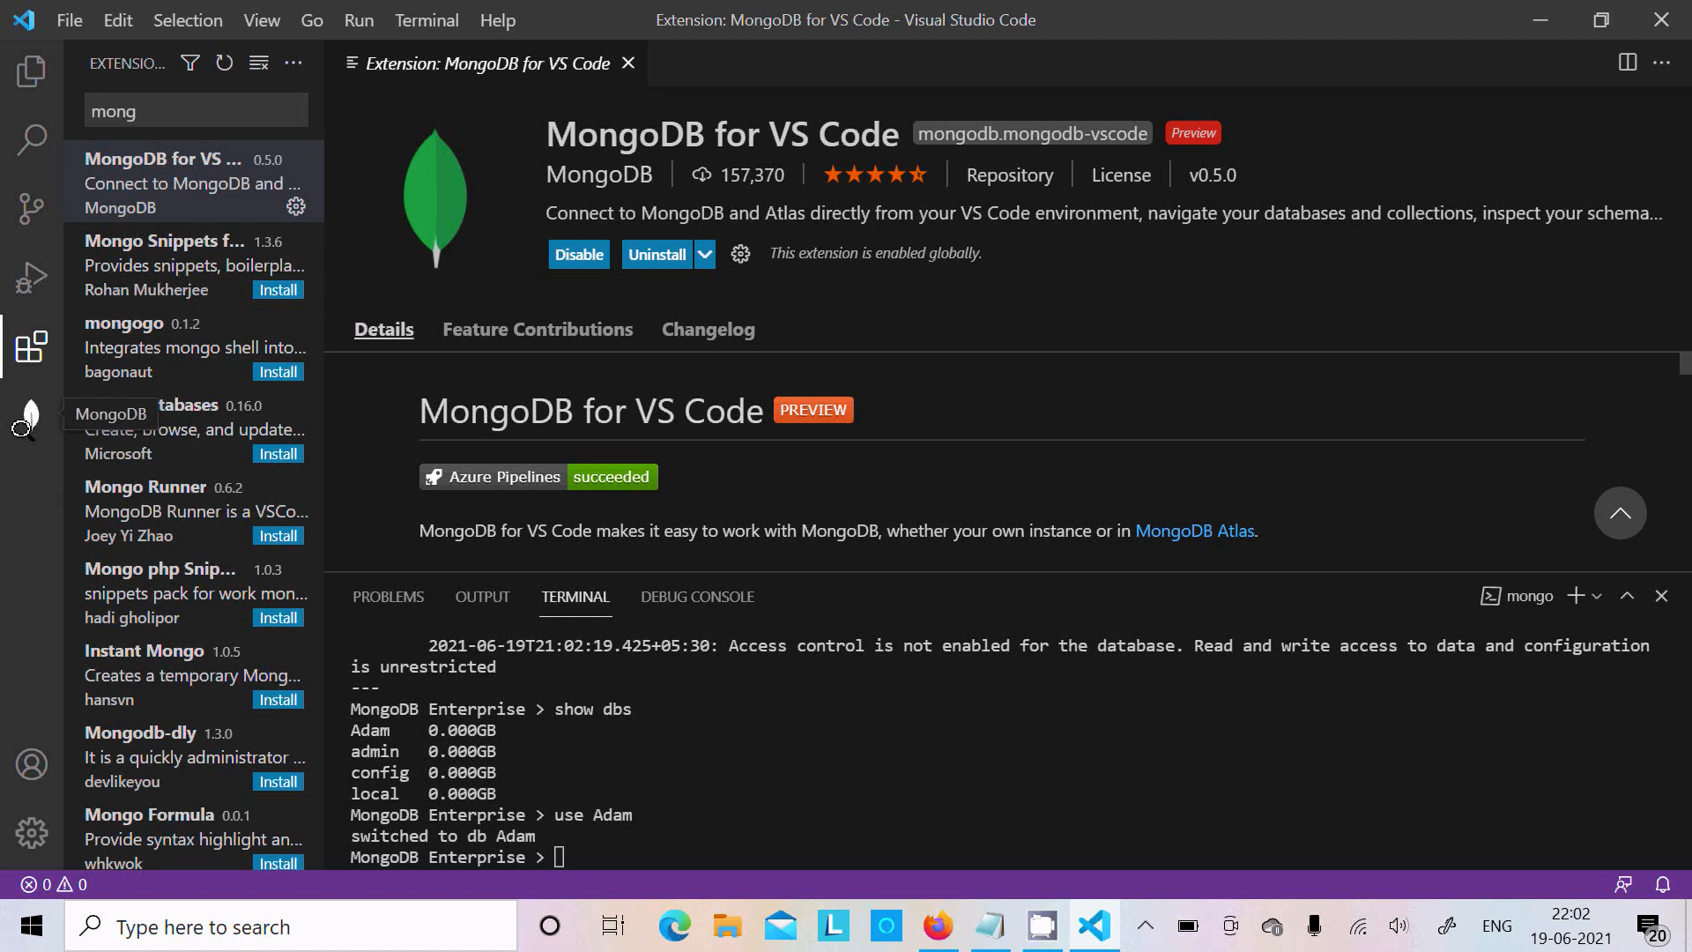
Step: Show the MongoDB sidebar listing localhost:27017 and close the extension details page
{"action": "left_click", "coordinate": [26, 414]}
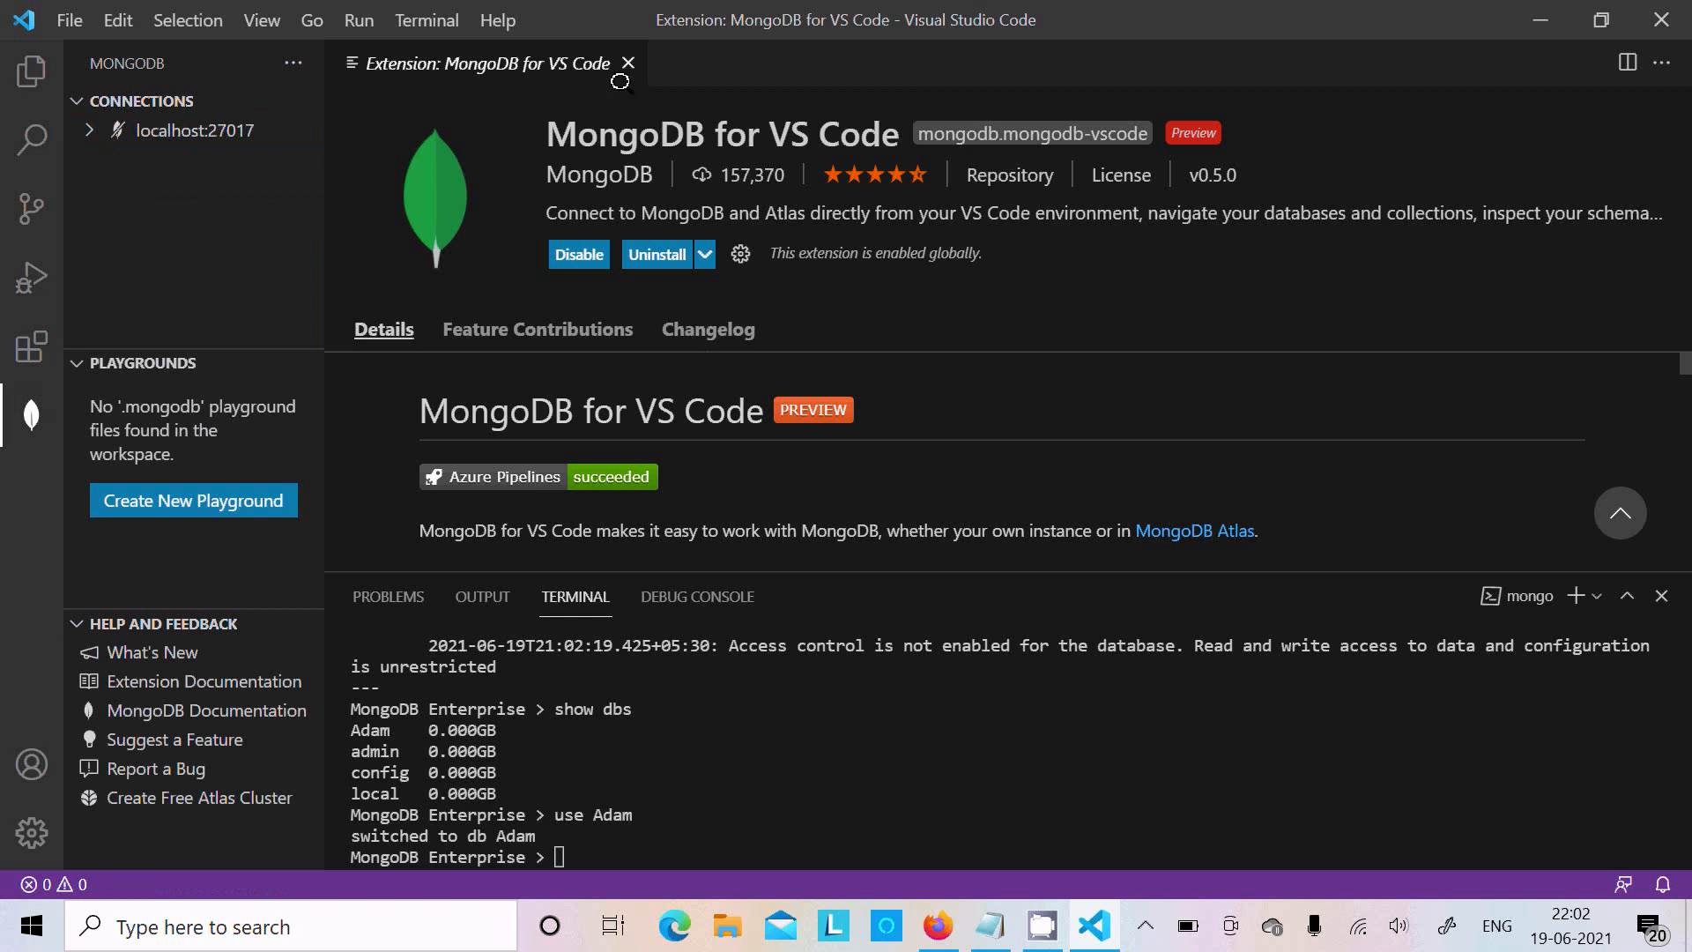
{"action": "mouse_move", "coordinate": [623, 63]}
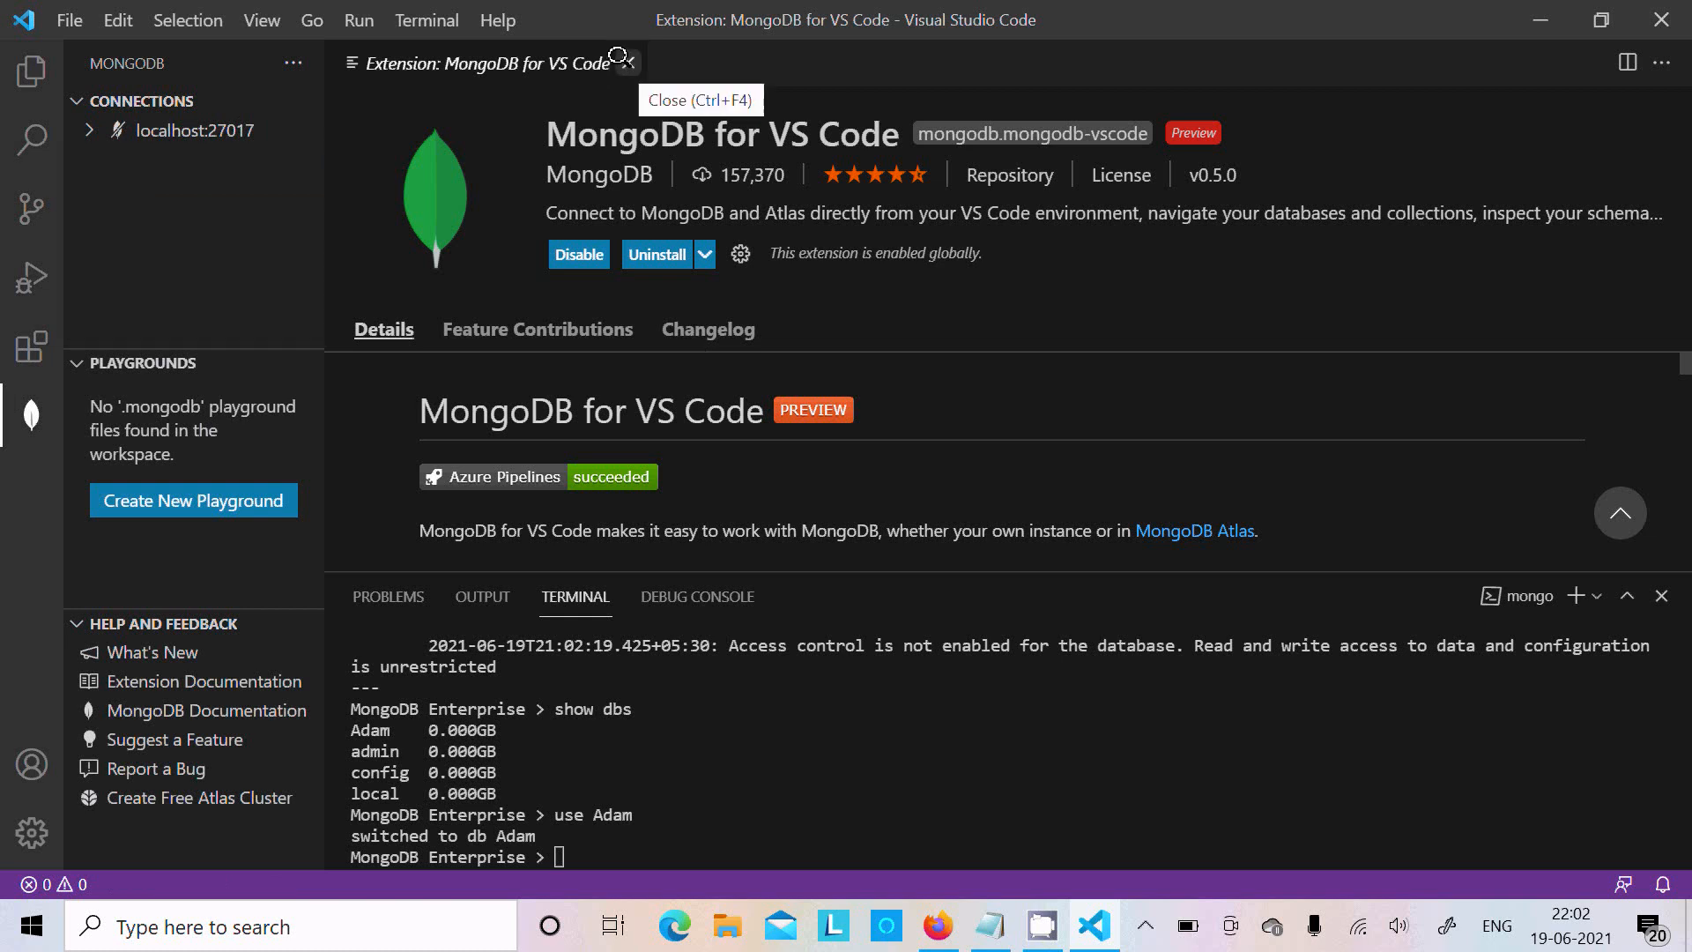
{"action": "left_click", "coordinate": [629, 60]}
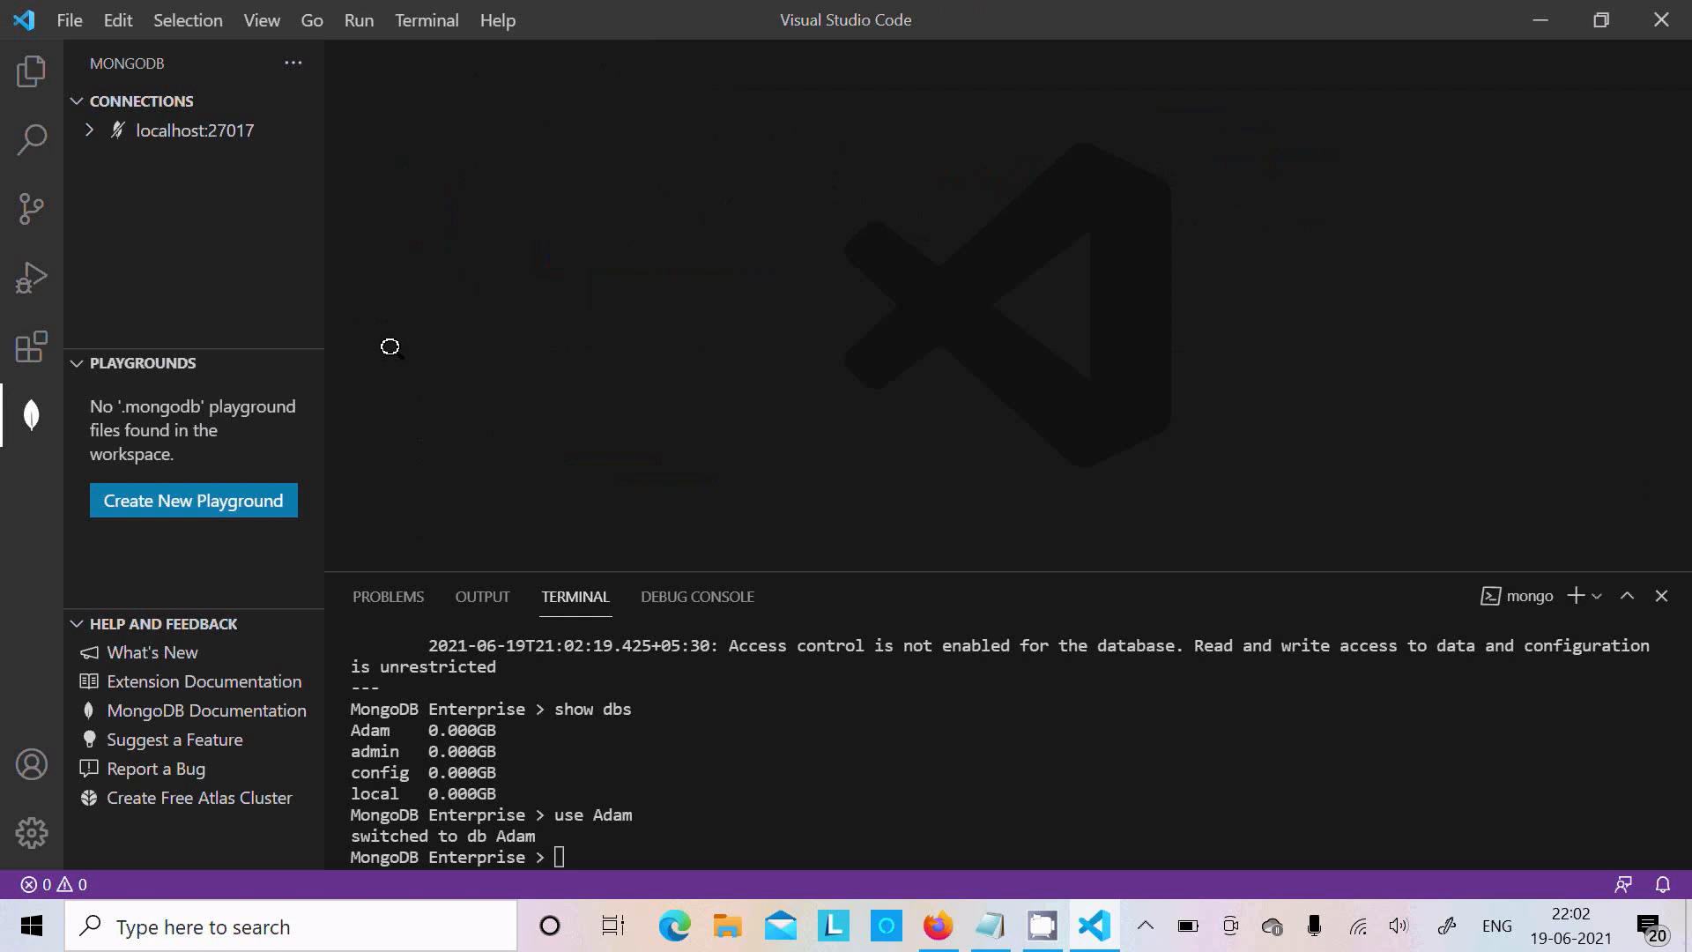
Step: Connect the MongoDB panel to the localhost:27017 server
{"action": "left_click", "coordinate": [28, 413]}
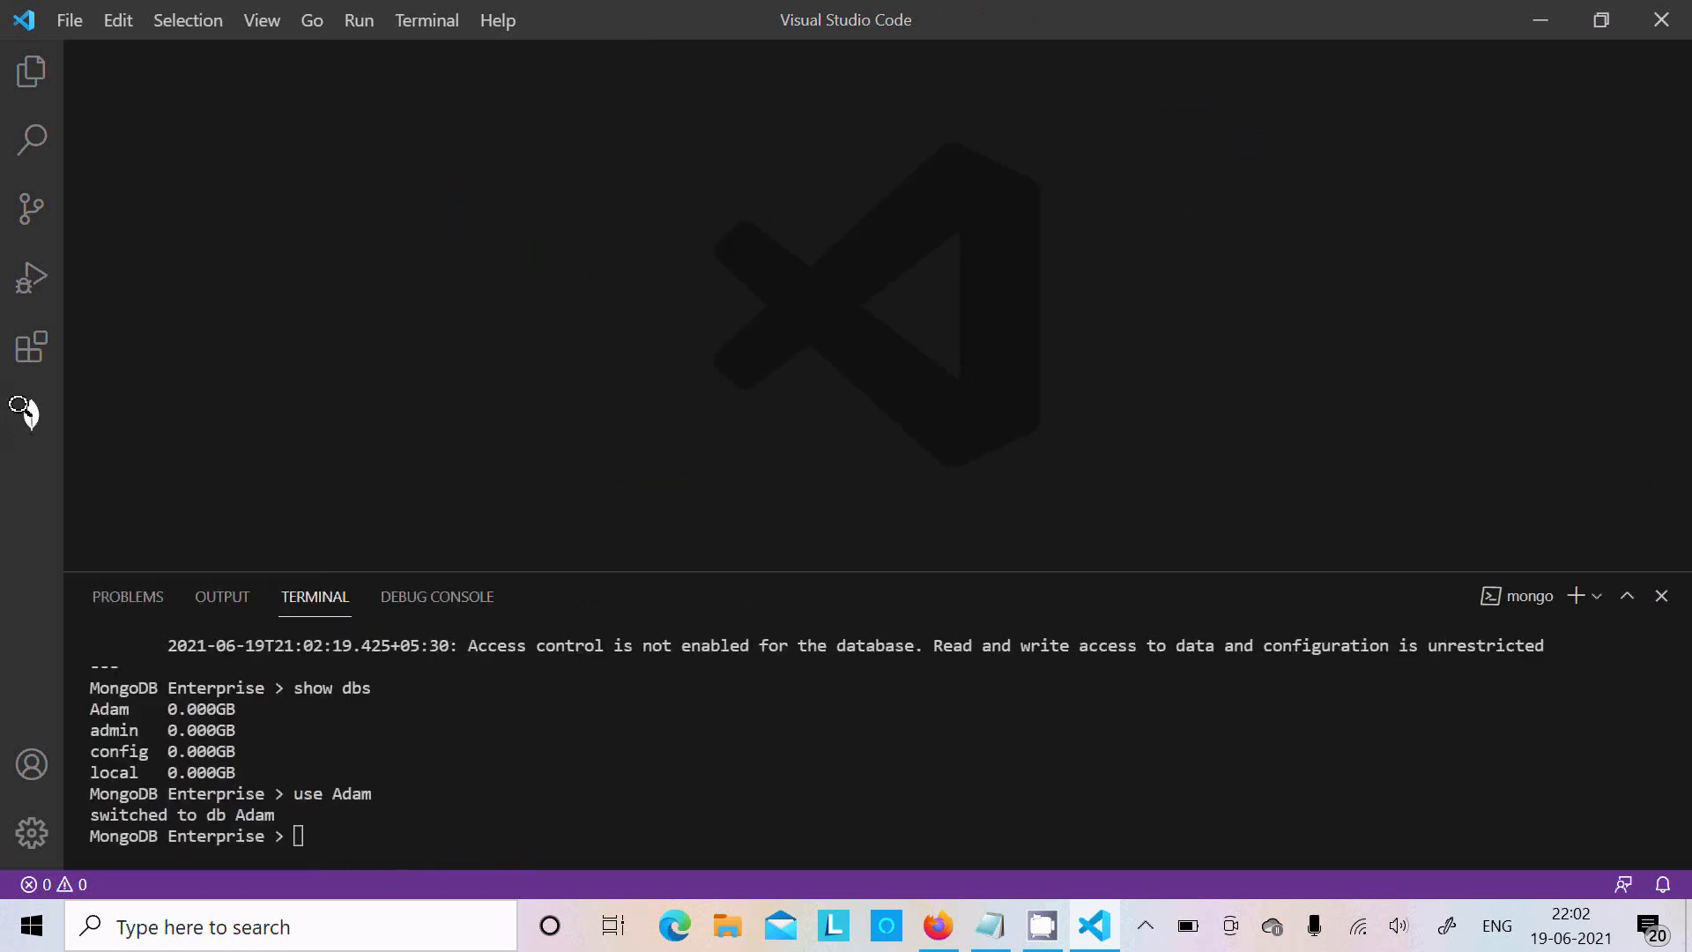
{"action": "left_click", "coordinate": [28, 414]}
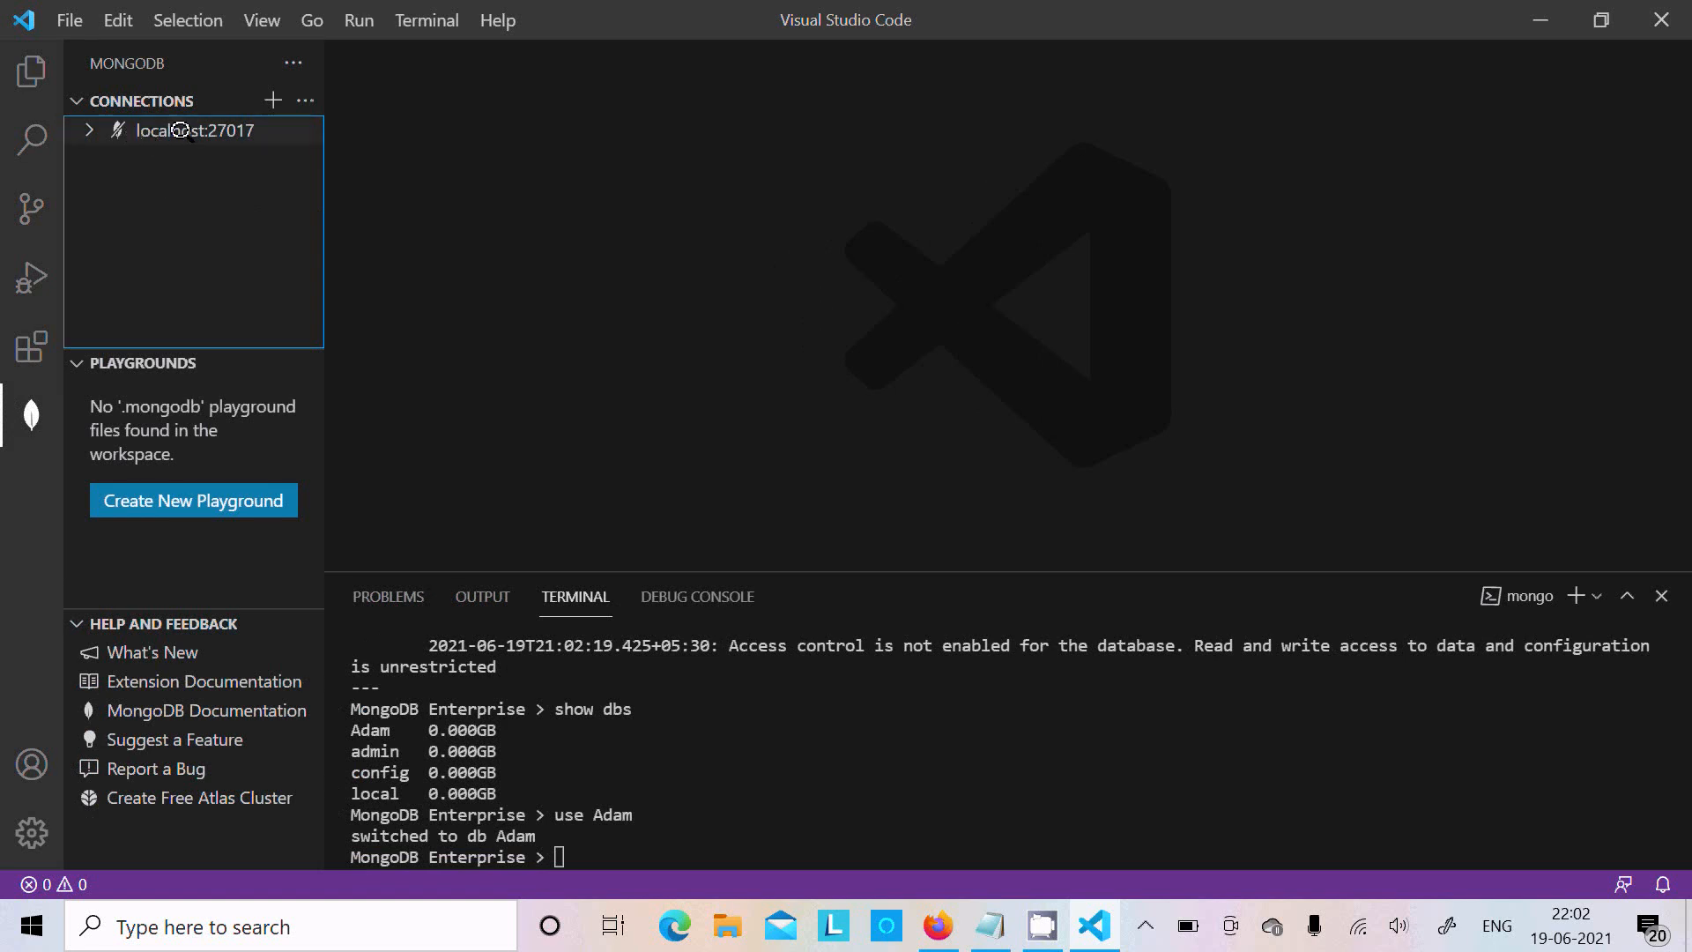
{"action": "mouse_move", "coordinate": [219, 130]}
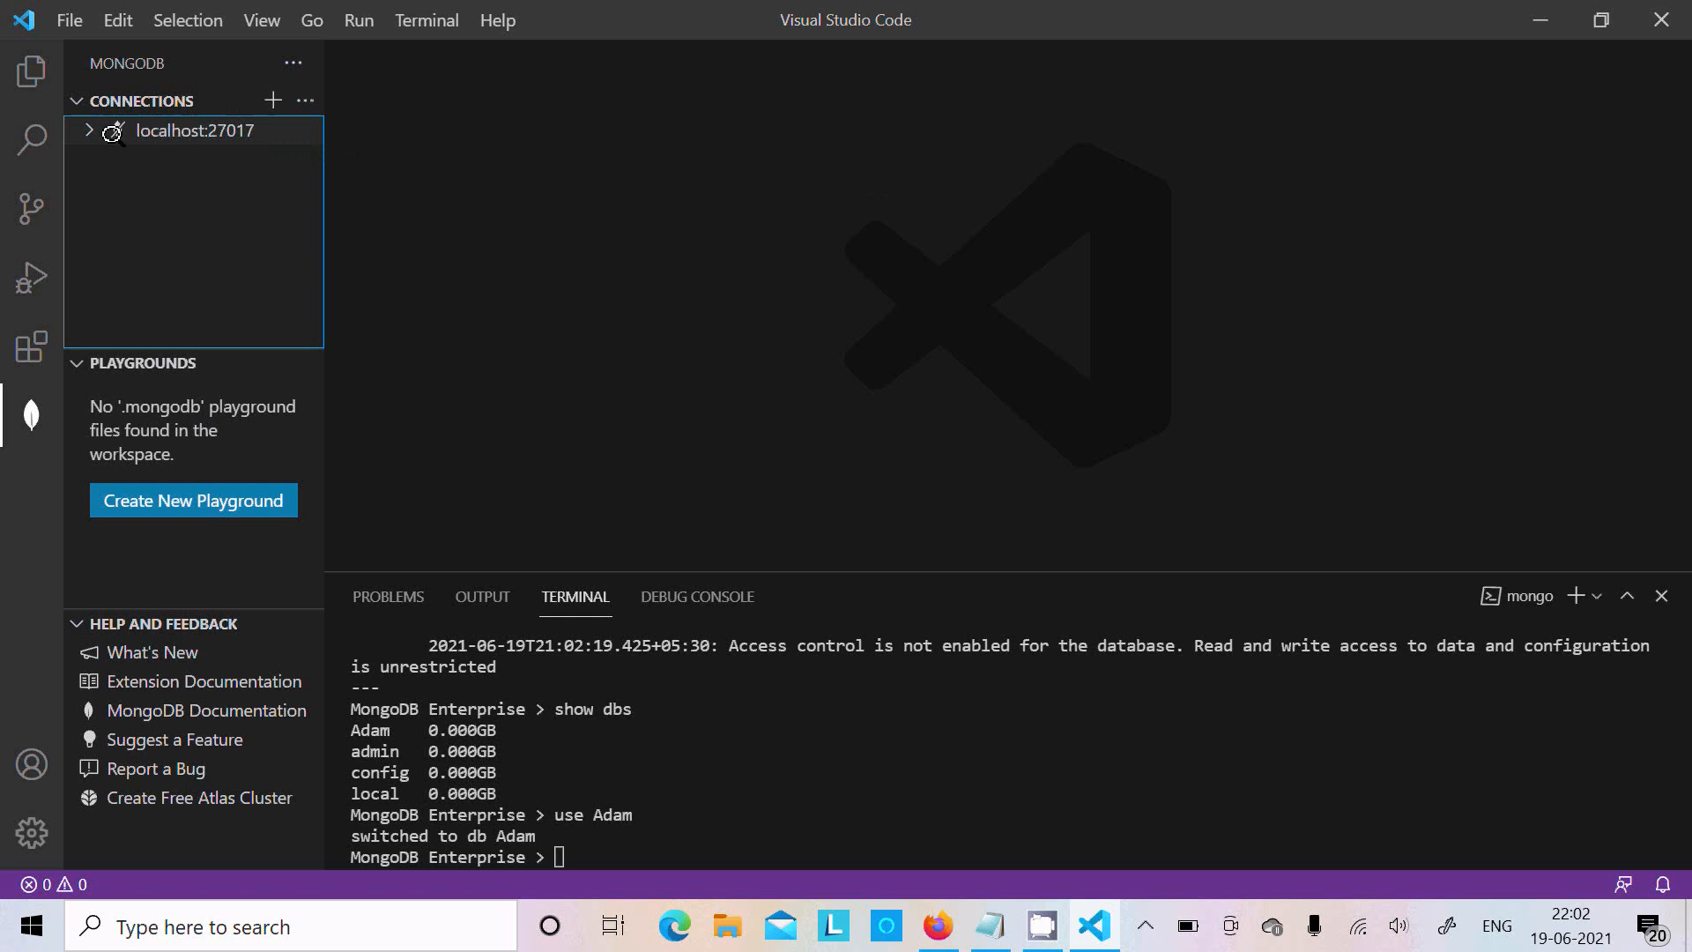
{"action": "left_click", "coordinate": [194, 130]}
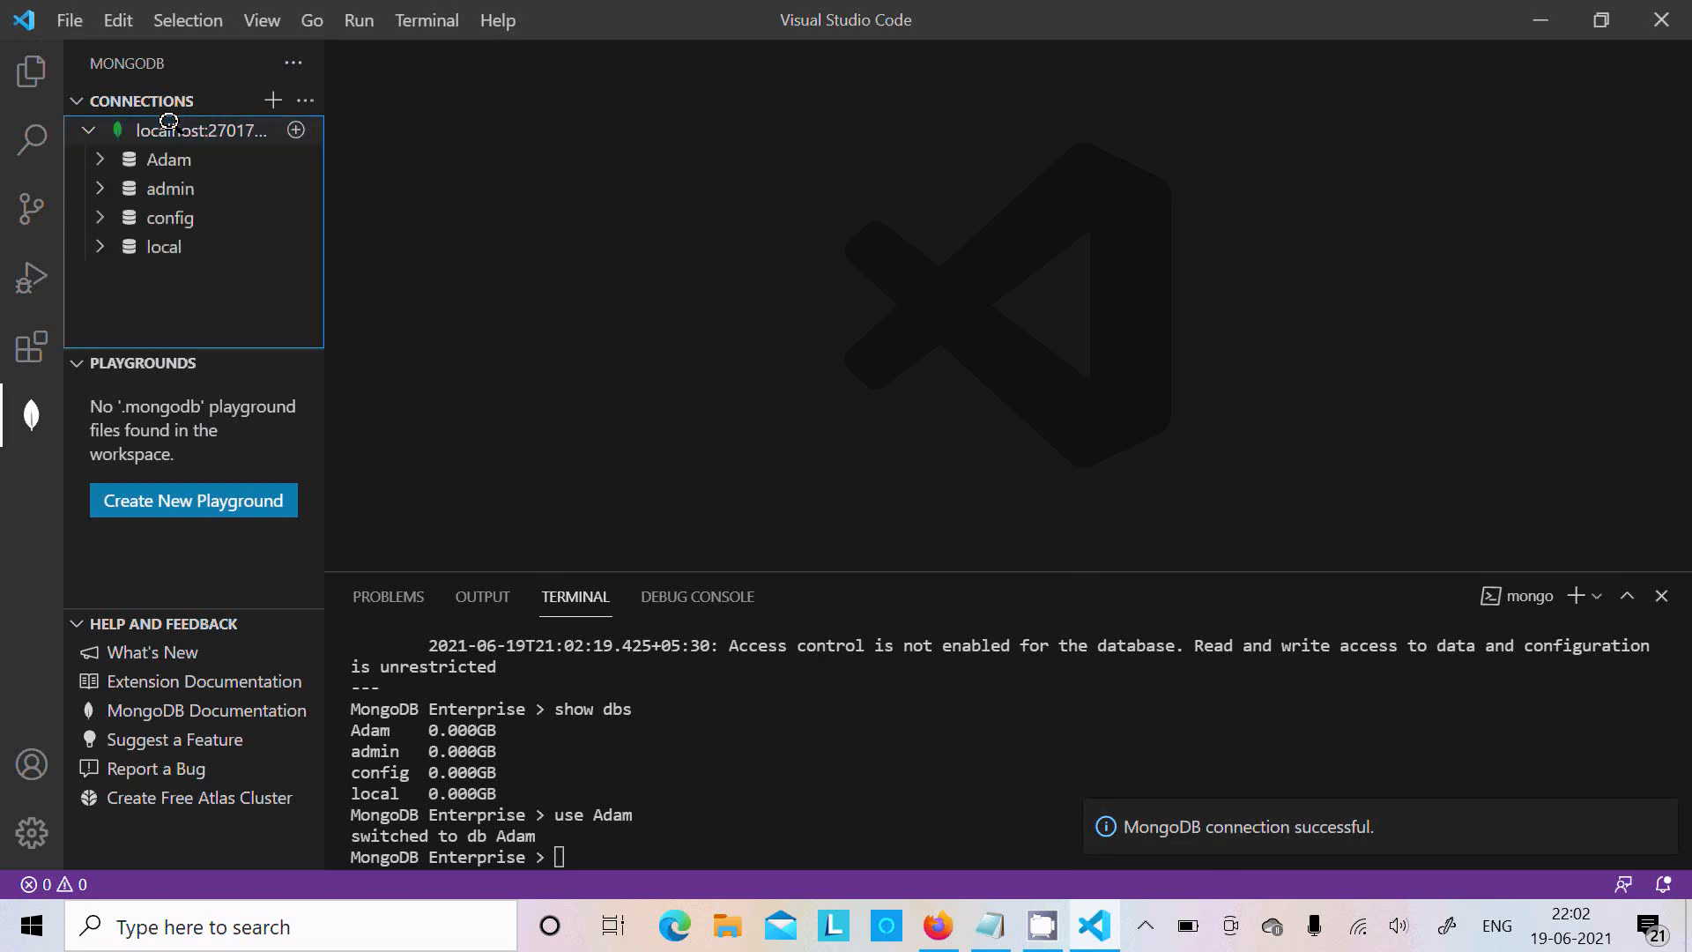
{"action": "mouse_move", "coordinate": [162, 159]}
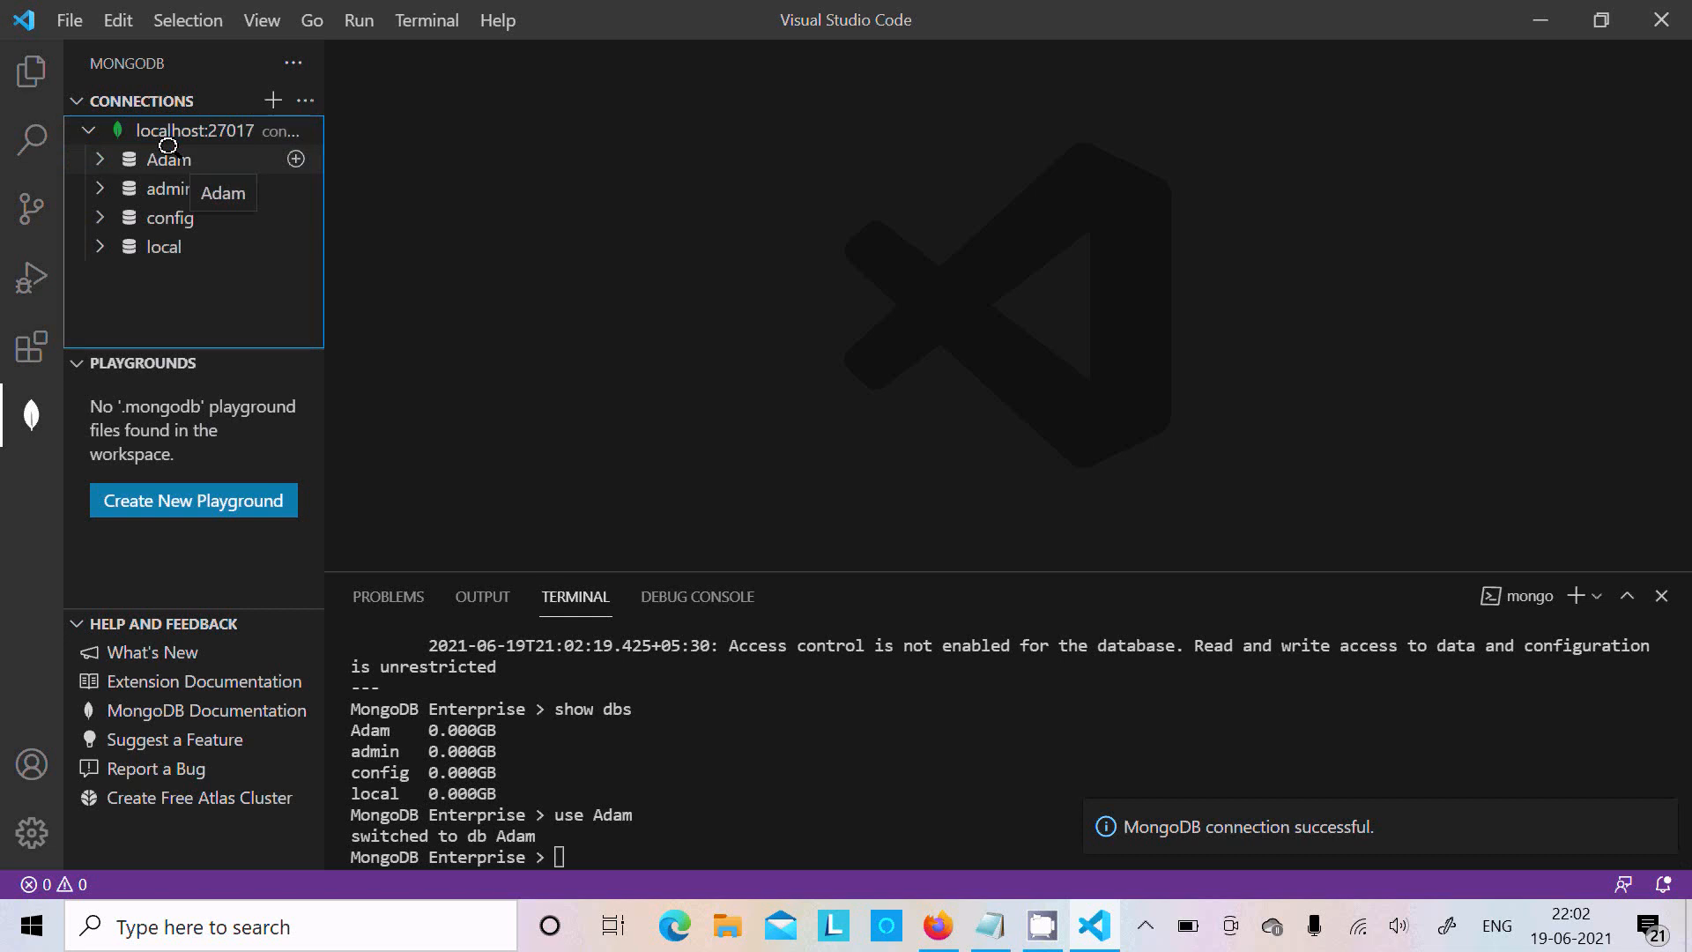
{"action": "mouse_move", "coordinate": [154, 245]}
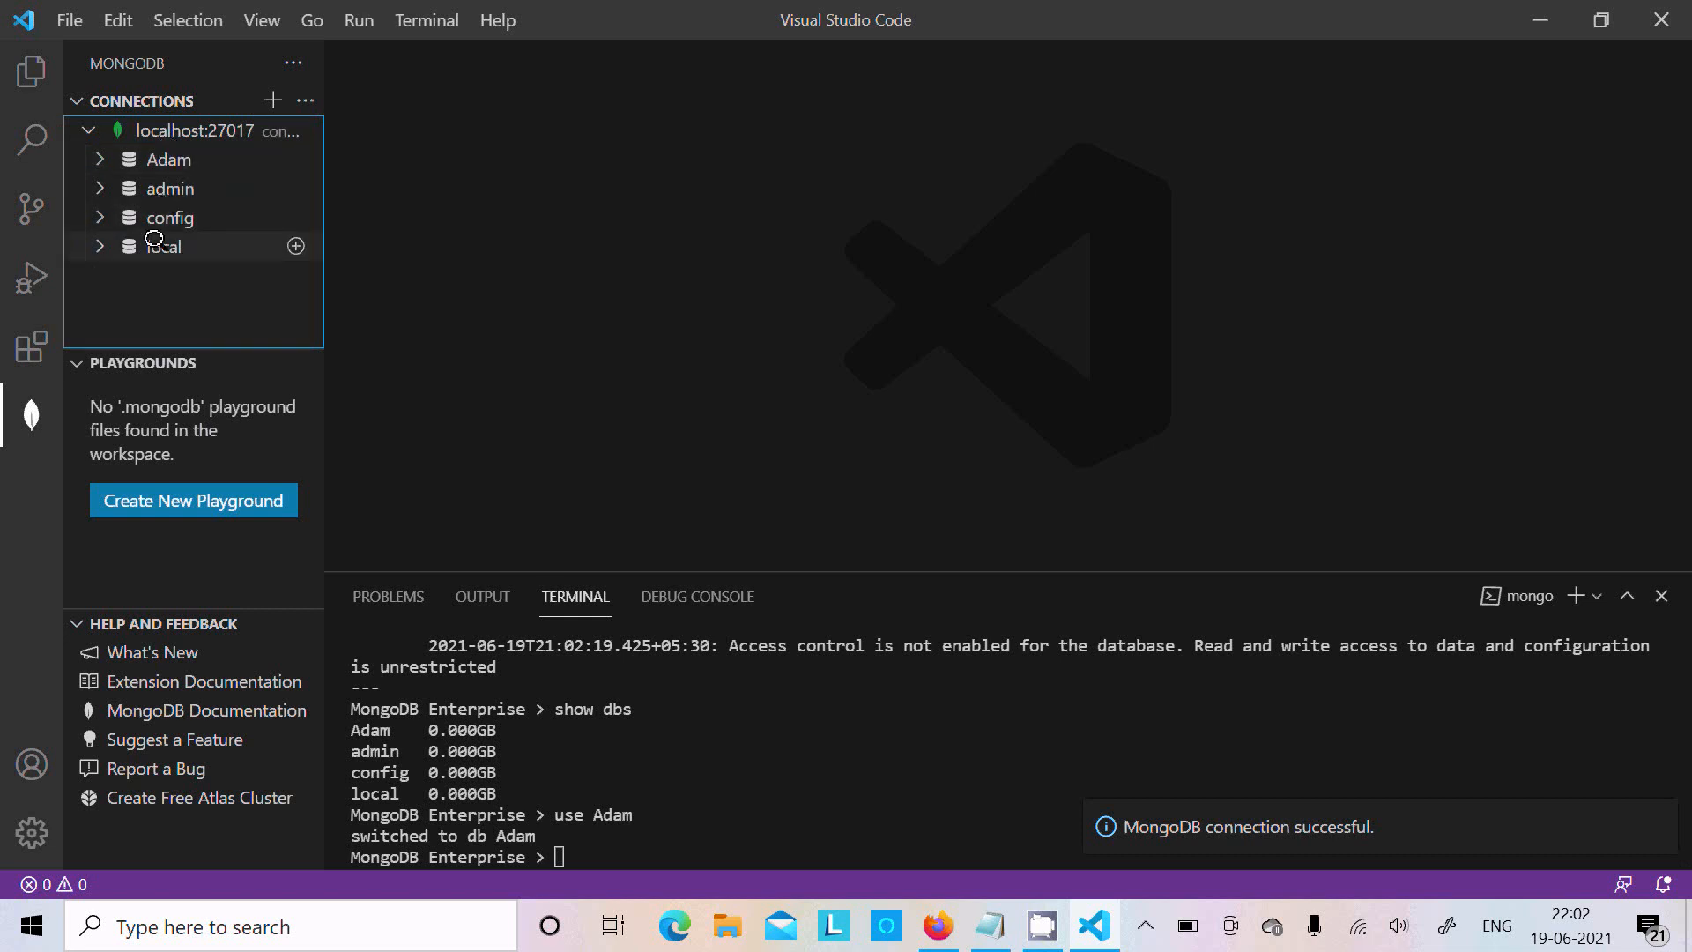
Step: Expand Adam > emp > Documents to list the collection's 27 documents
{"action": "left_click", "coordinate": [155, 159]}
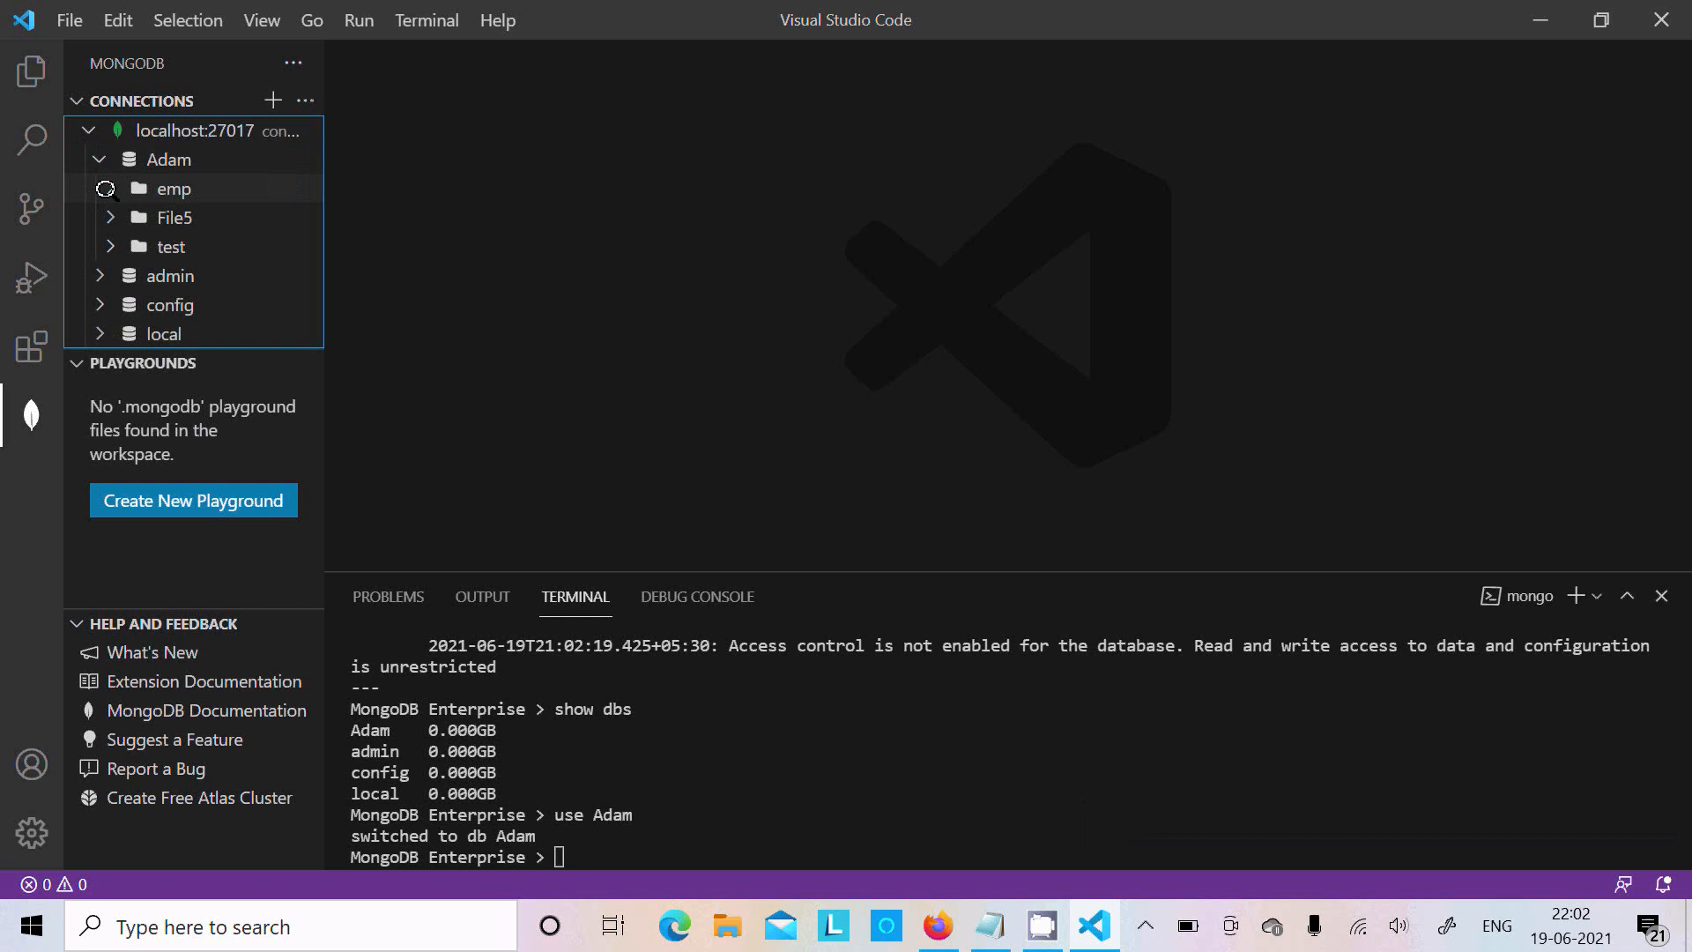
{"action": "left_click", "coordinate": [173, 187]}
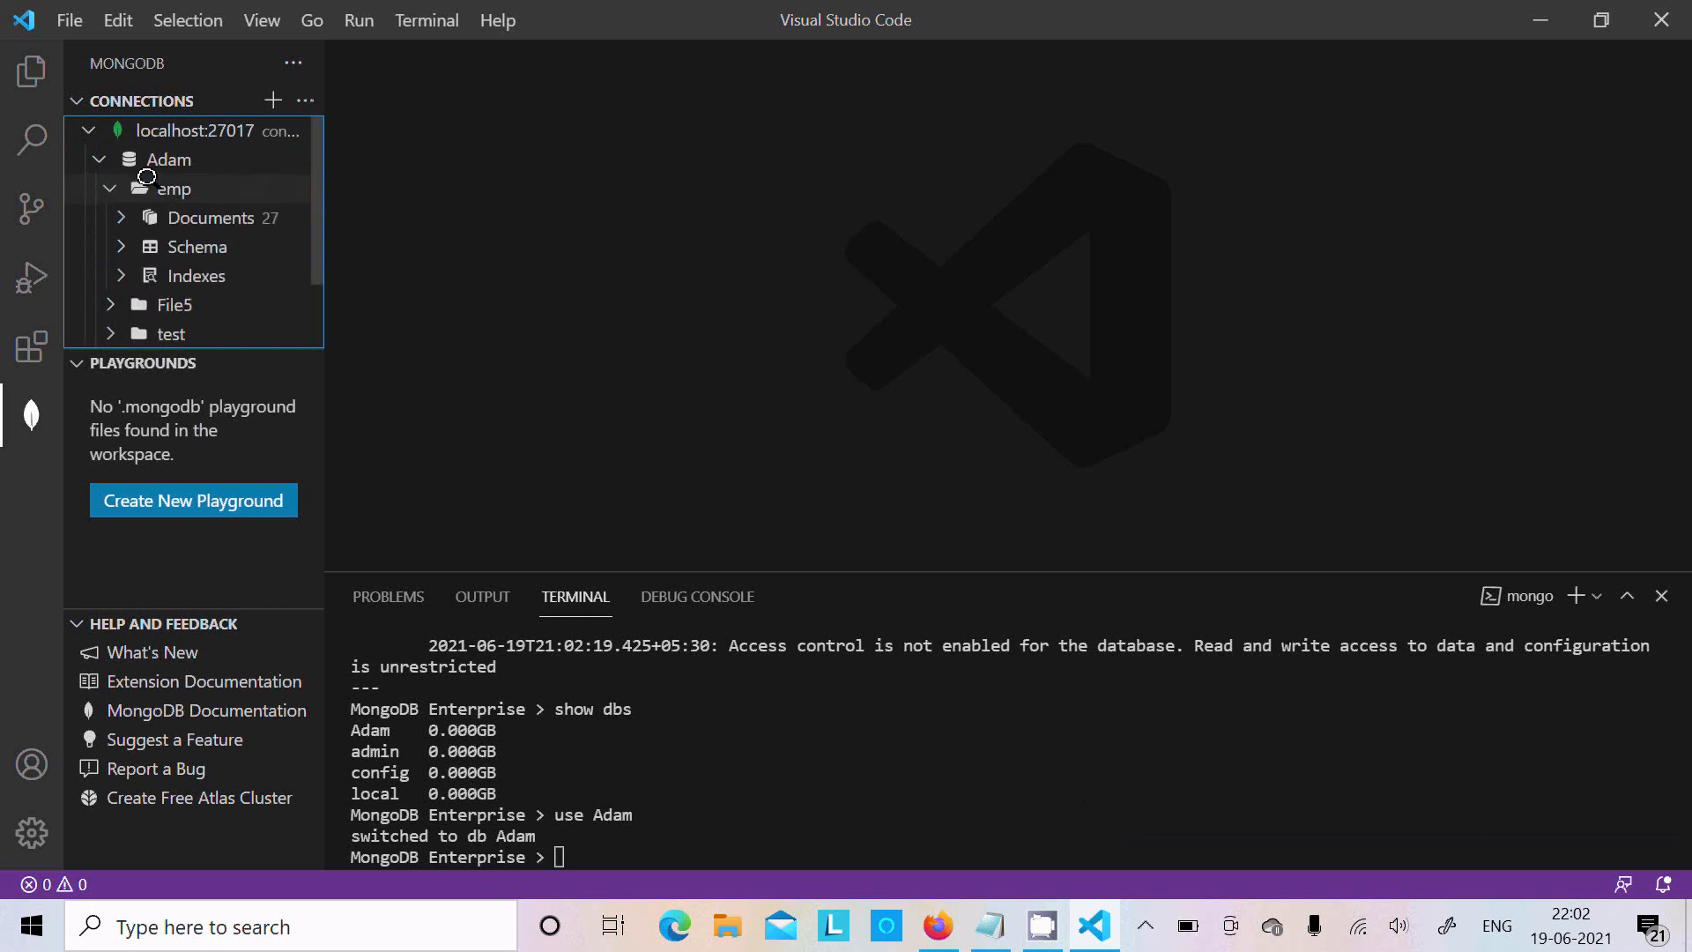
{"action": "left_click", "coordinate": [210, 219]}
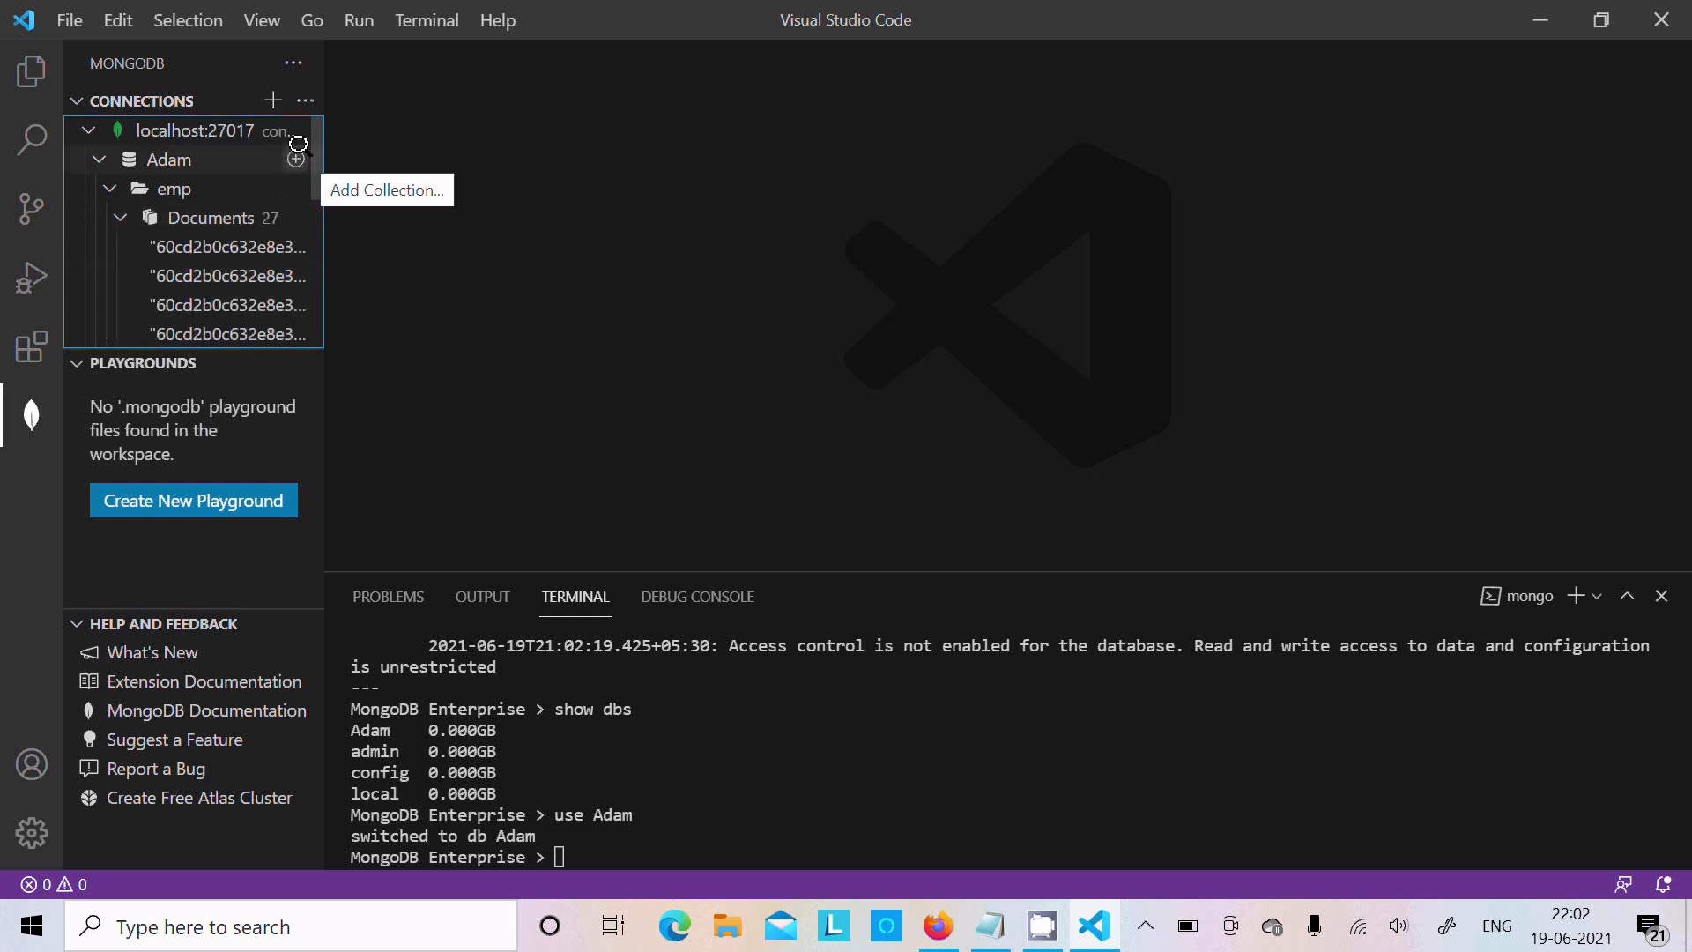
{"action": "scroll", "scroll_direction": "down", "scroll_amount": 3}
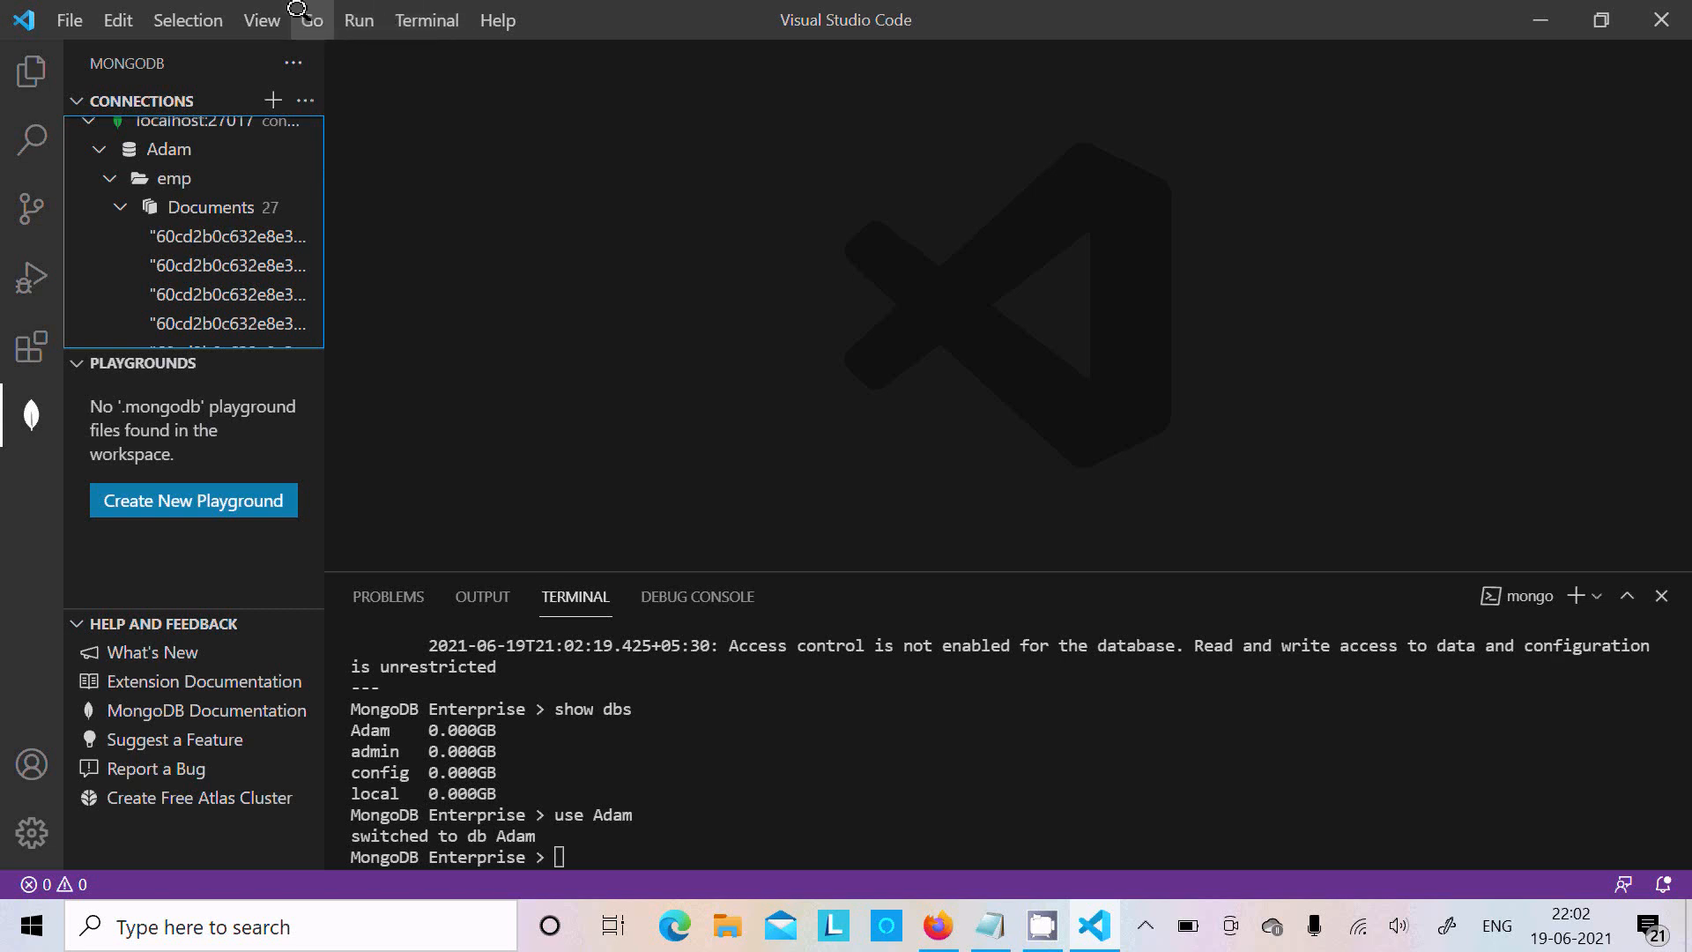
Step: Run MongoDB: Create MongoDB Playground from the Command Palette
{"action": "left_click", "coordinate": [425, 19]}
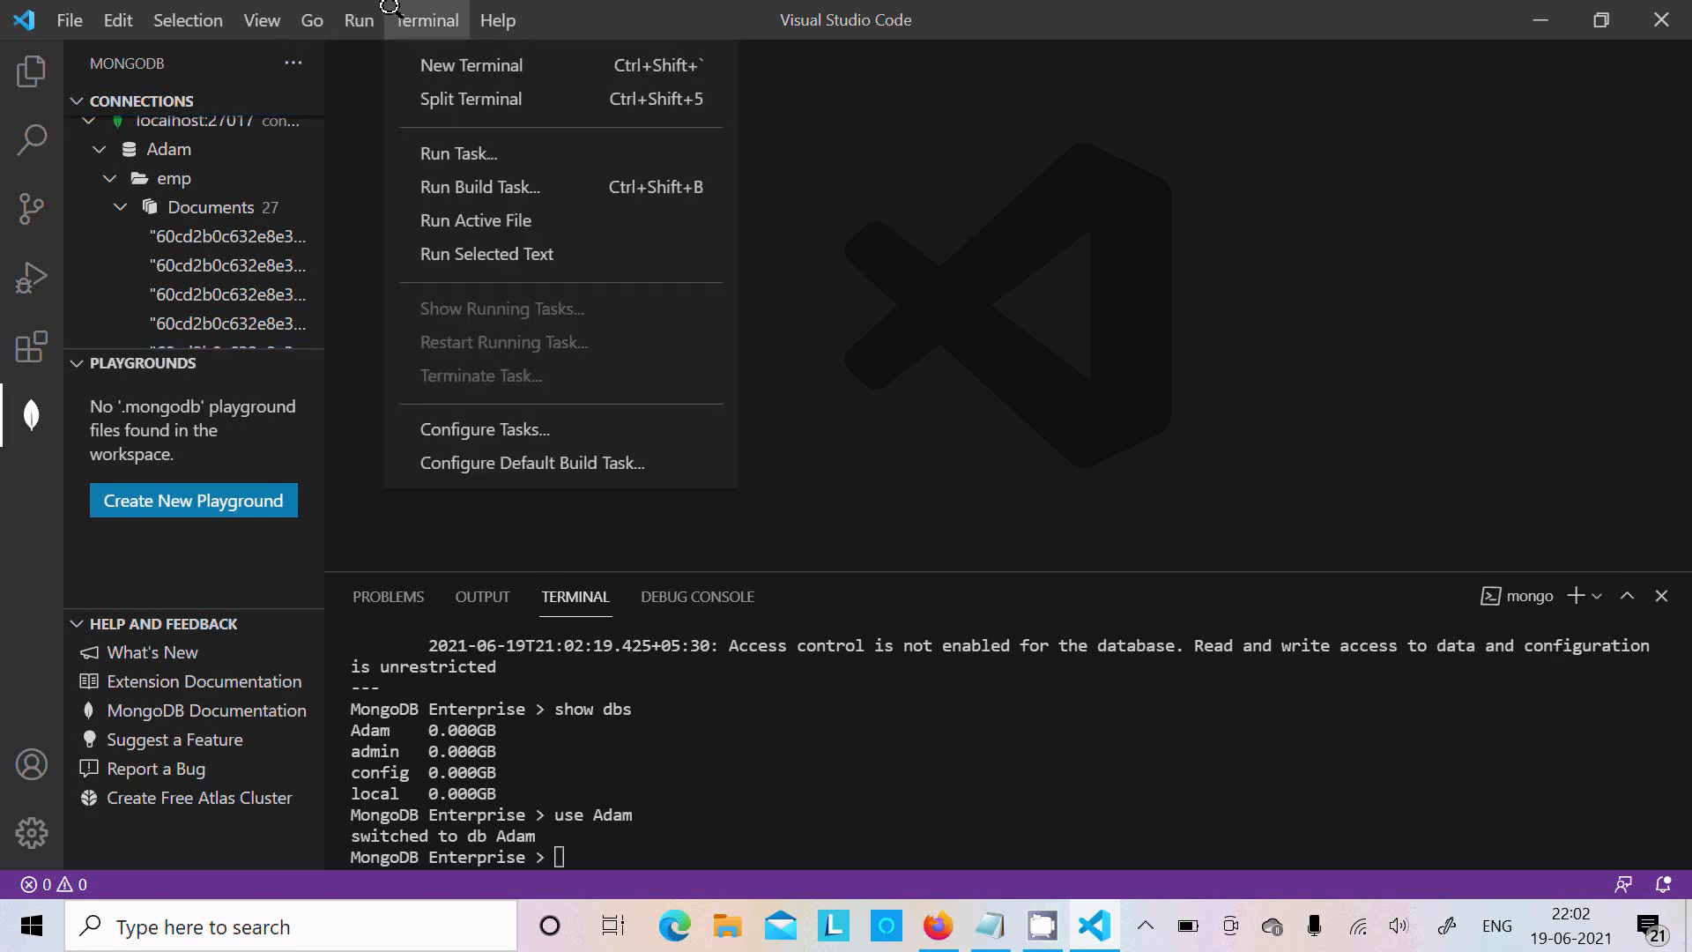
{"action": "left_click", "coordinate": [312, 20]}
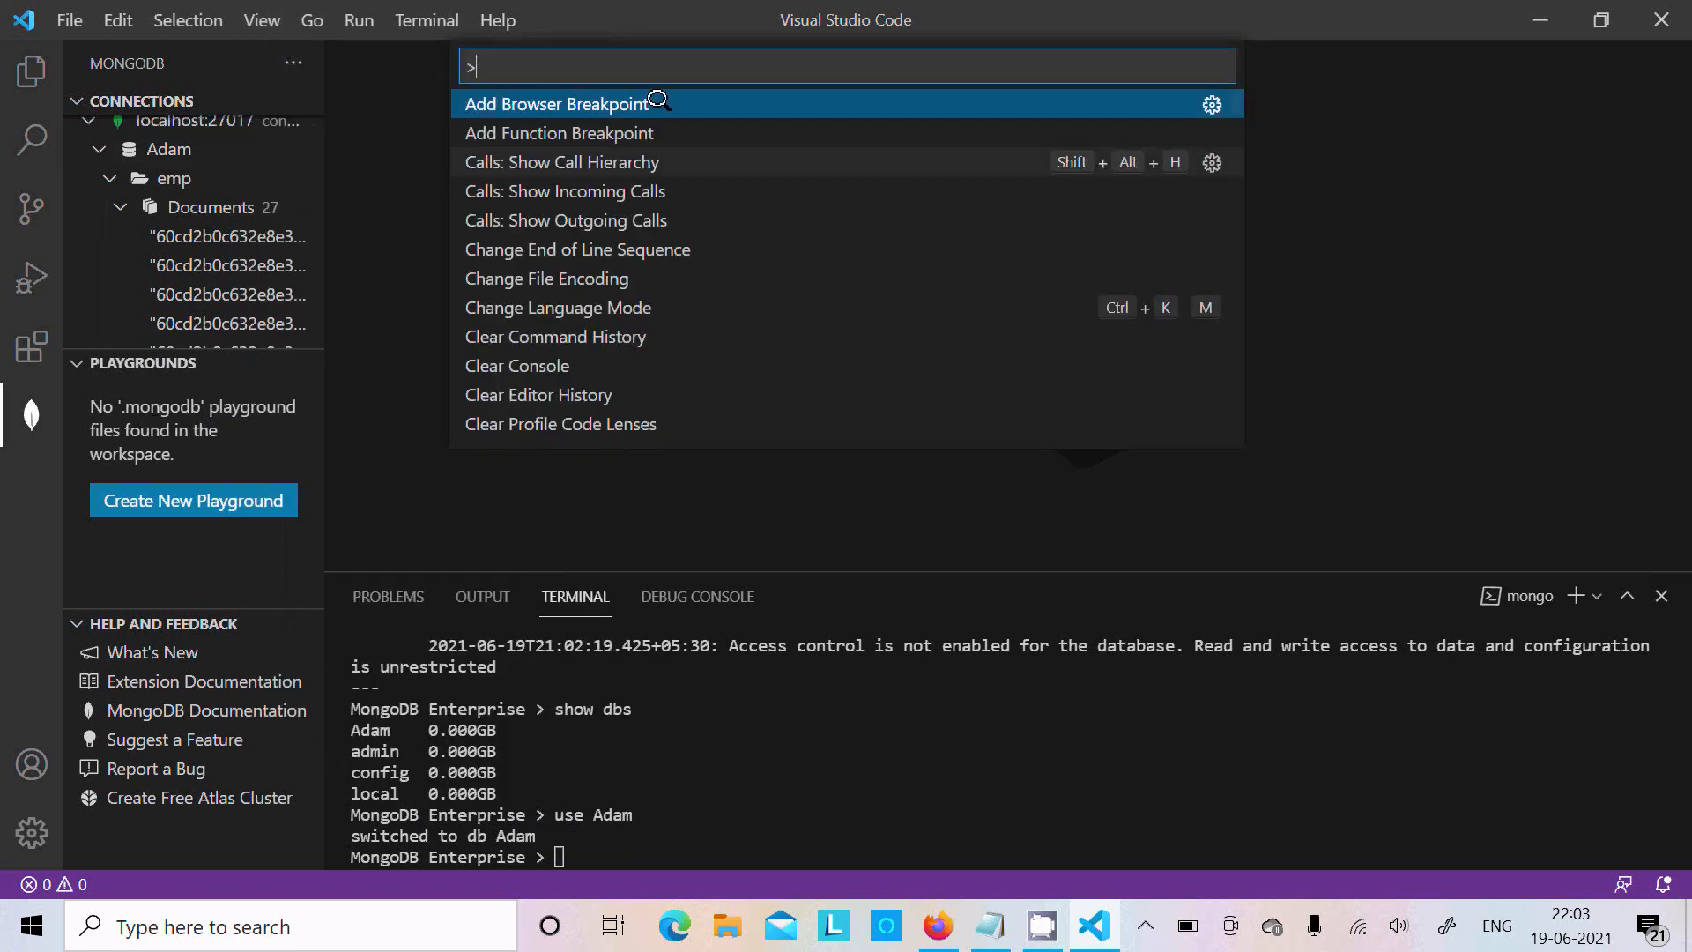
{"action": "type", "text": "mon"}
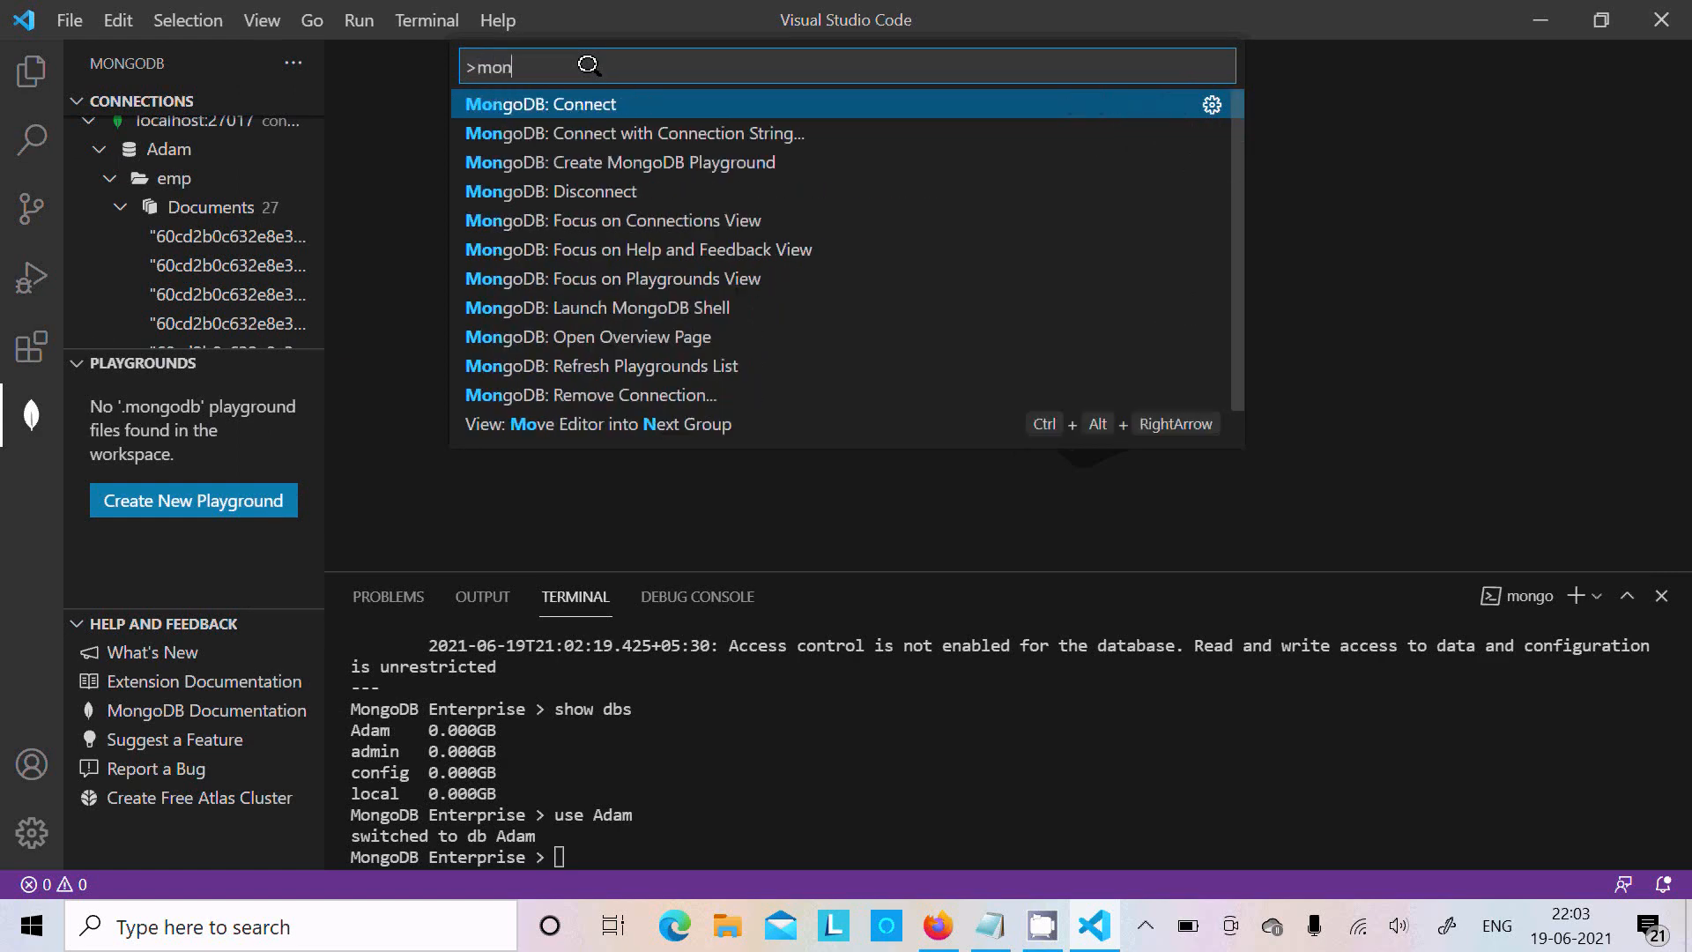
{"action": "type", "text": "go"}
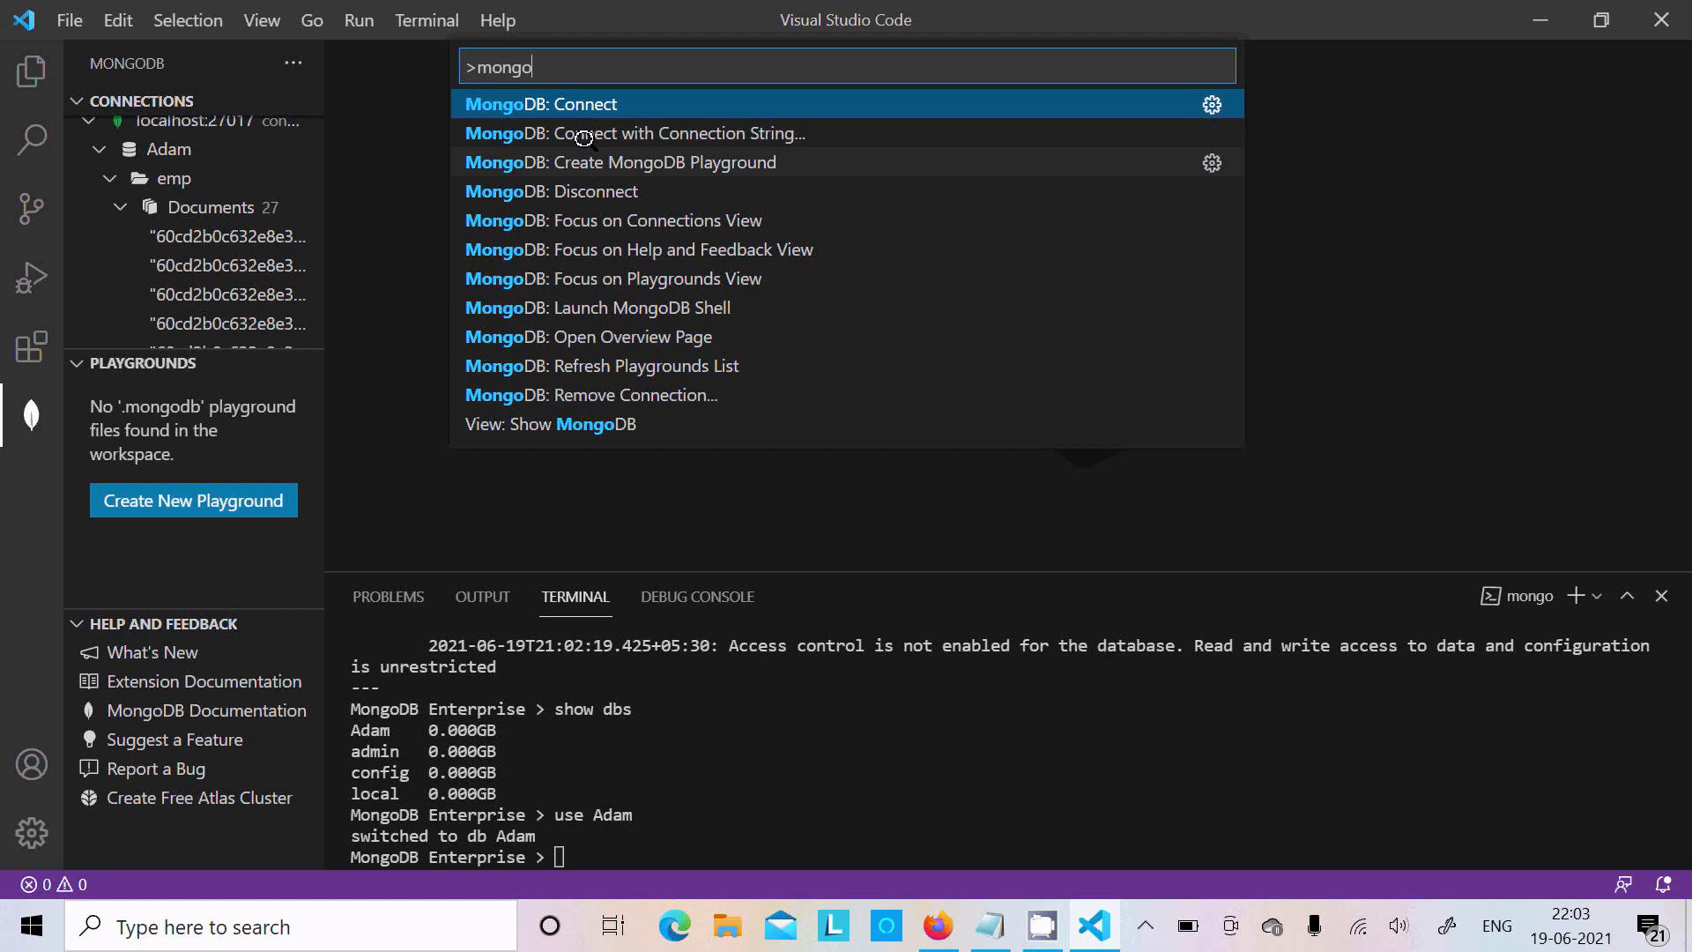
{"action": "mouse_move", "coordinate": [585, 152]}
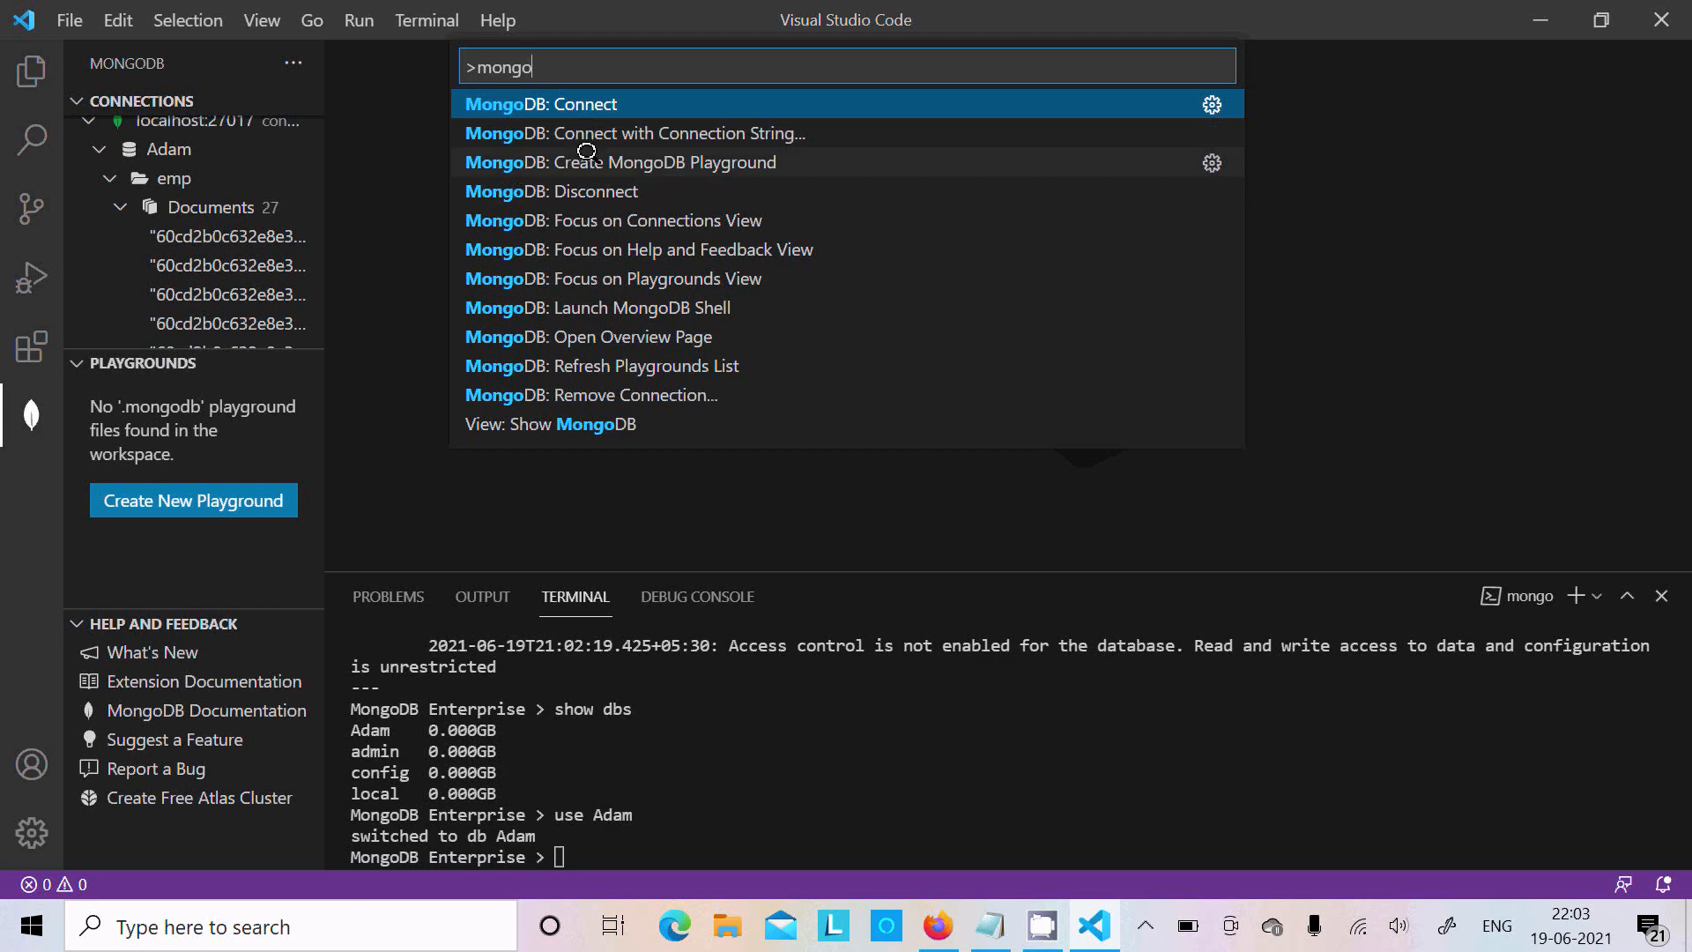
{"action": "left_click", "coordinate": [620, 162]}
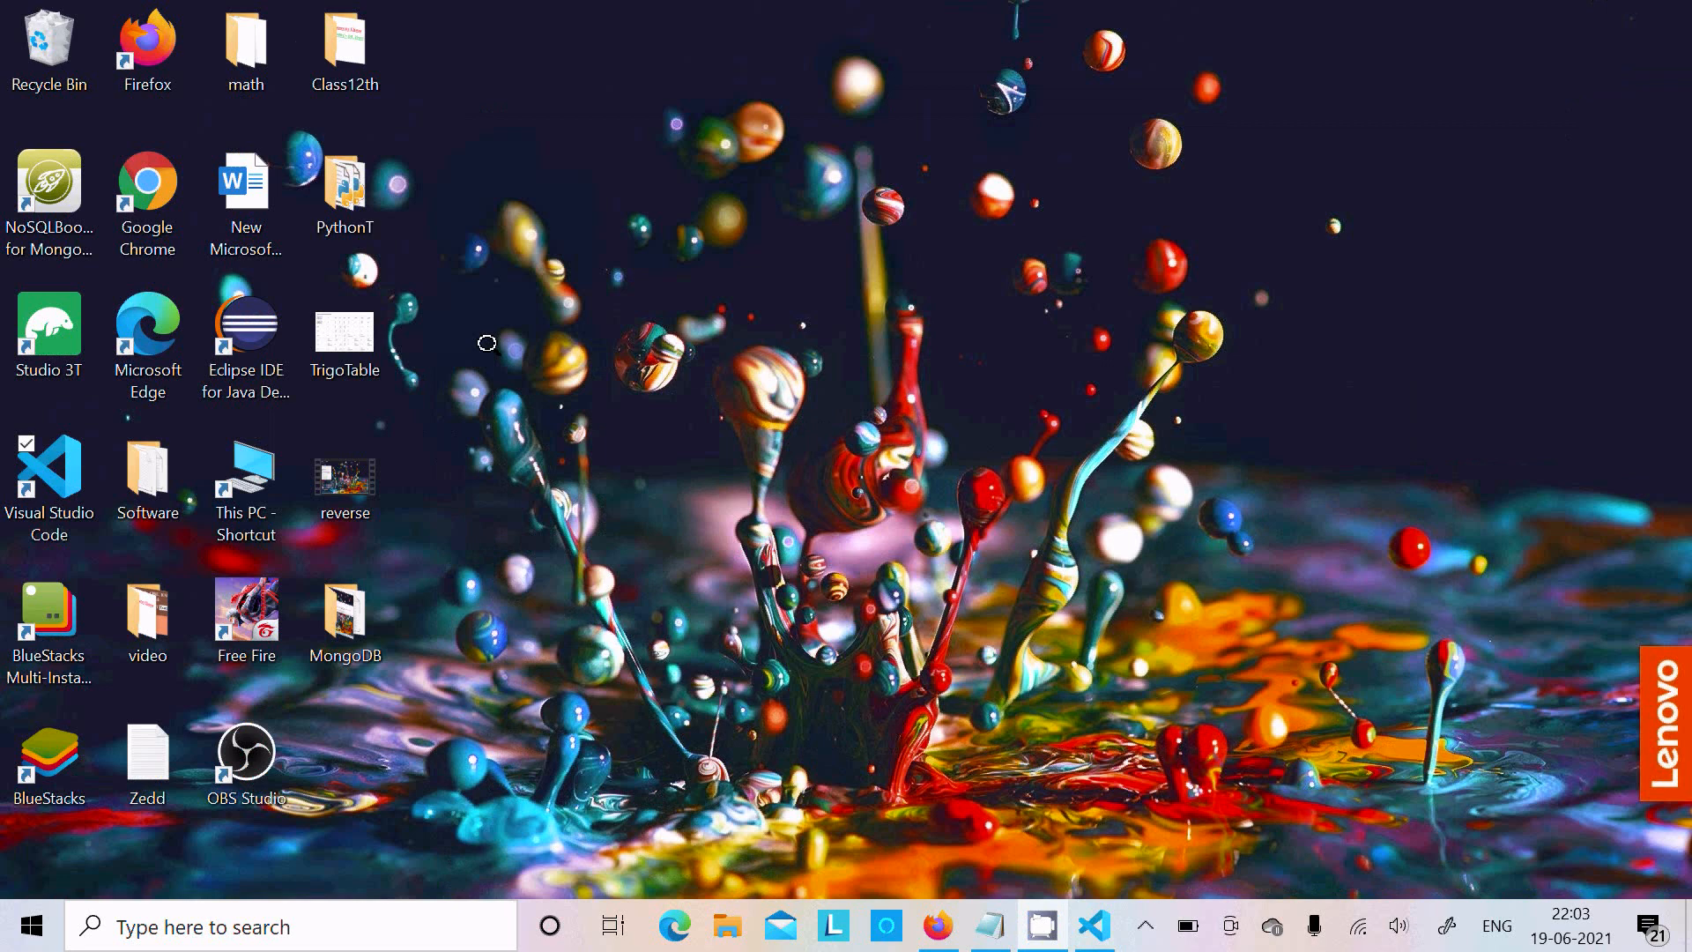
Step: Copy db.emp.find({}).projection({}).sort({_id:-1}).limit(100) from the mongo notes file in Notepad
{"action": "double_click", "coordinate": [345, 608]}
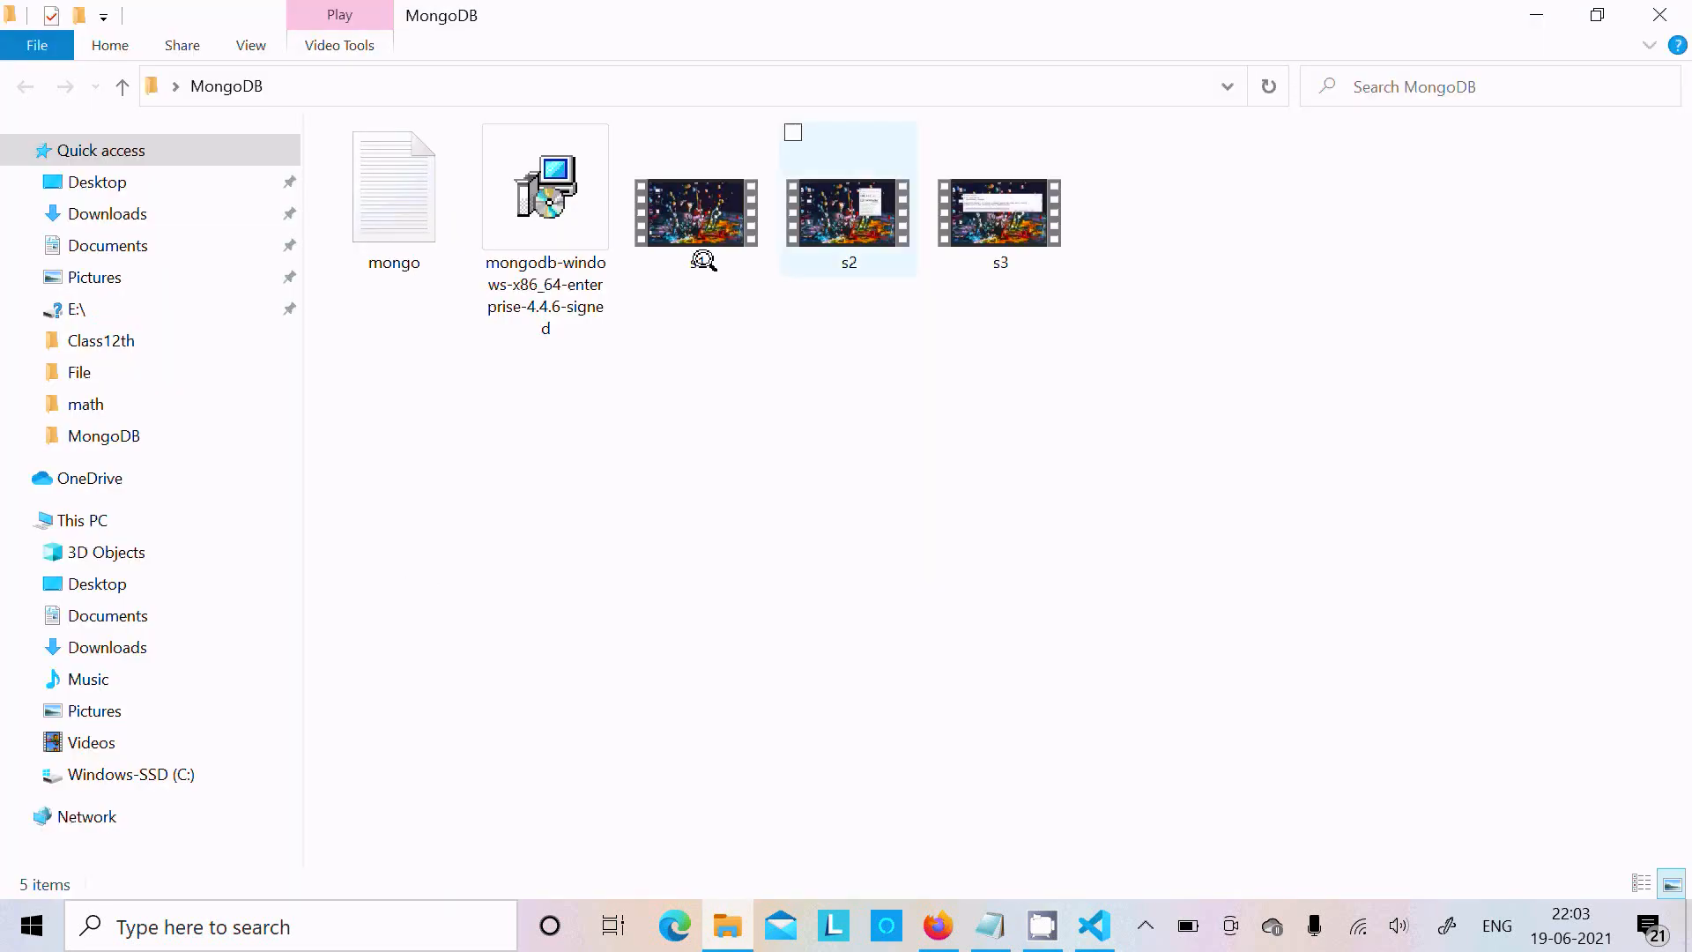
{"action": "double_click", "coordinate": [393, 185]}
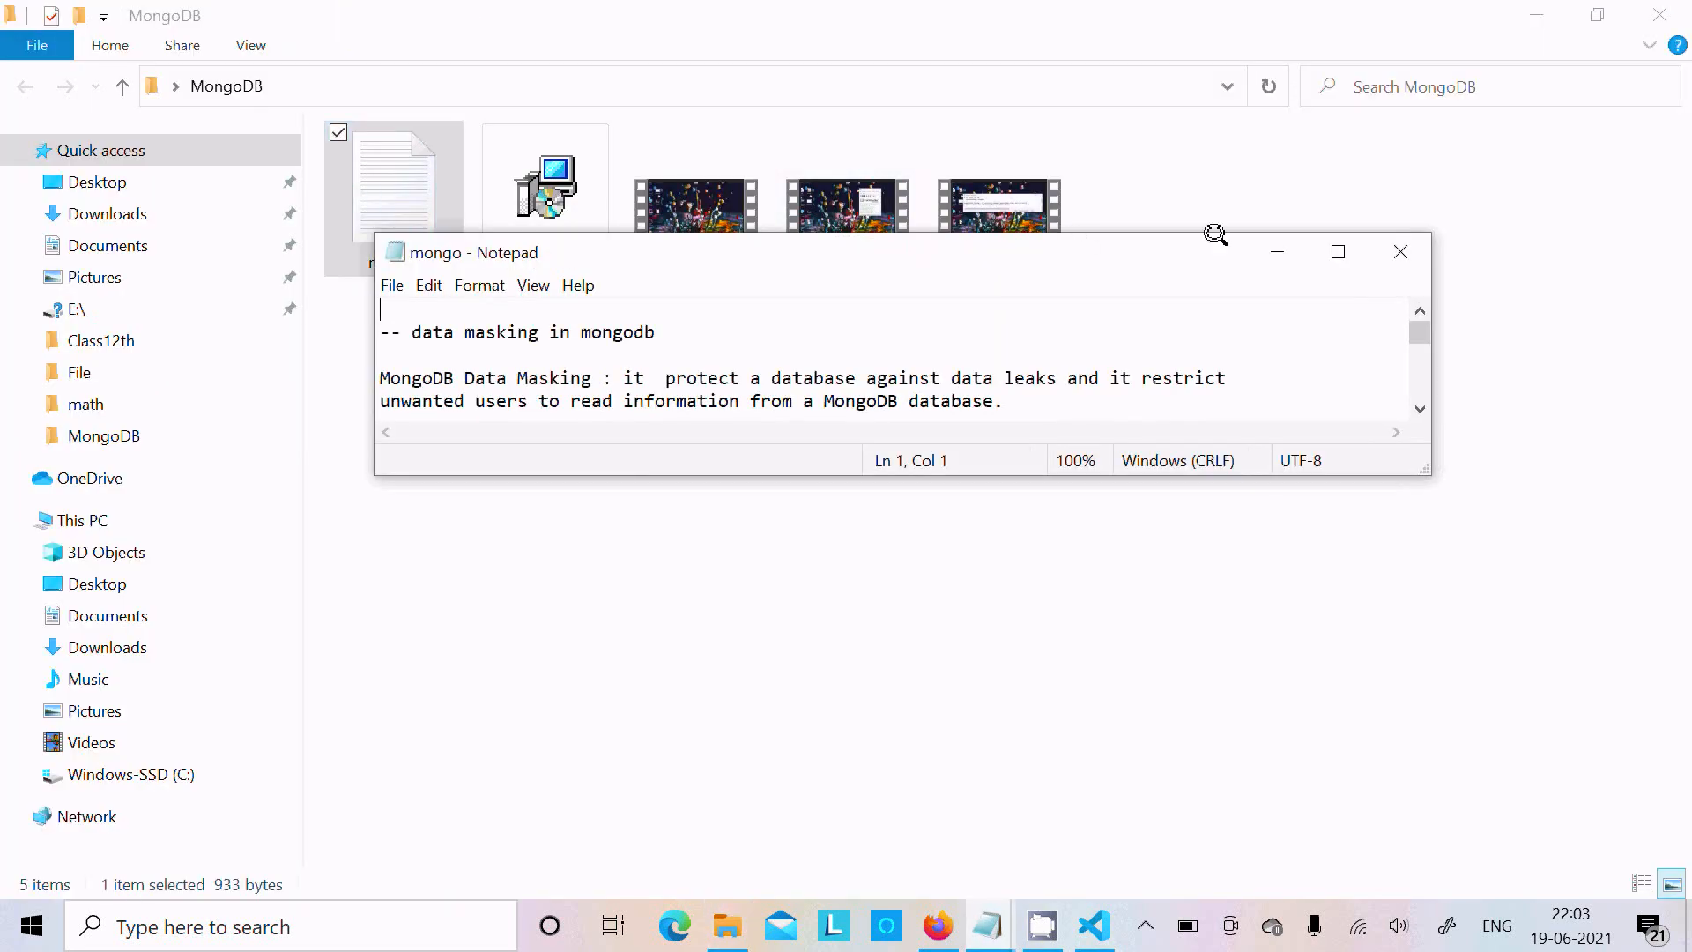
{"action": "scroll", "scroll_direction": "down", "scroll_amount": 3}
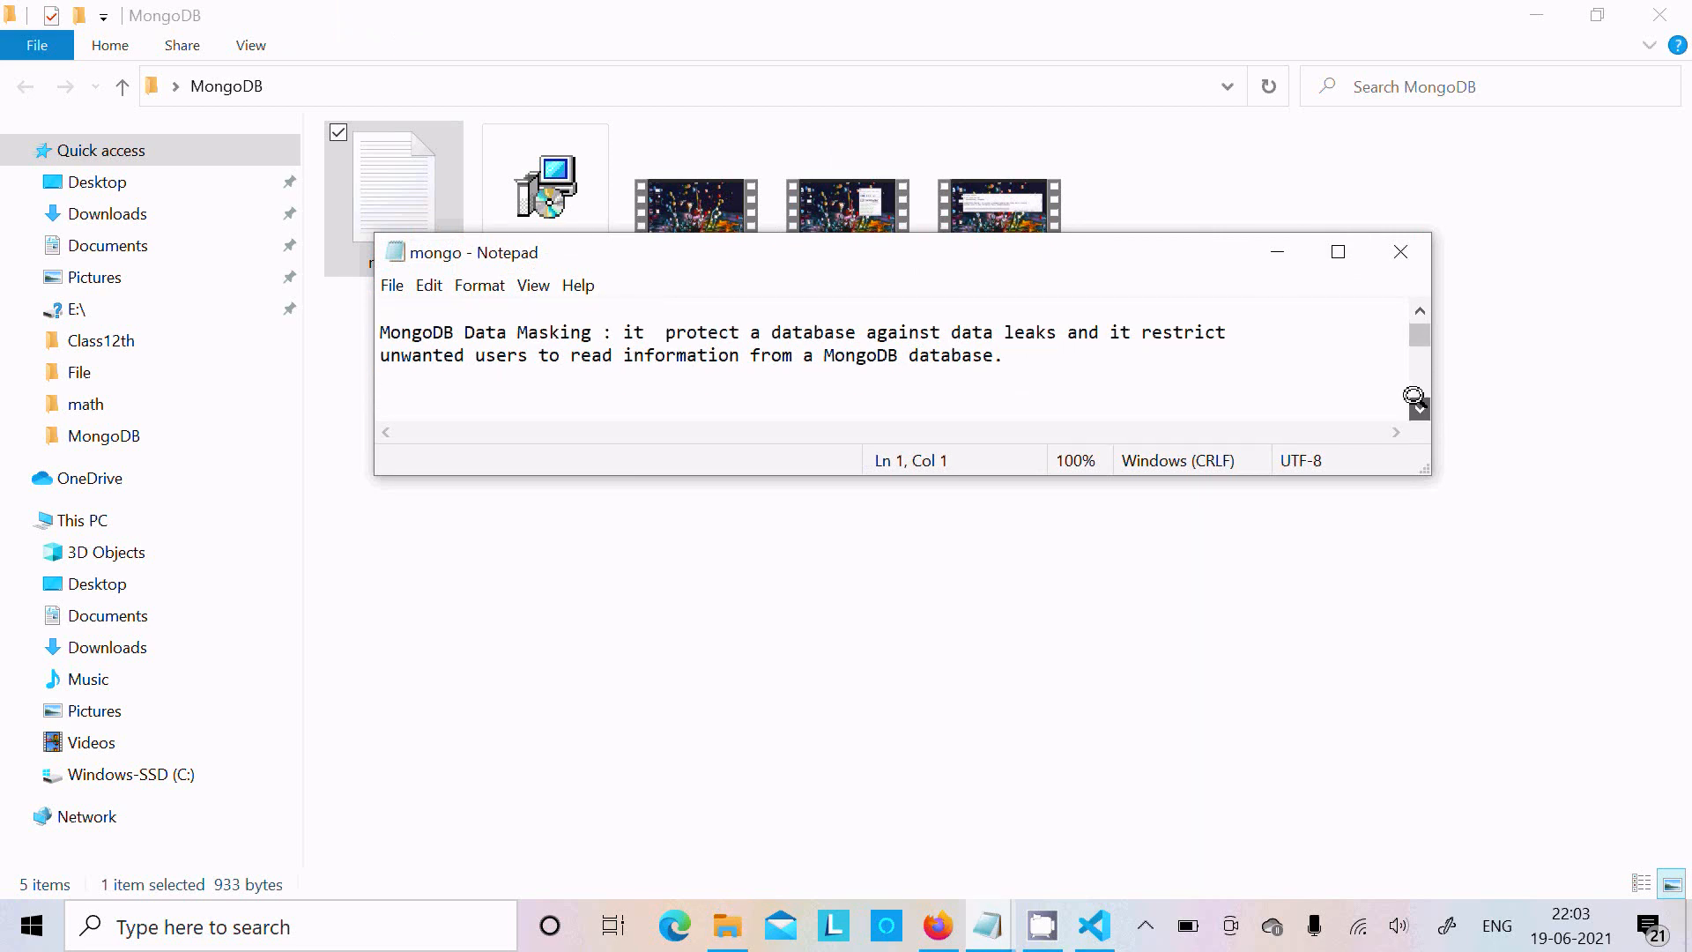
{"action": "scroll", "scroll_direction": "down", "scroll_amount": 3}
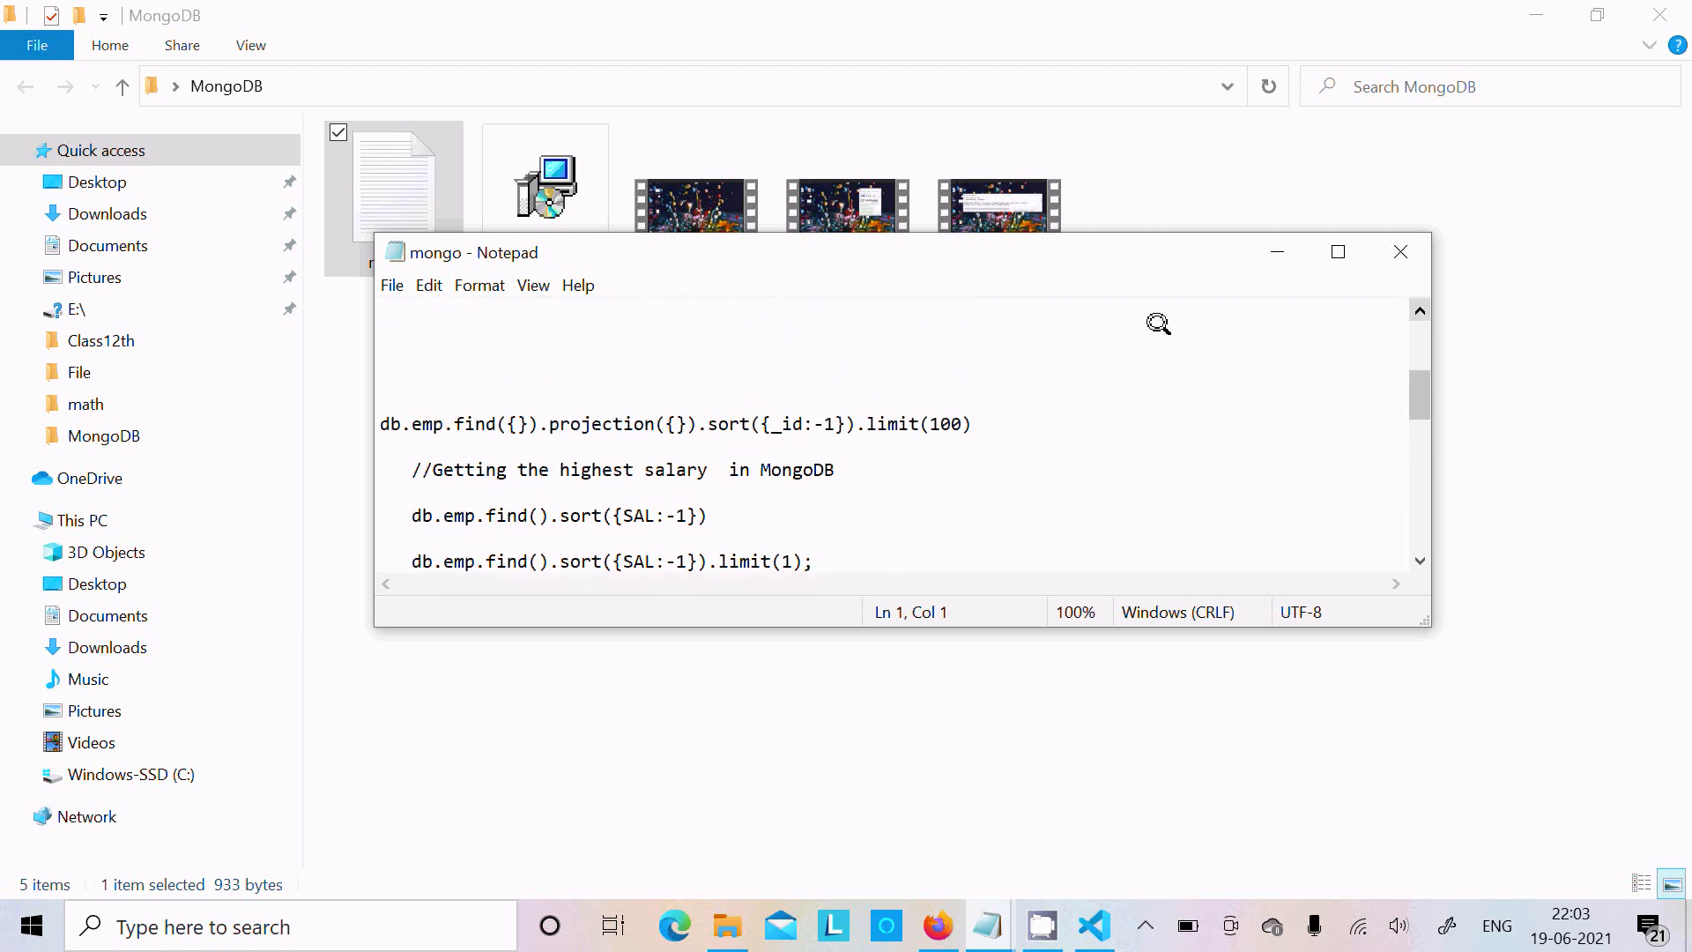
{"action": "right_click", "coordinate": [772, 420]}
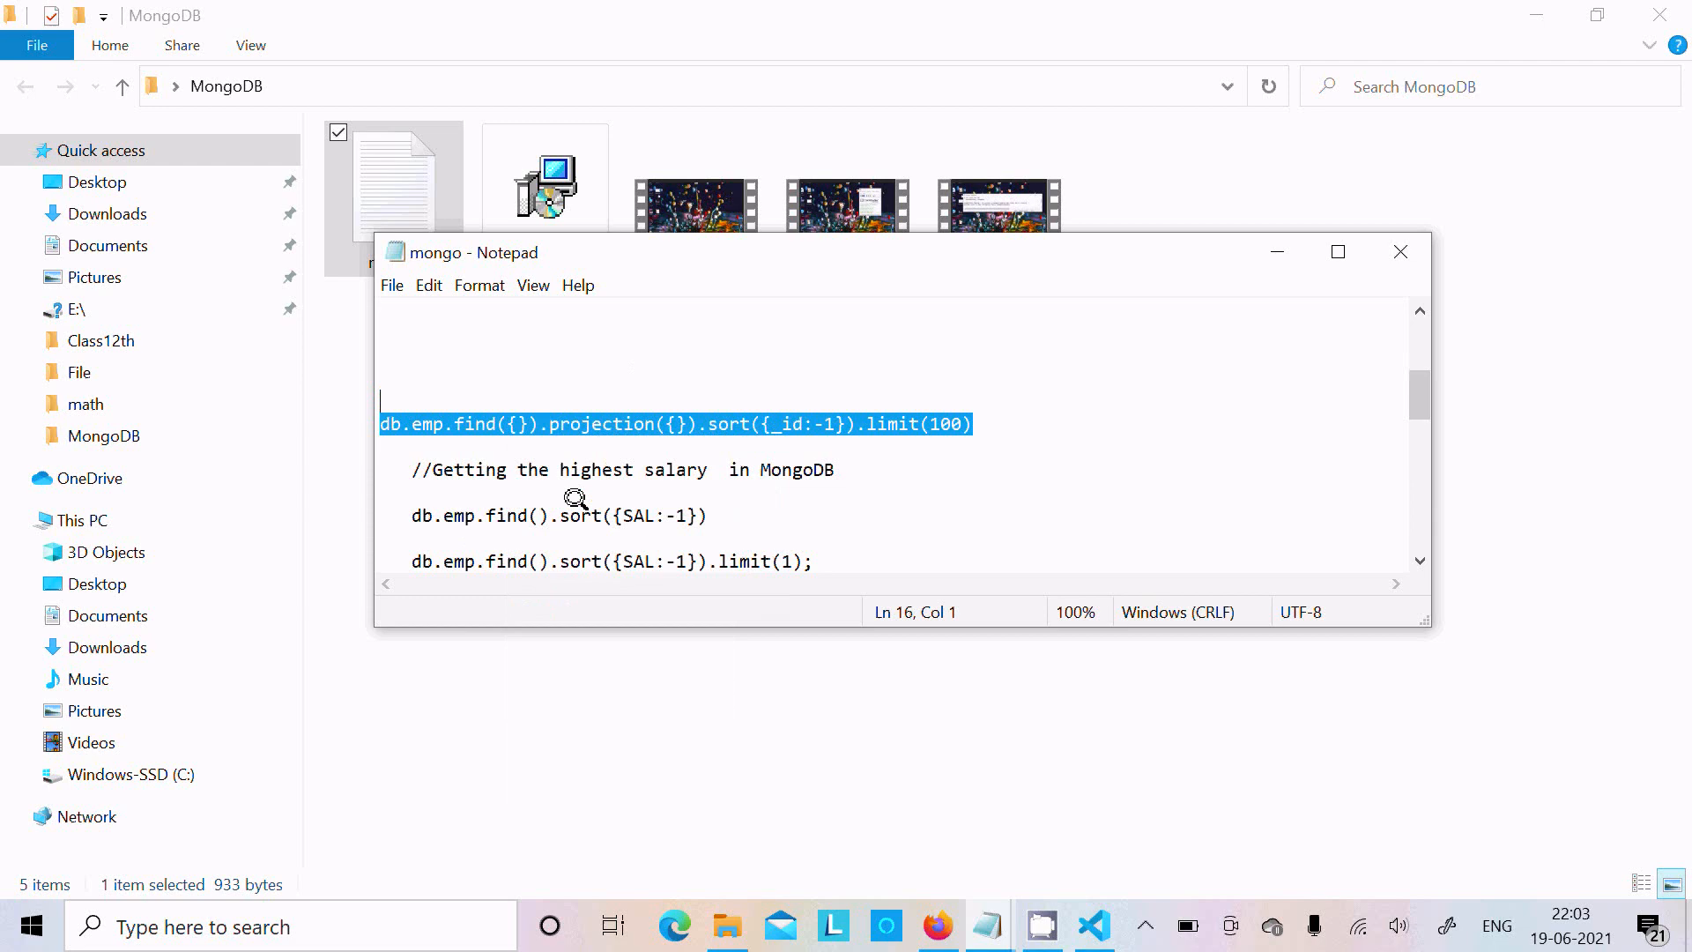
{"action": "mouse_move", "coordinate": [1011, 886]}
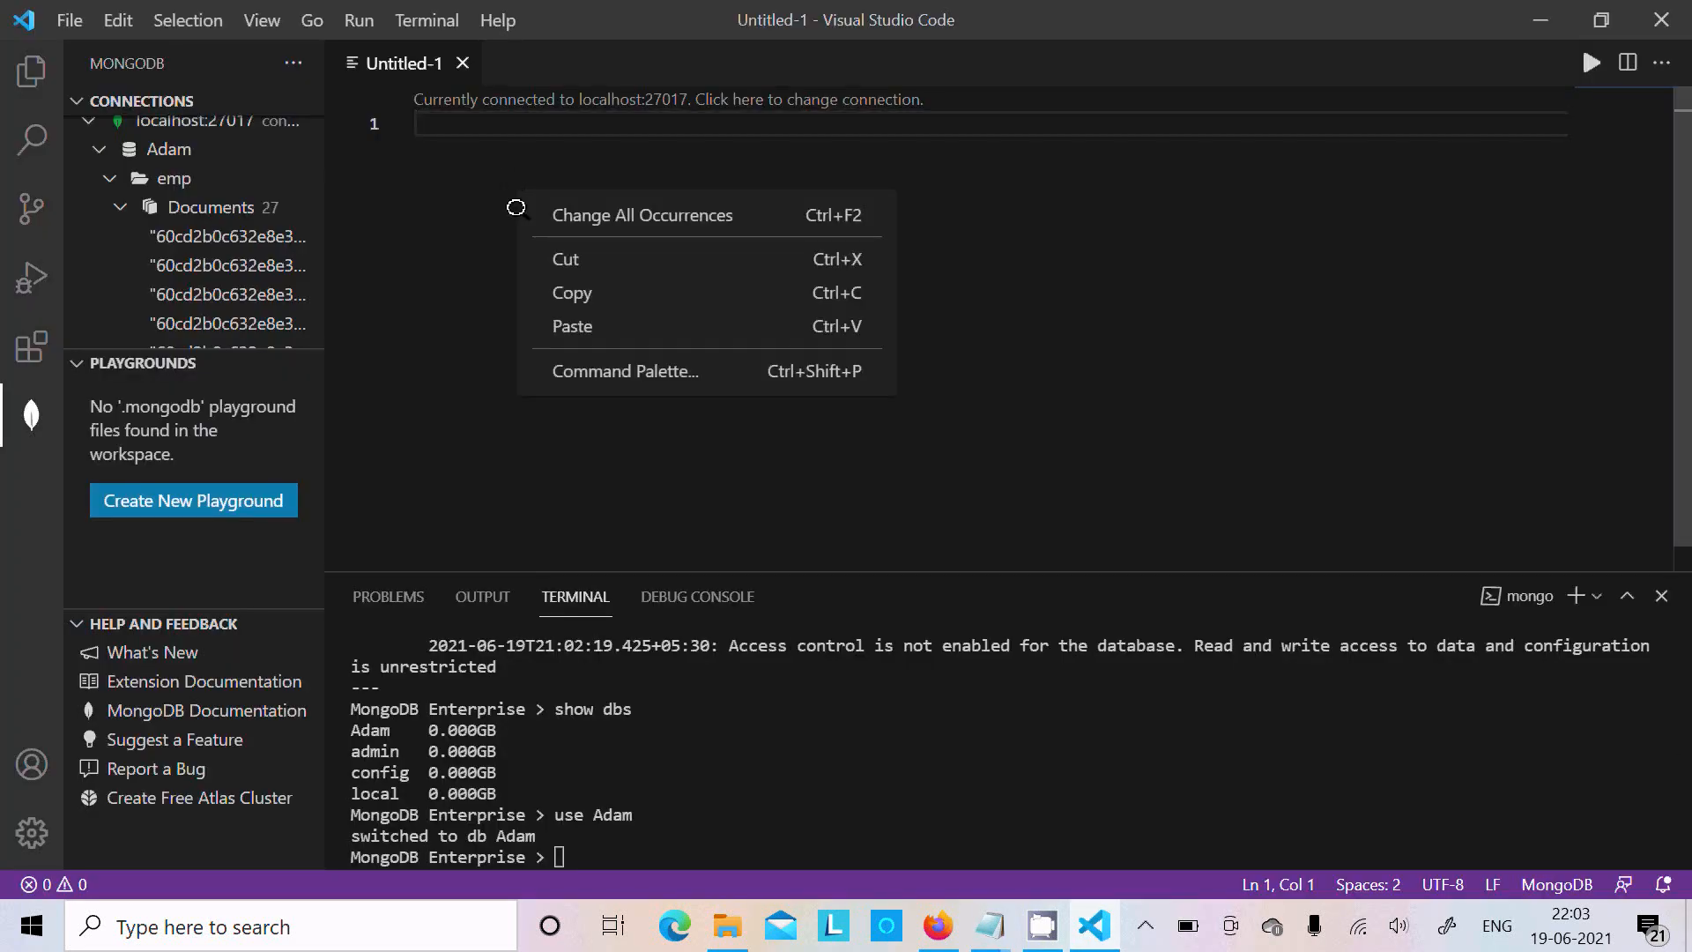
Step: Paste the emp find-projection-sort-limit query into the playground and run it against localhost:27017
{"action": "type", "text": "db.emp.find({}).projection({}).sort({_id:-1}).limit(100)"}
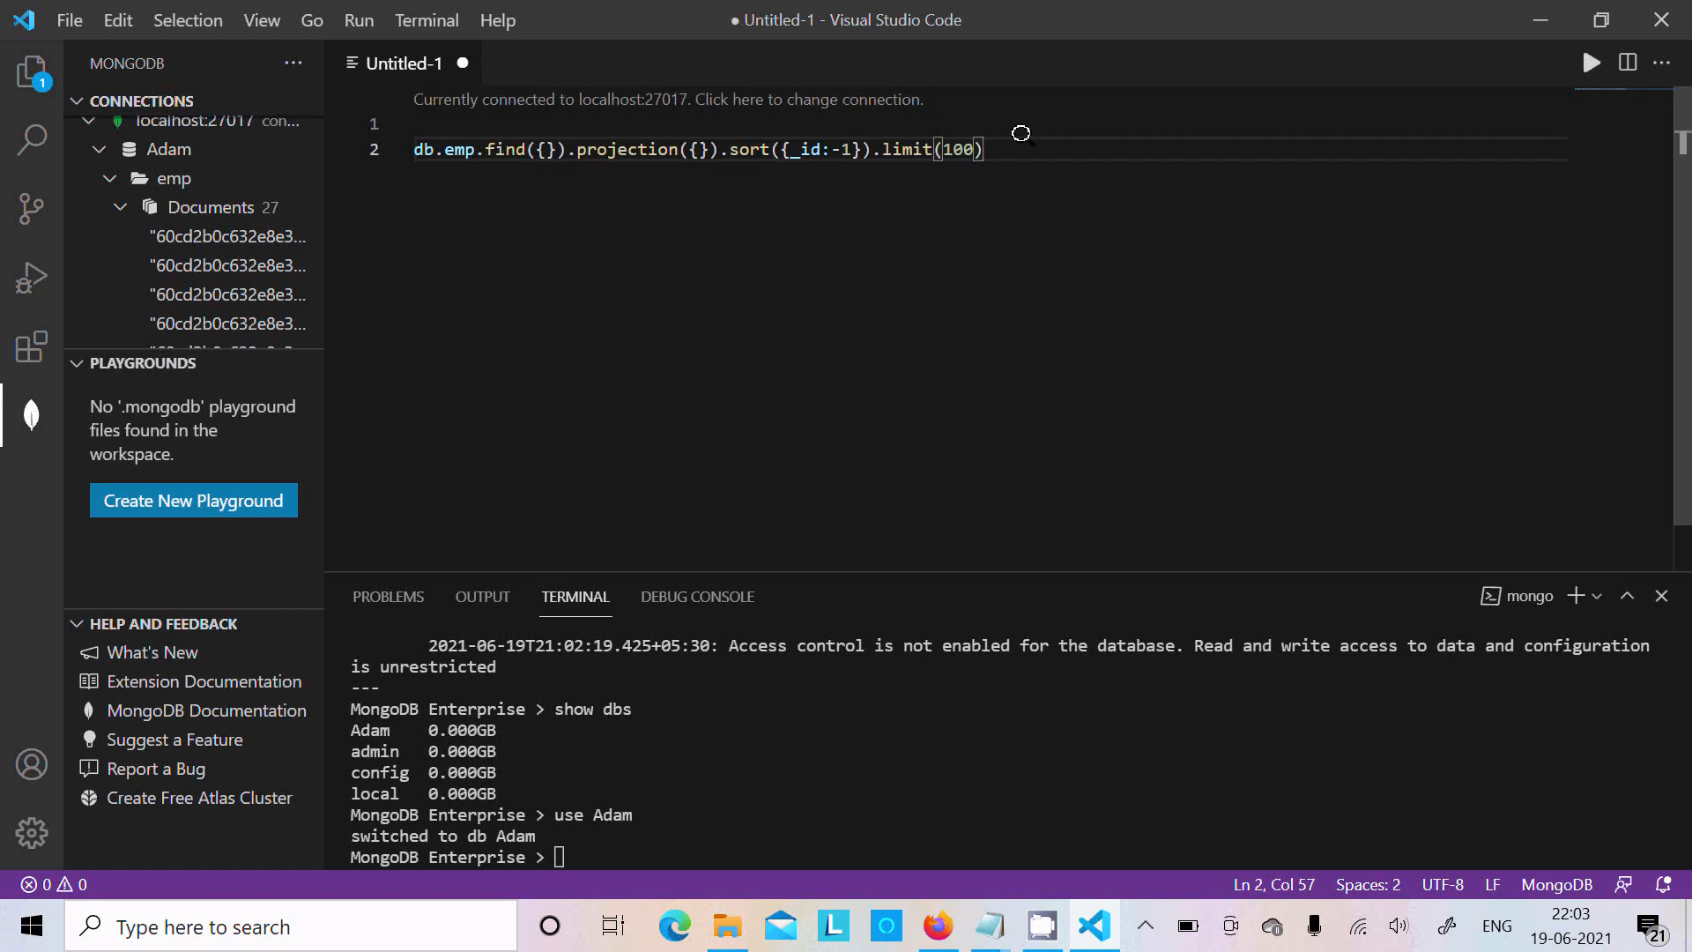
{"action": "mouse_move", "coordinate": [476, 148]}
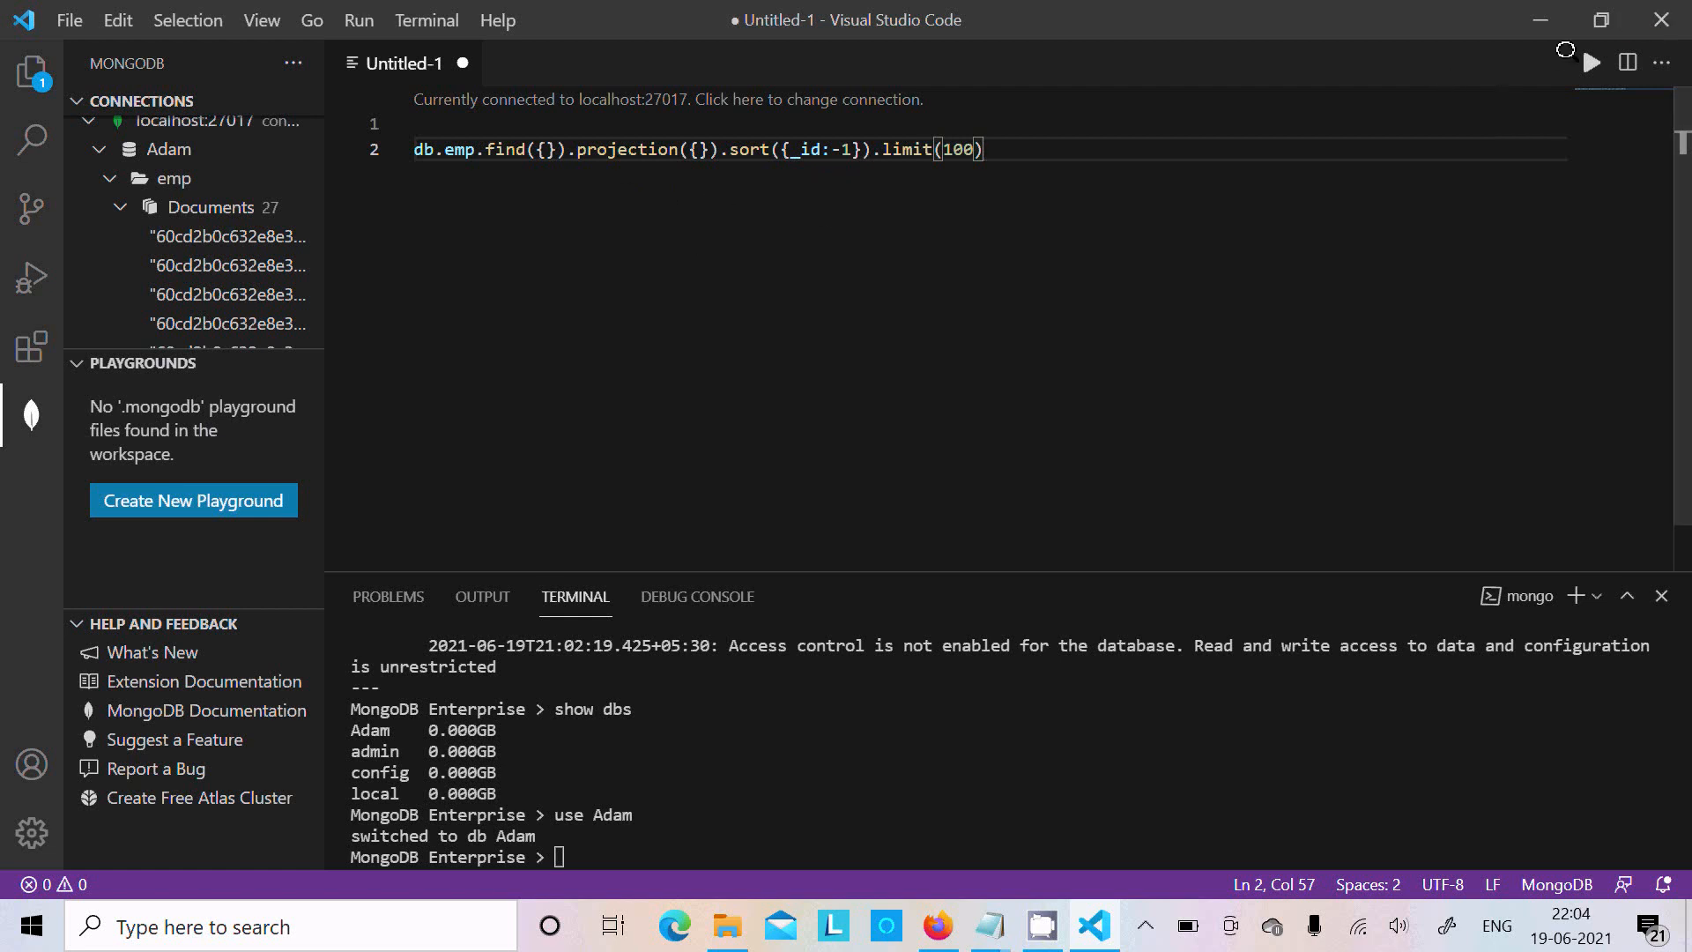
{"action": "left_click", "coordinate": [1591, 64]}
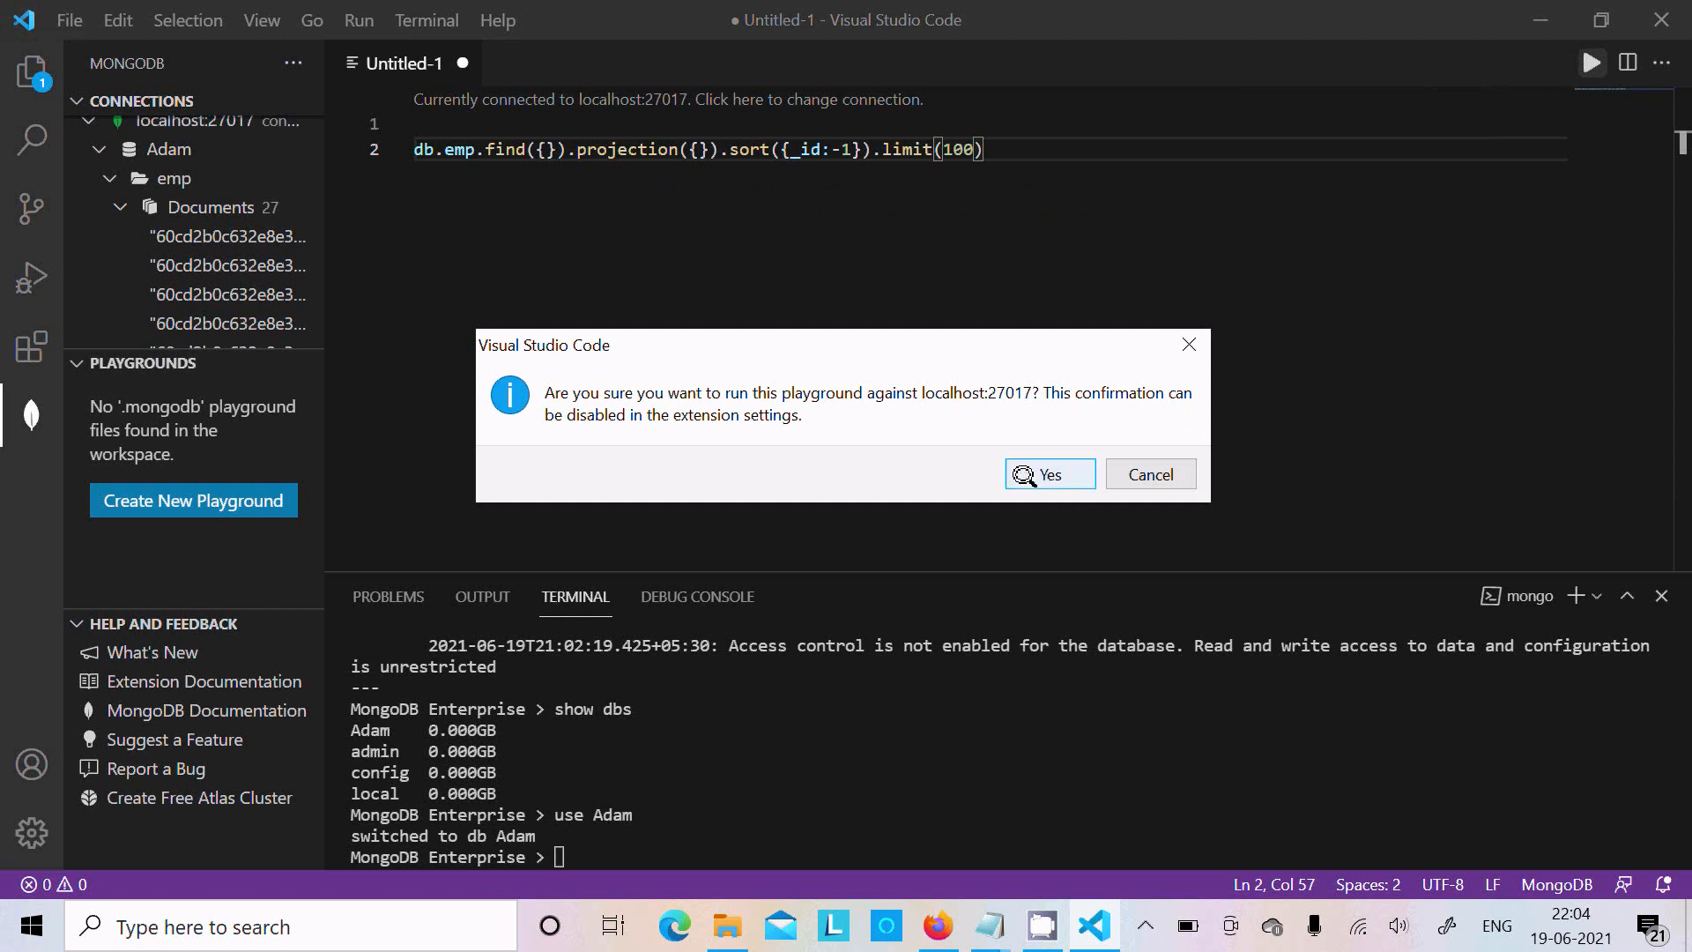
Step: Run the db.emp query twice against localhost, returning only an empty array
{"action": "left_click", "coordinate": [1049, 474]}
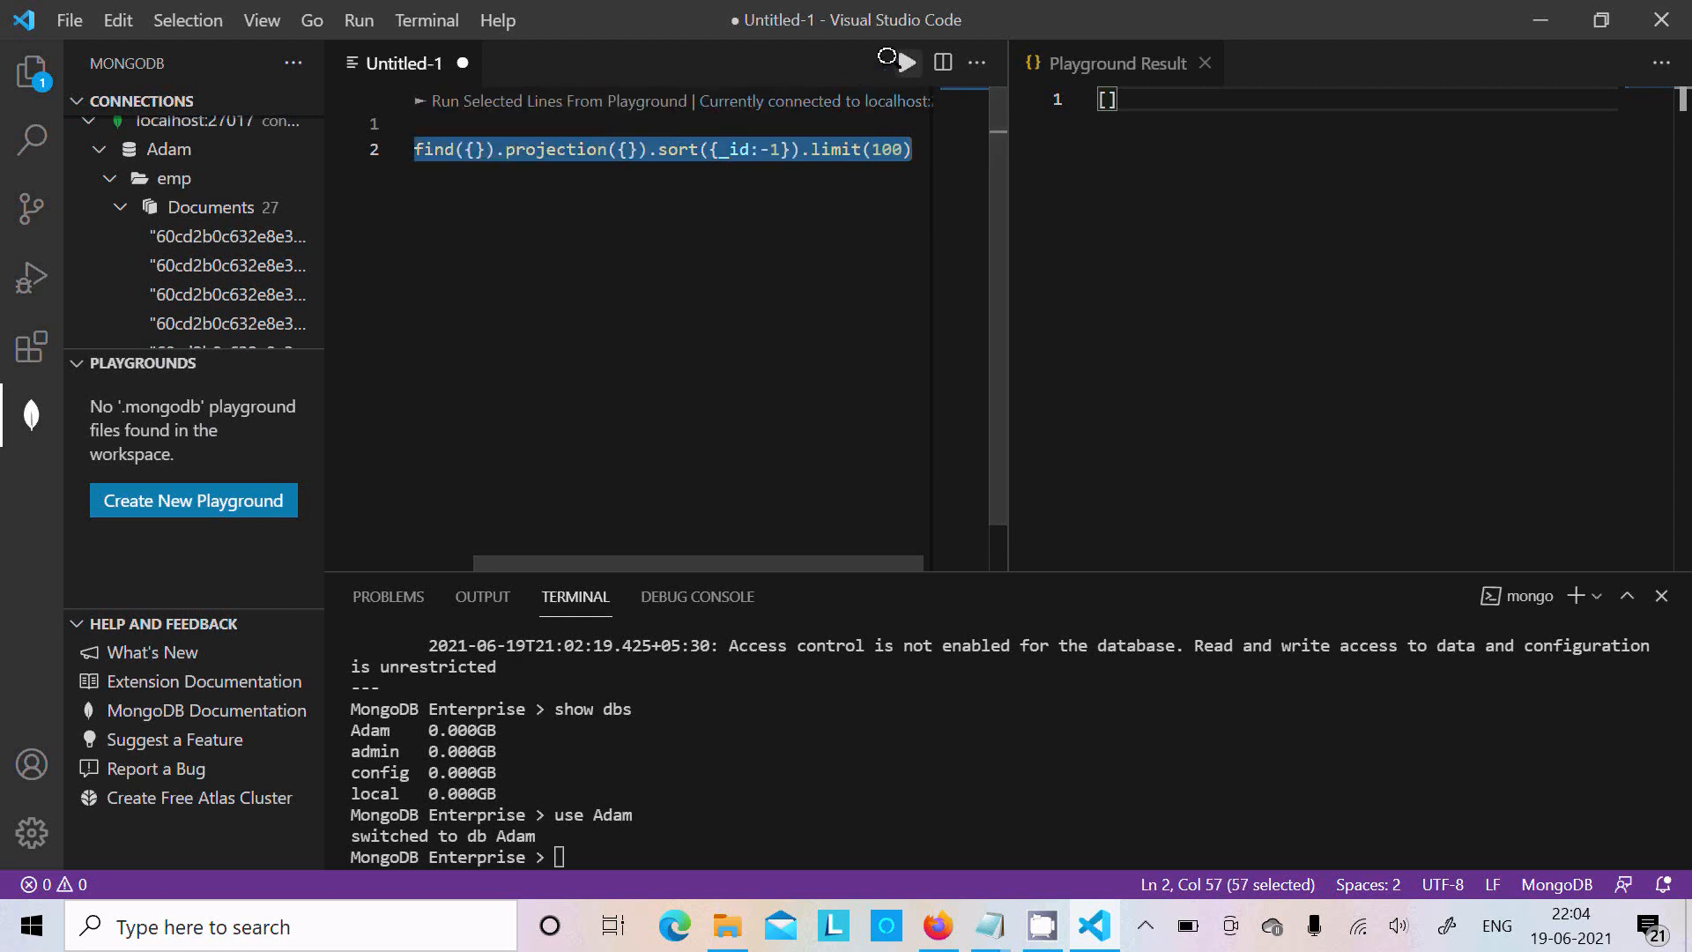
{"action": "left_click", "coordinate": [907, 61]}
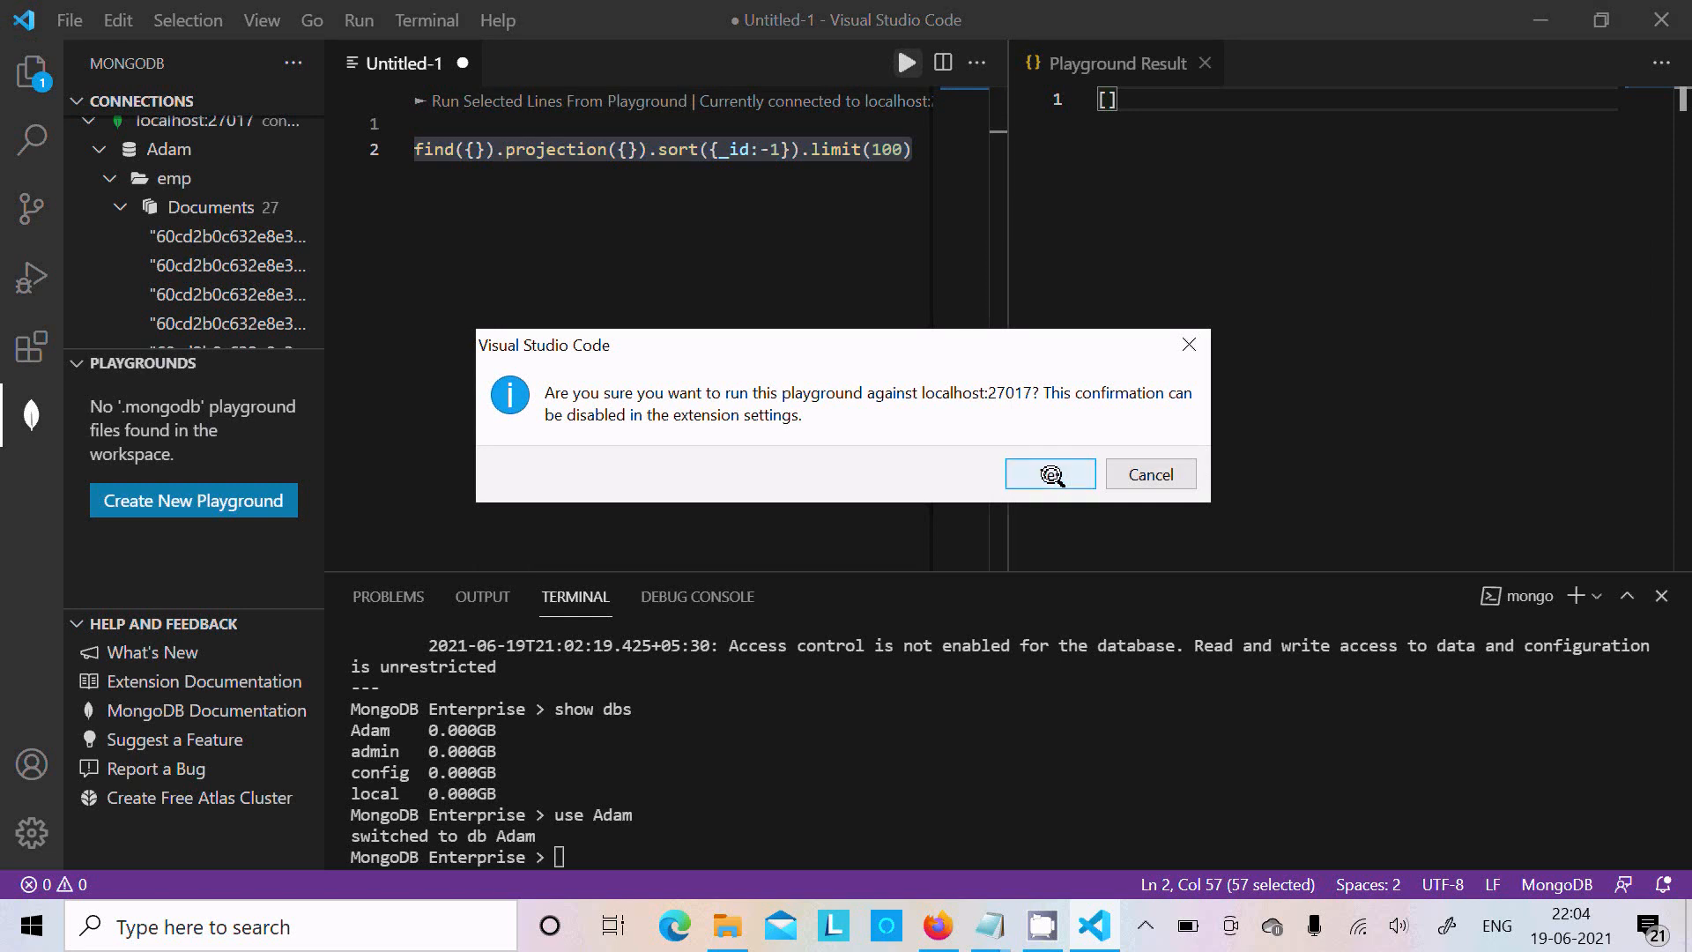
{"action": "left_click", "coordinate": [1049, 474]}
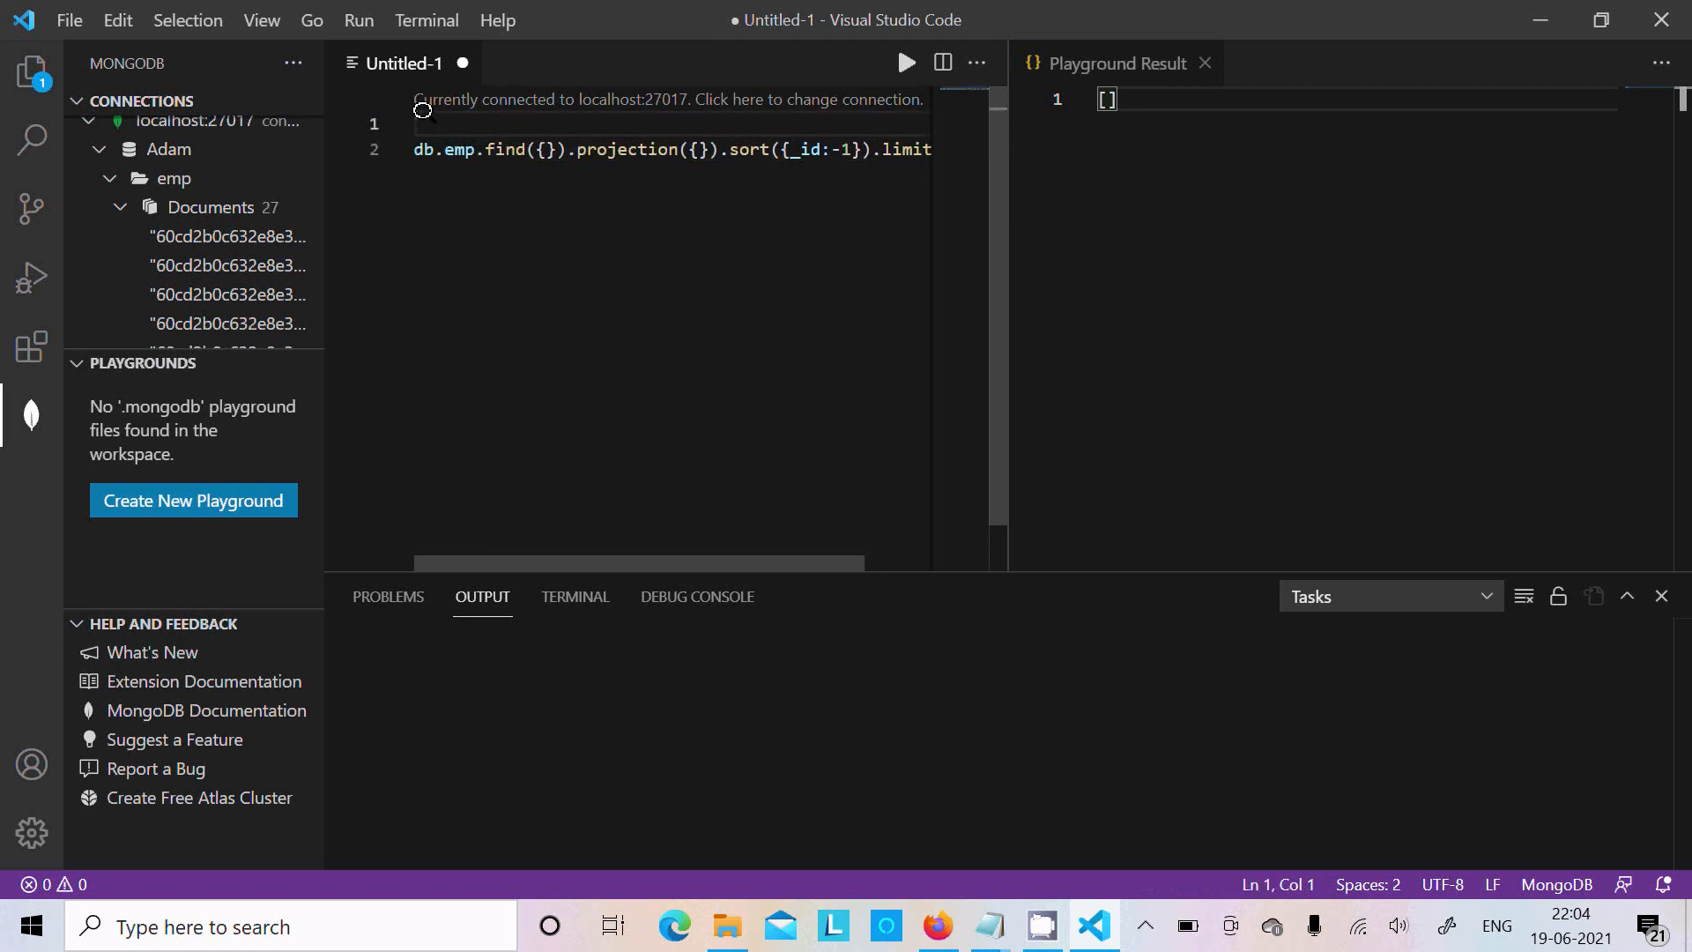
Step: Add use("Adam") as the first playground line above the emp find query
{"action": "type", "text": "use"}
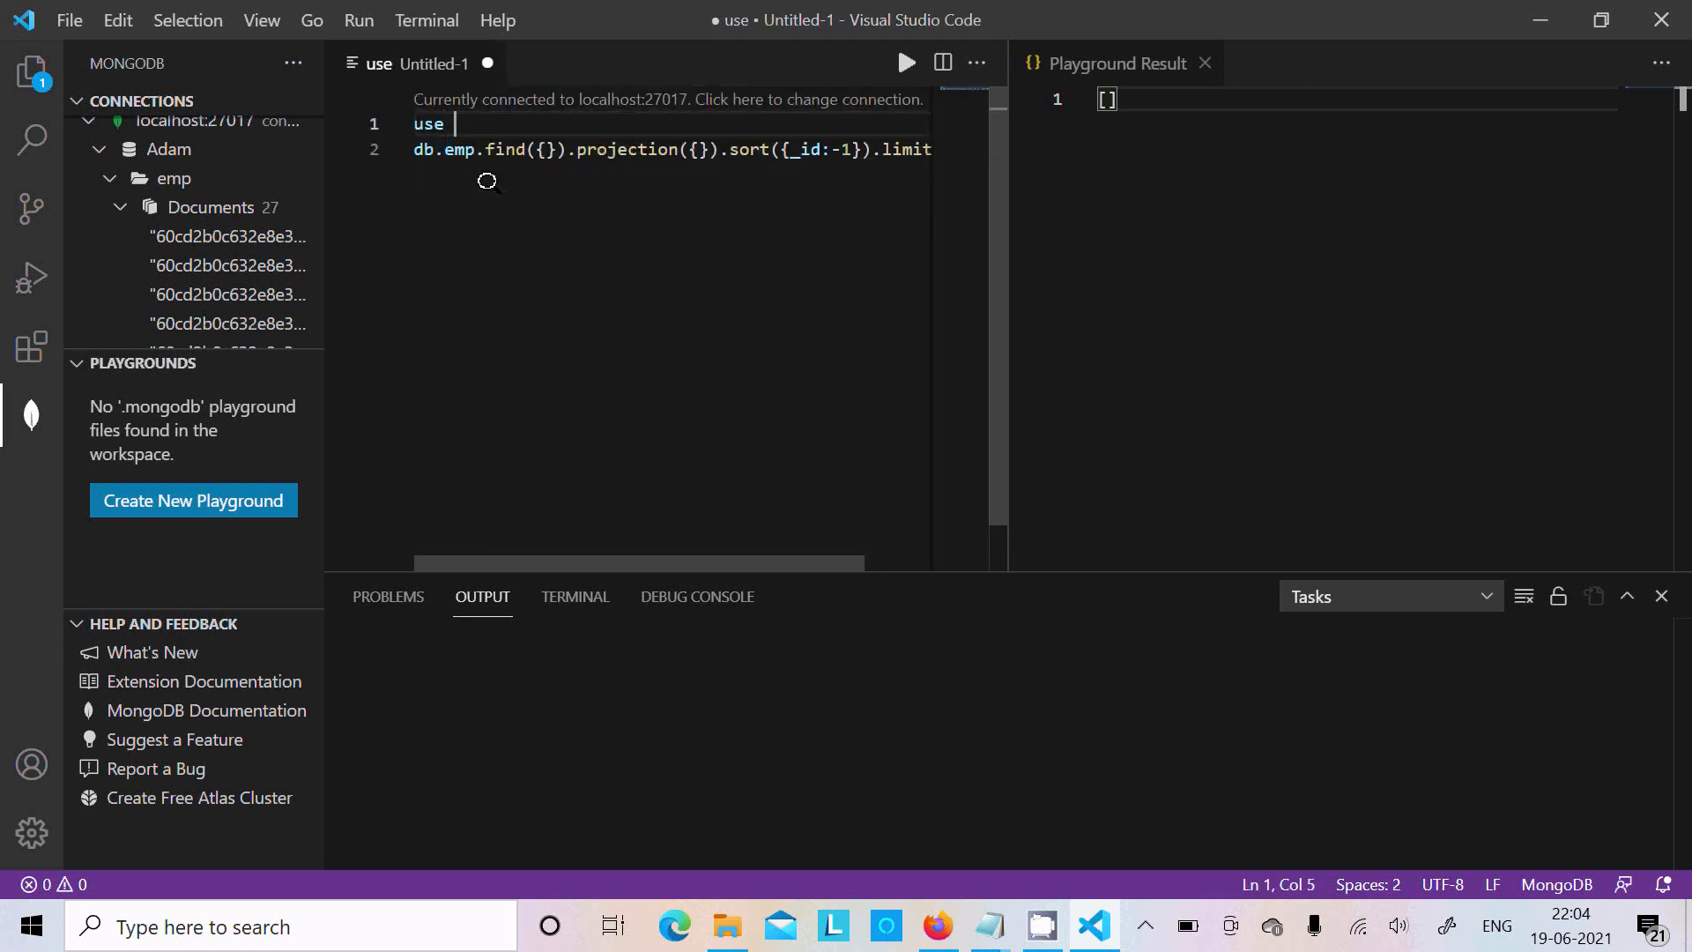
{"action": "type", "text": "()"}
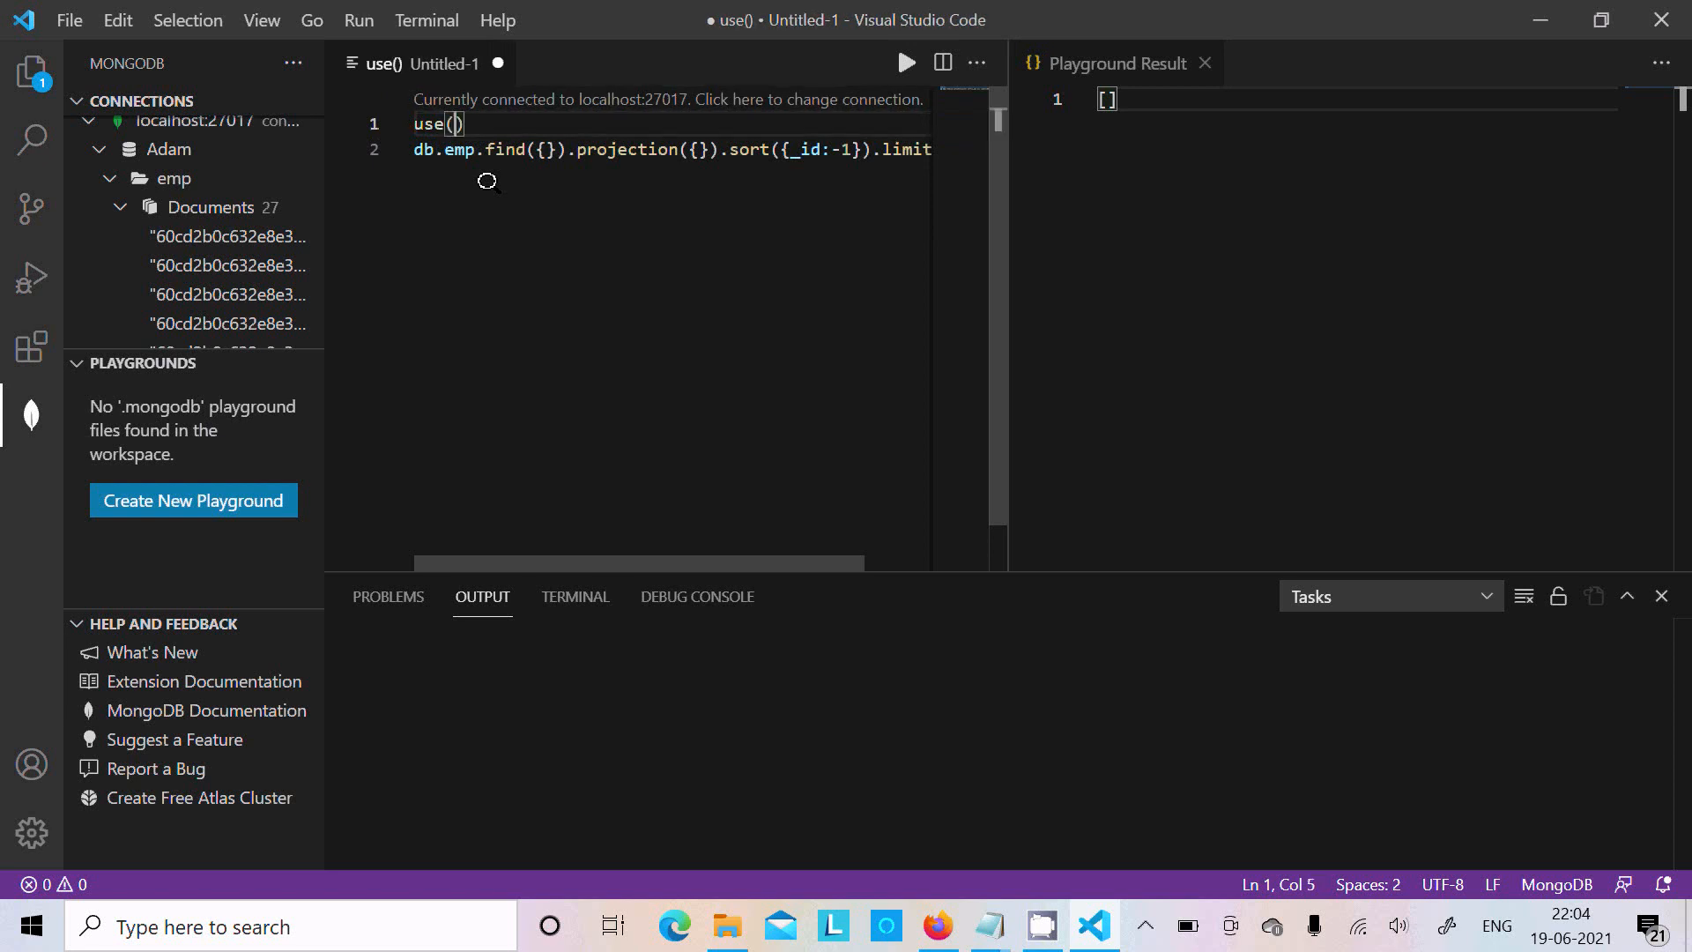
{"action": "type", "text": "\"A\""}
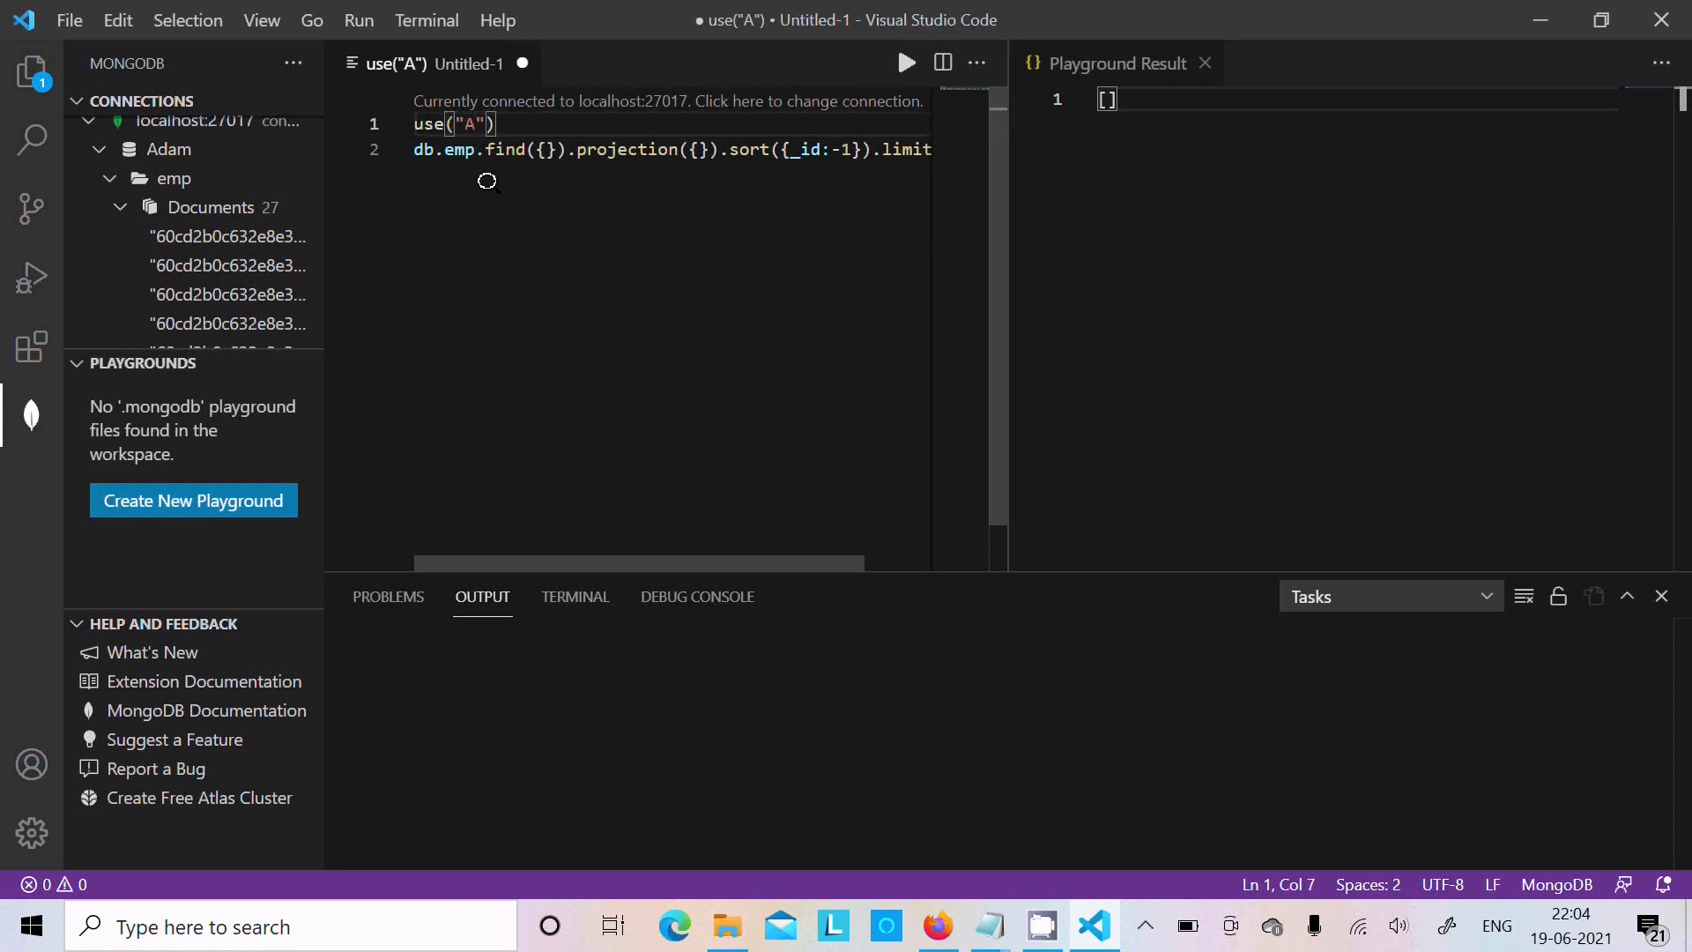
{"action": "type", "text": "dam"}
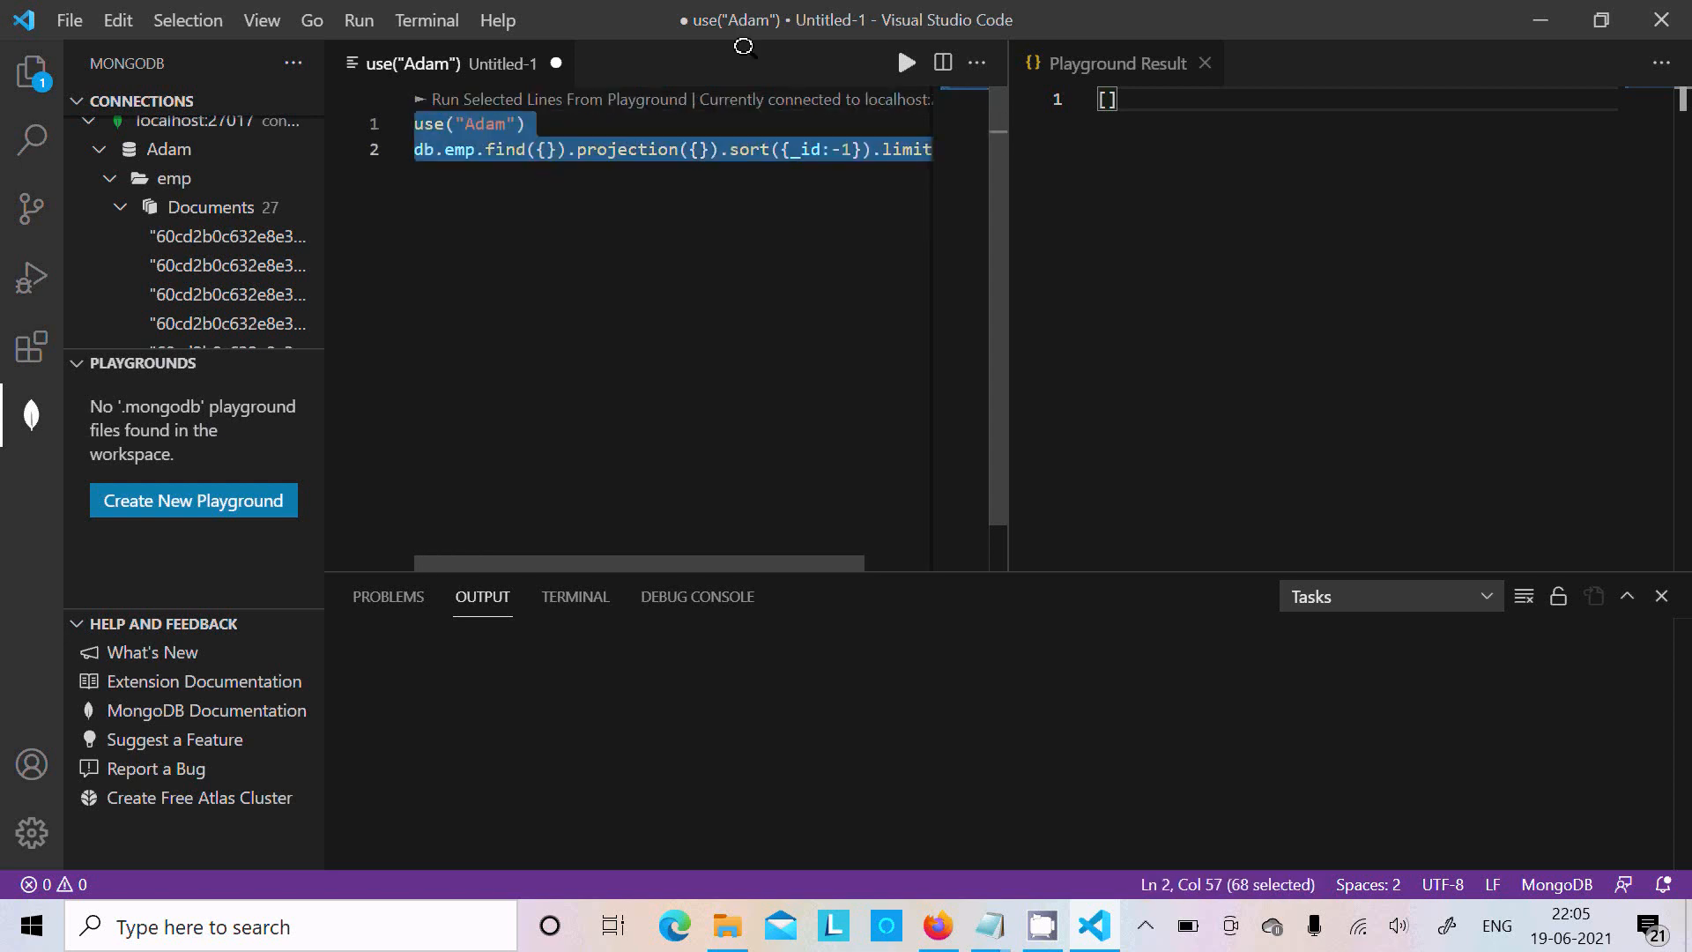
Step: Run both playground lines against localhost, returning emp documents such as MILLER and SMITH
{"action": "left_click", "coordinate": [905, 64]}
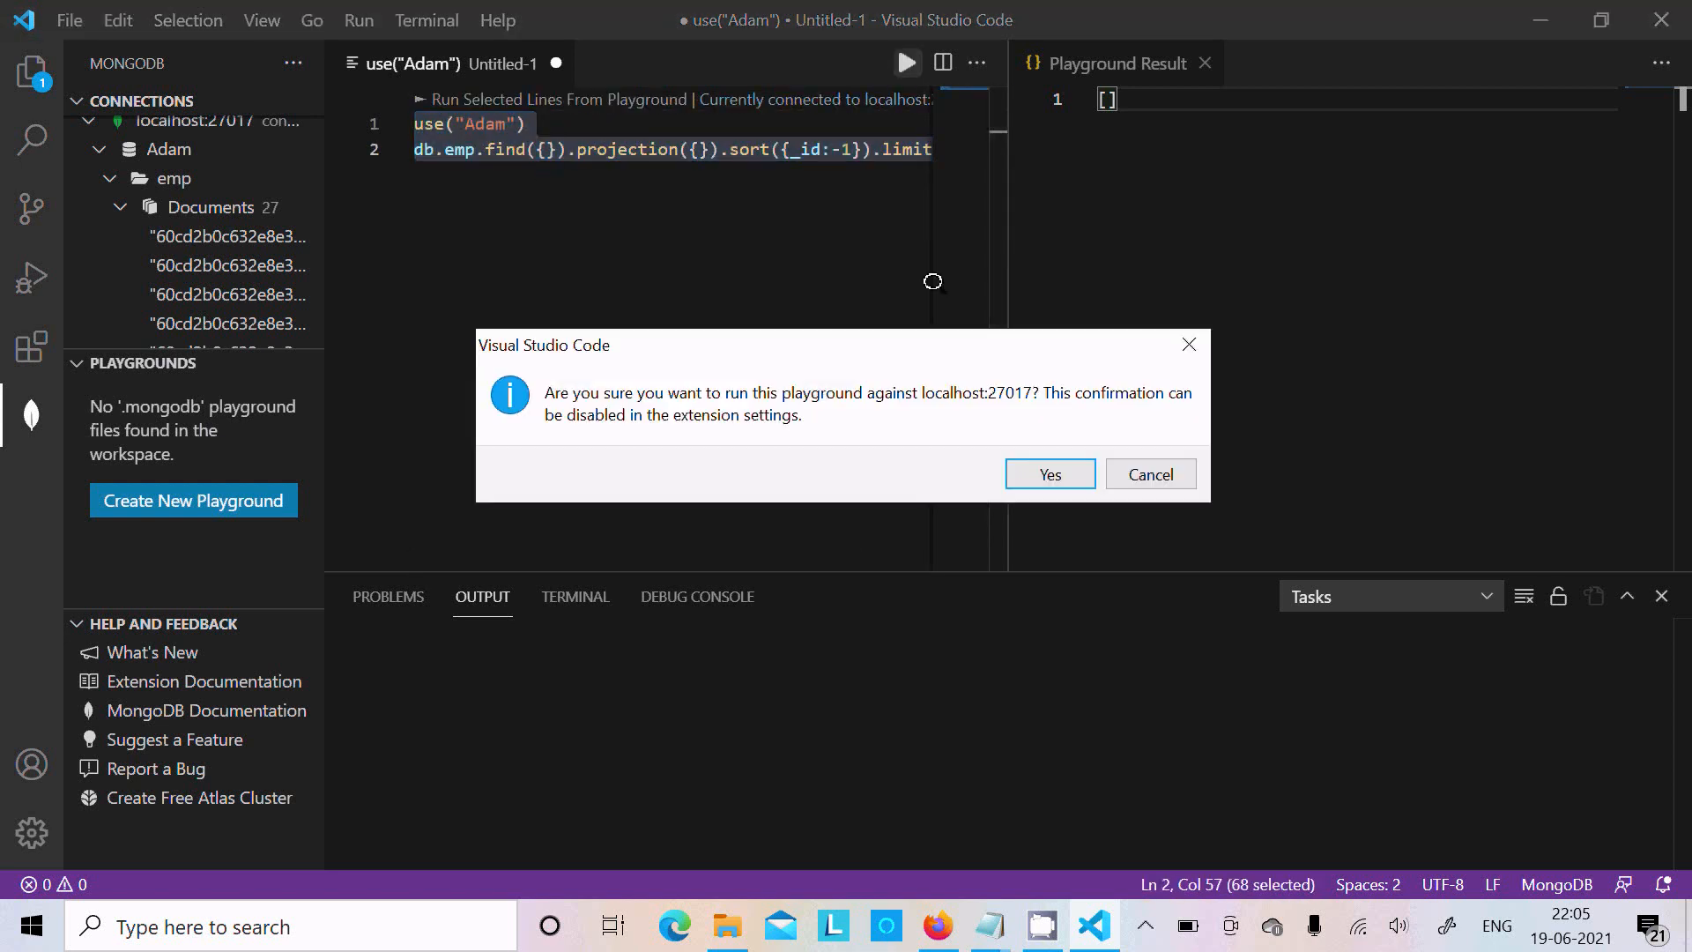
{"action": "left_click", "coordinate": [1048, 474]}
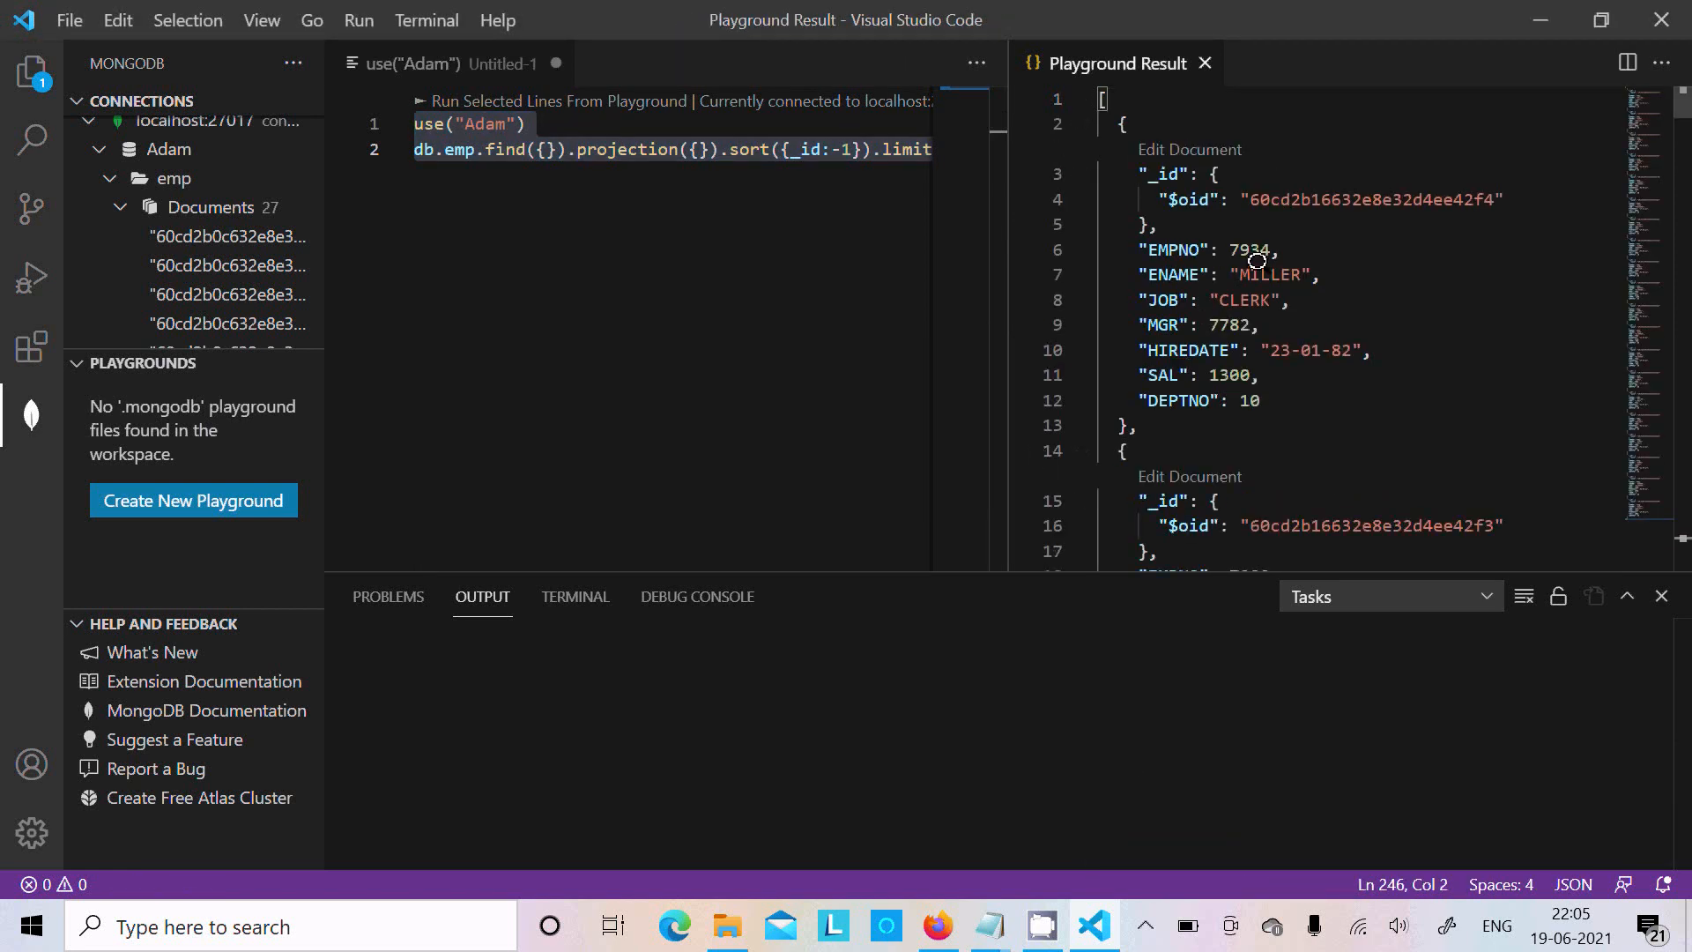
{"action": "mouse_move", "coordinate": [1219, 250]}
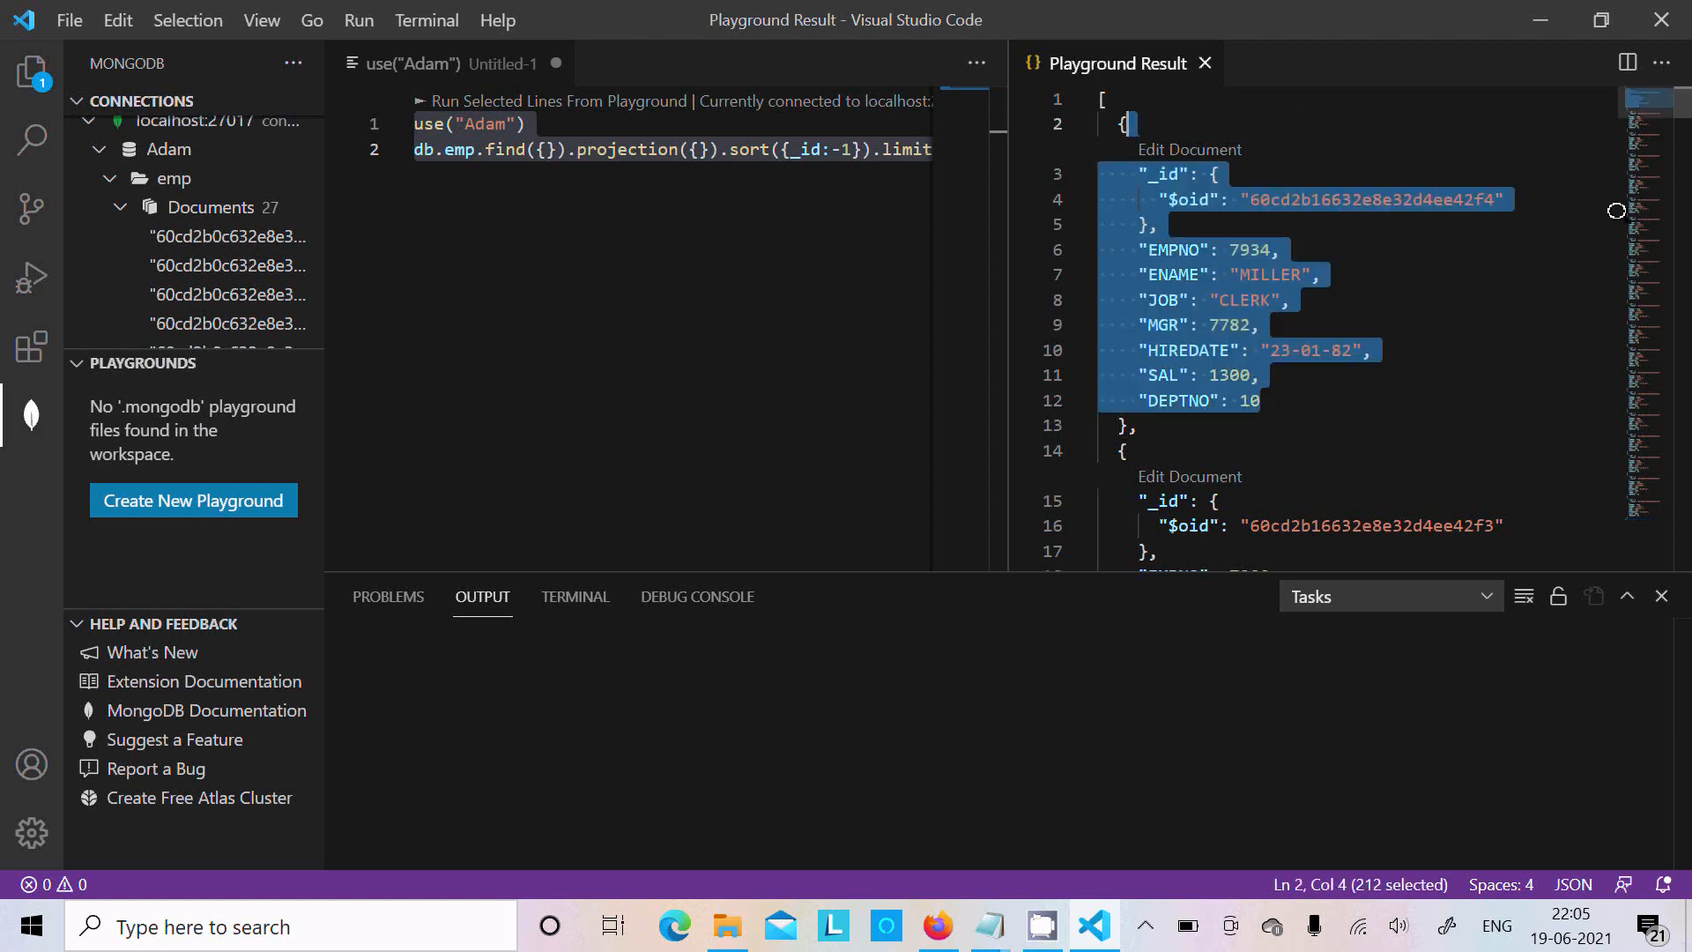
{"action": "scroll", "scroll_direction": "down", "scroll_amount": 3}
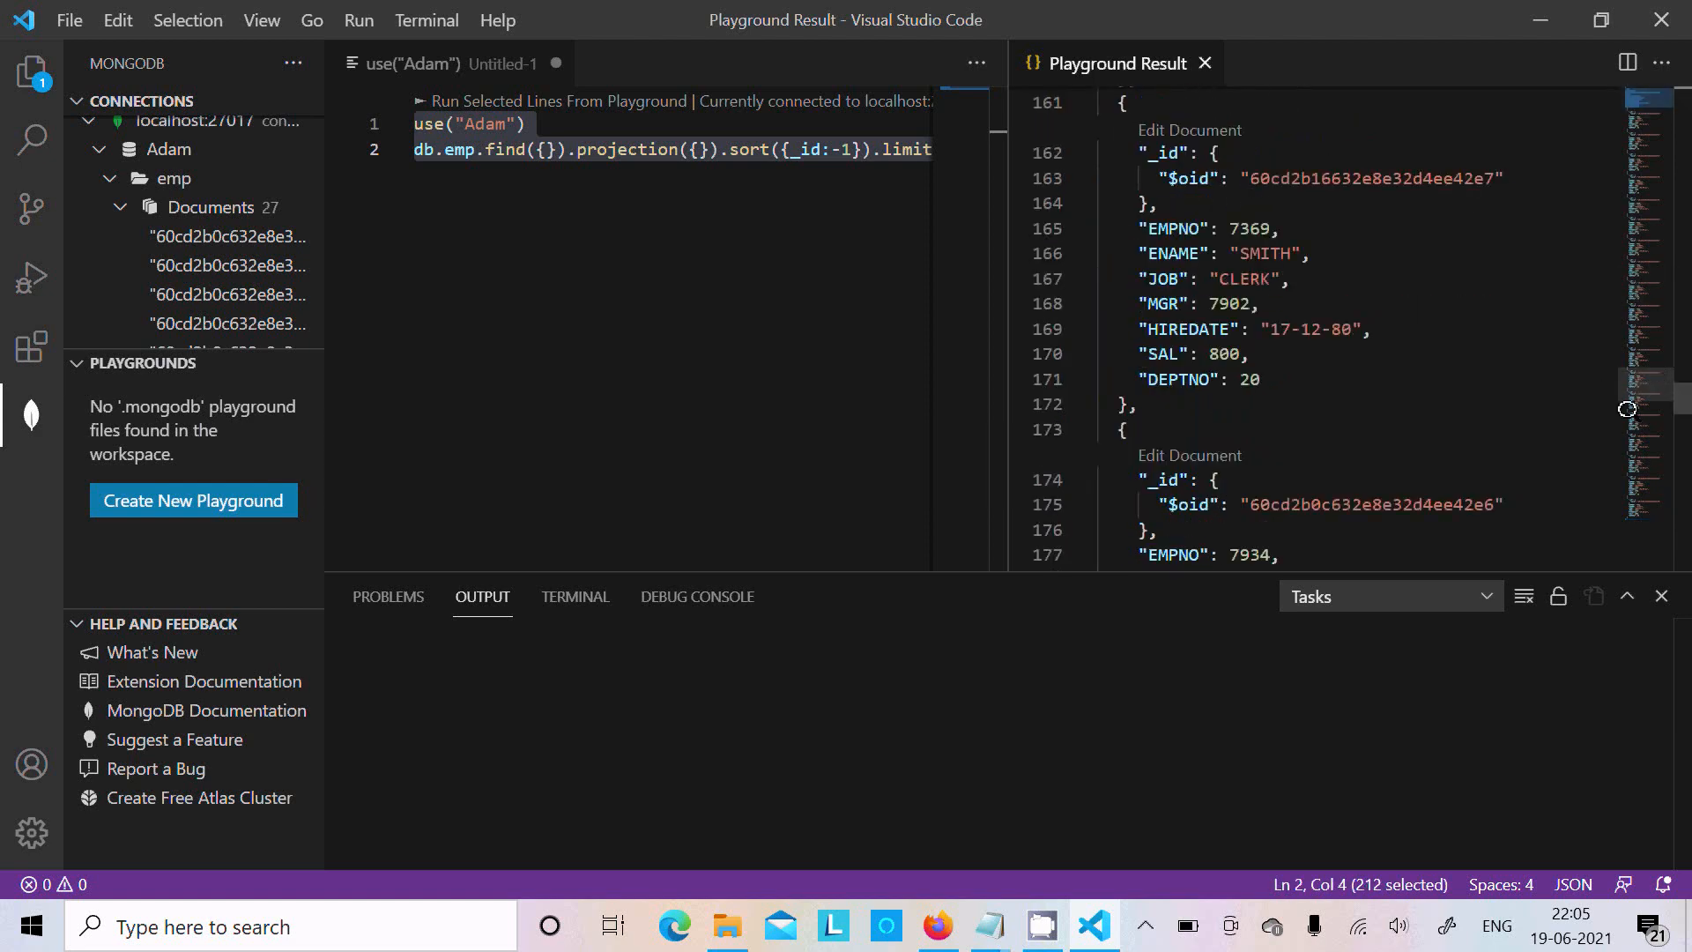
Step: Split the Playground Result into side-by-side copies showing ALLEN's emp record
{"action": "left_click", "coordinate": [1661, 64]}
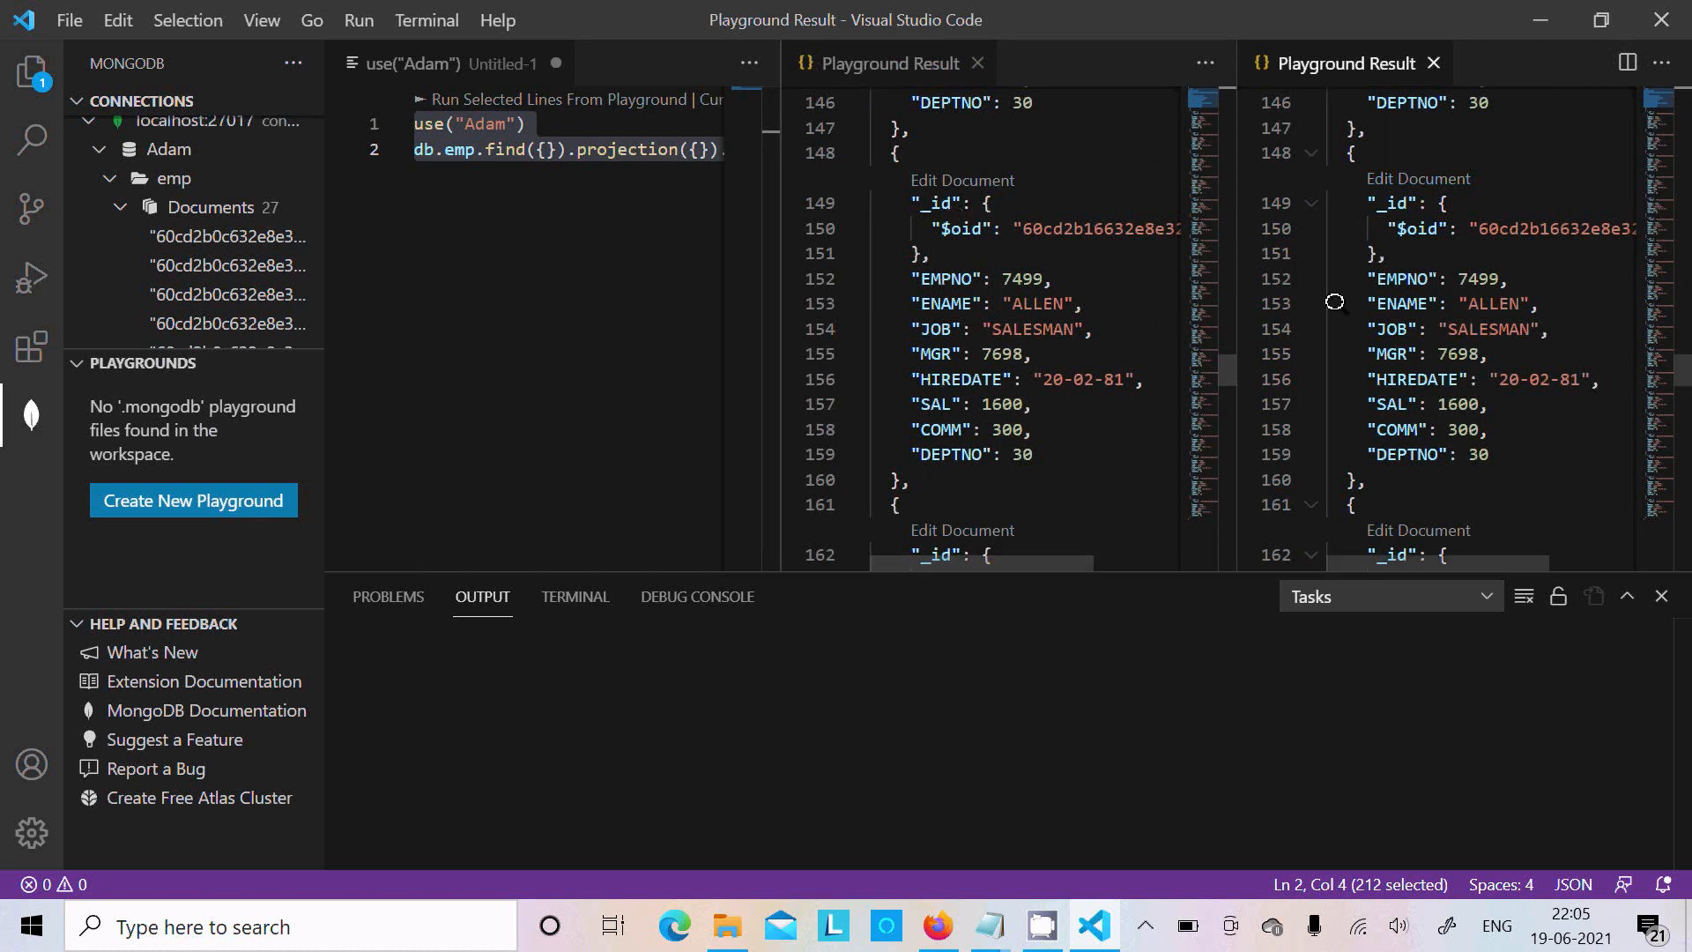
{"action": "mouse_move", "coordinate": [1015, 242]}
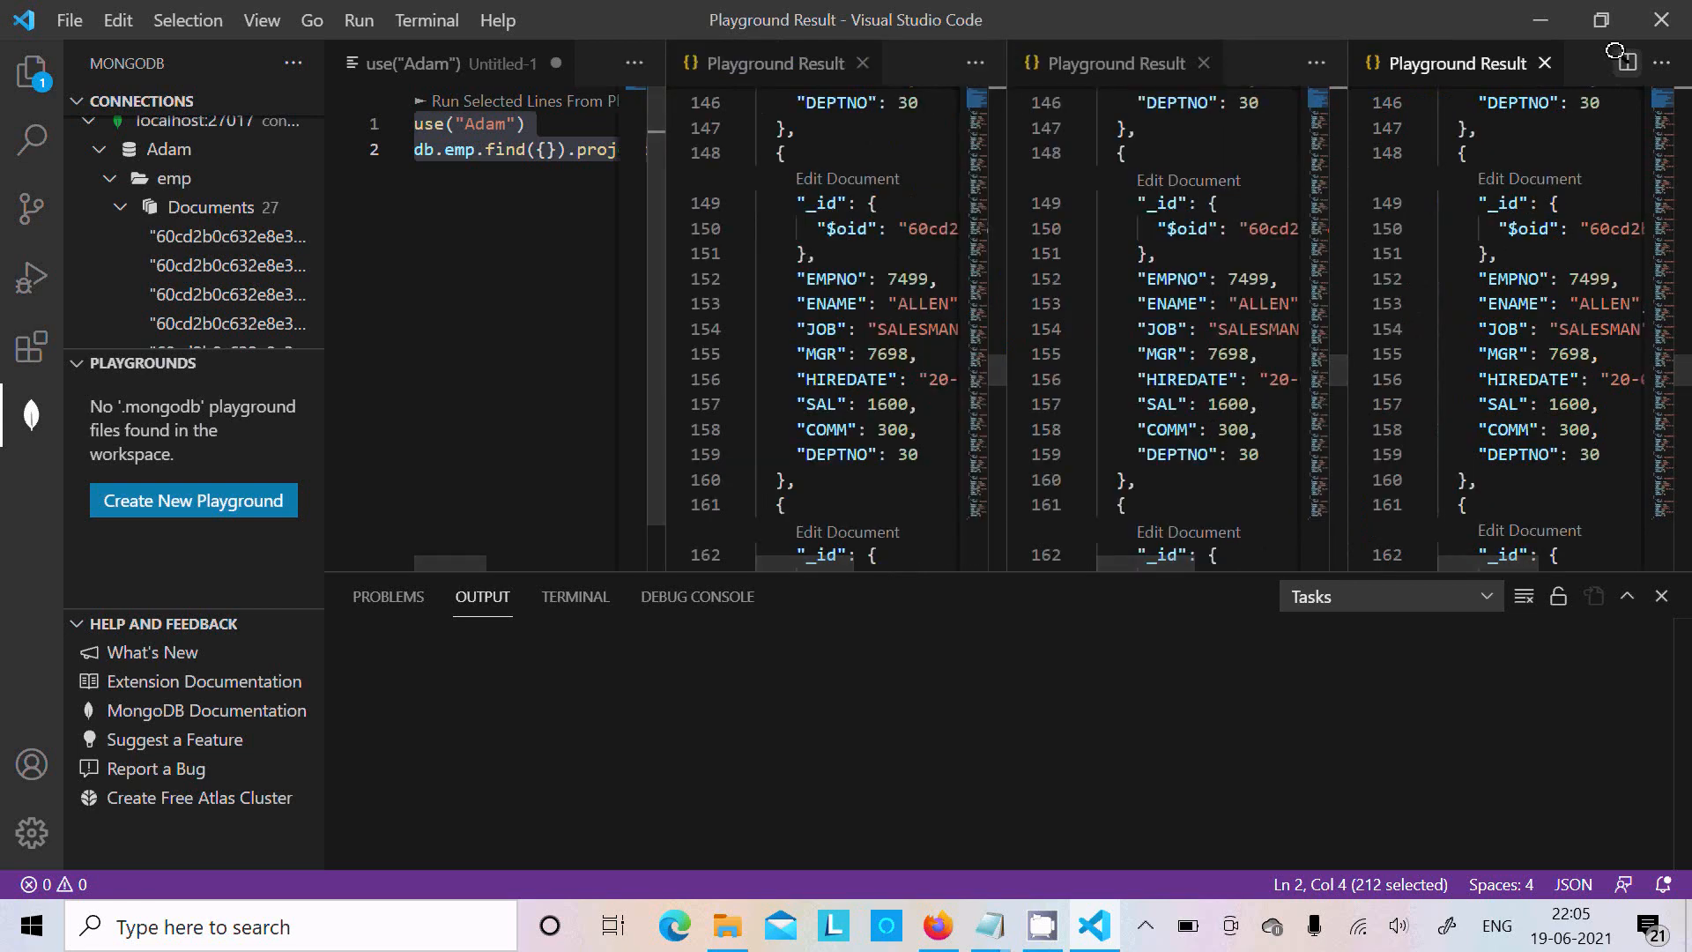
{"action": "left_click", "coordinate": [1202, 63]}
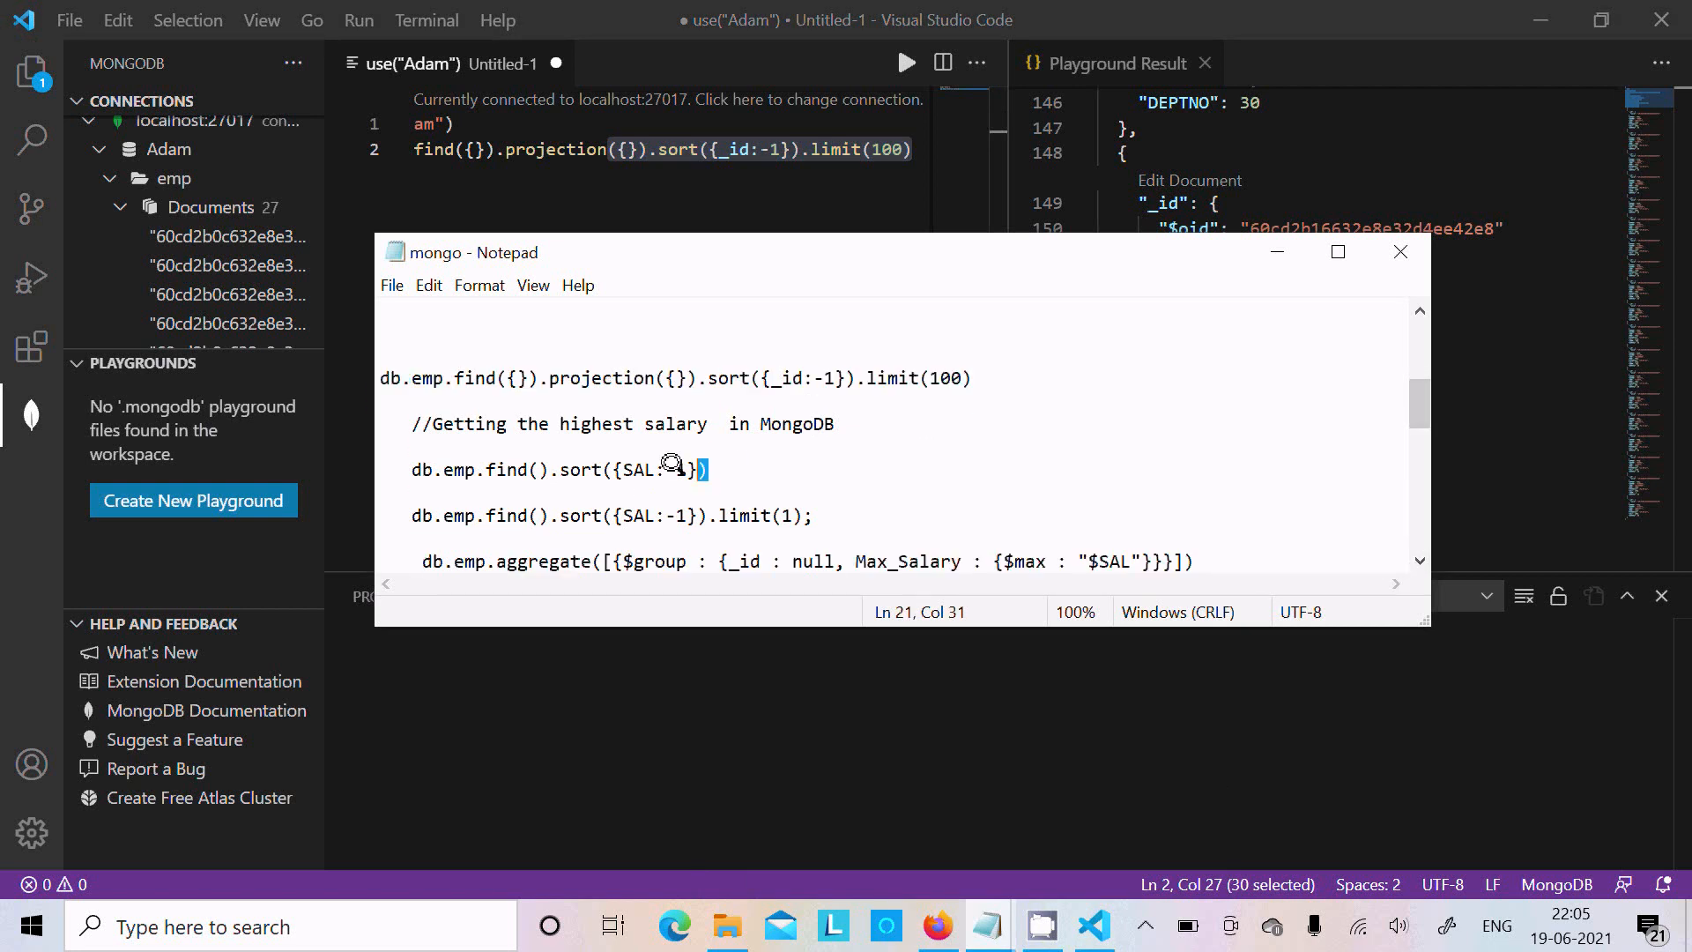
Step: Extend the query to db.emp.find().sort({SAL:-1}) to order employees by salary descending
{"action": "right_click", "coordinate": [456, 465]}
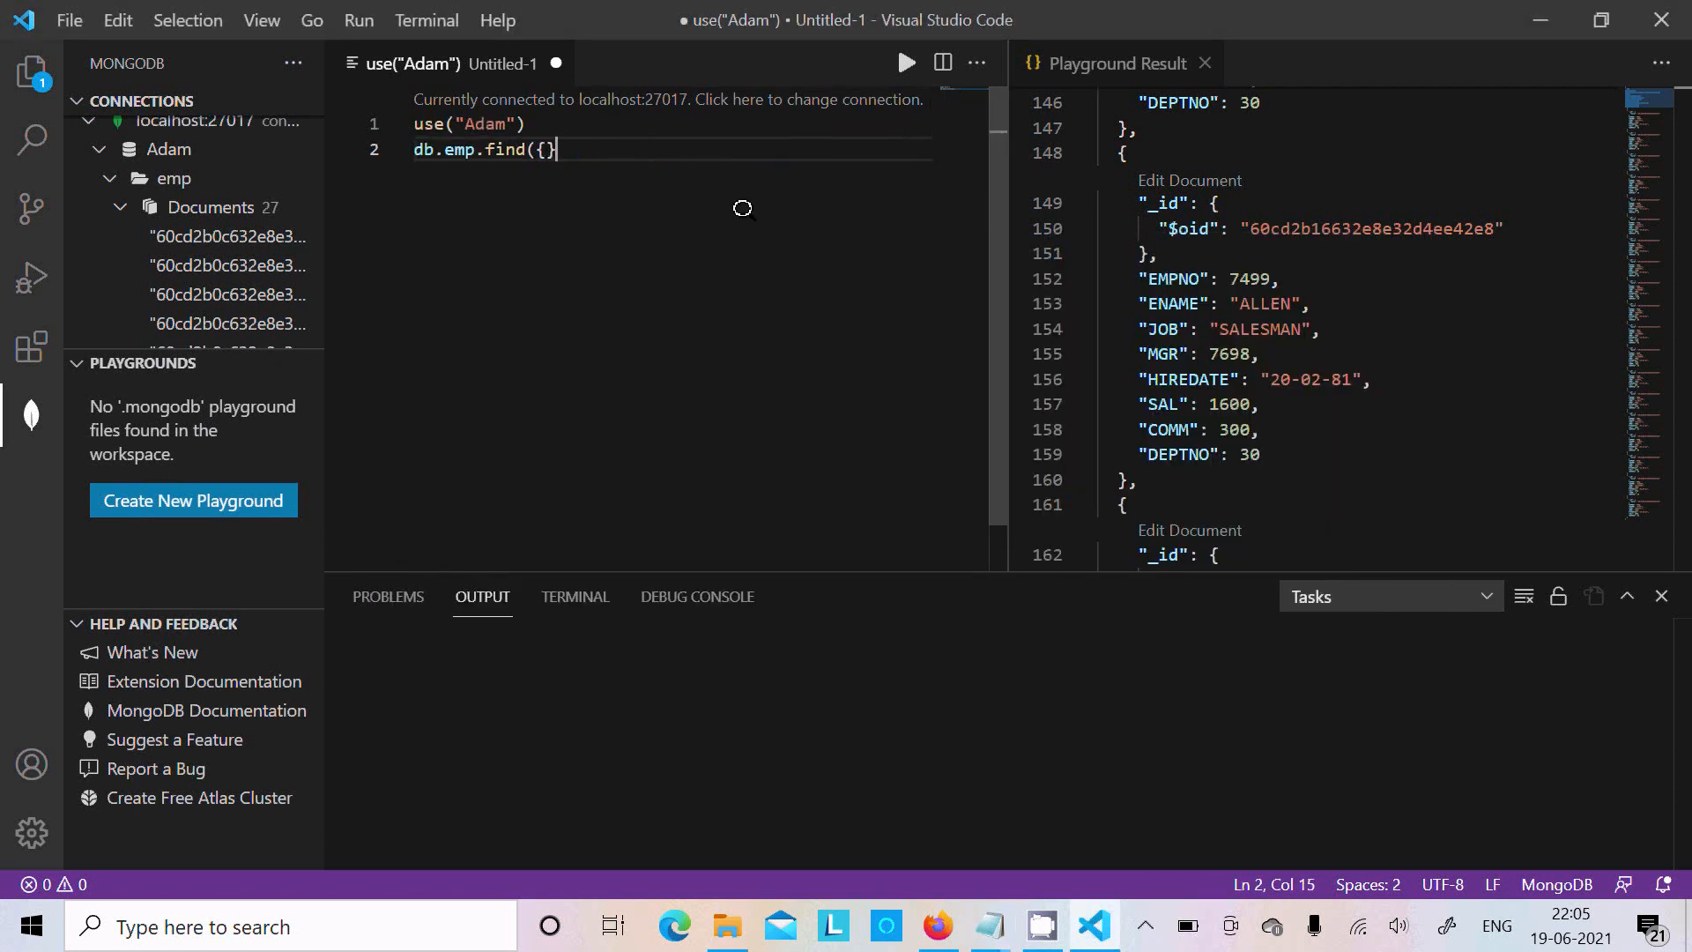
{"action": "type", "text": ".sort({SAL:-1})"}
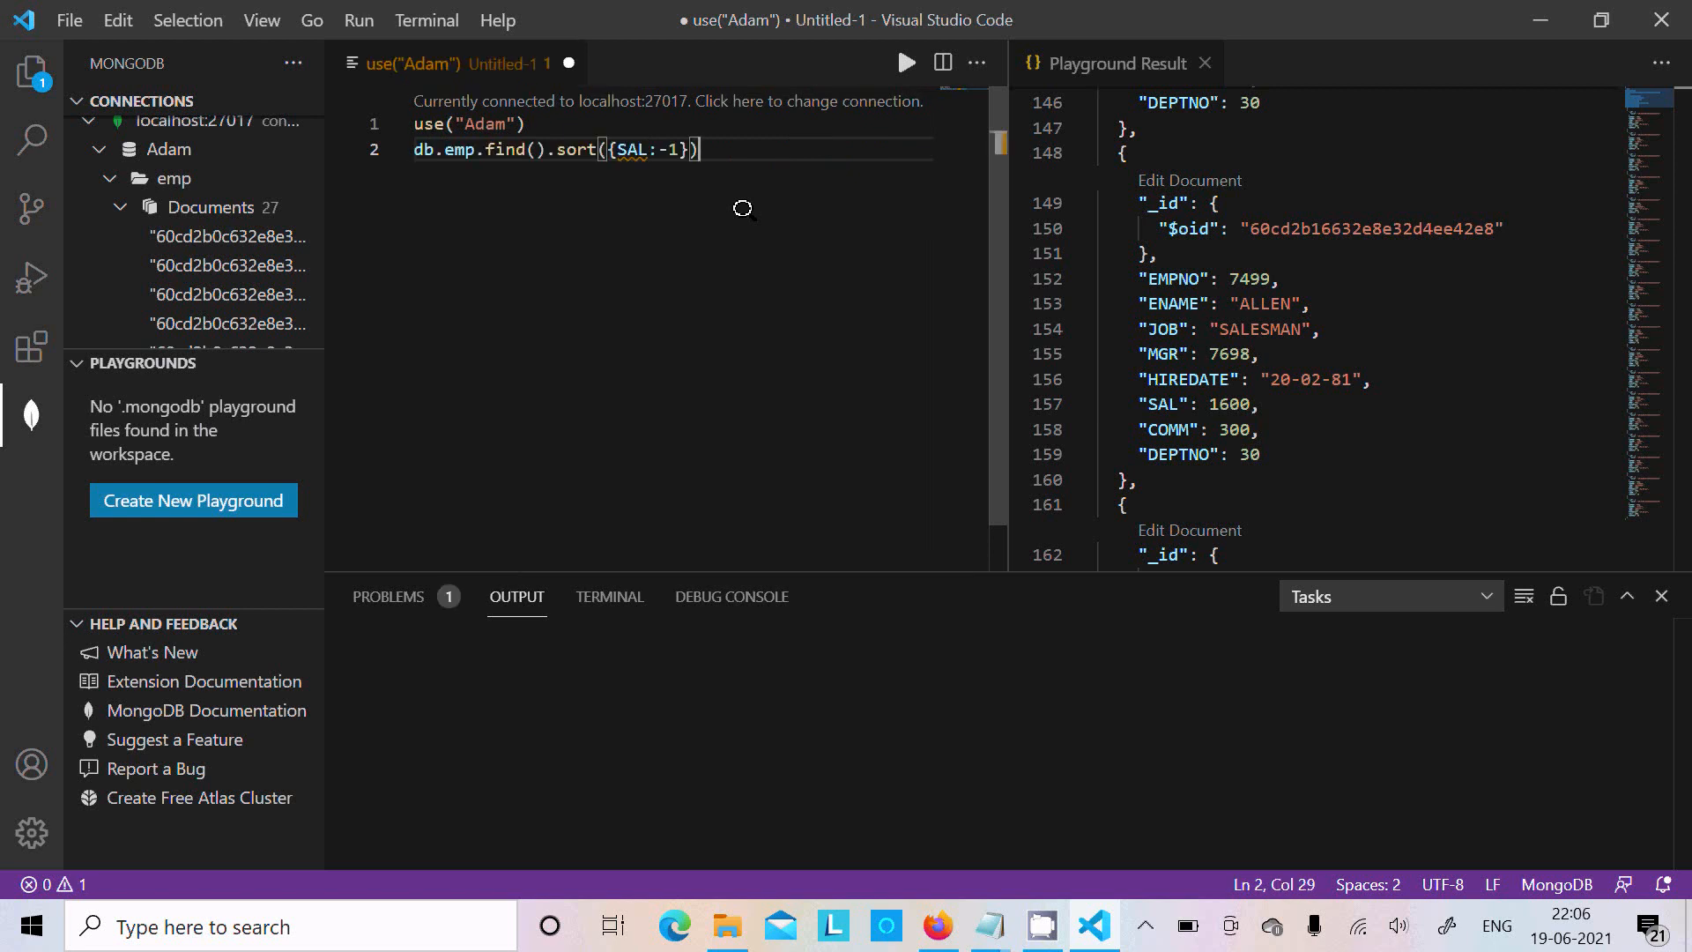
{"action": "mouse_move", "coordinate": [571, 173]}
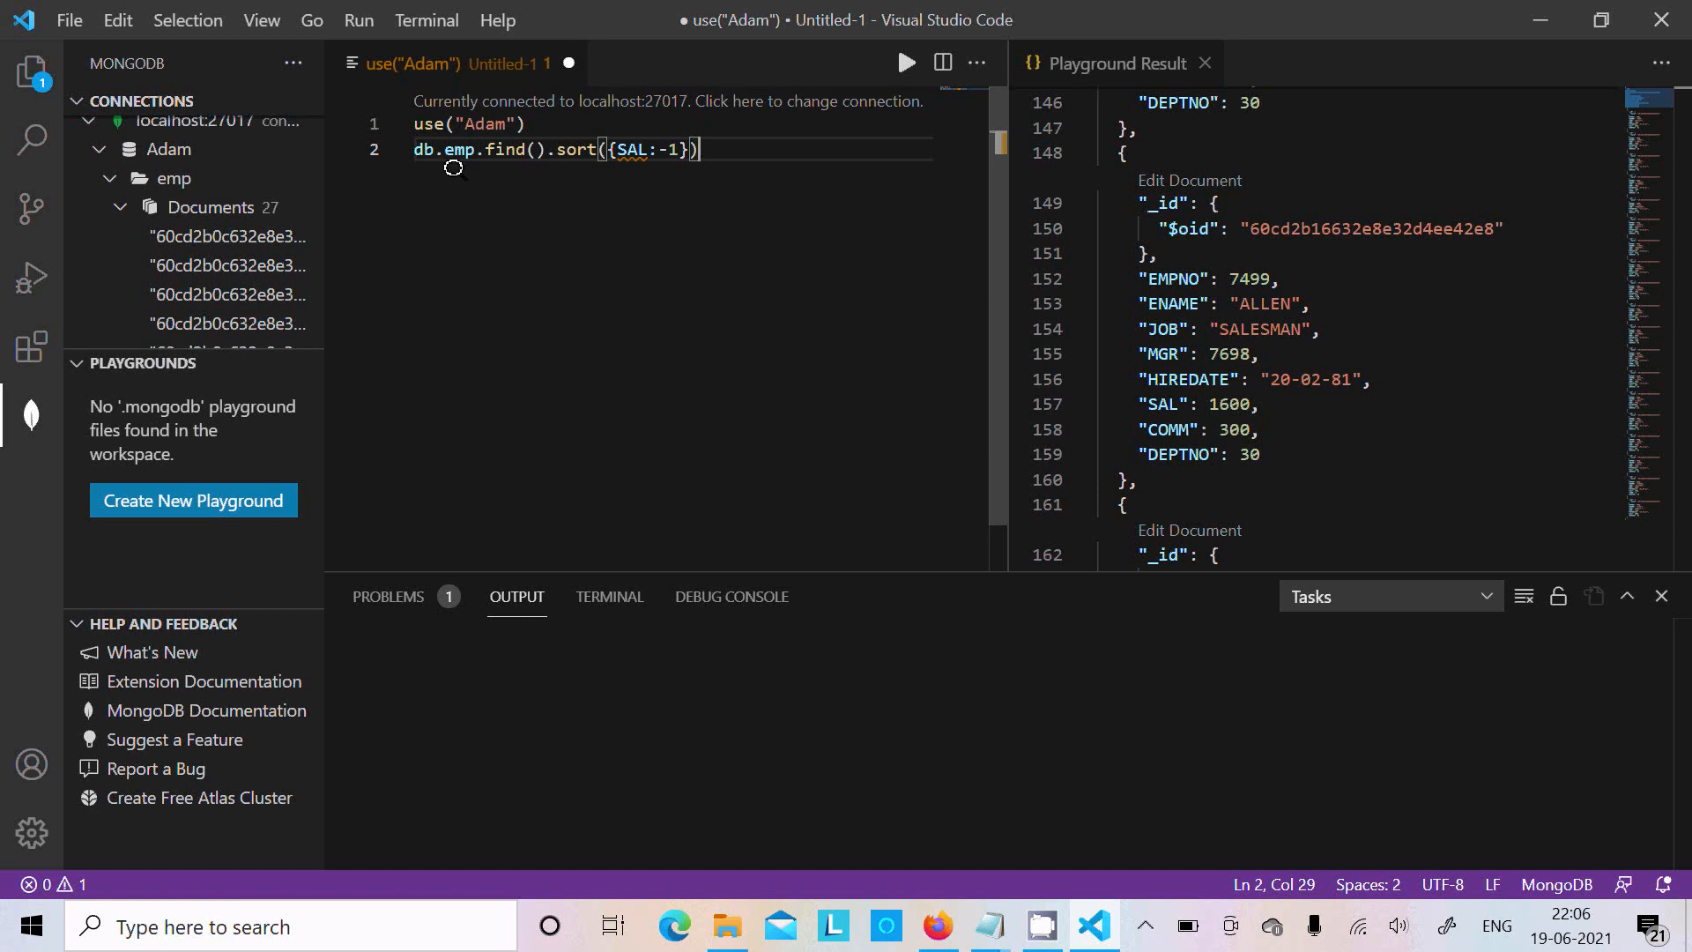
{"action": "mouse_move", "coordinate": [474, 177]}
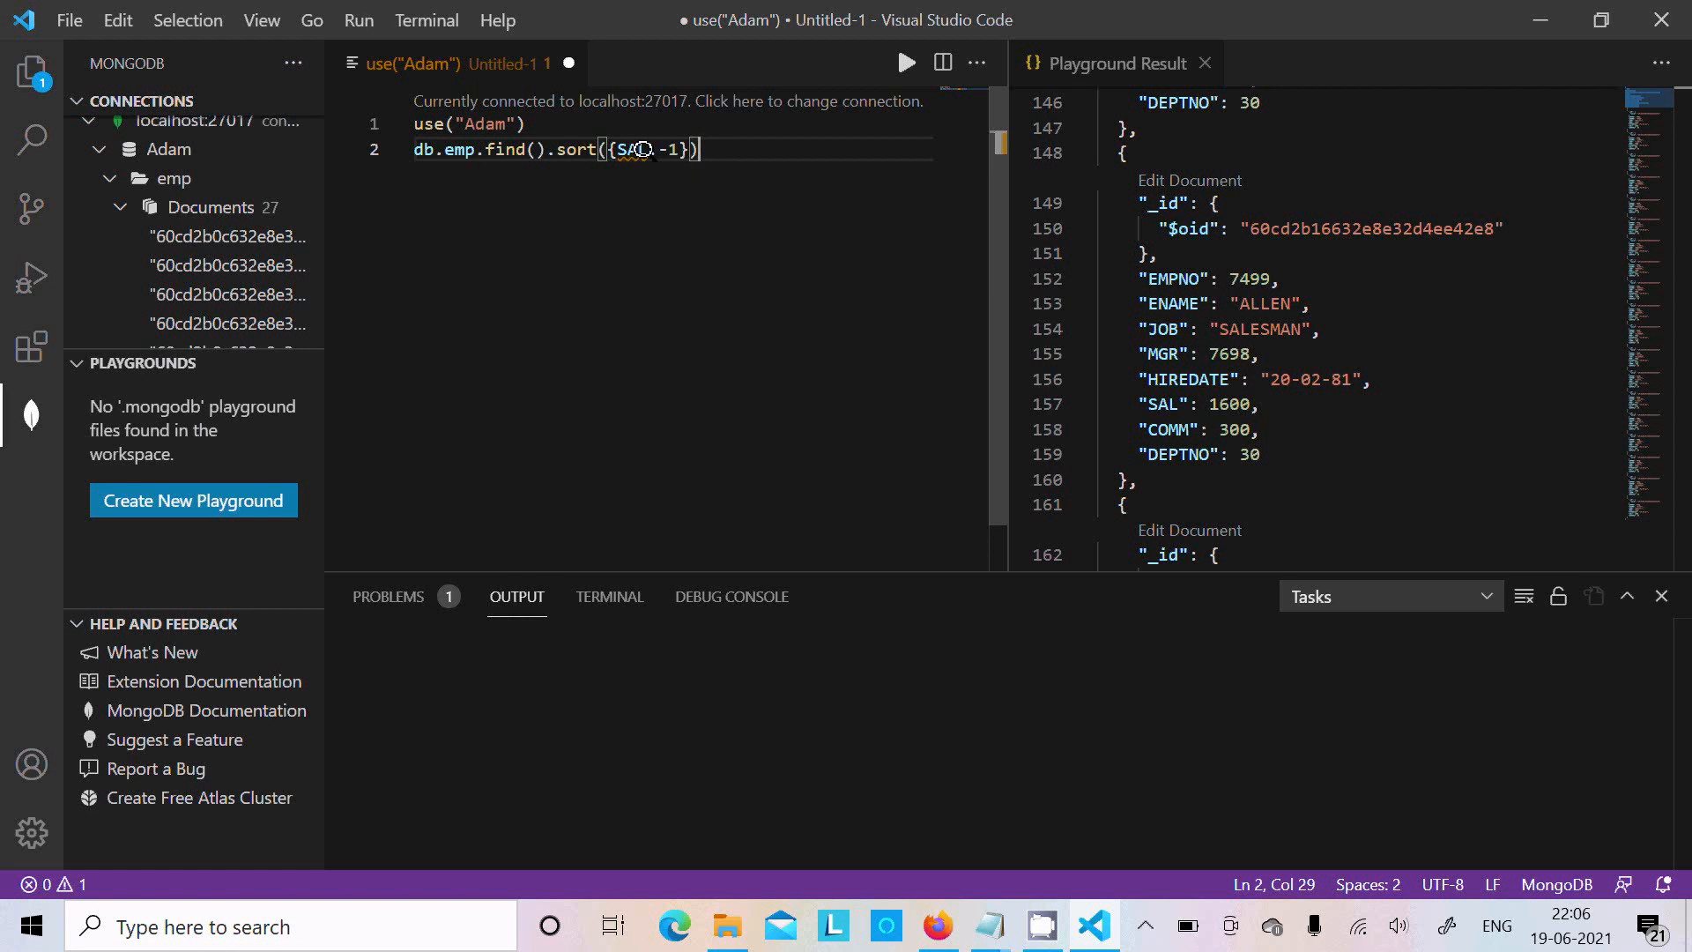
Step: Run the salary-sorted query, listing high earners like SCOTT at 3000 near the top
{"action": "left_click", "coordinate": [906, 61]}
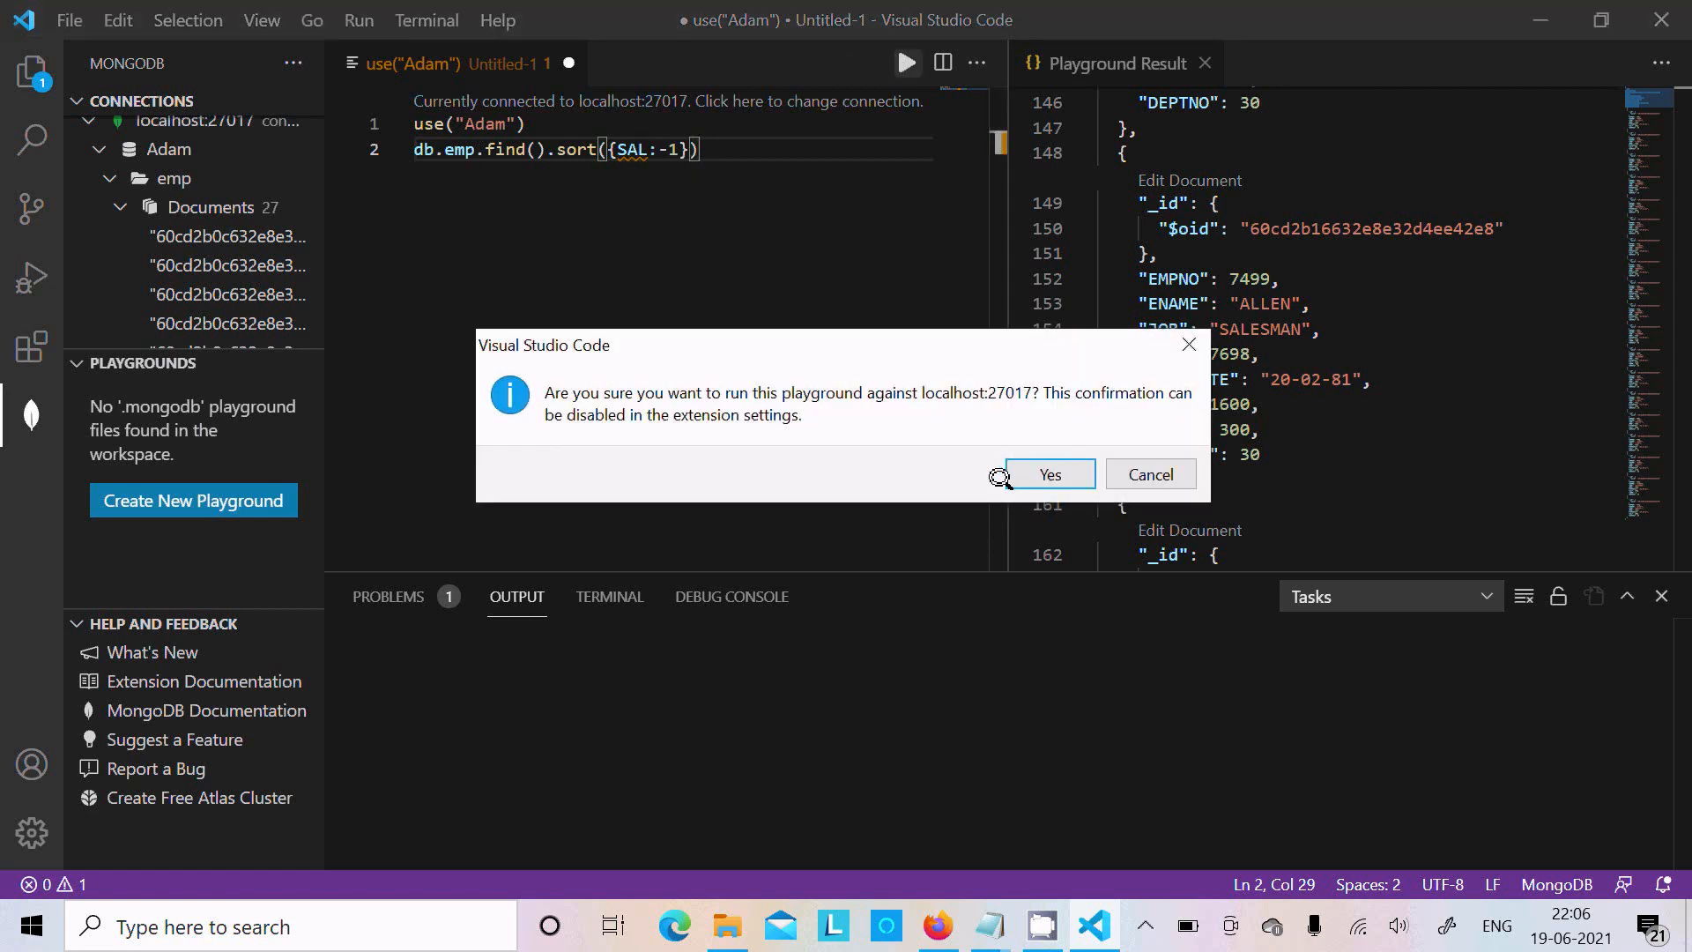
{"action": "left_click", "coordinate": [1048, 474]}
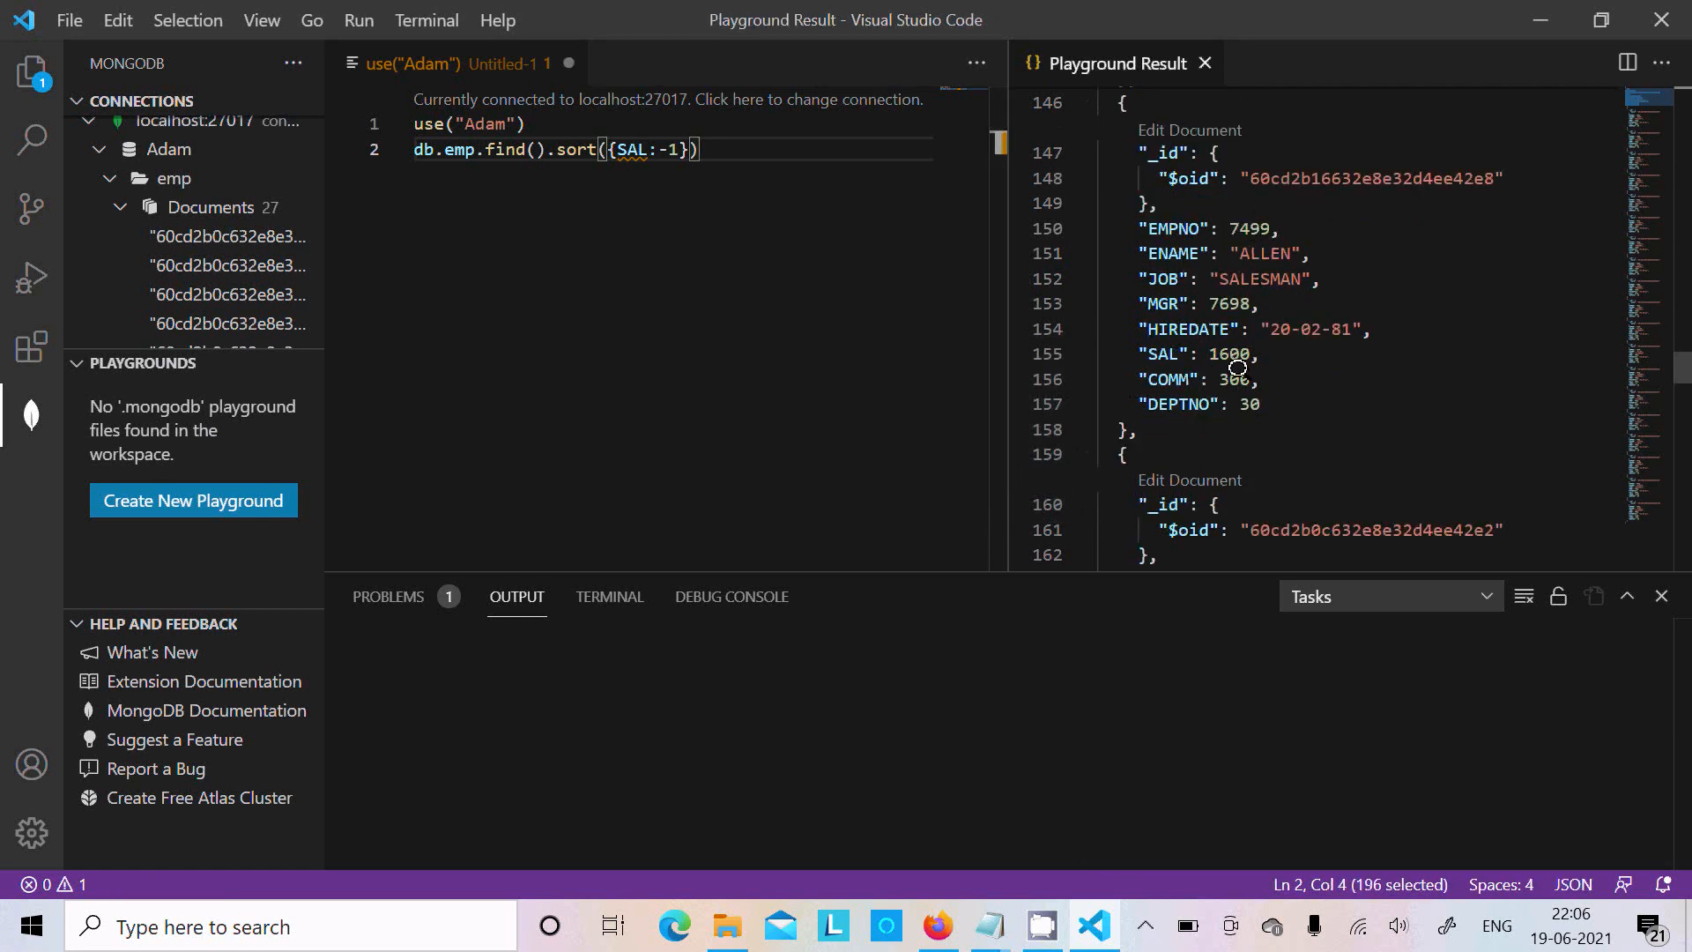
{"action": "mouse_move", "coordinate": [1220, 303]}
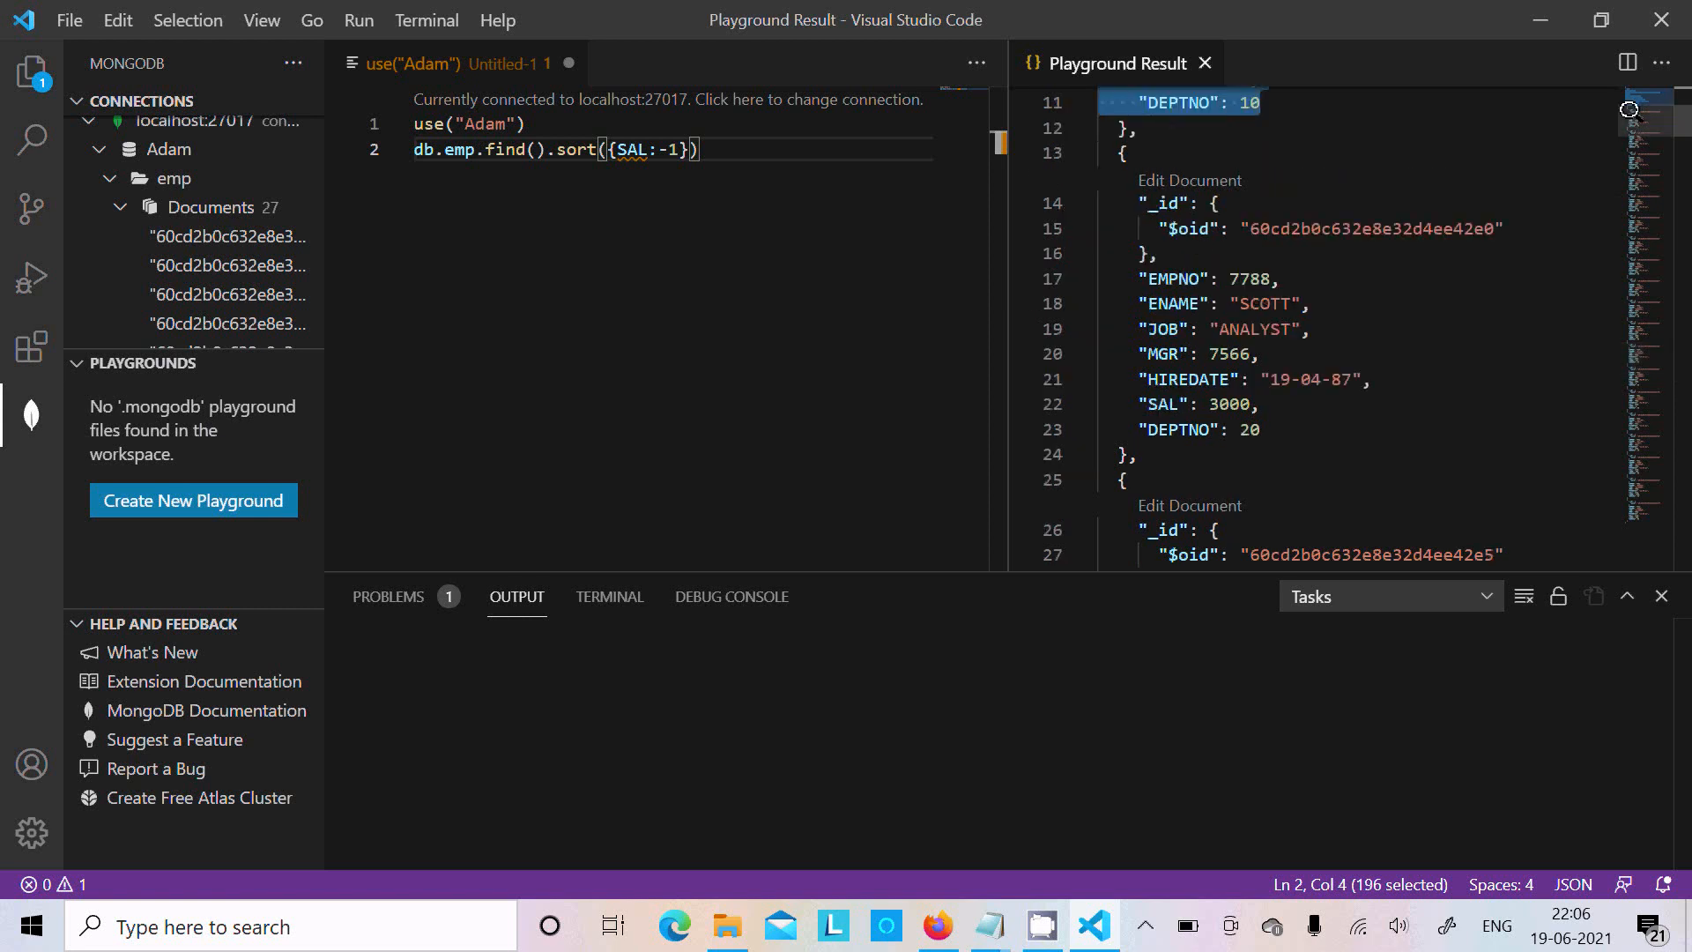
{"action": "mouse_move", "coordinate": [1301, 352]}
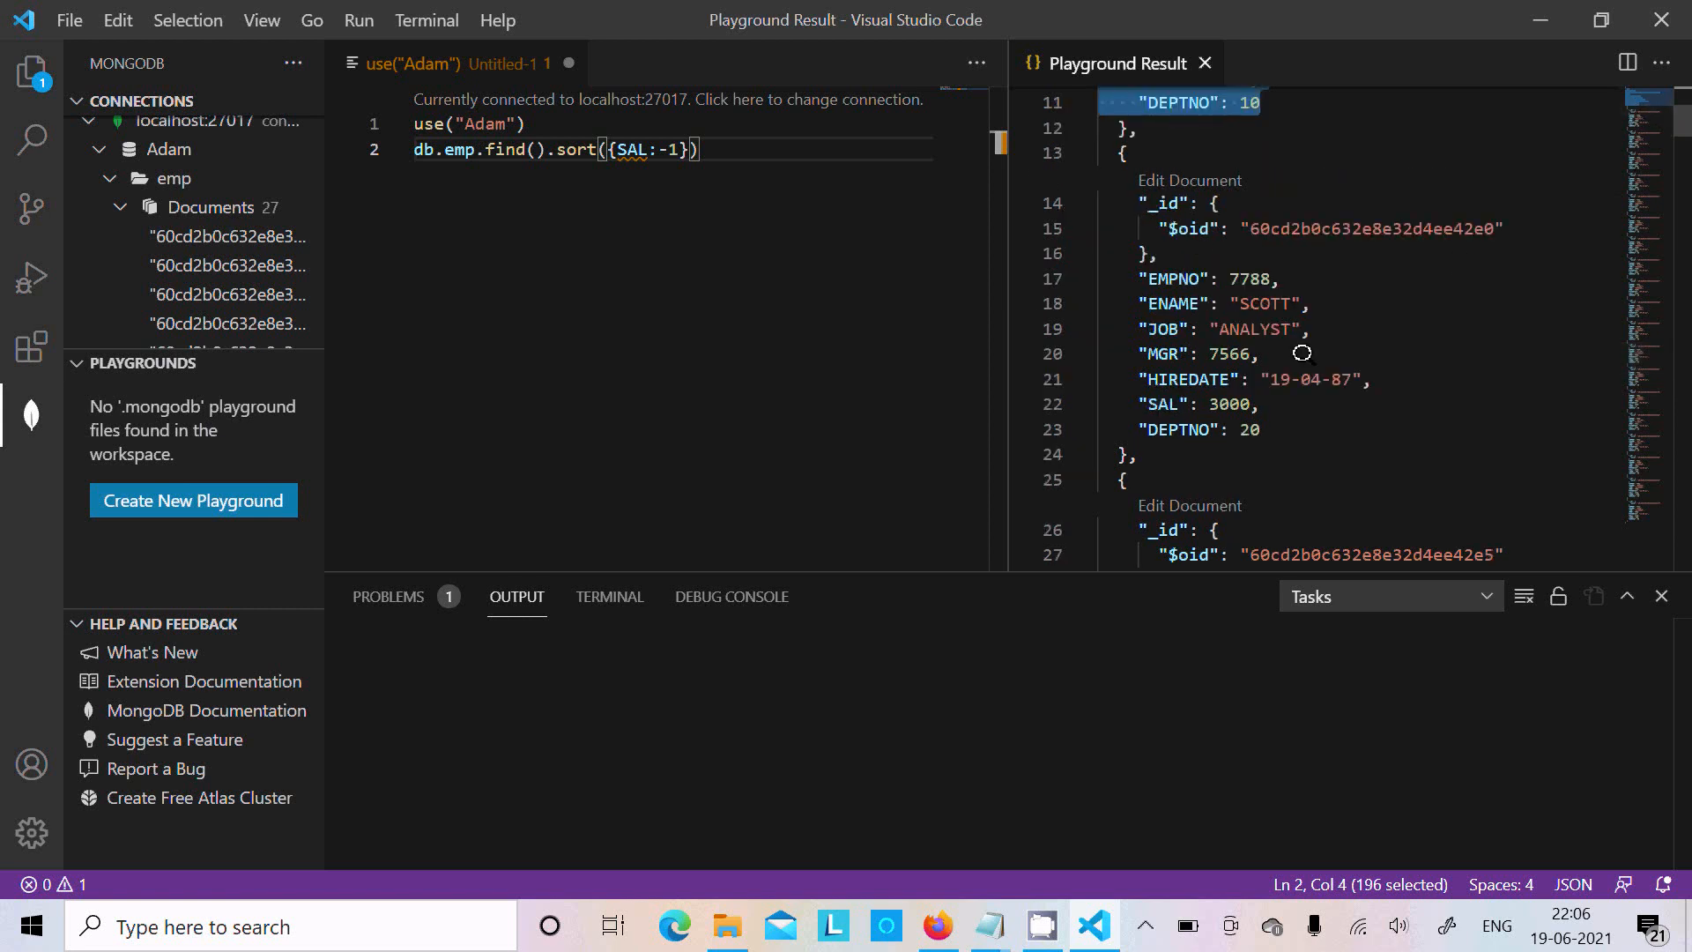
{"action": "left_click", "coordinate": [1212, 204]}
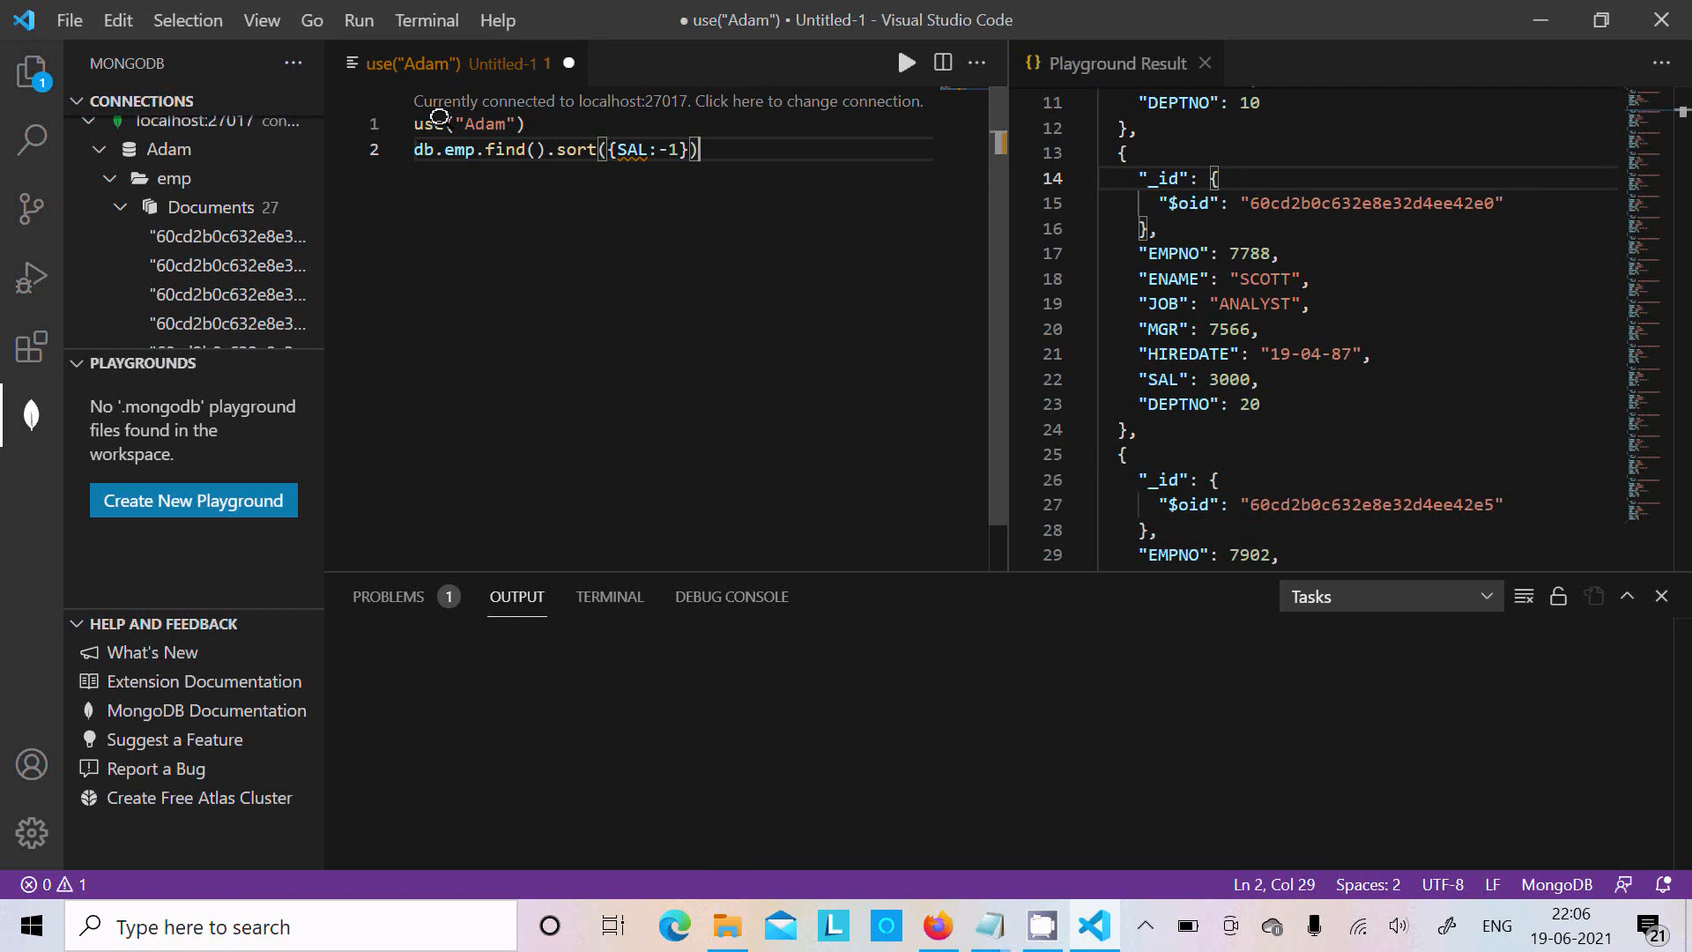
{"action": "mouse_move", "coordinate": [1260, 157]}
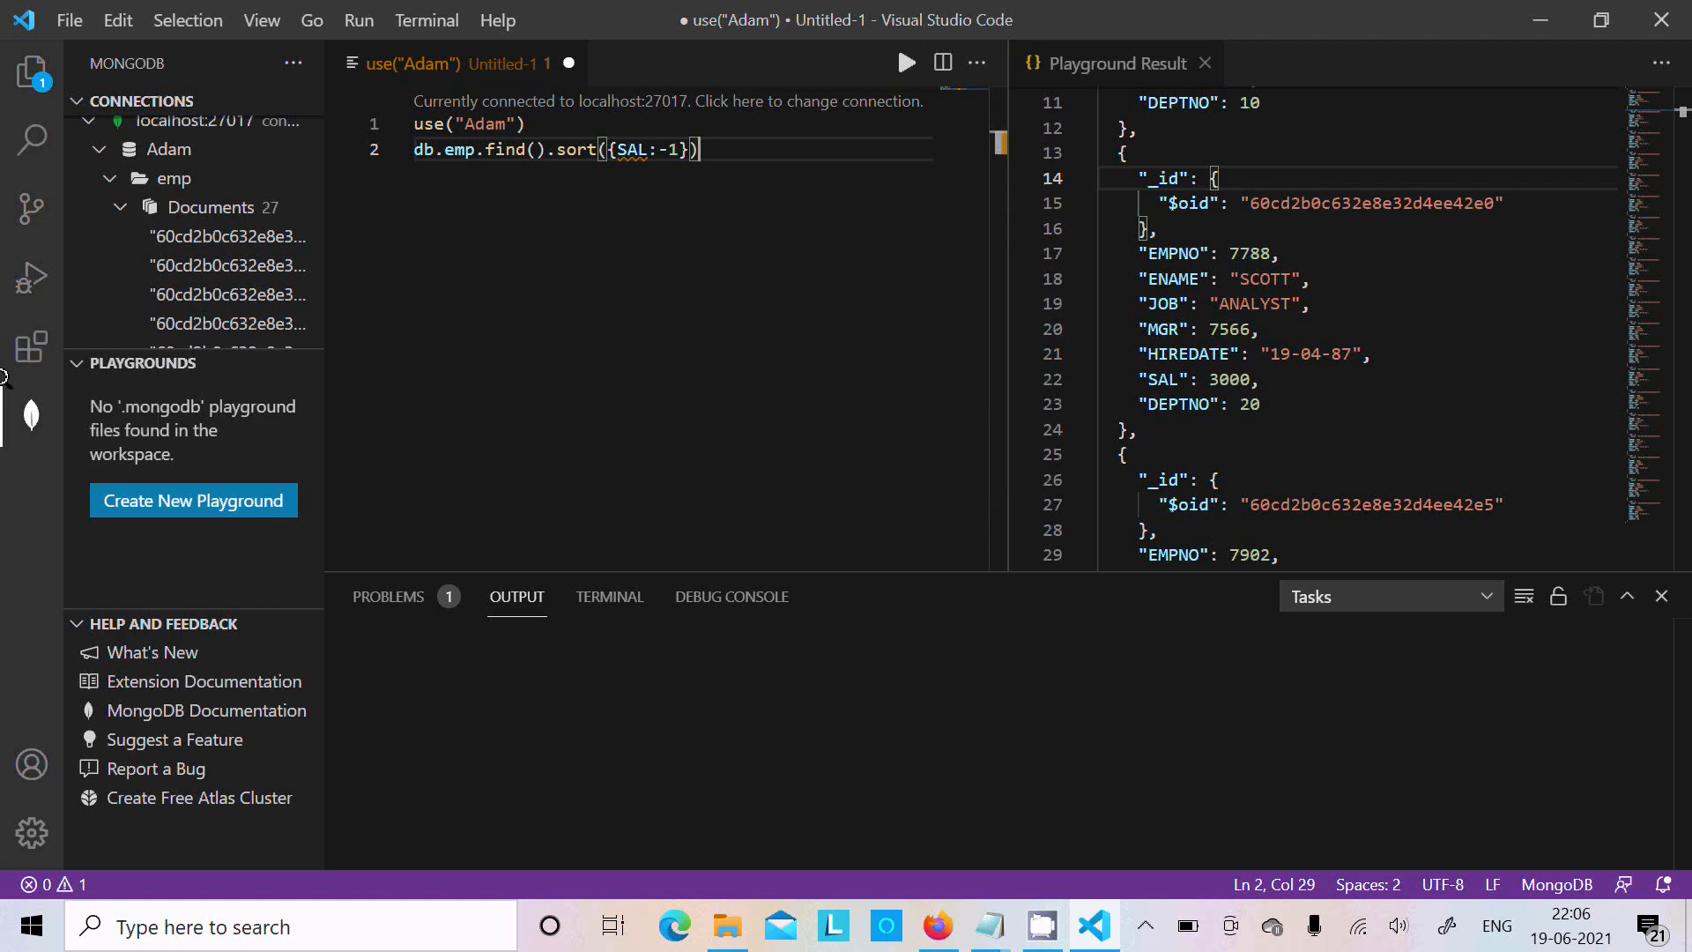
Step: View the installed MongoDB for VS Code extension details, then return to the playground
{"action": "left_click", "coordinate": [32, 345]}
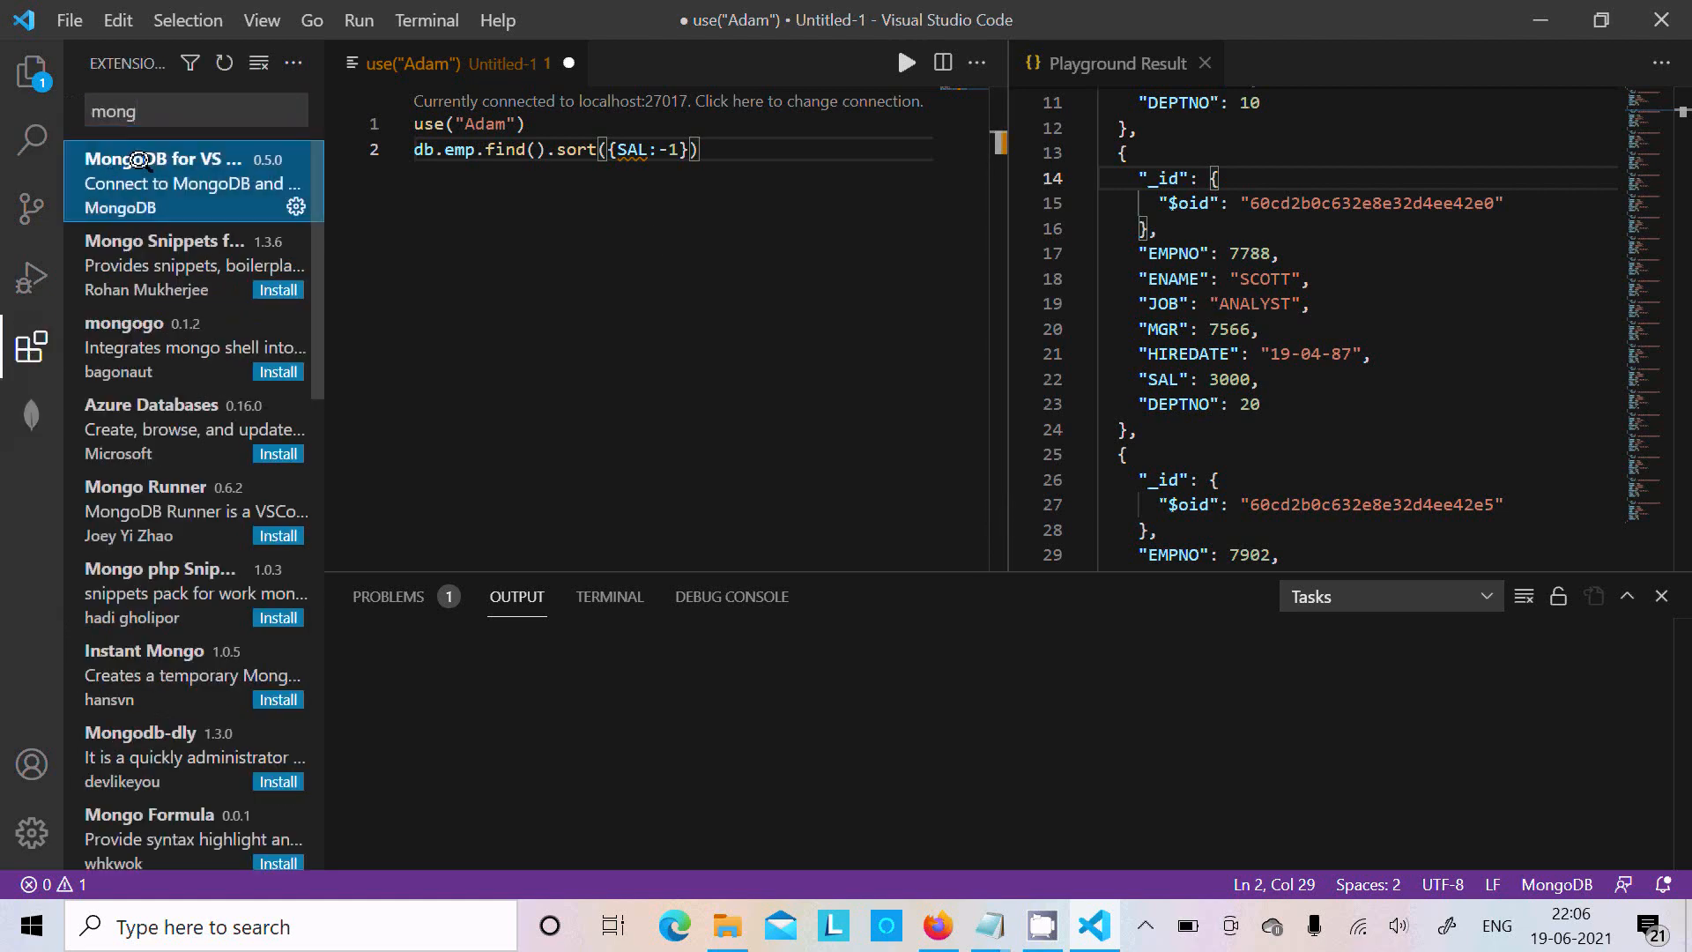
{"action": "left_click", "coordinate": [158, 159]}
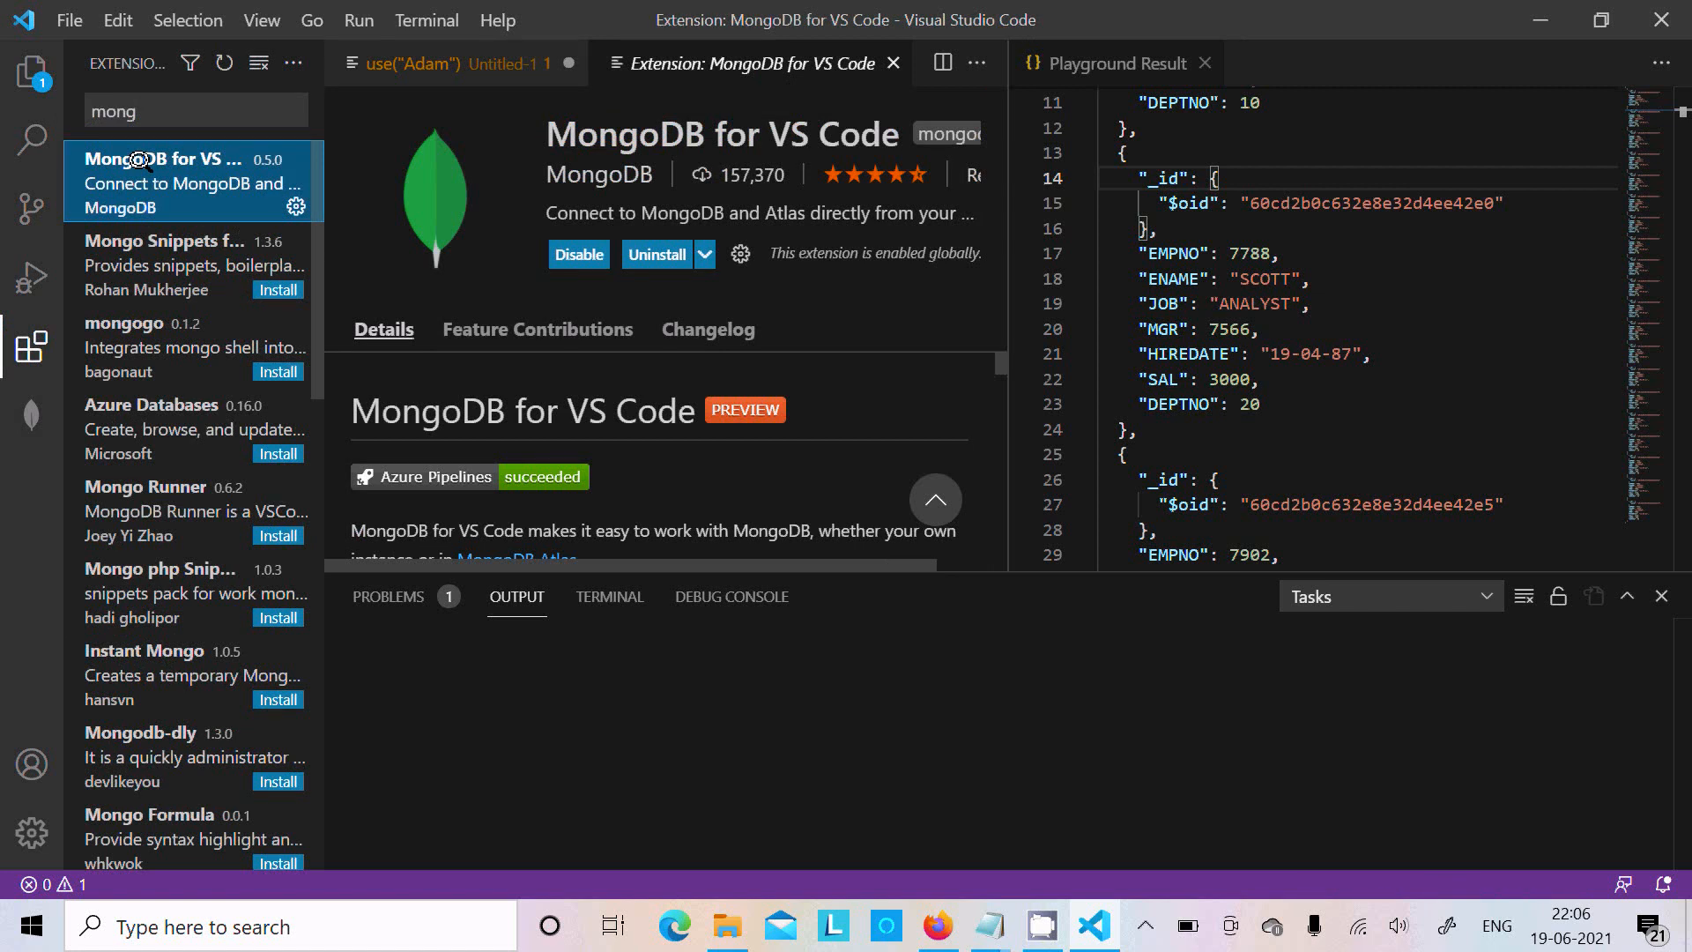
{"action": "mouse_move", "coordinate": [181, 183]}
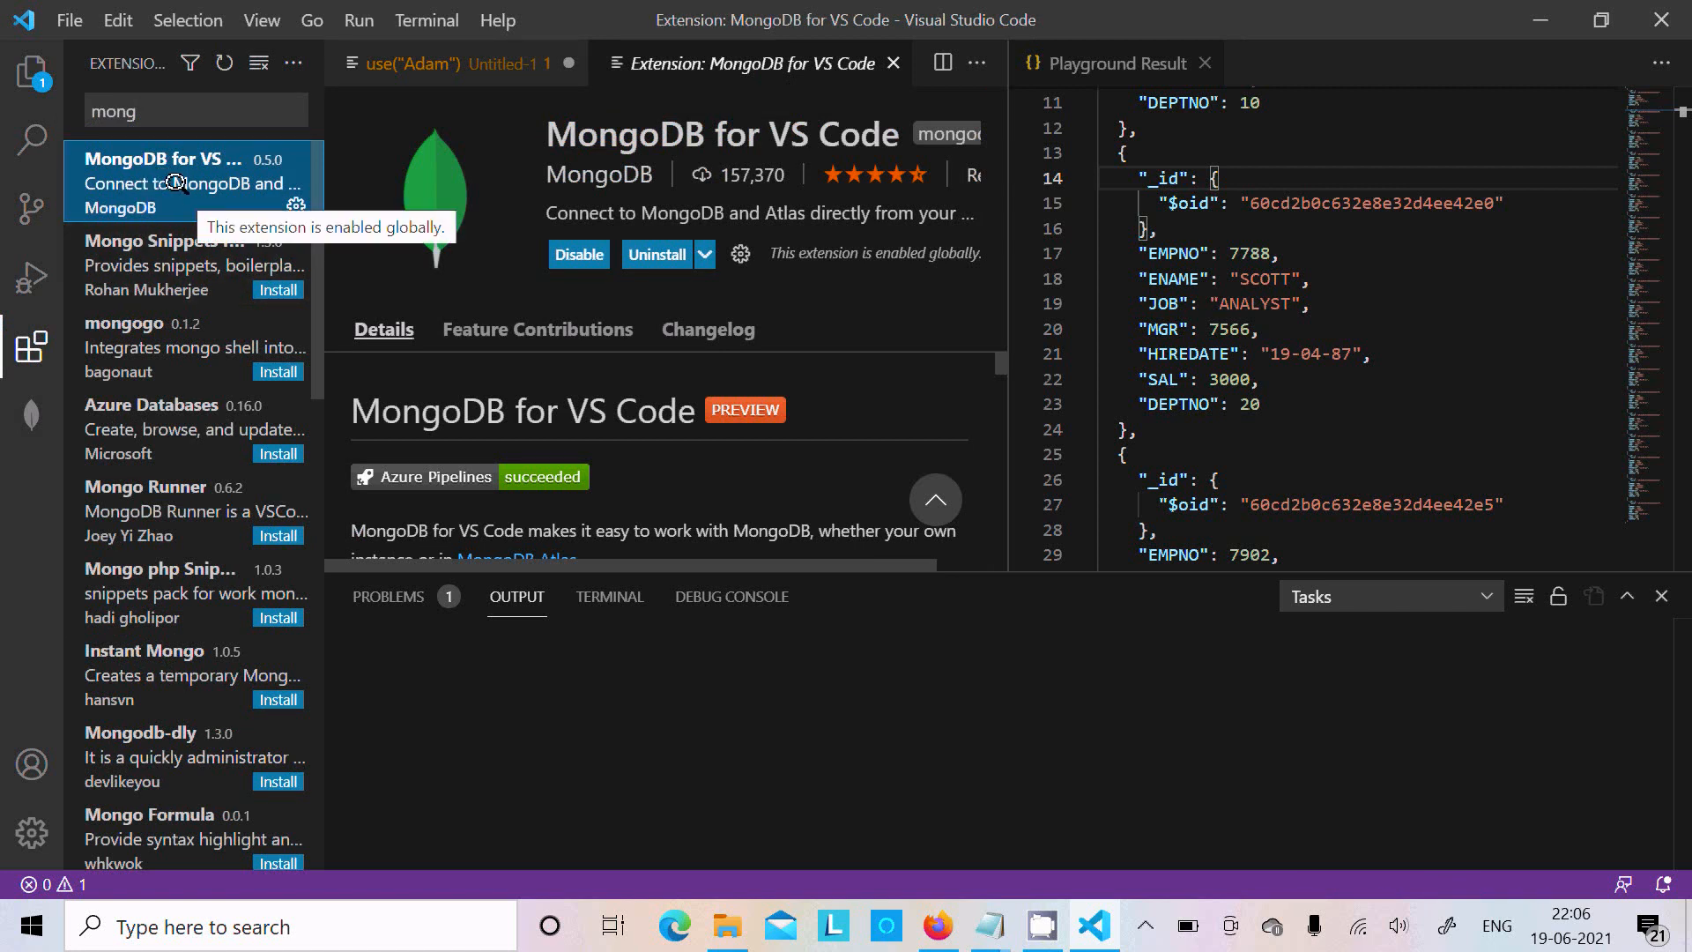
{"action": "left_click", "coordinate": [414, 64]}
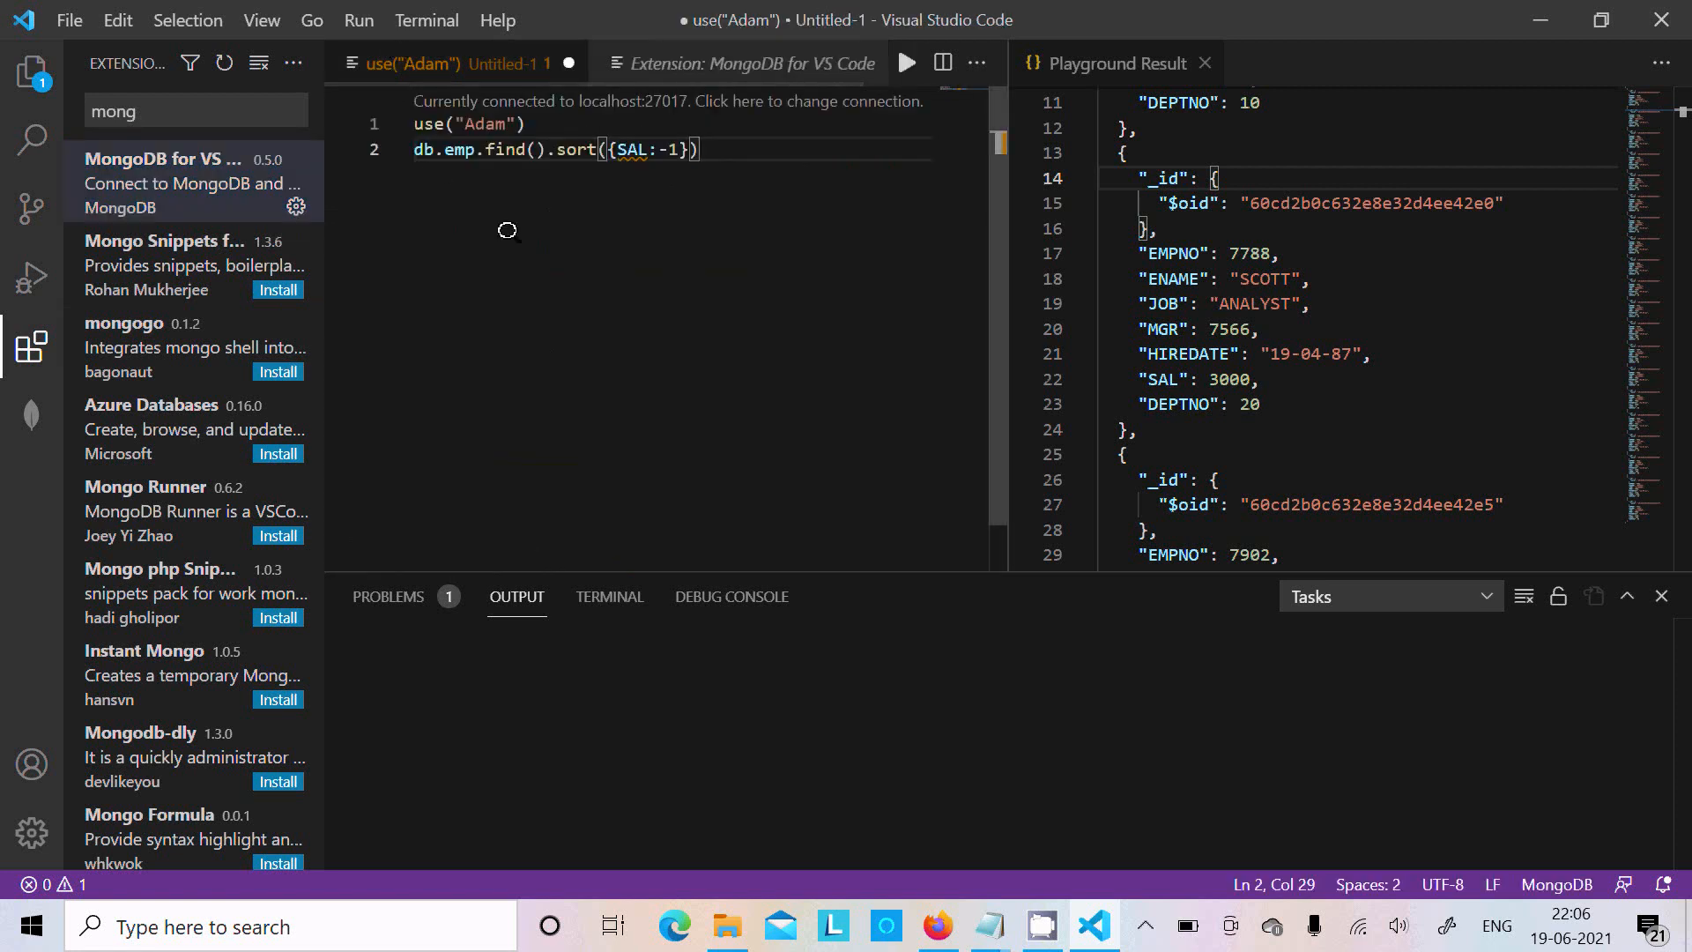
{"action": "mouse_move", "coordinate": [543, 375]}
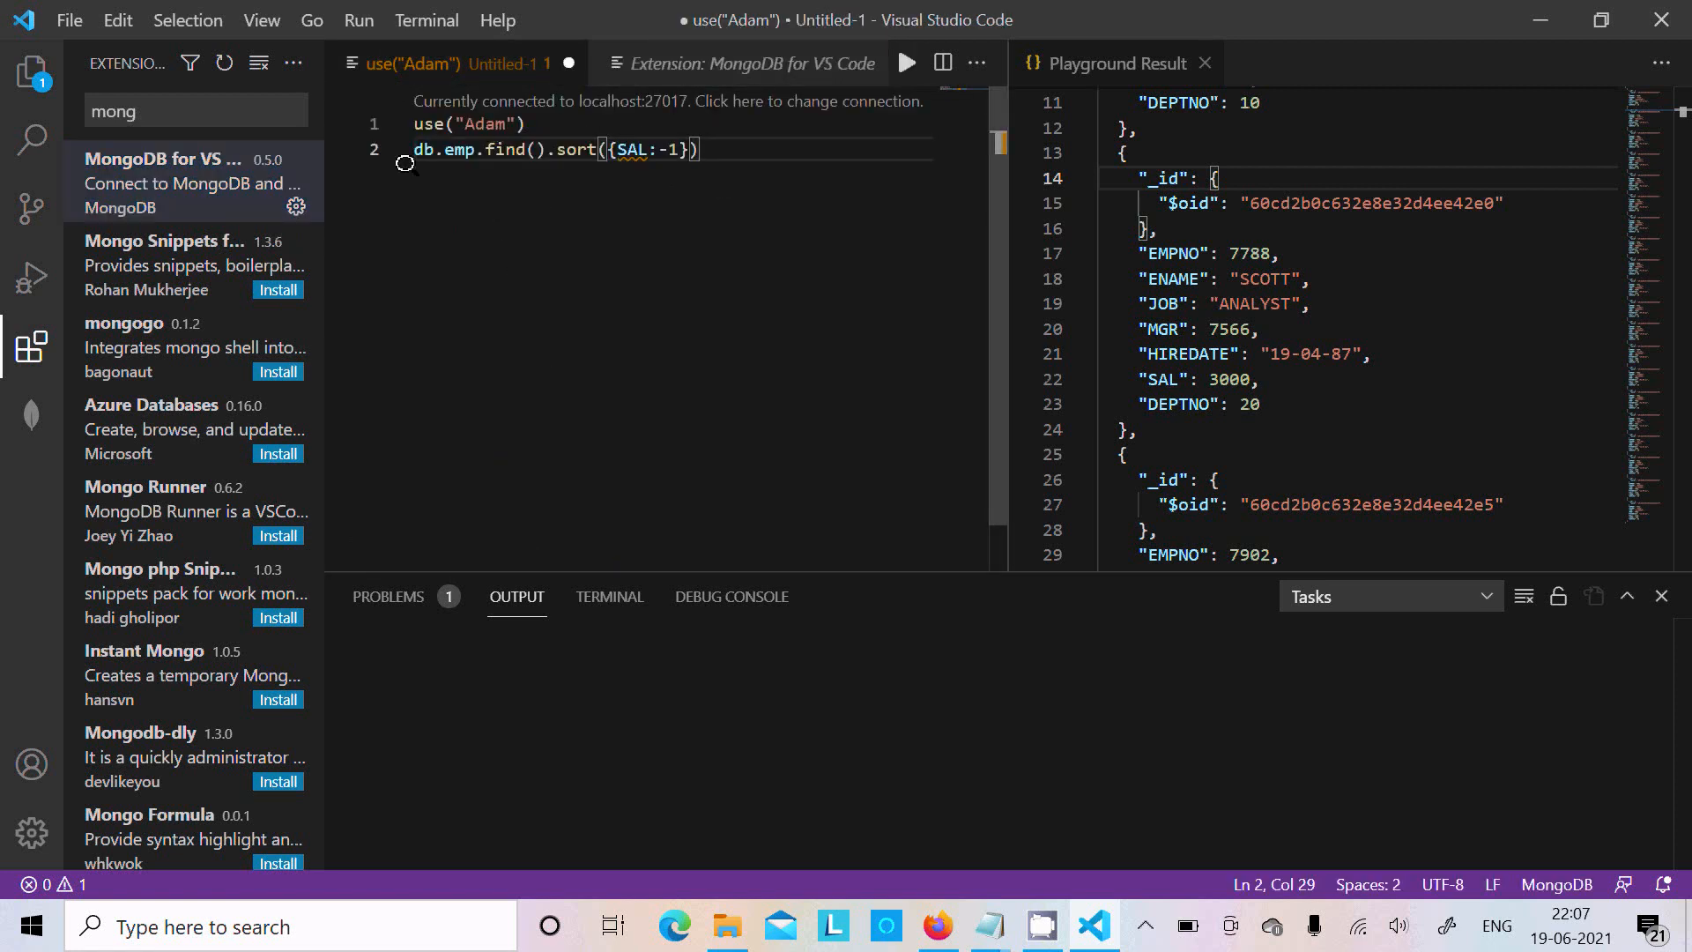
{"action": "mouse_move", "coordinate": [399, 14]}
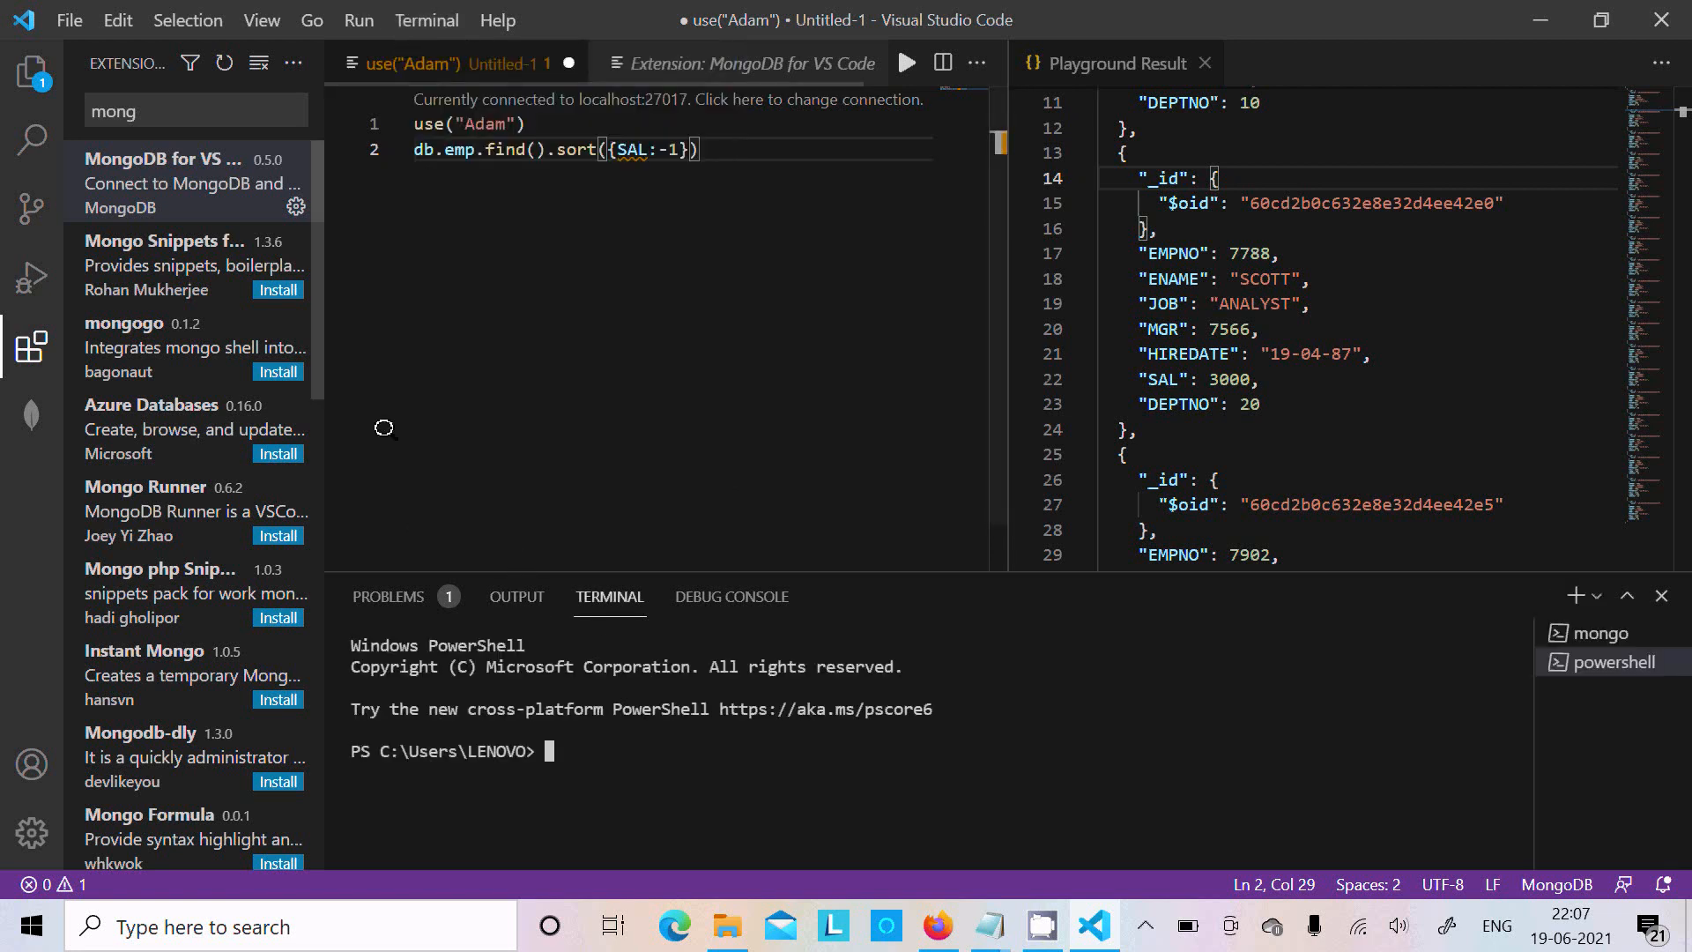
{"action": "mouse_move", "coordinate": [580, 730]}
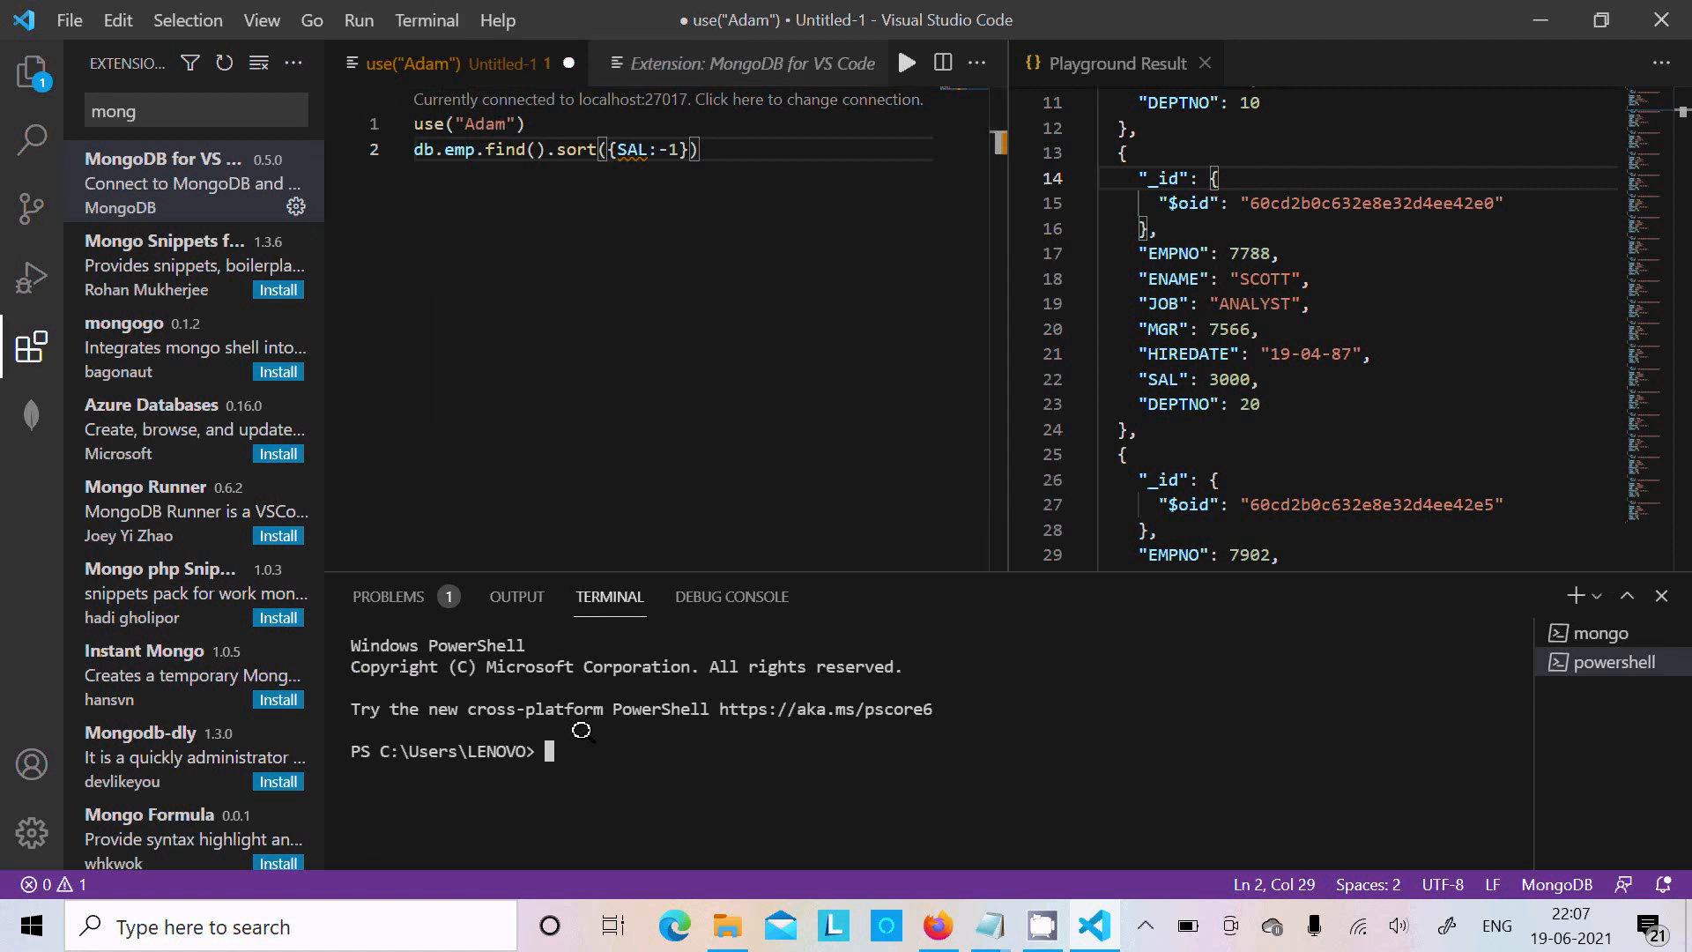
Step: Start the mongo shell, switch to database Adam and run db.emp.find().sort({SAL:-1})
{"action": "type", "text": "mong"}
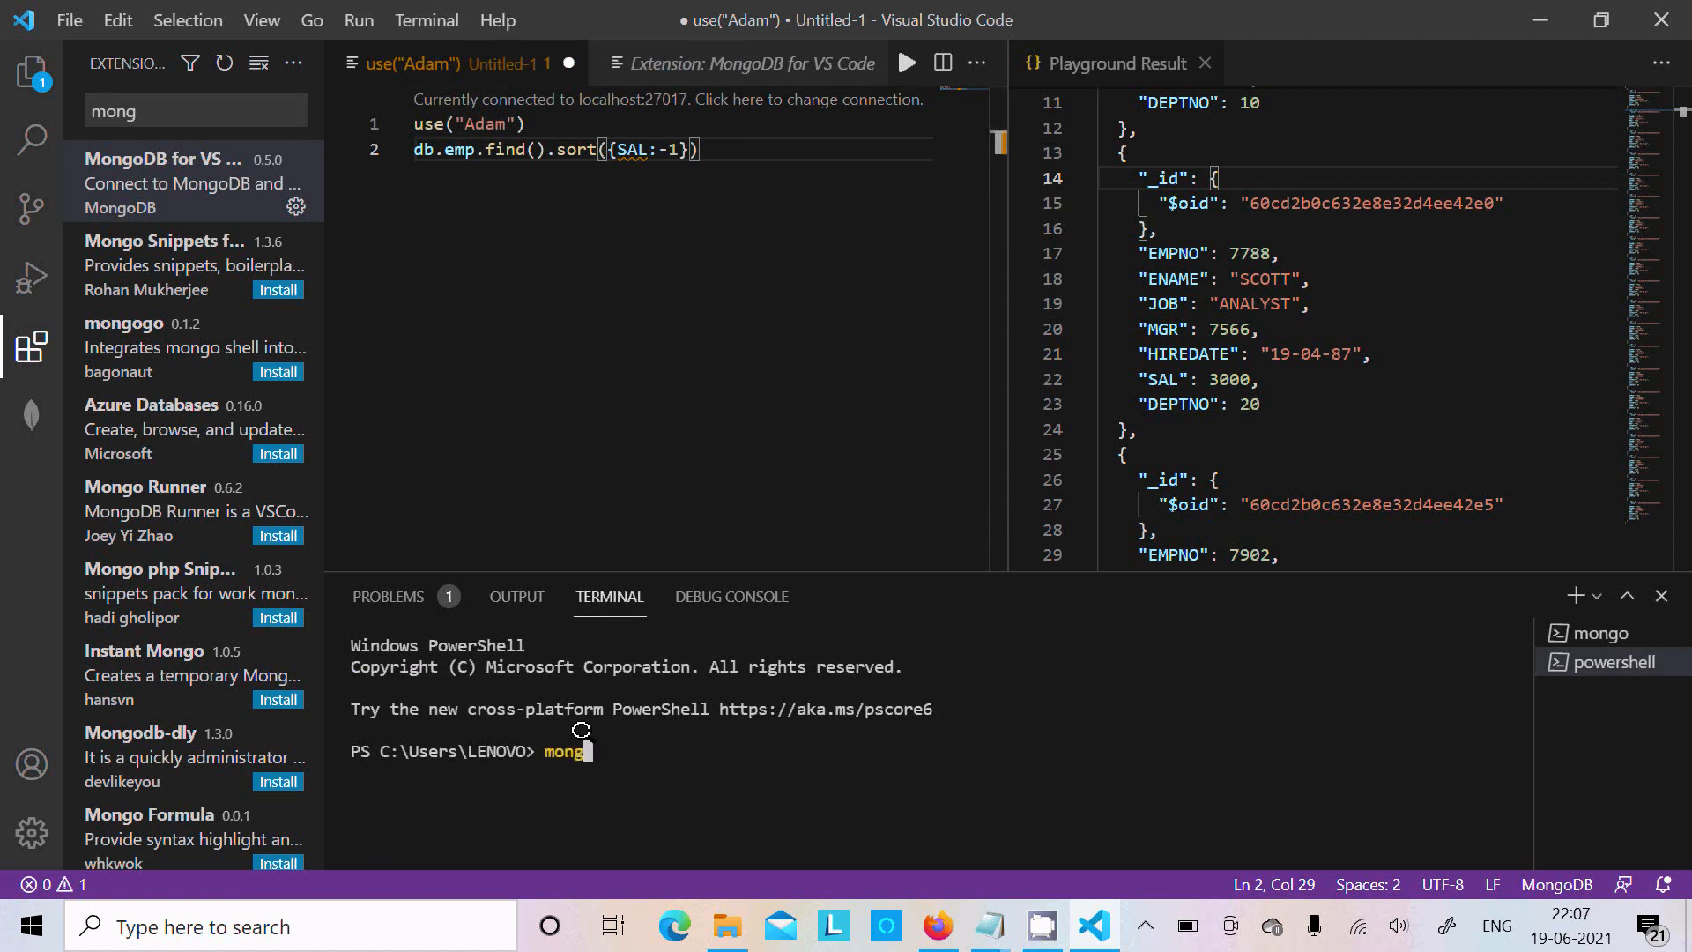
{"action": "key", "text": "Enter"}
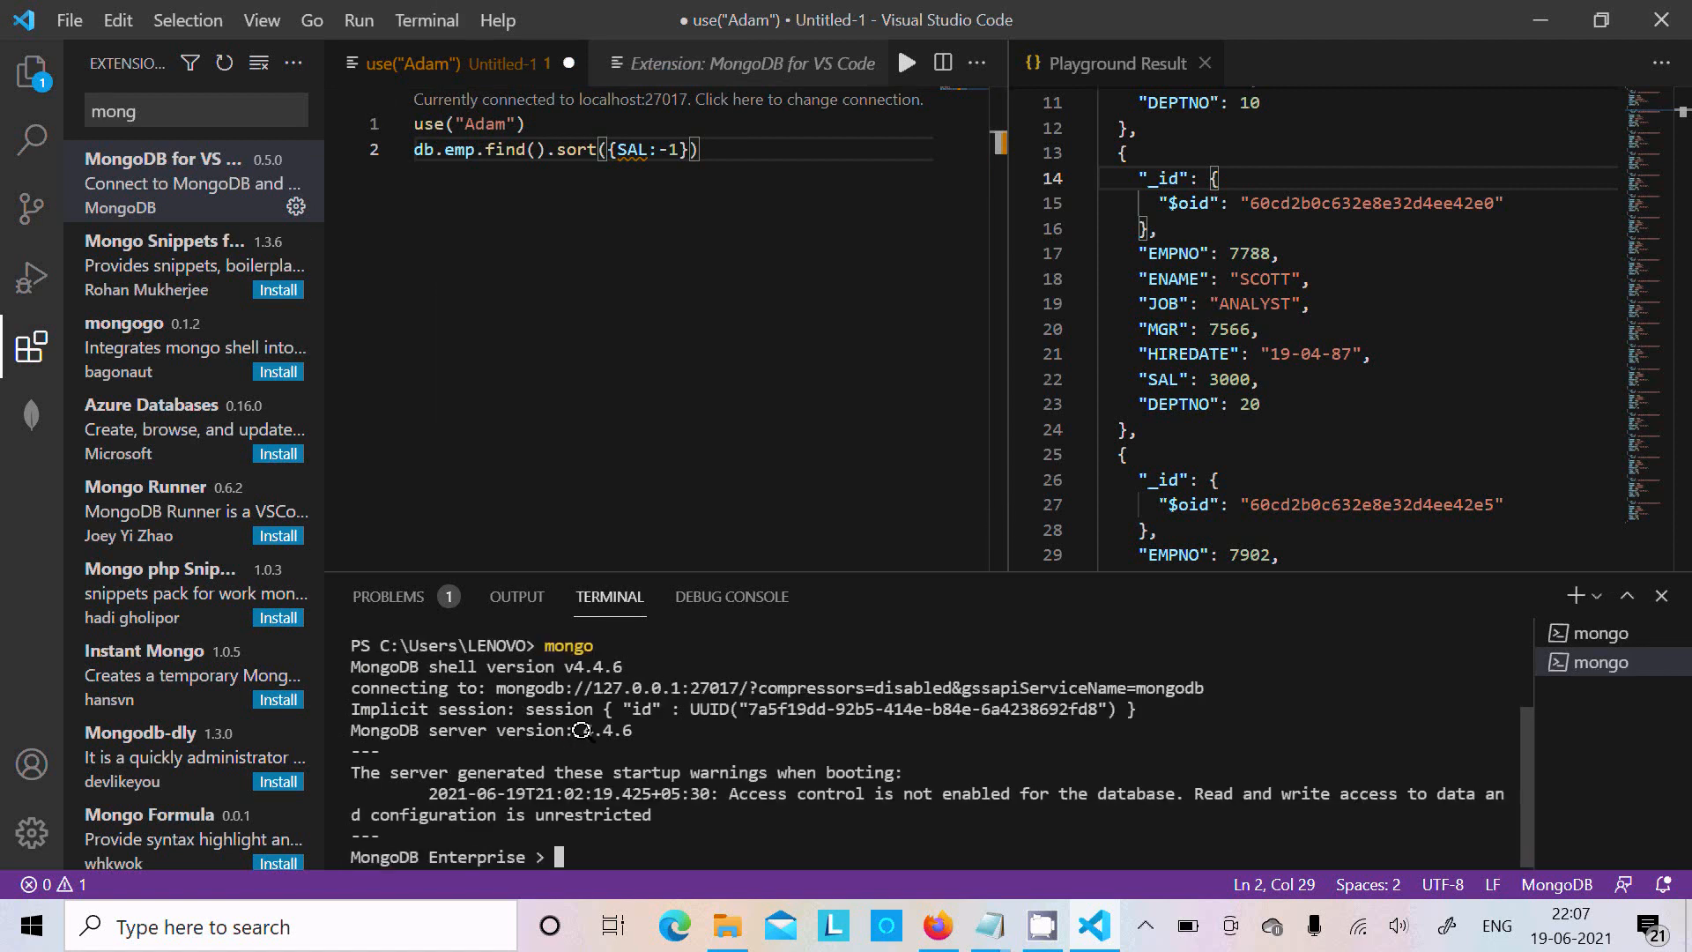
{"action": "type", "text": "use"}
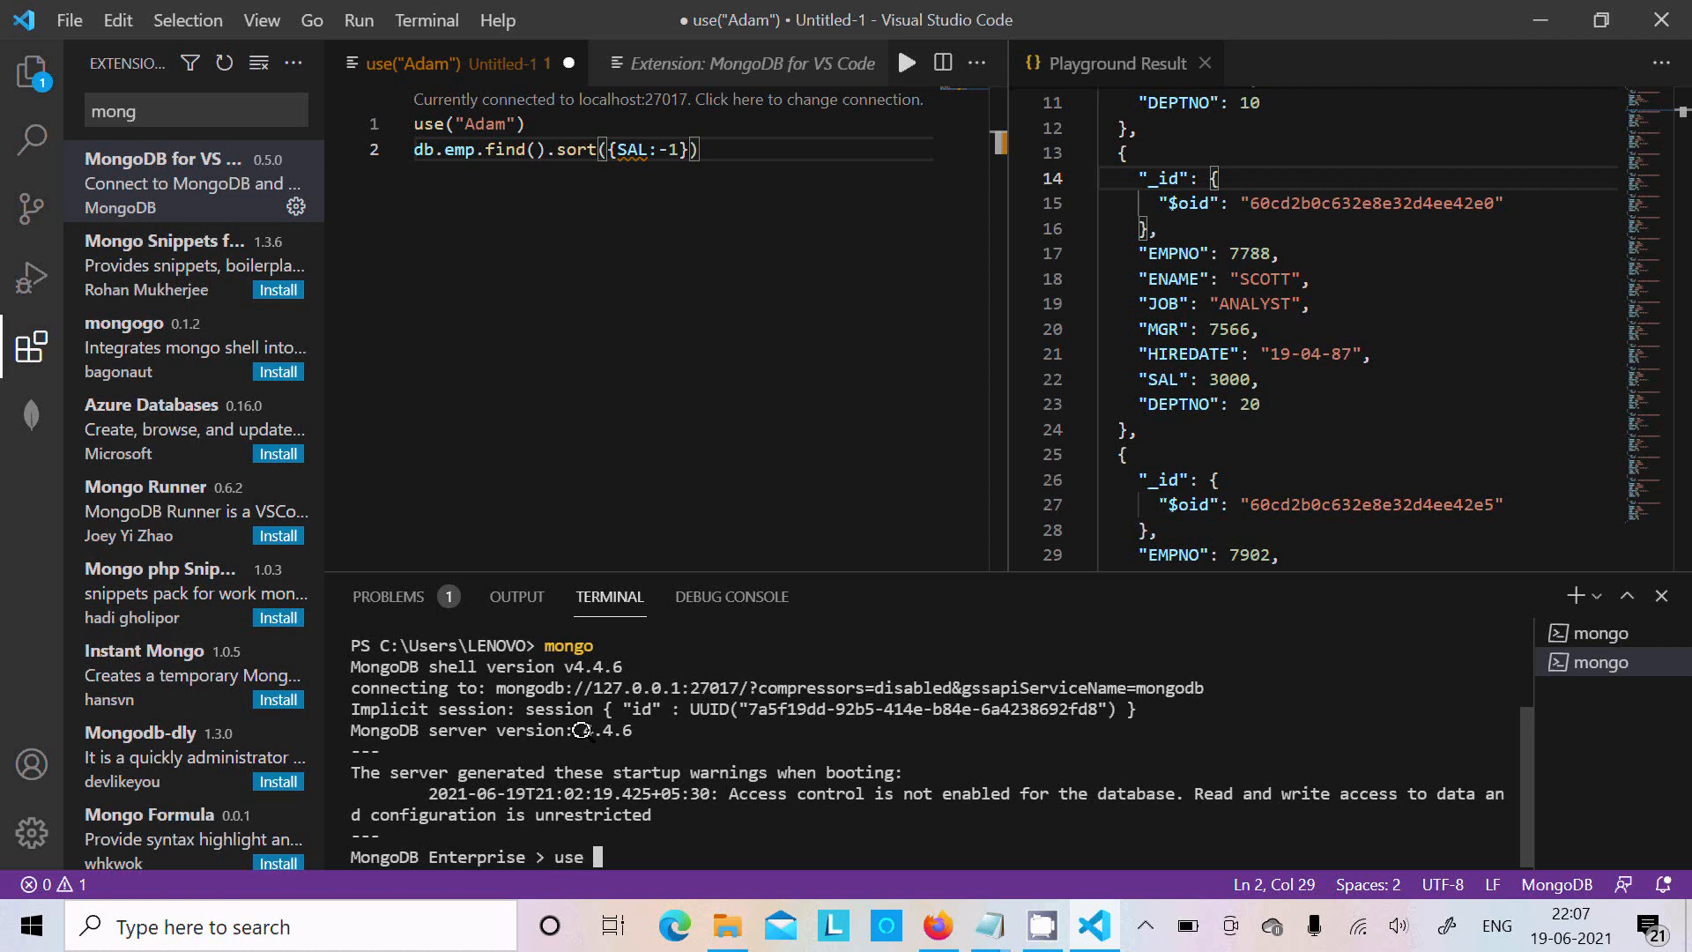
{"action": "type", "text": "Adam"}
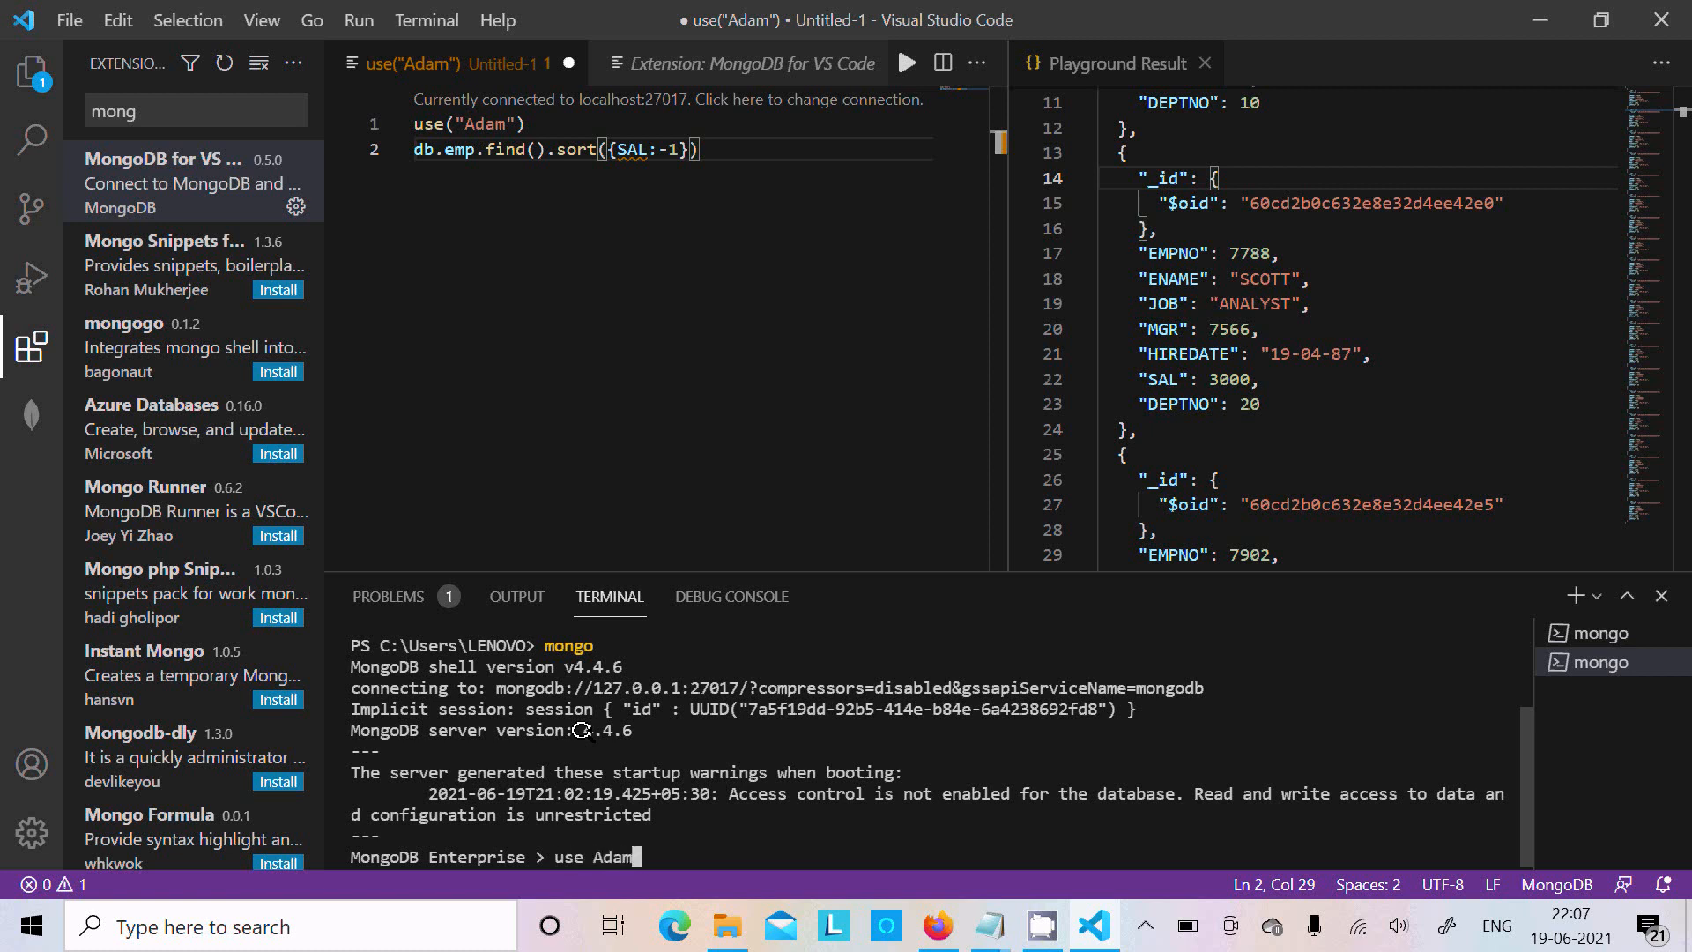
{"action": "key", "text": "Enter"}
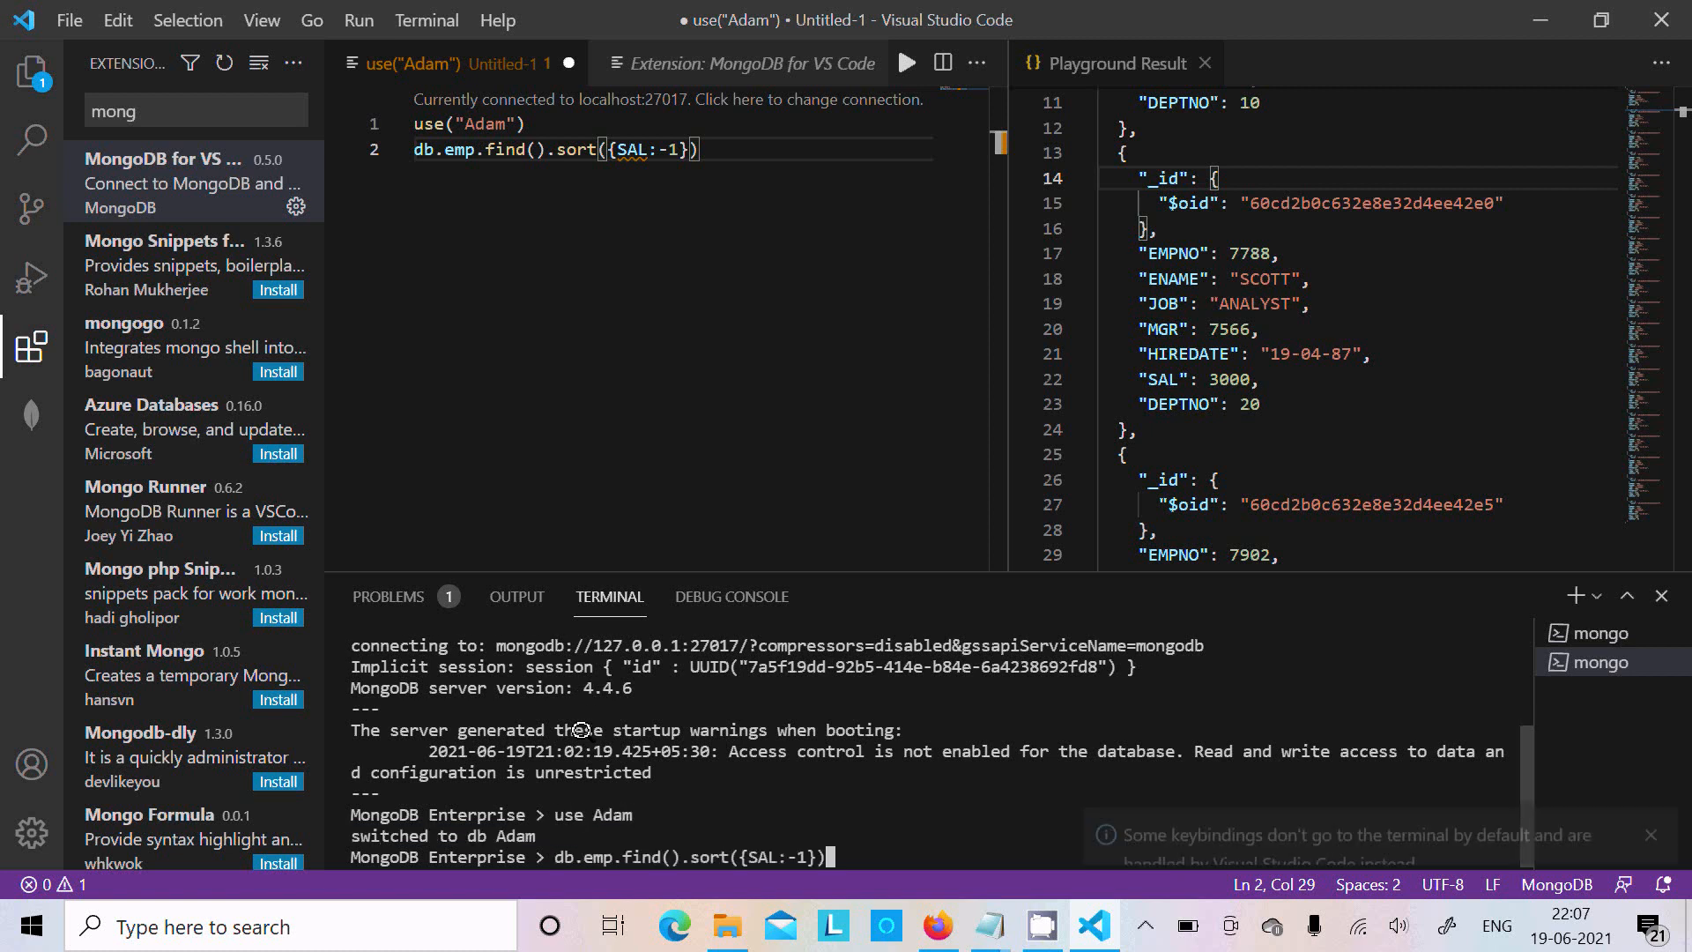
{"action": "key", "text": "Enter"}
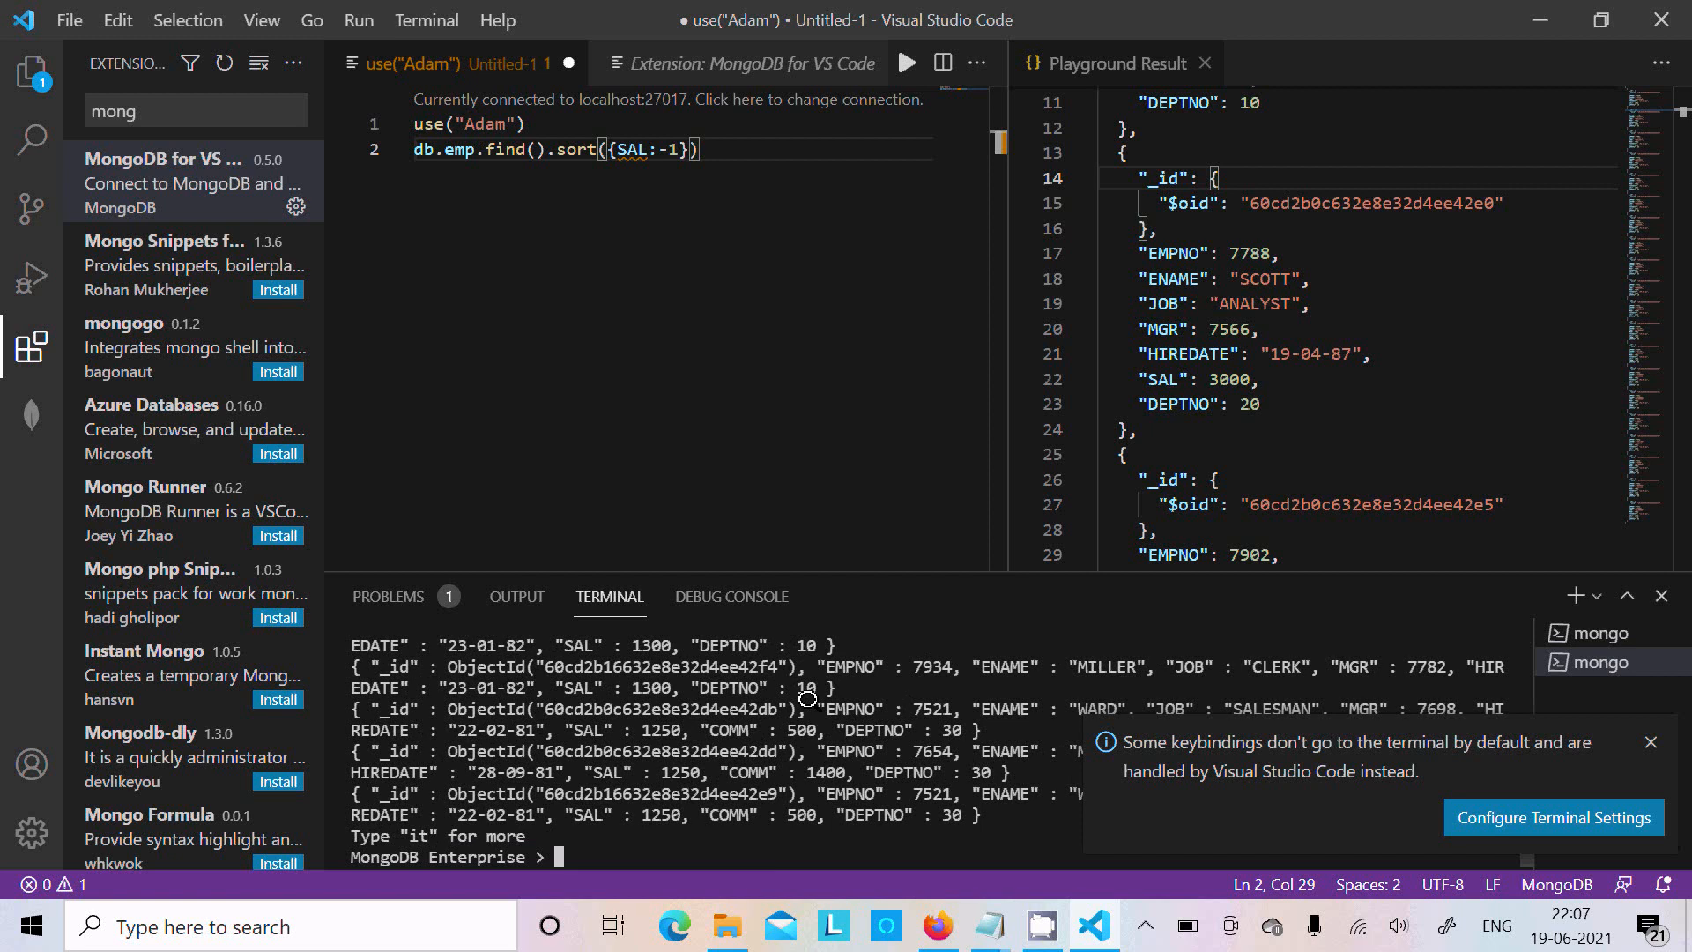
{"action": "mouse_move", "coordinate": [1064, 688]}
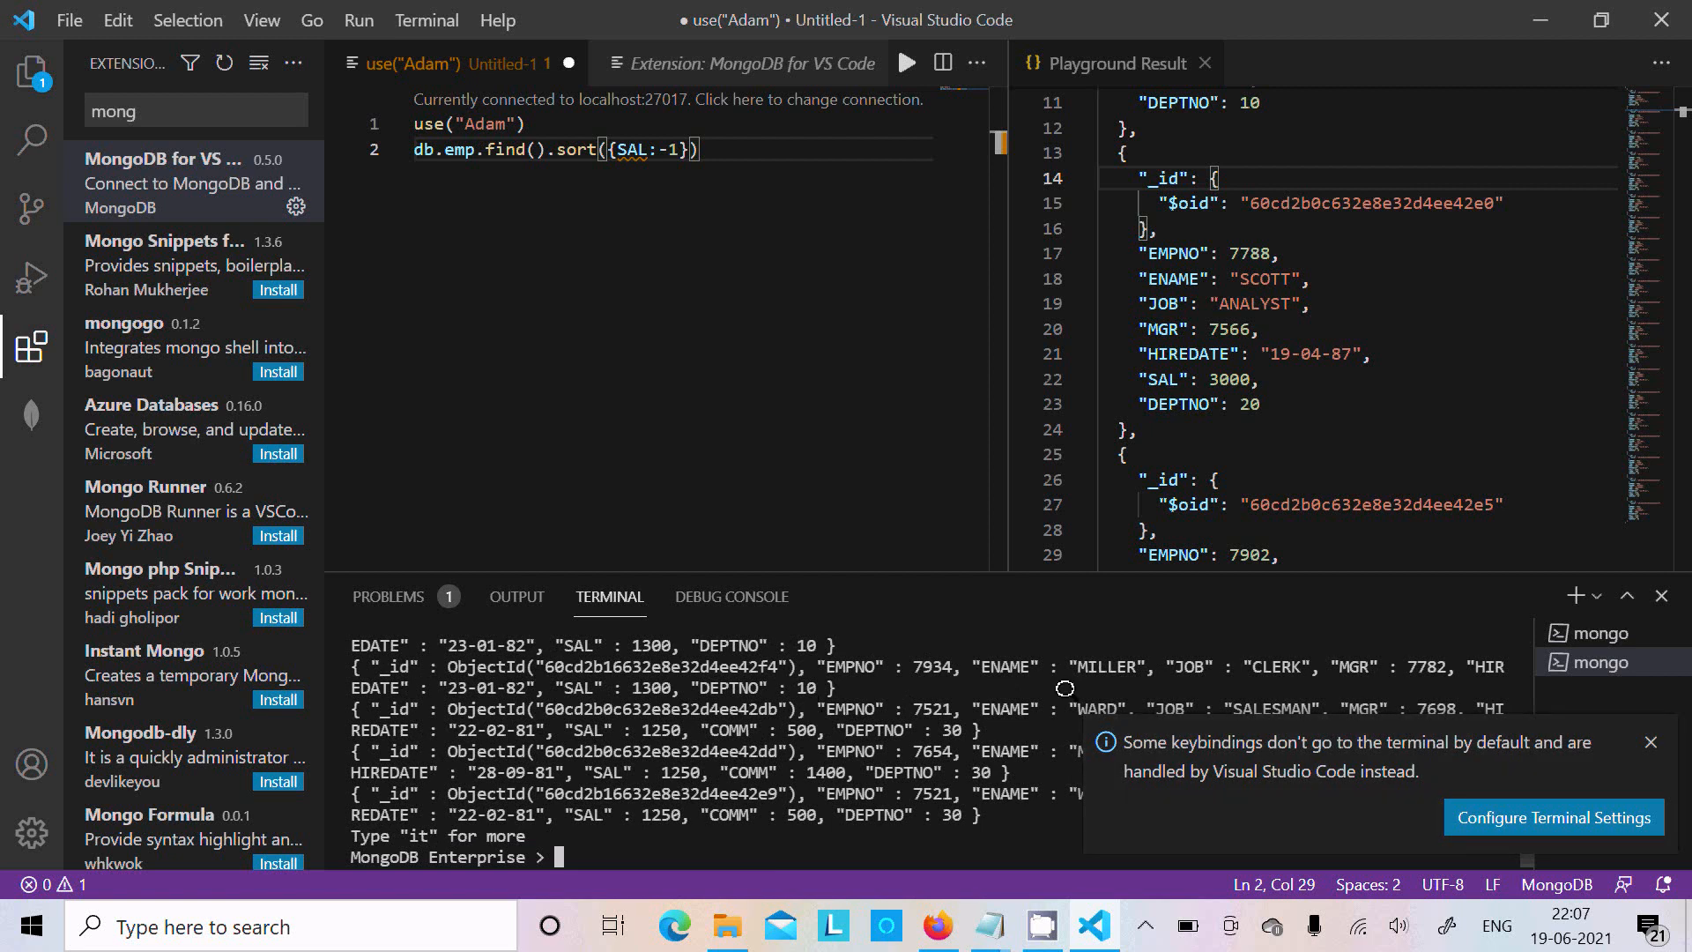